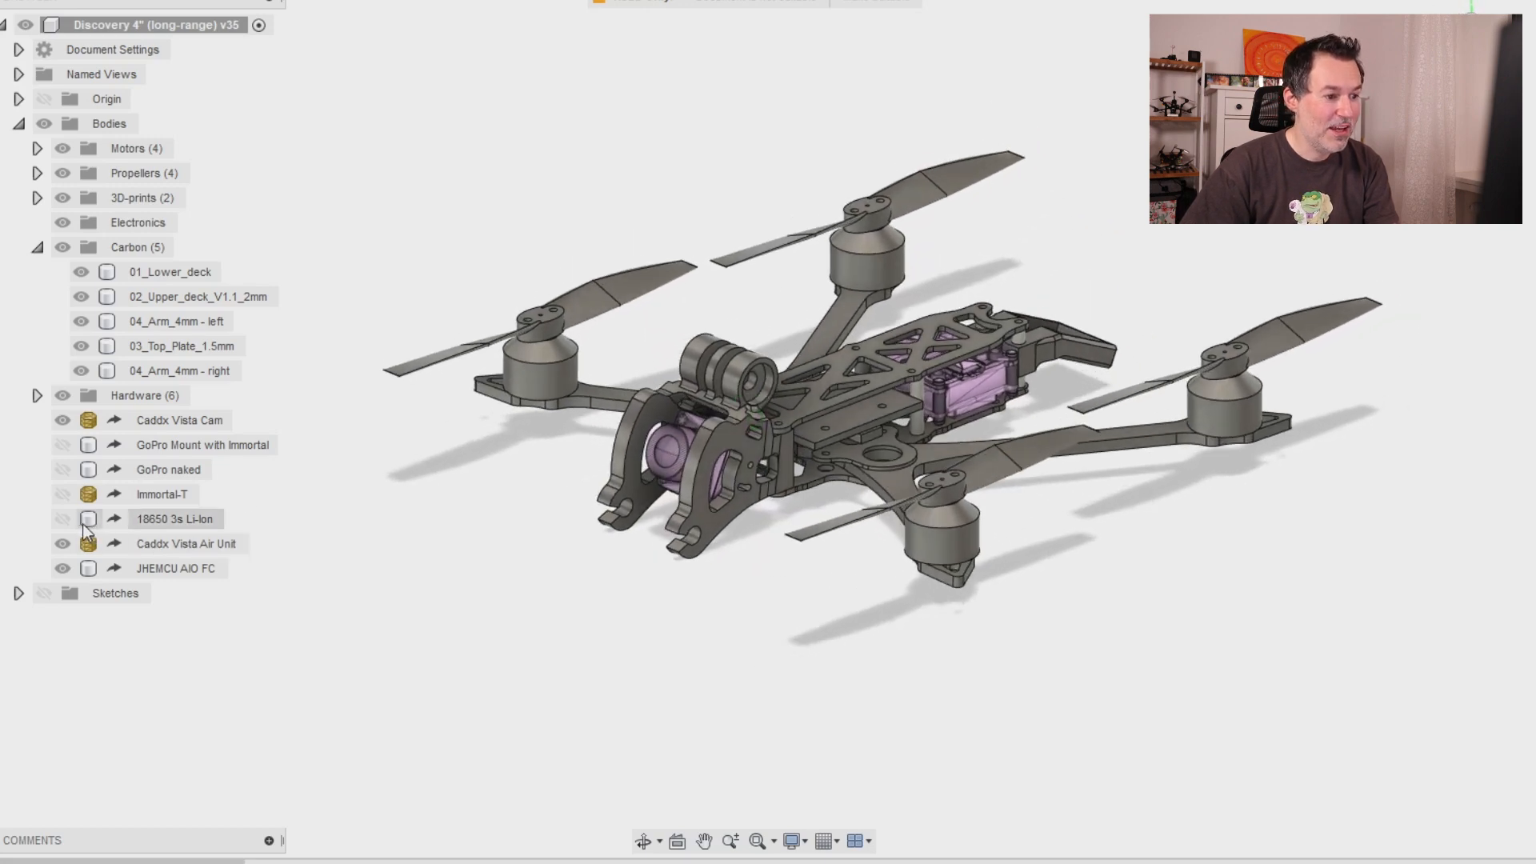
Make the 18650 3s Li-Ion pack, GoPro mount and naked GoPro visible on the top deck
click(61, 518)
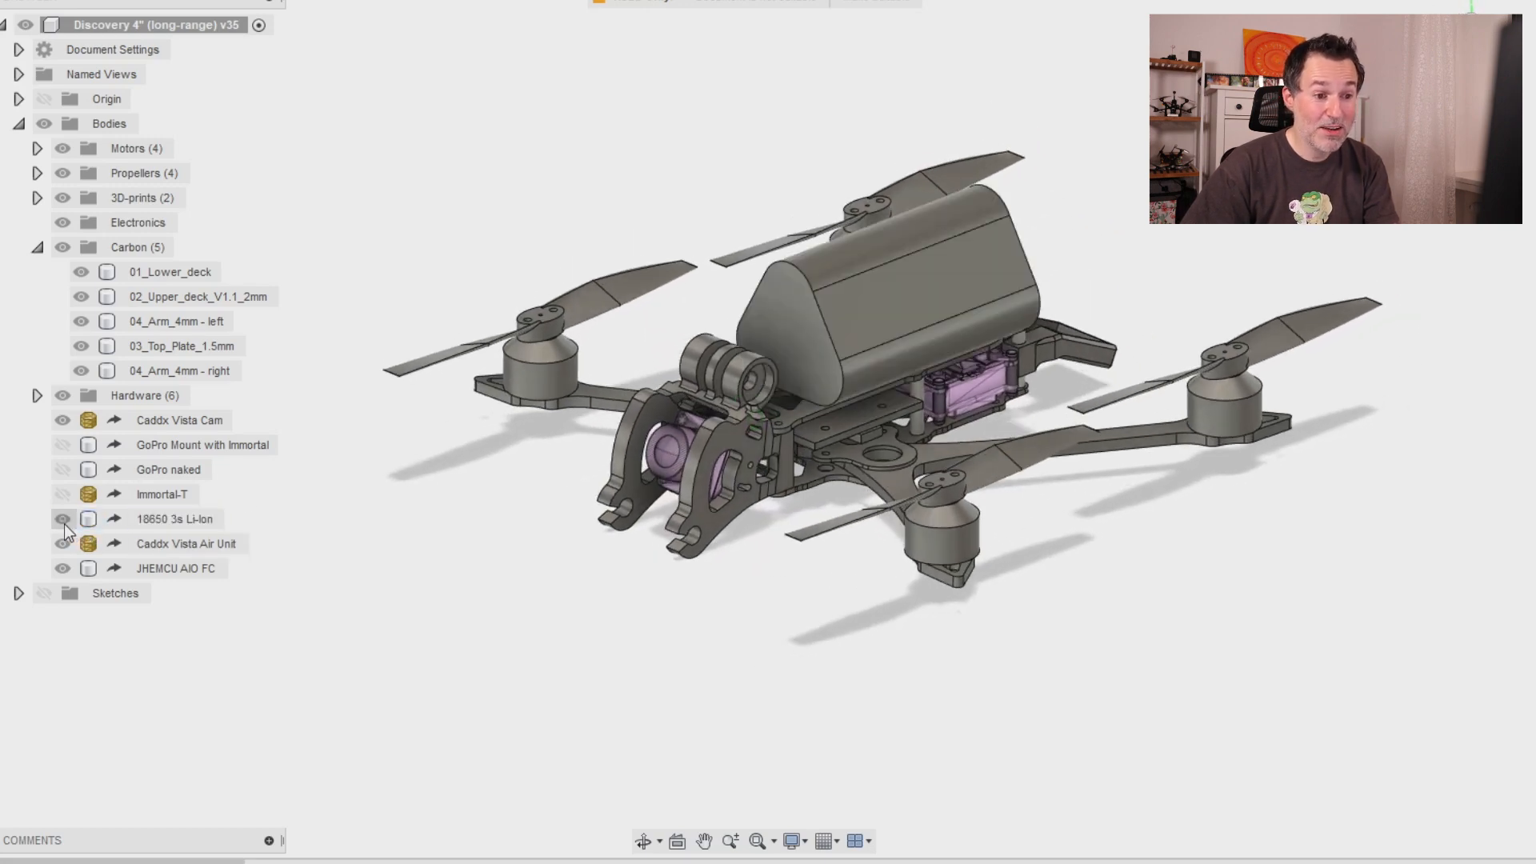
click(162, 494)
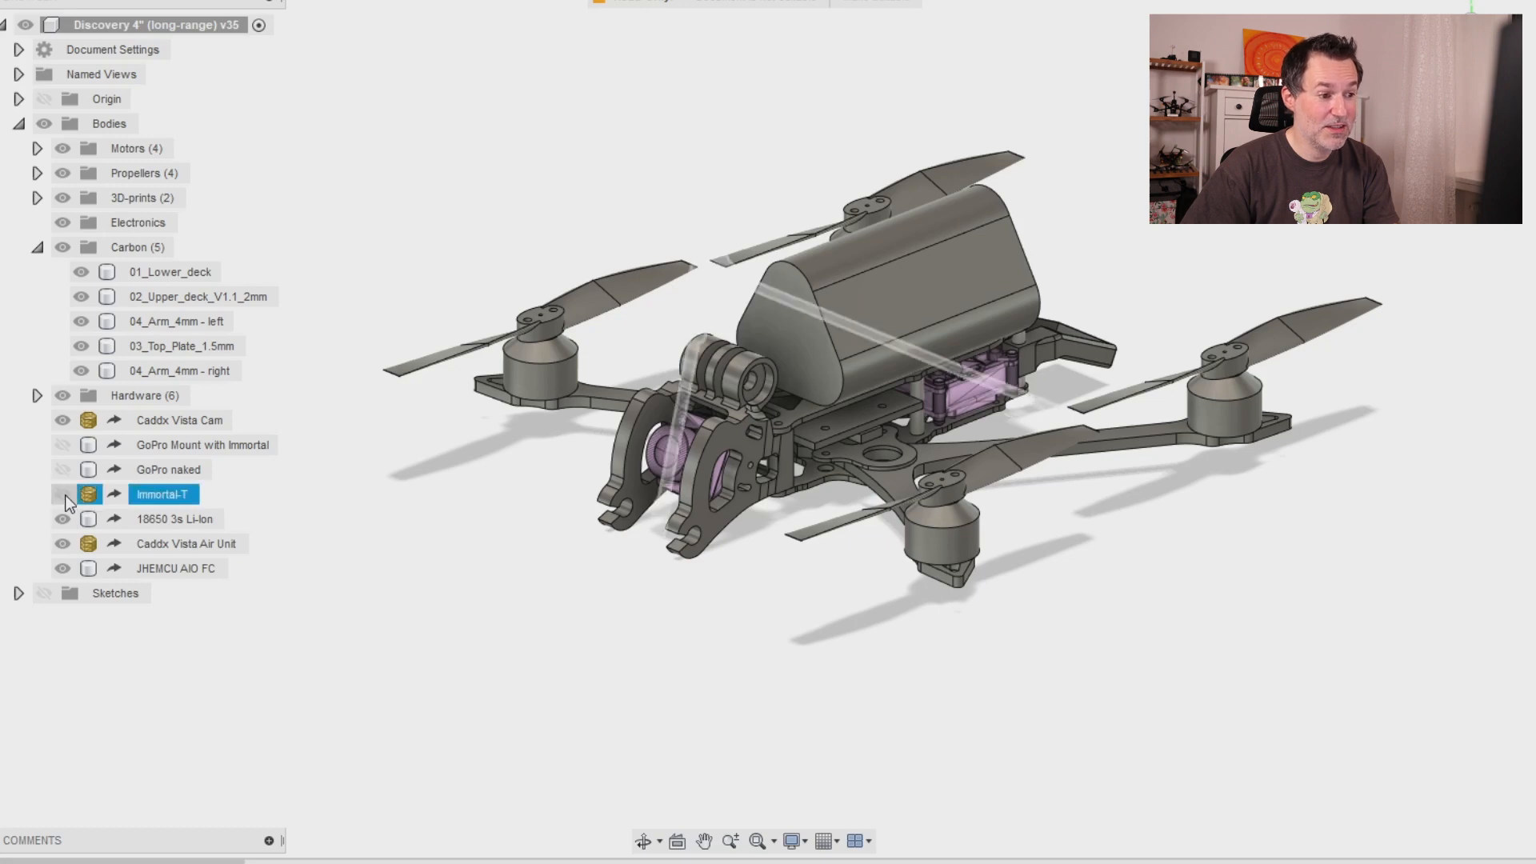
click(62, 469)
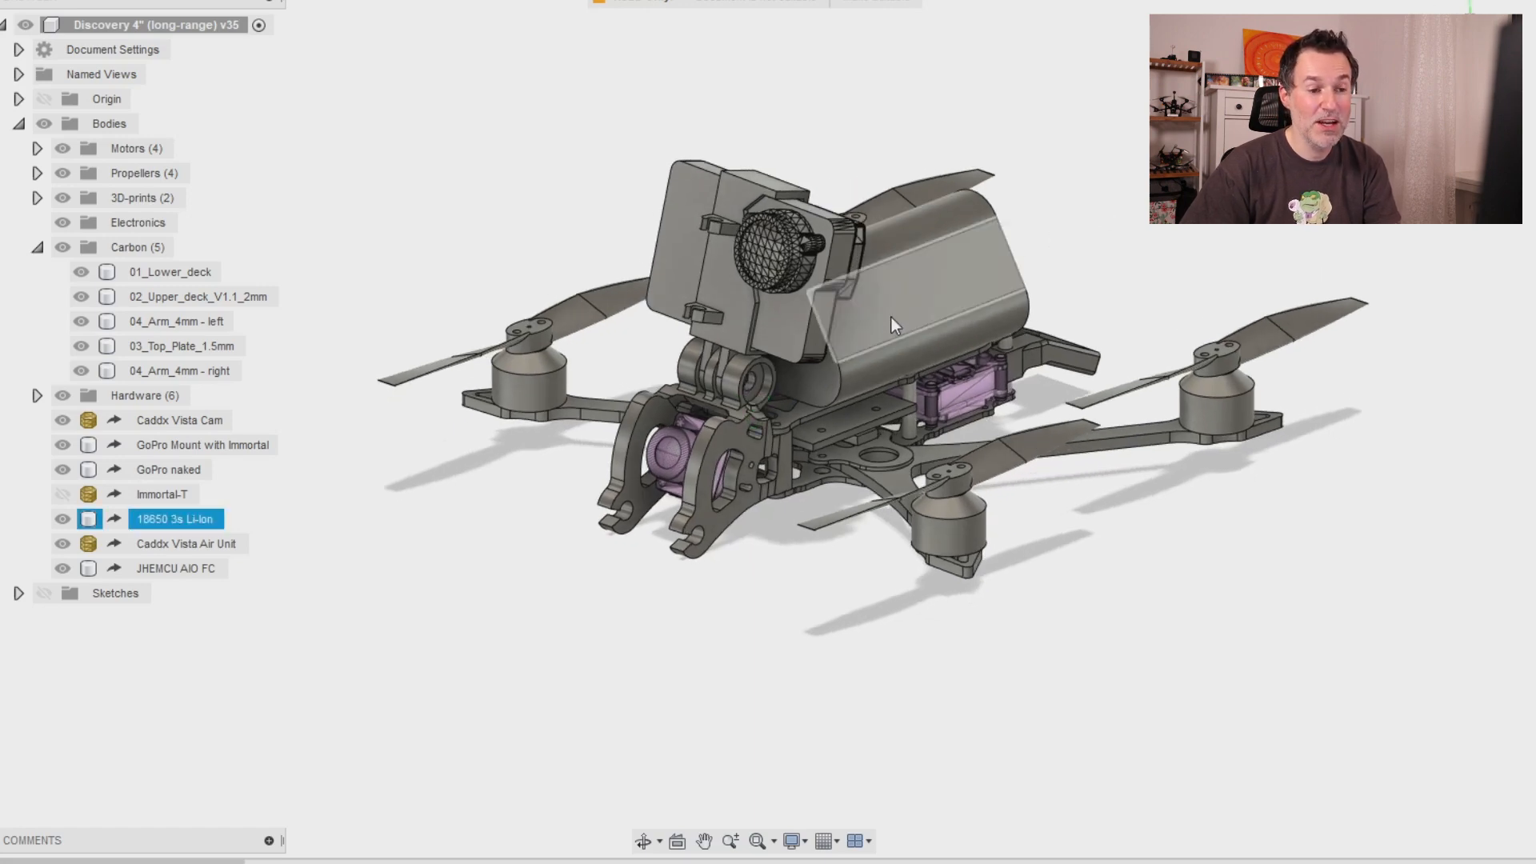
click(168, 469)
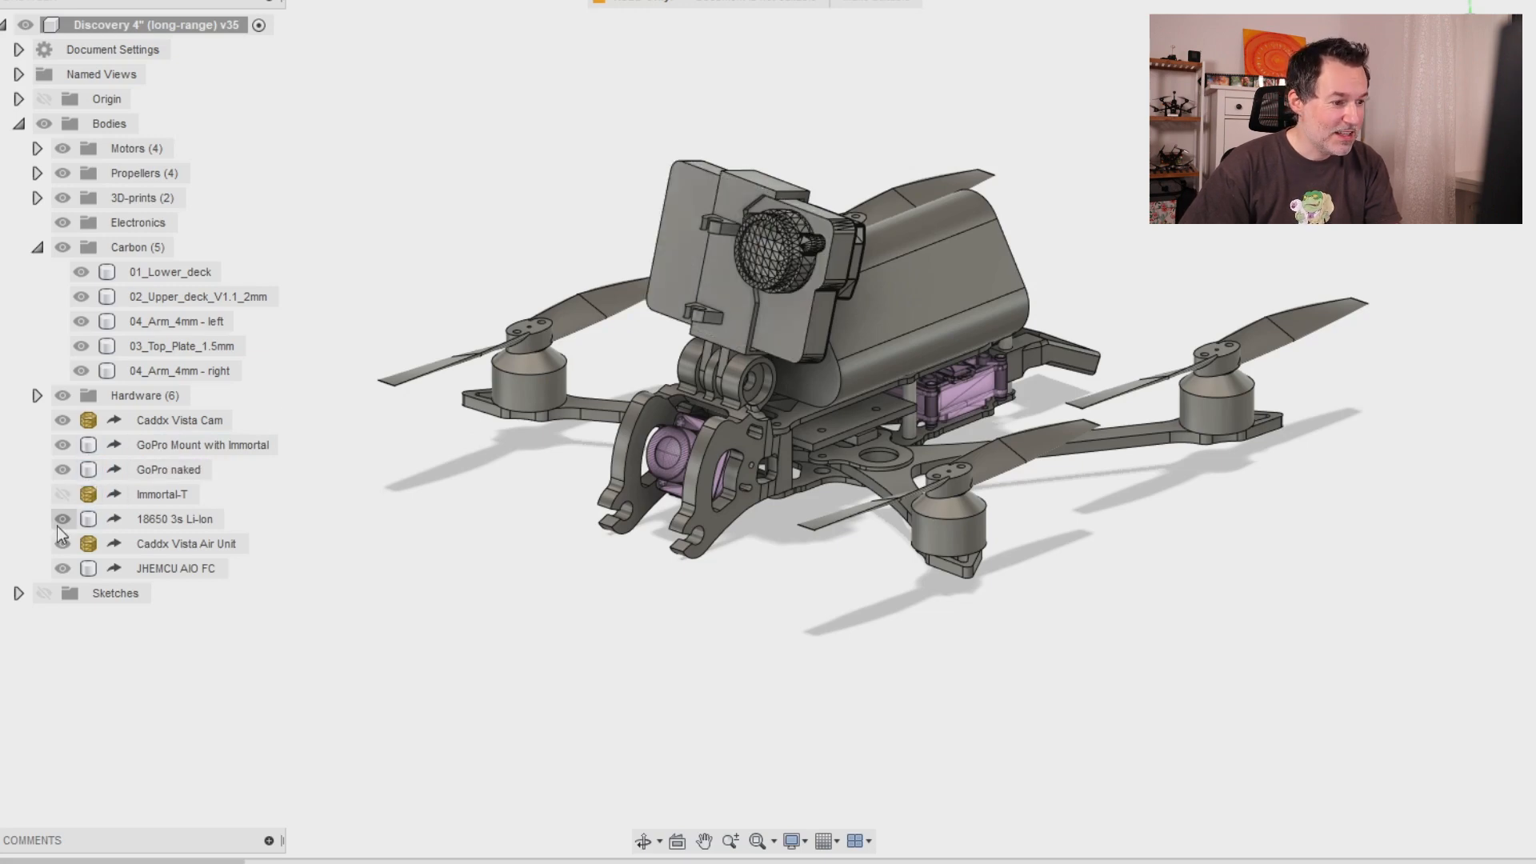
Hide the Li-Ion pack, reveal the GoPro mount beneath the camera, and show the Immortal-T antenna
click(62, 443)
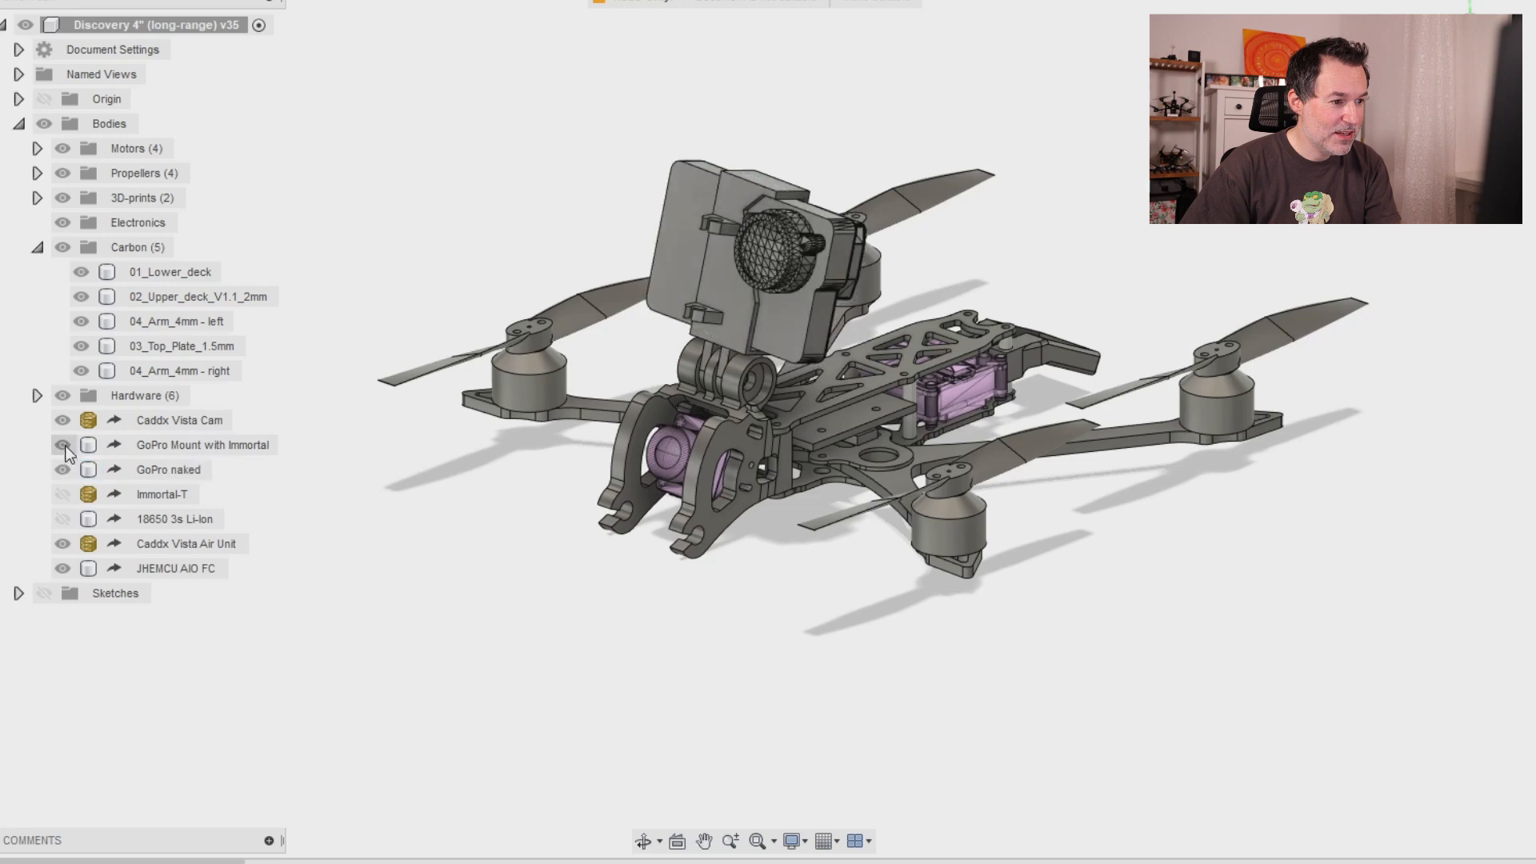
click(63, 469)
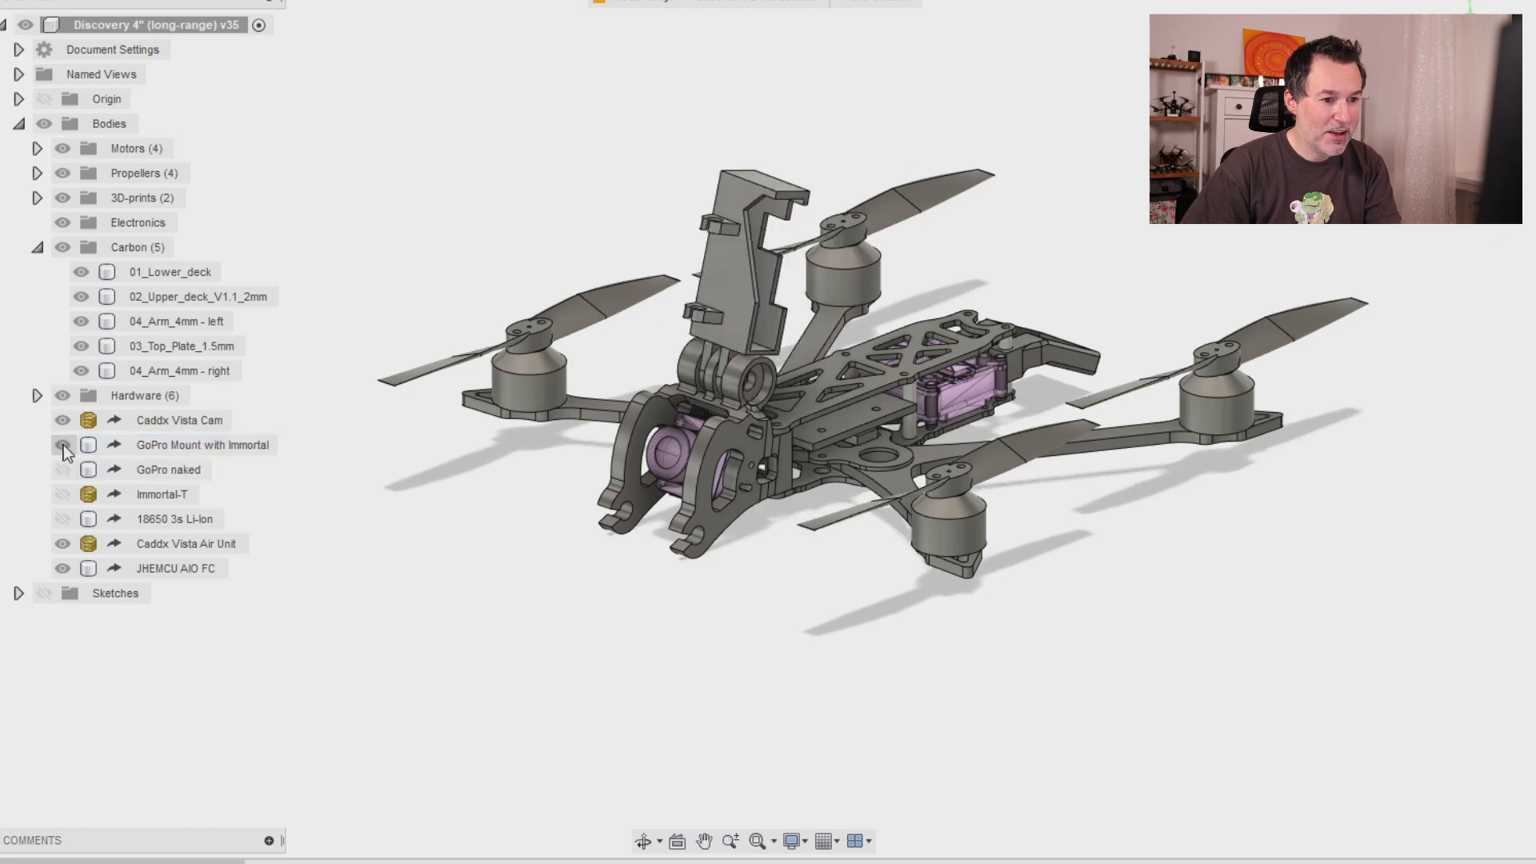
click(62, 444)
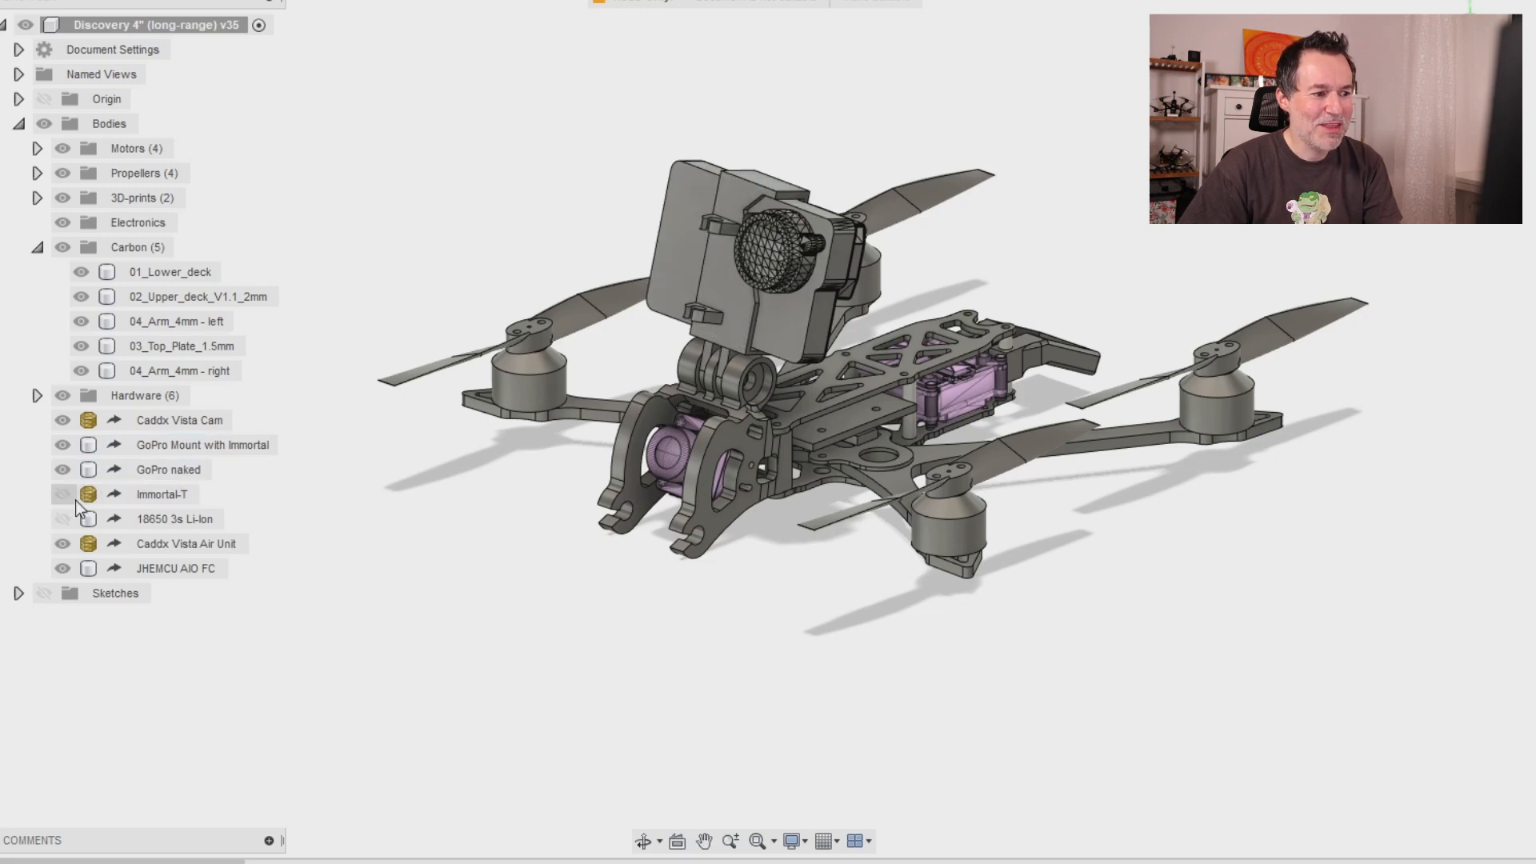
click(163, 495)
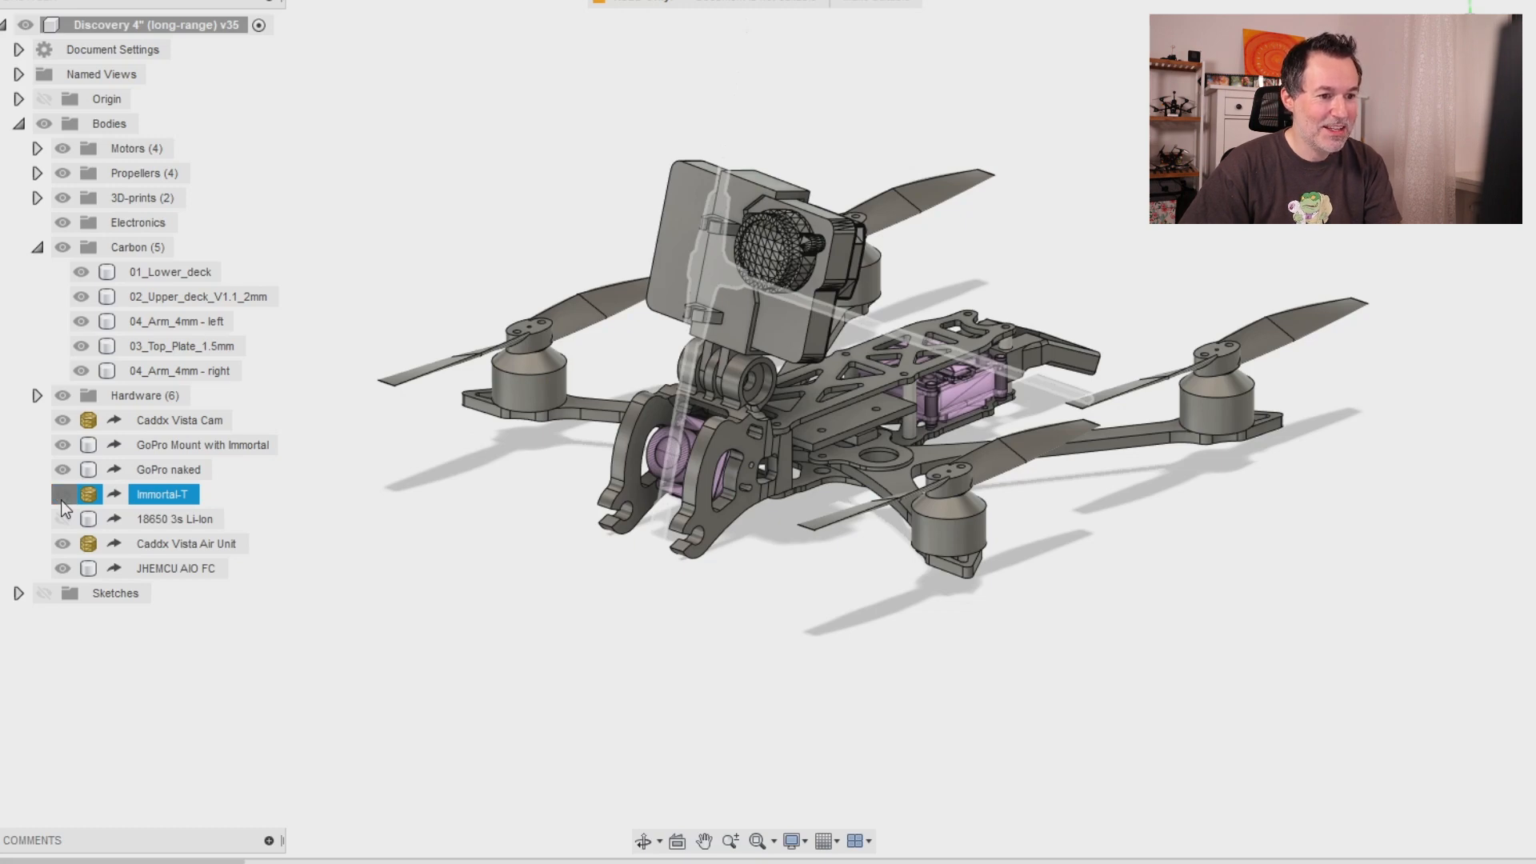
click(61, 518)
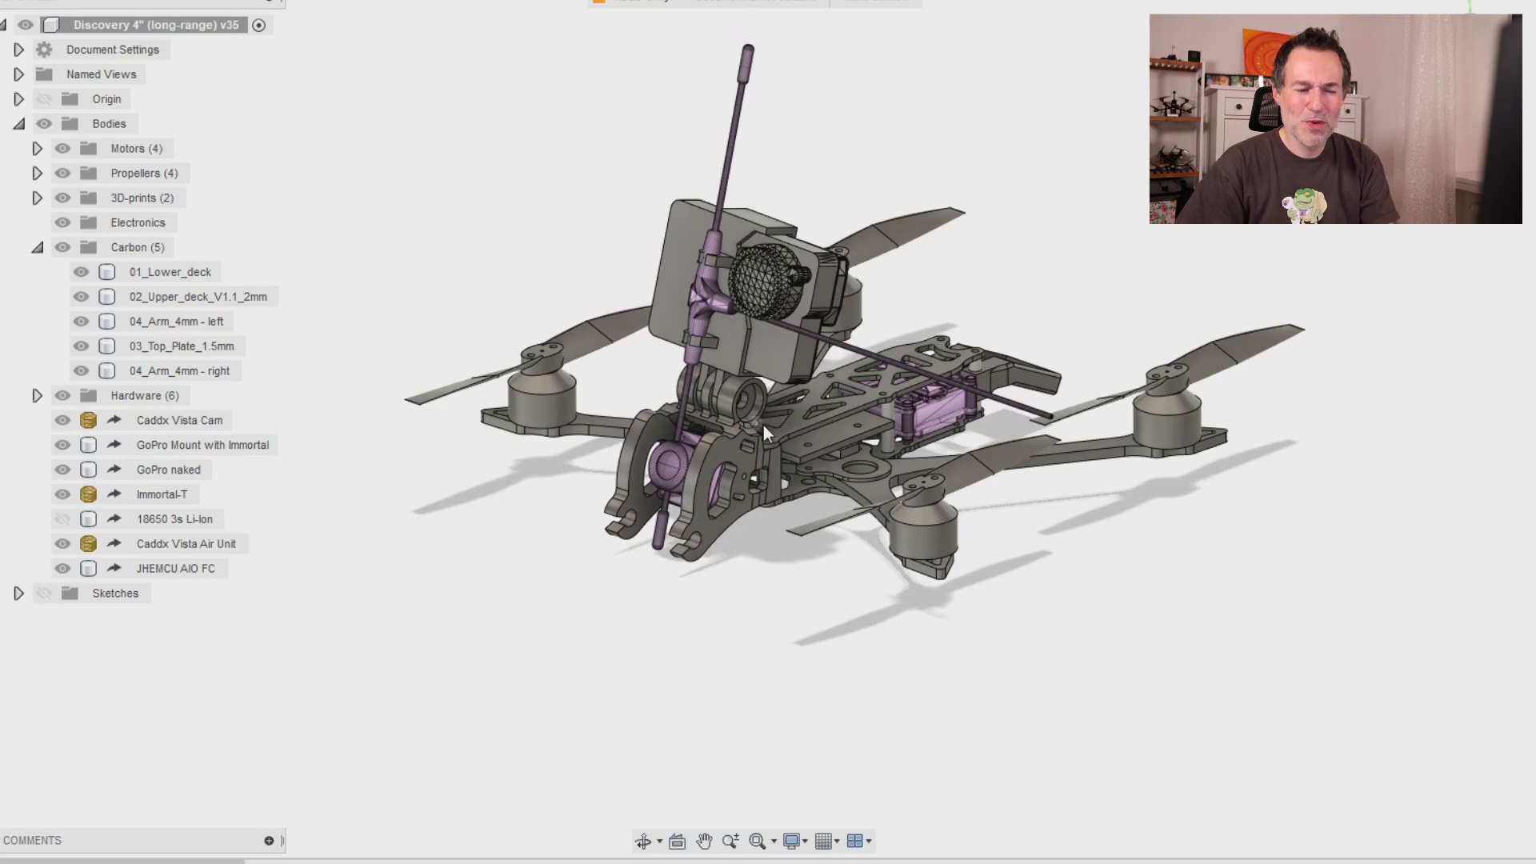
mouse_move(747, 165)
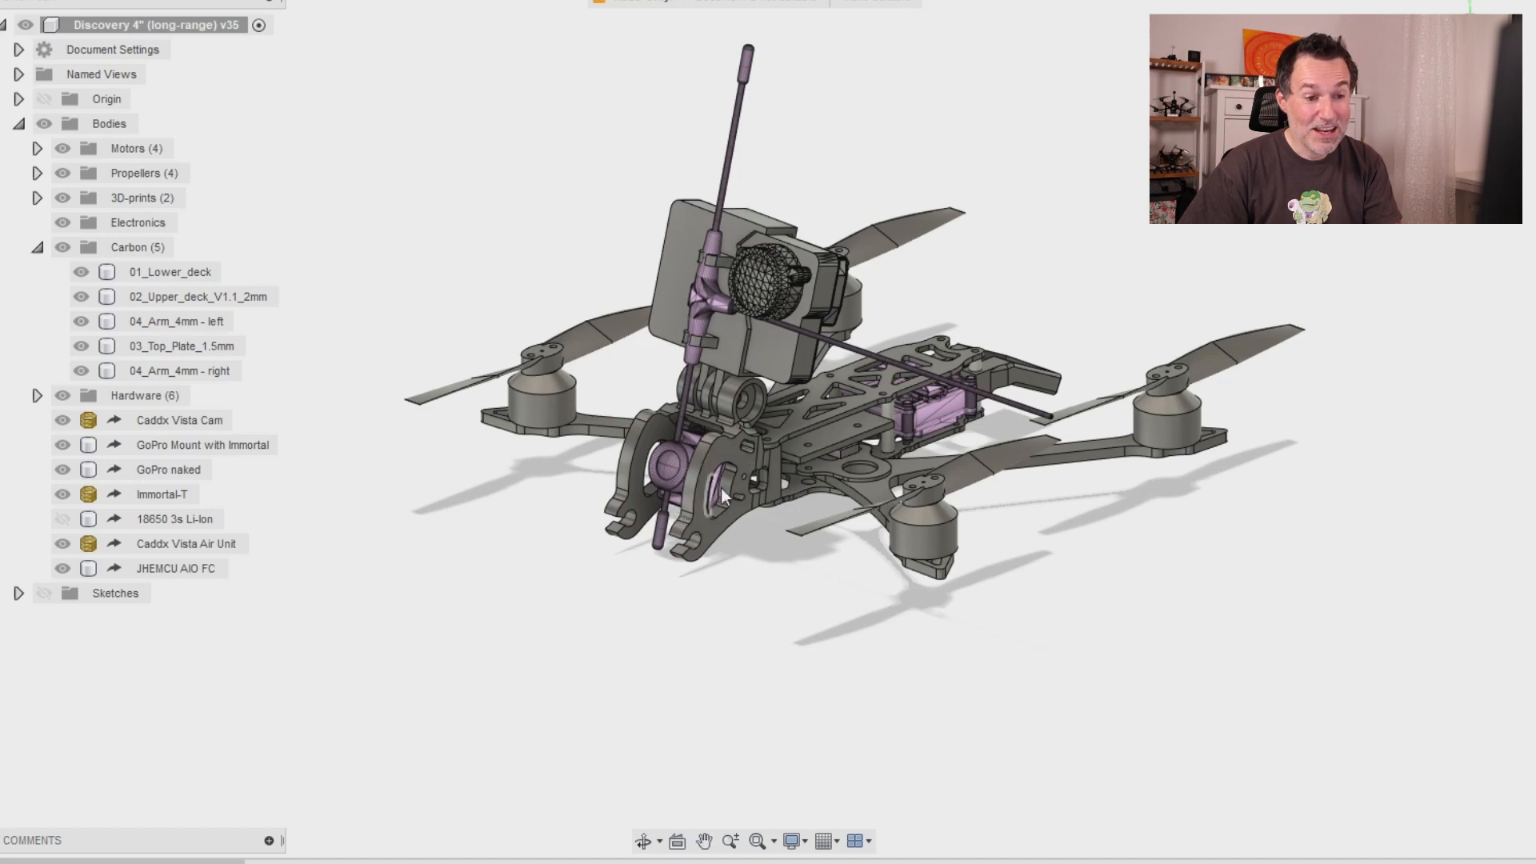
Pick out the upper deck and top plates for review, then hide the Immortal-T antenna again
click(176, 568)
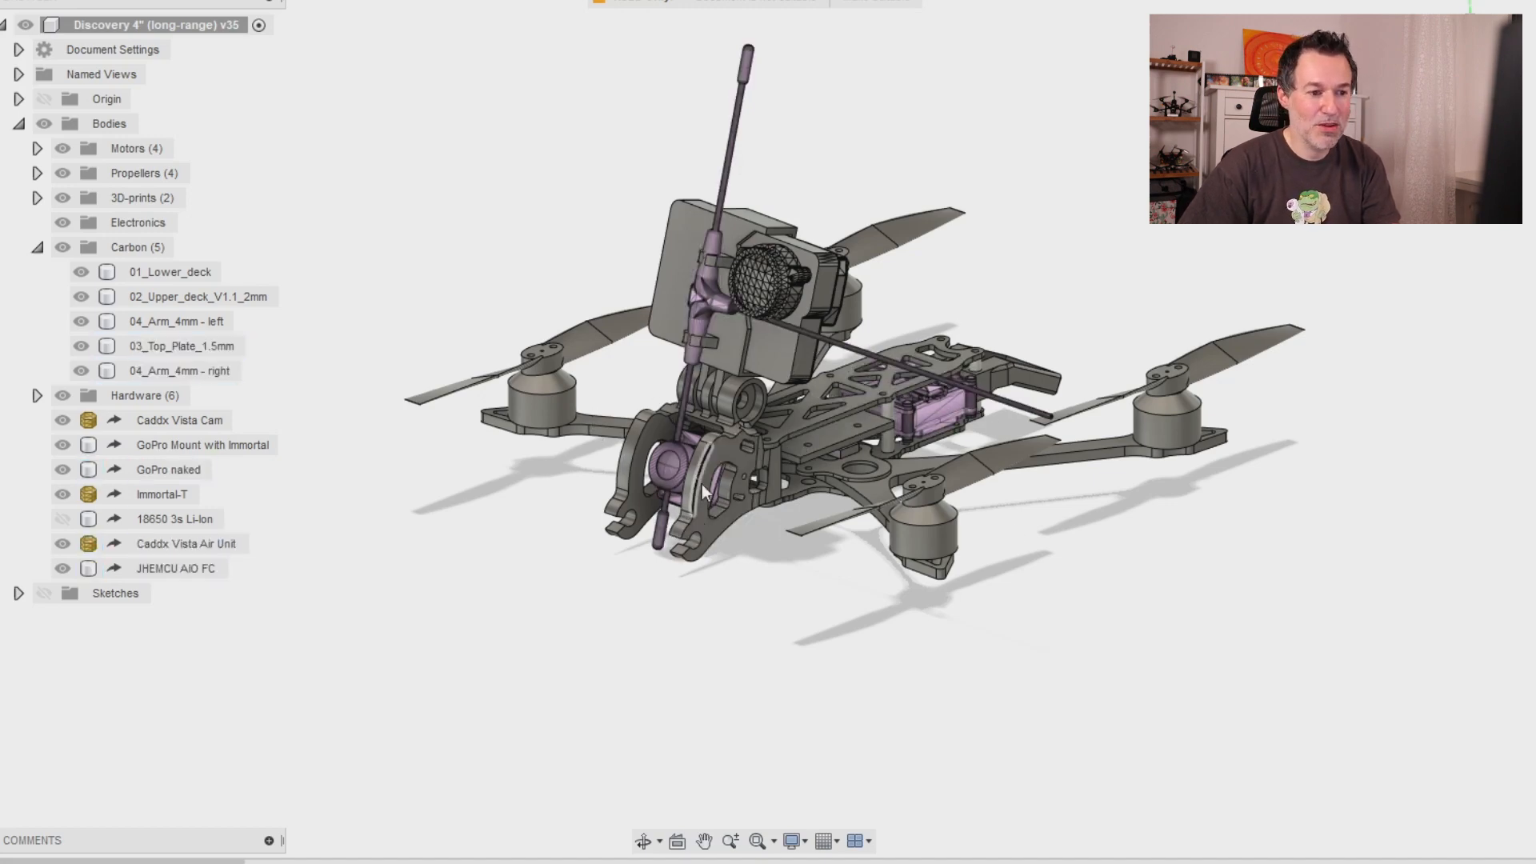
click(195, 296)
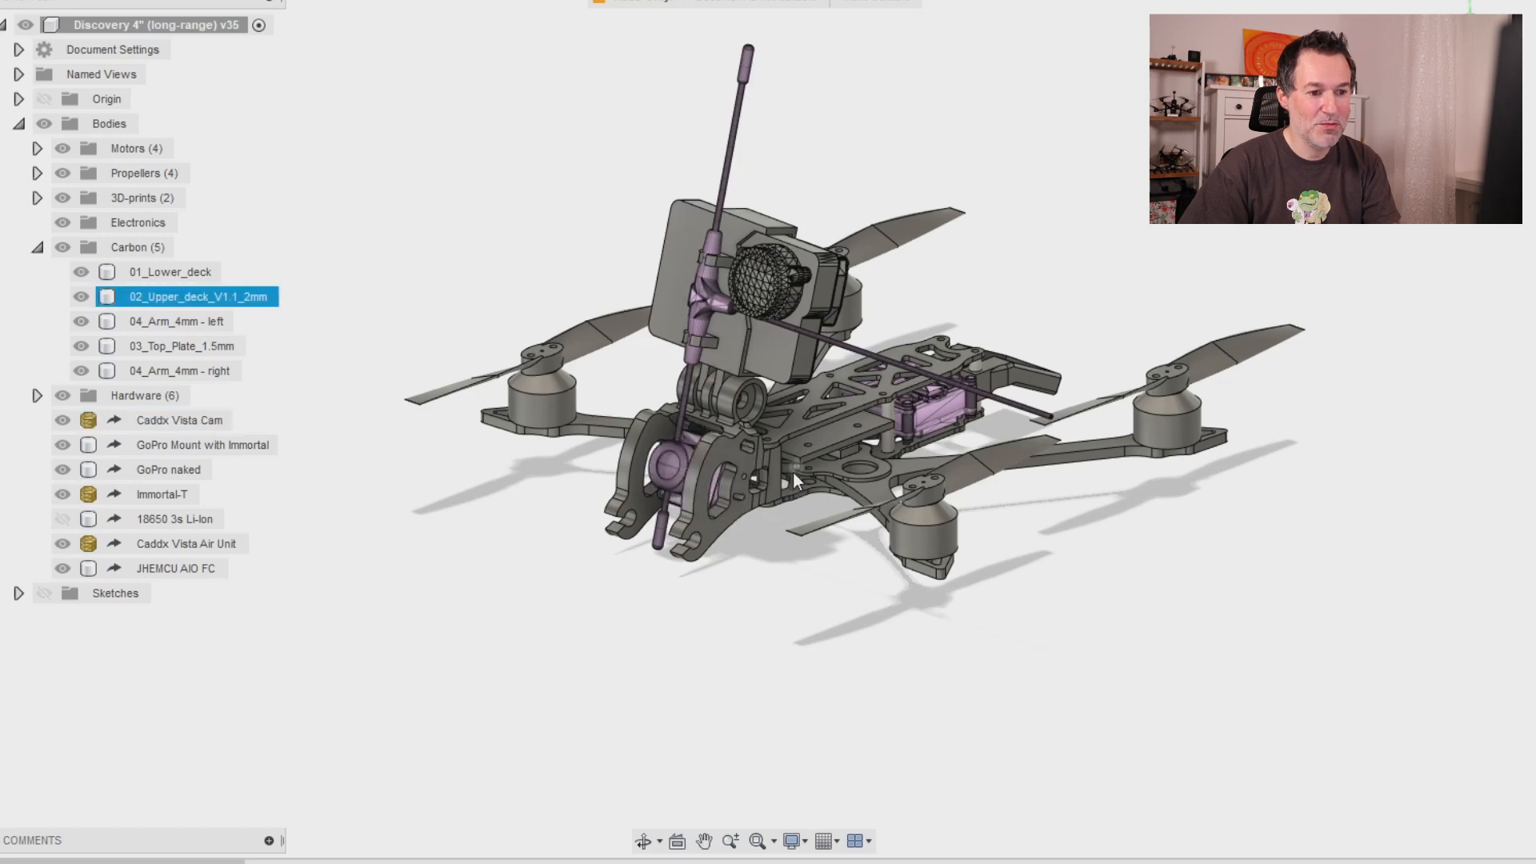
click(181, 345)
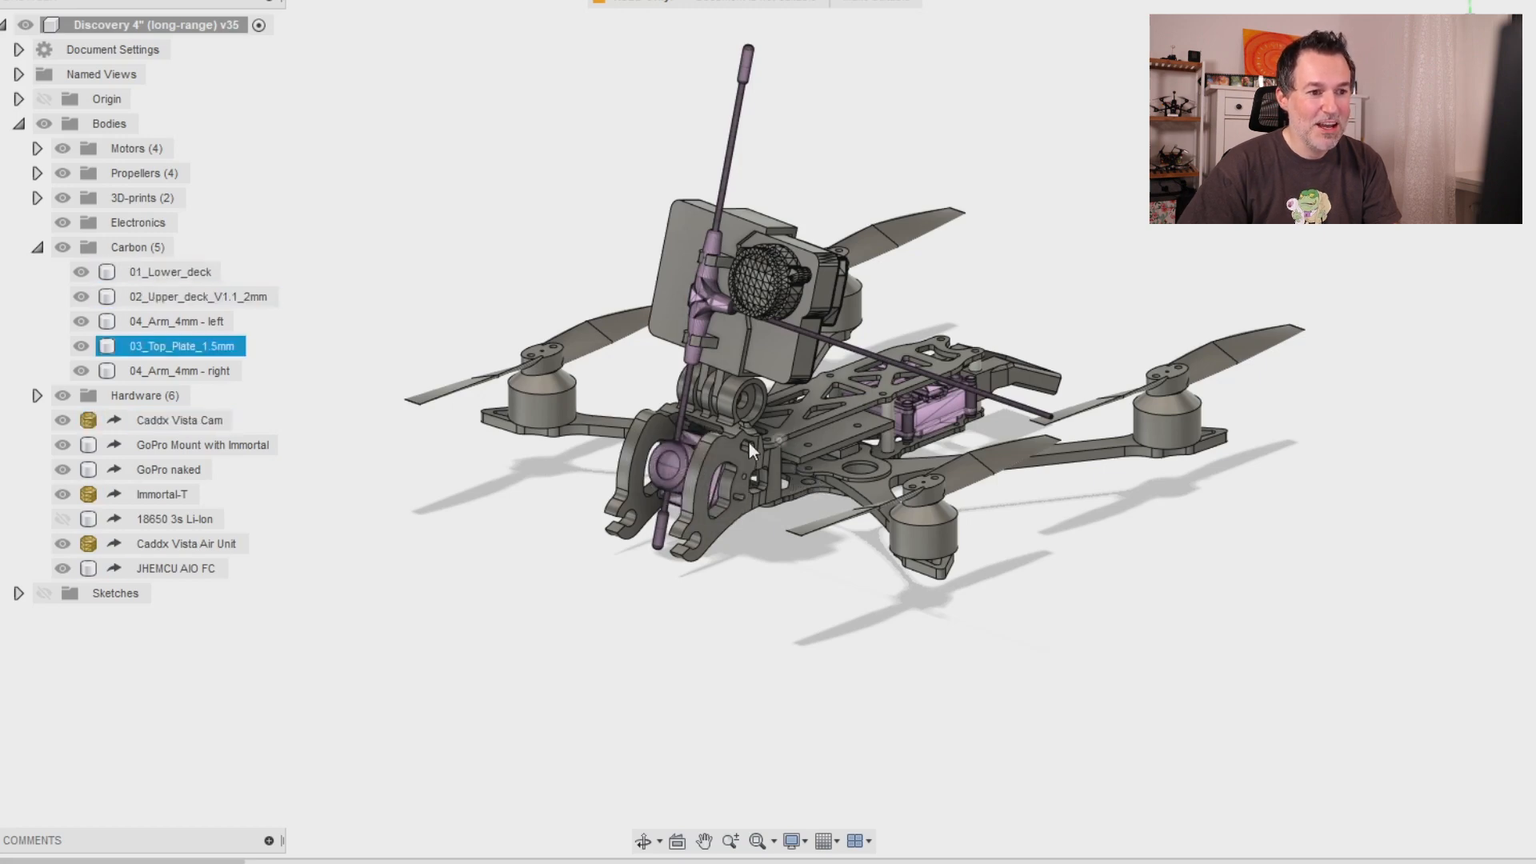
click(168, 469)
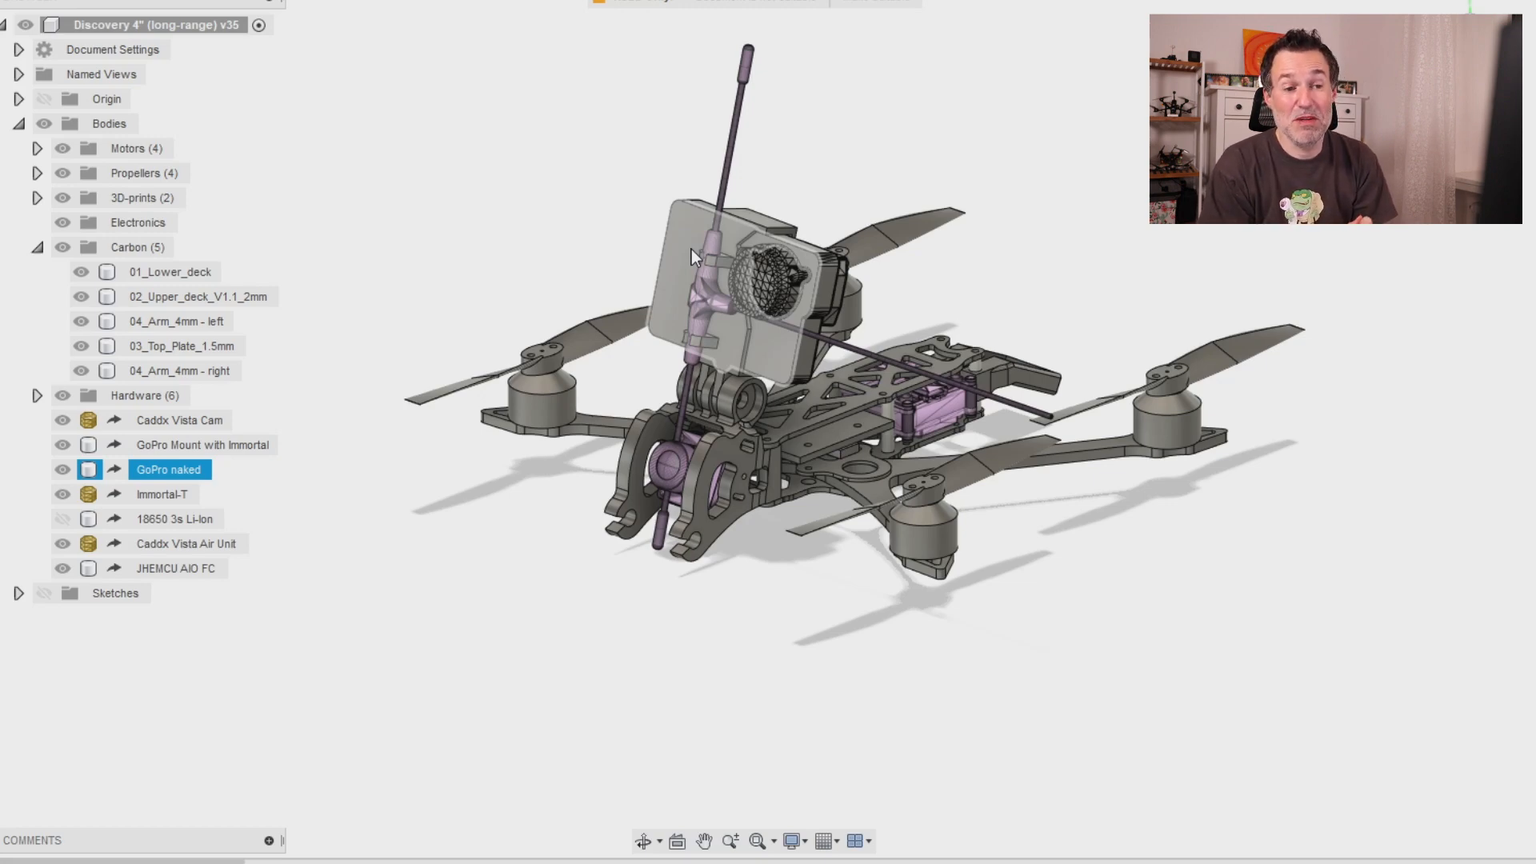
click(817, 577)
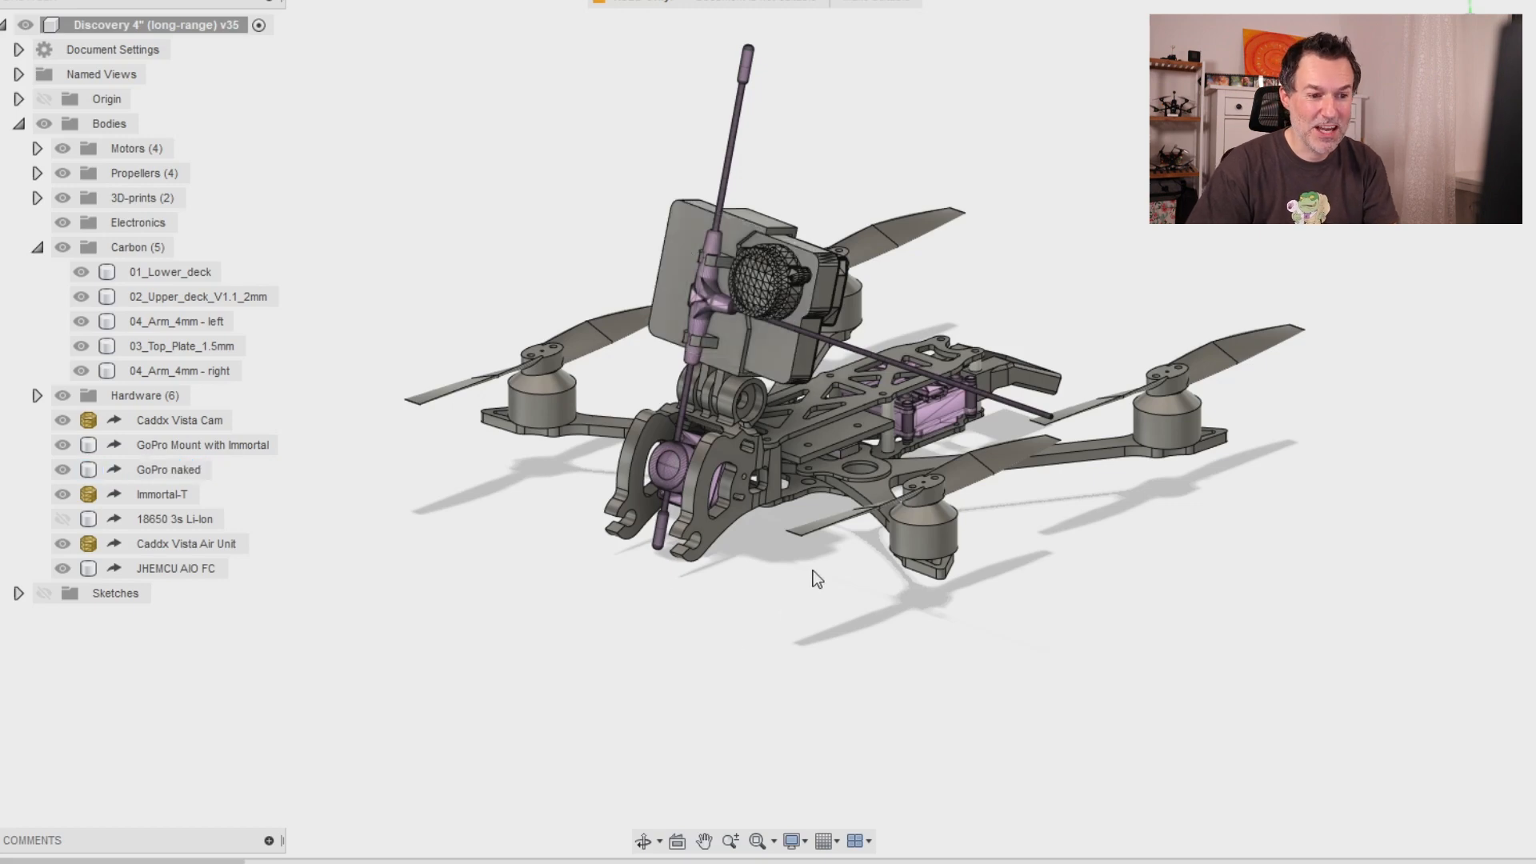
mouse_move(804, 566)
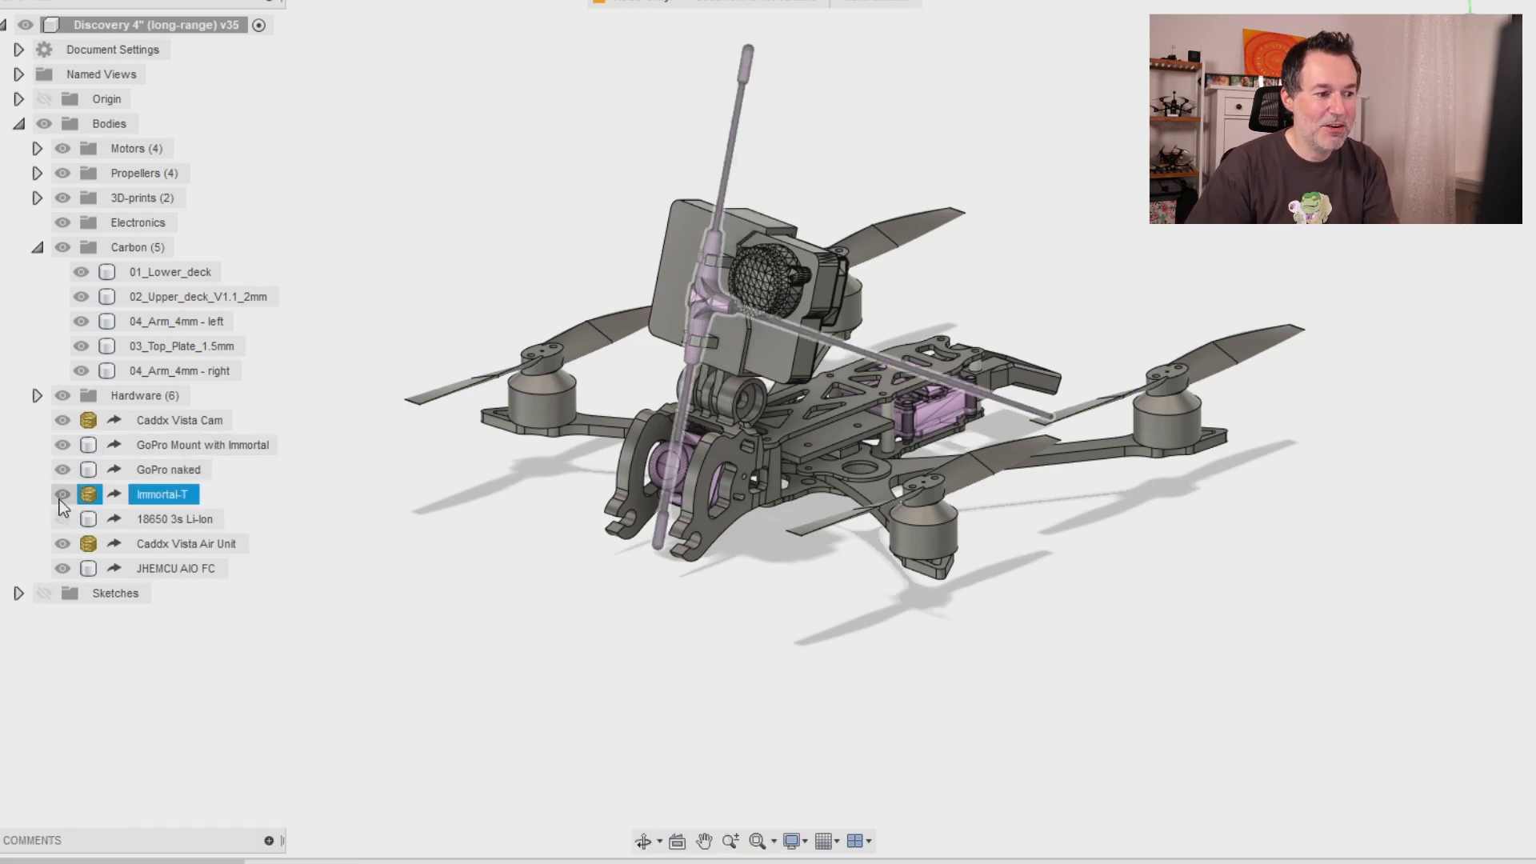
click(61, 495)
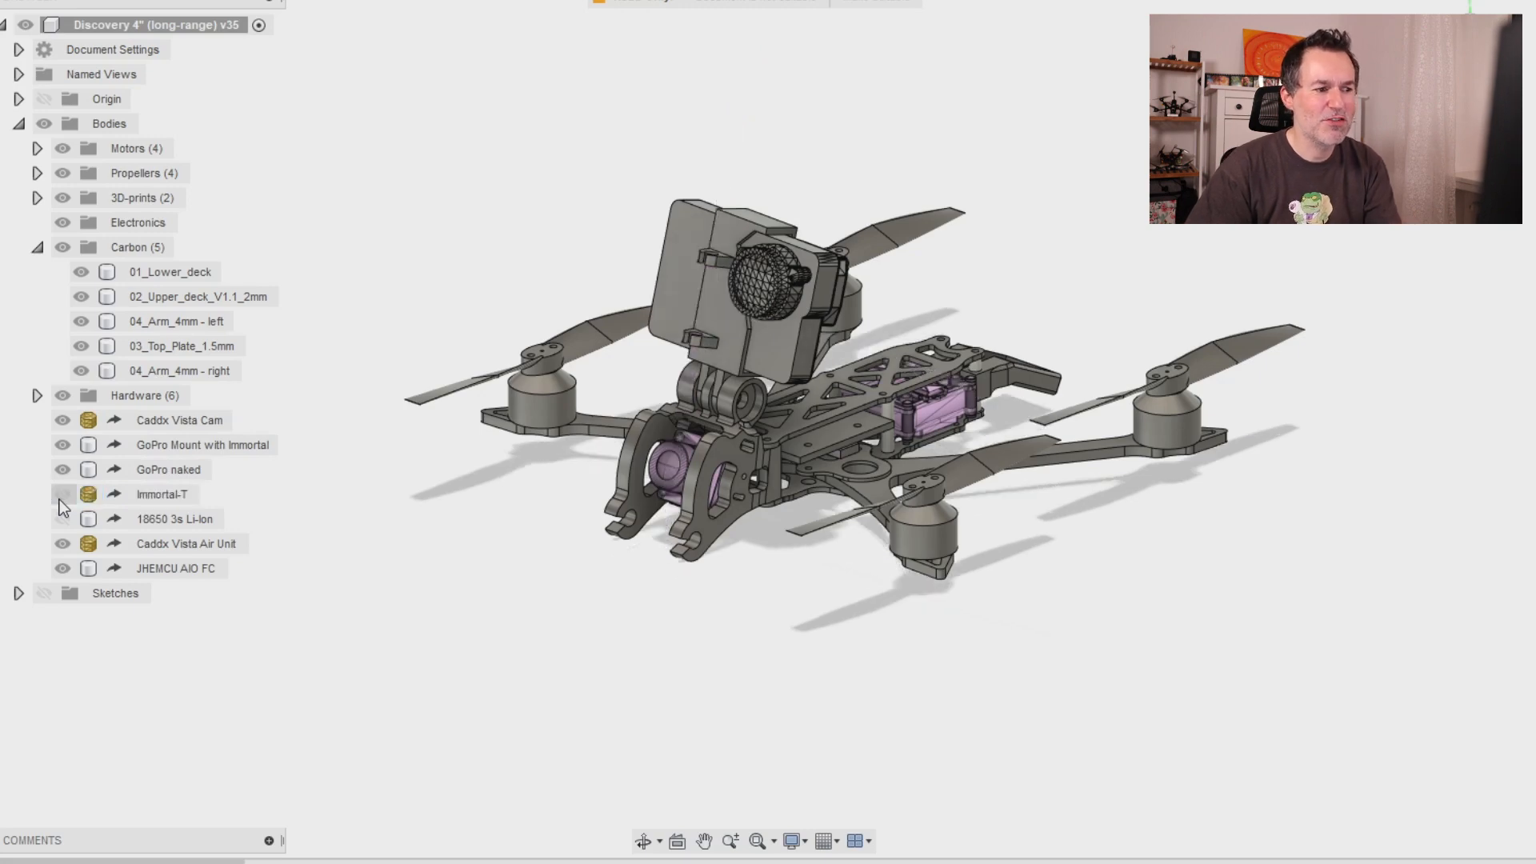
click(63, 444)
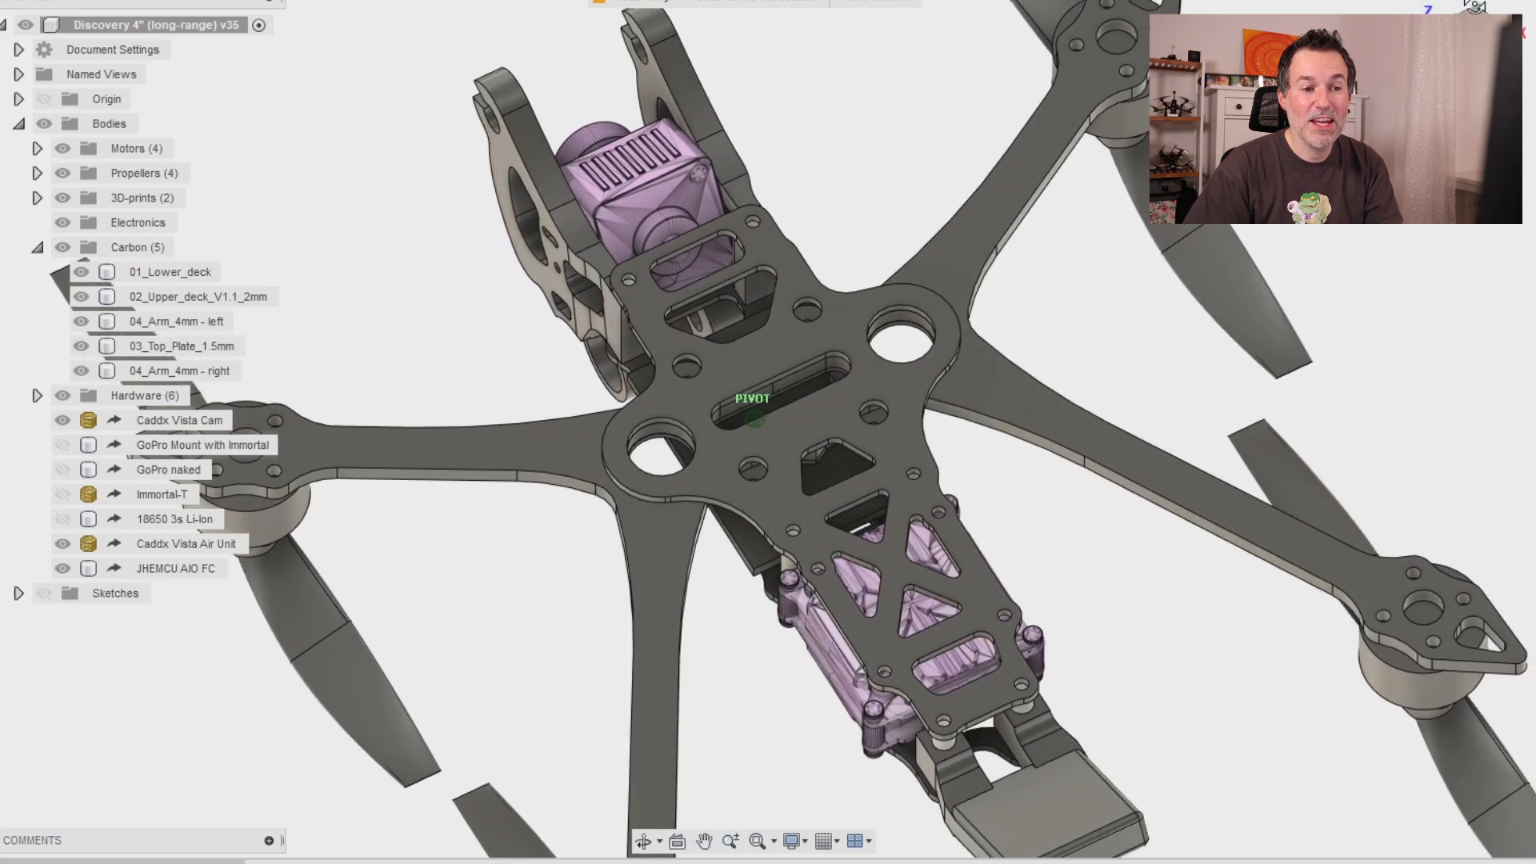
drag(754, 416, 765, 442)
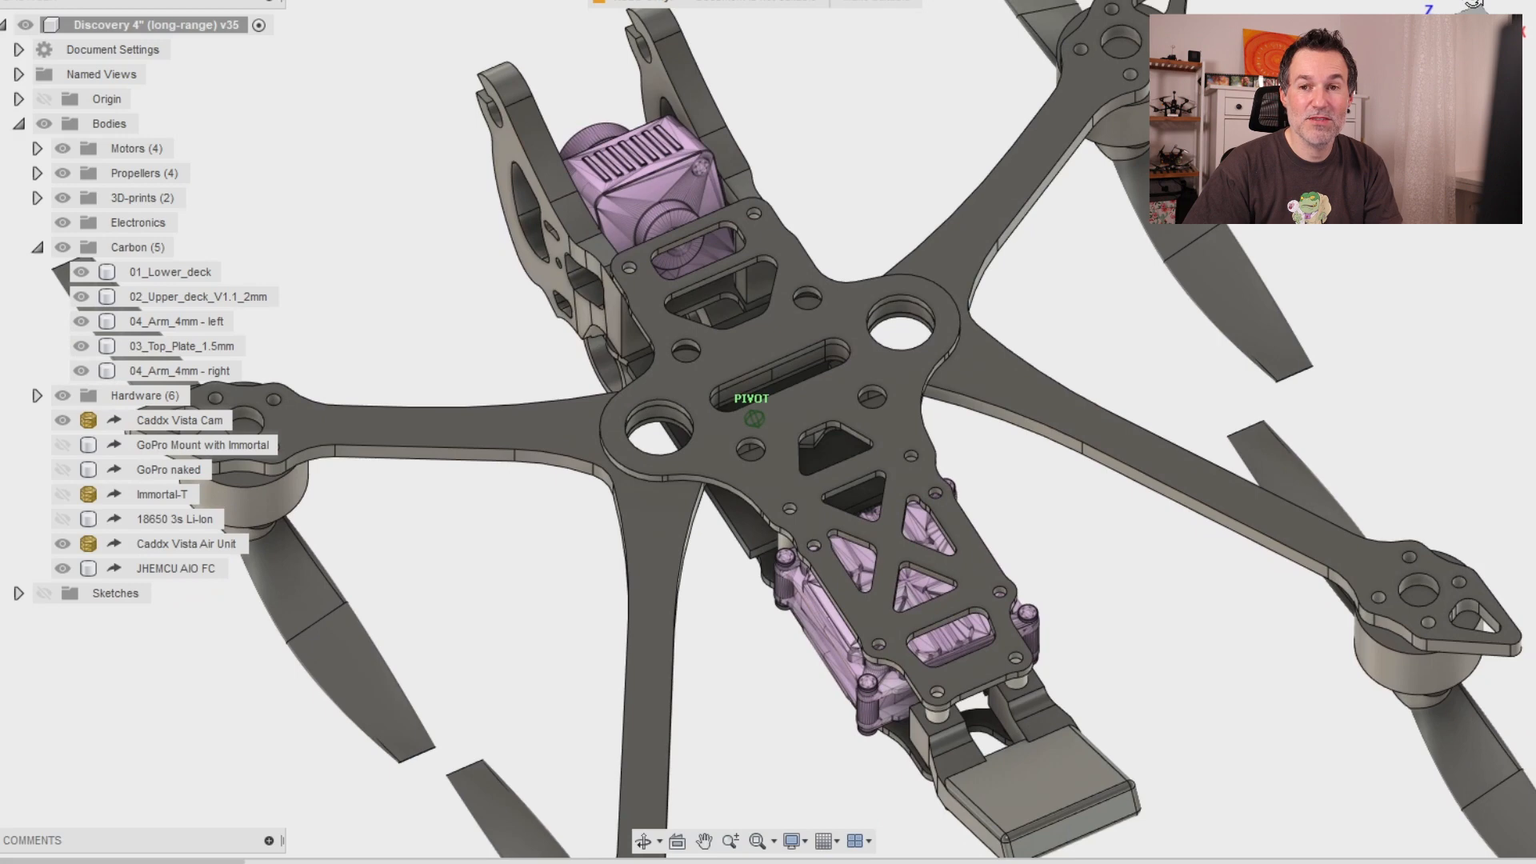
click(181, 322)
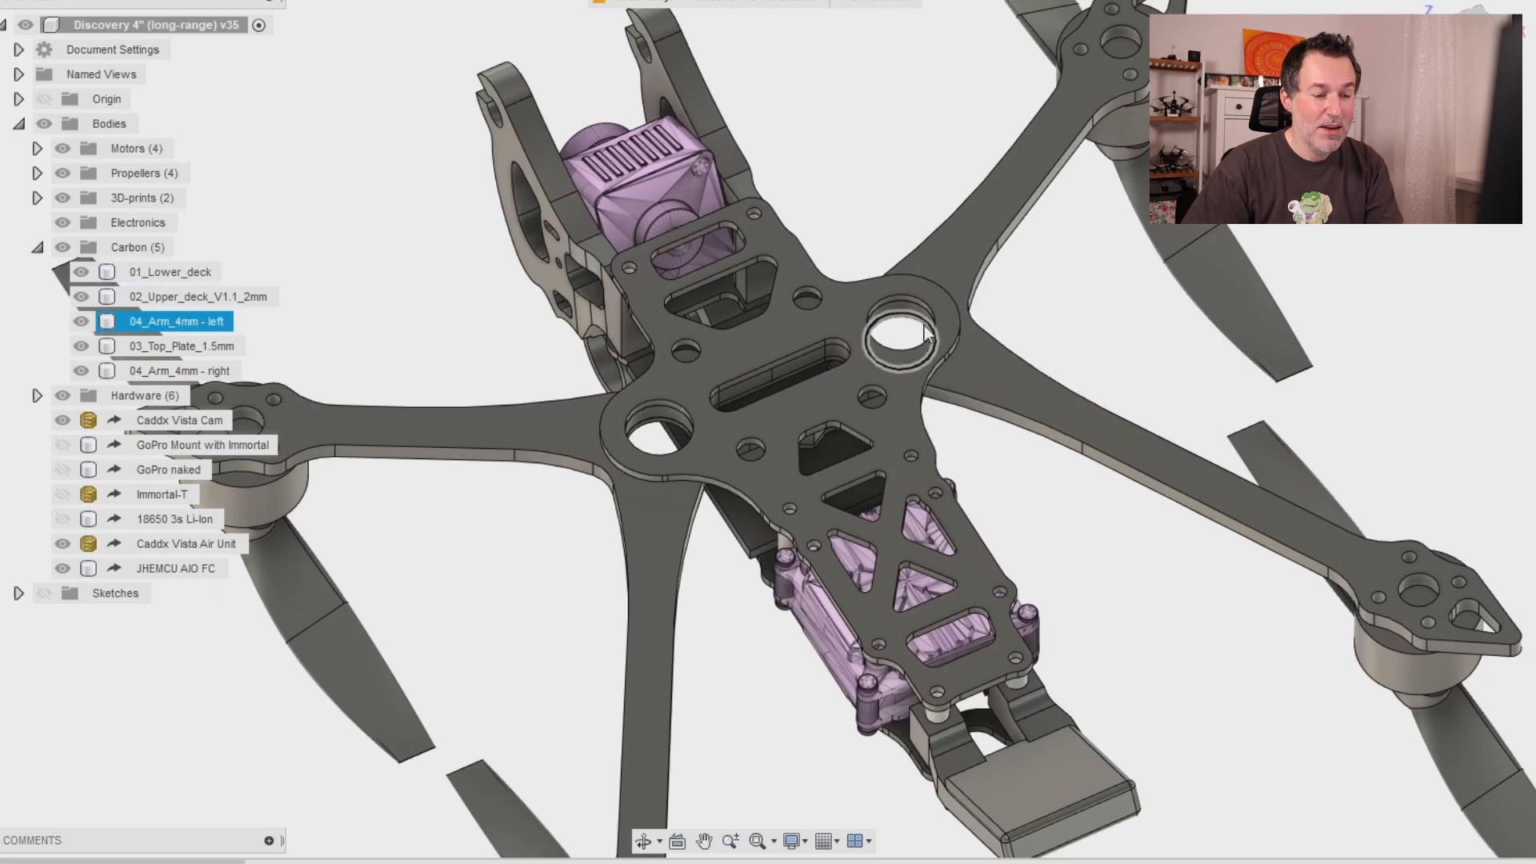
click(181, 345)
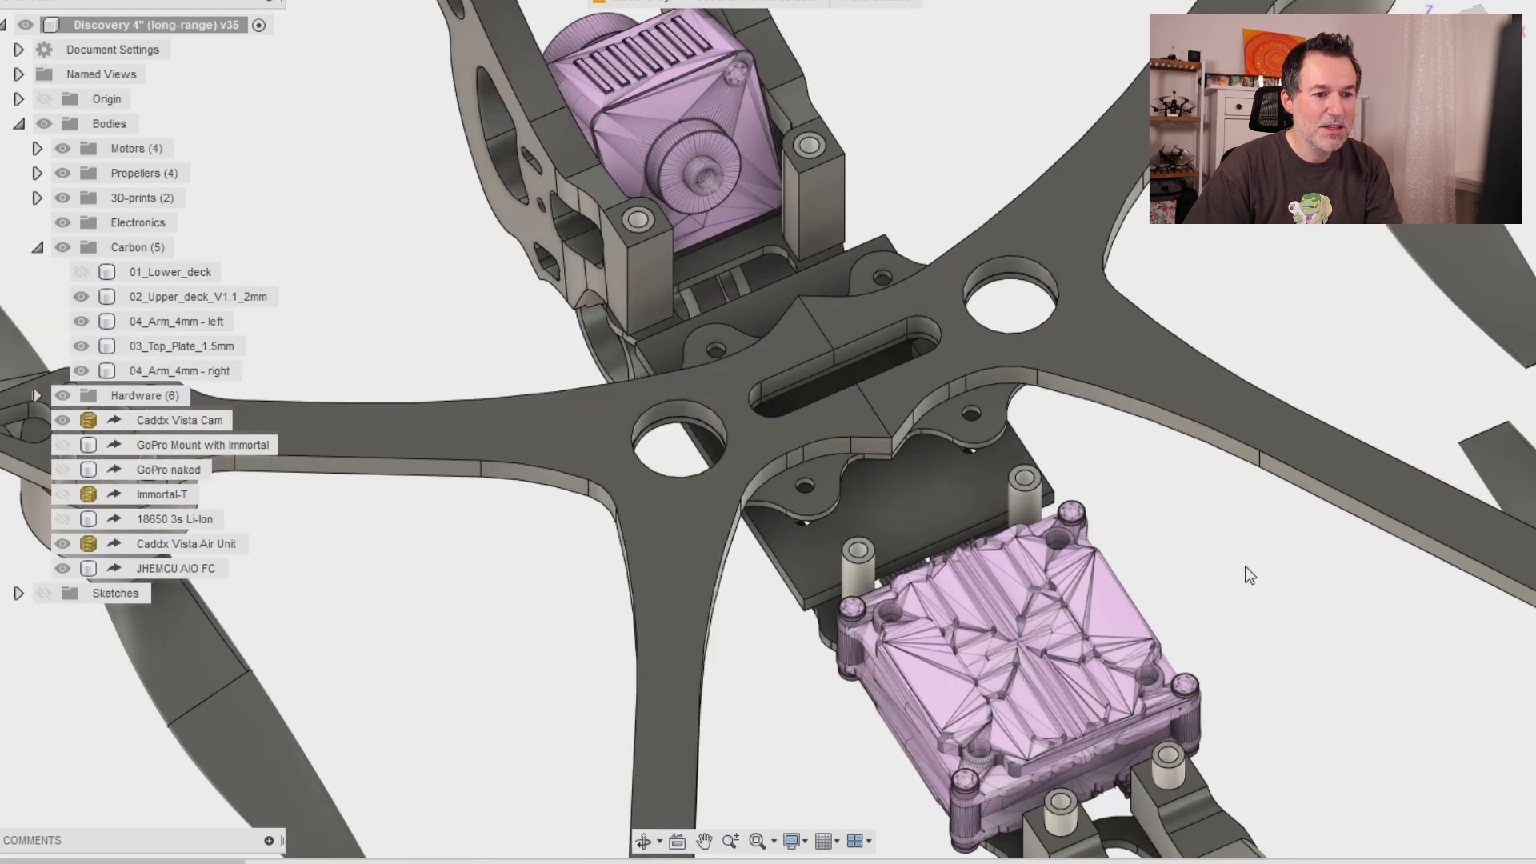
click(176, 321)
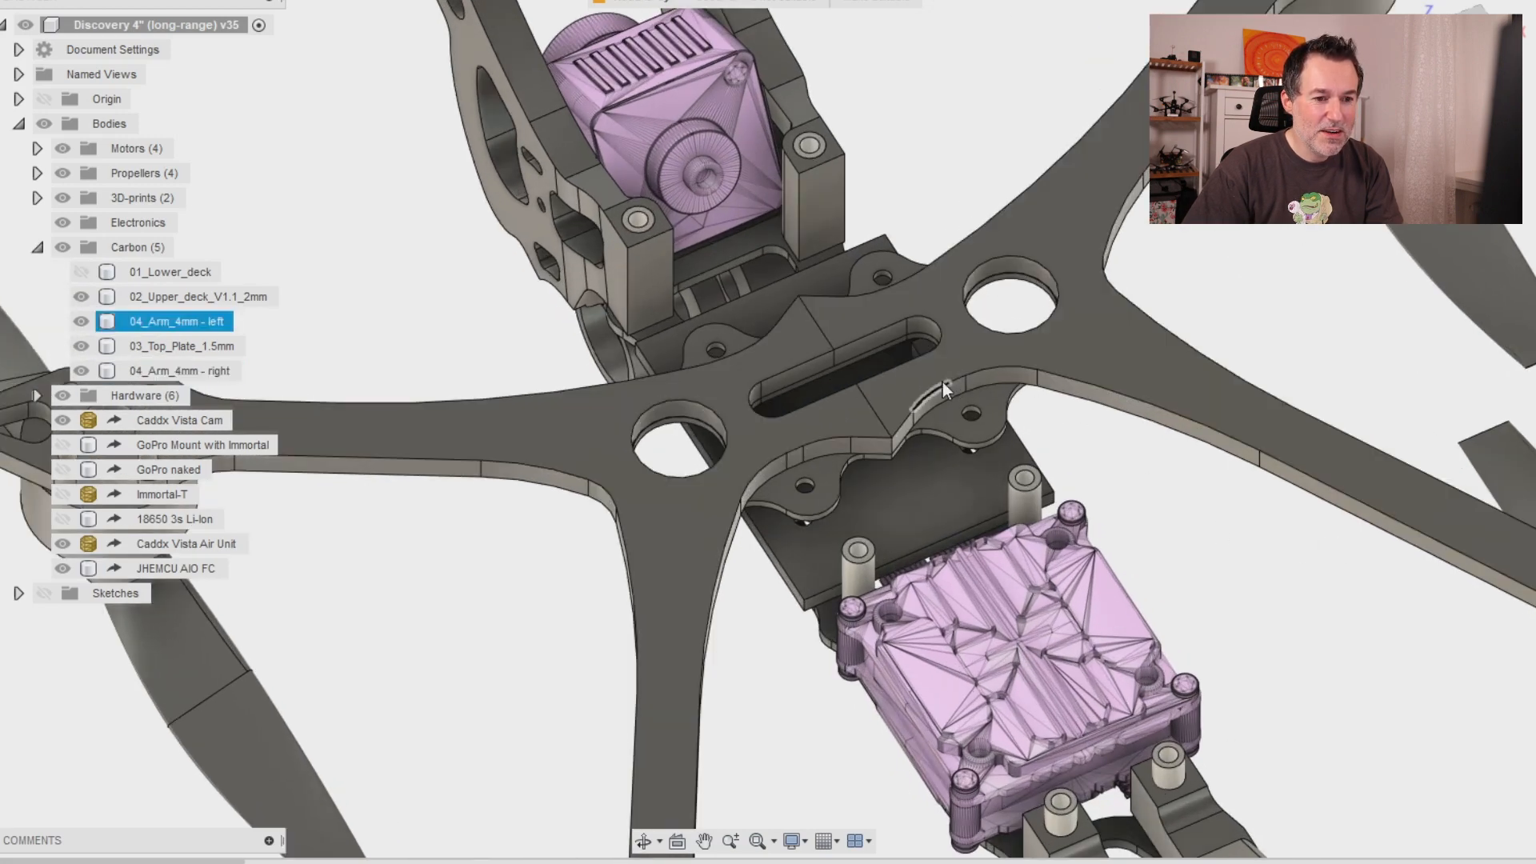
click(181, 369)
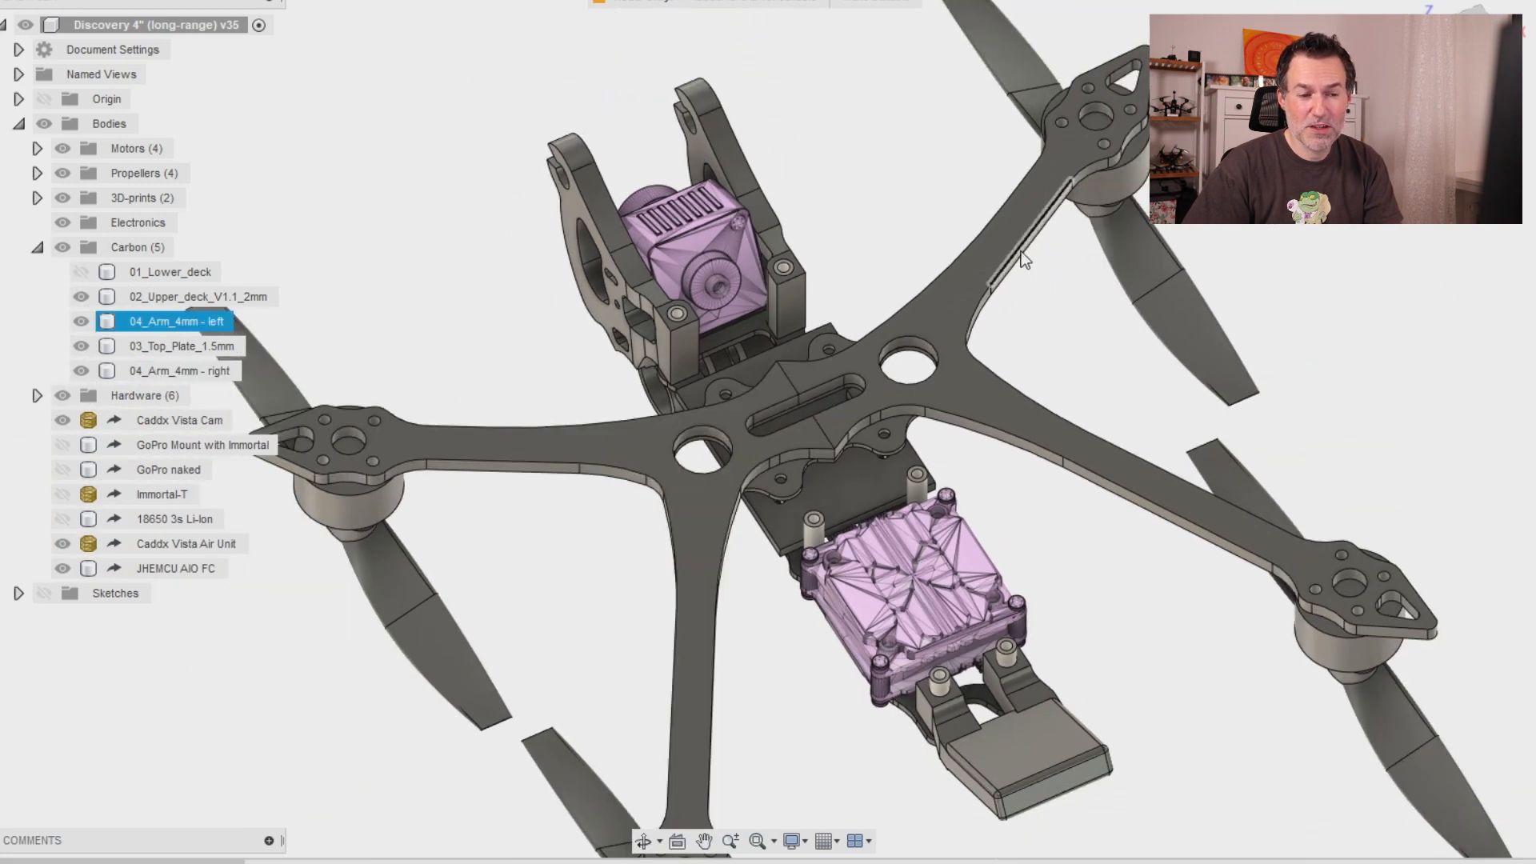
click(181, 370)
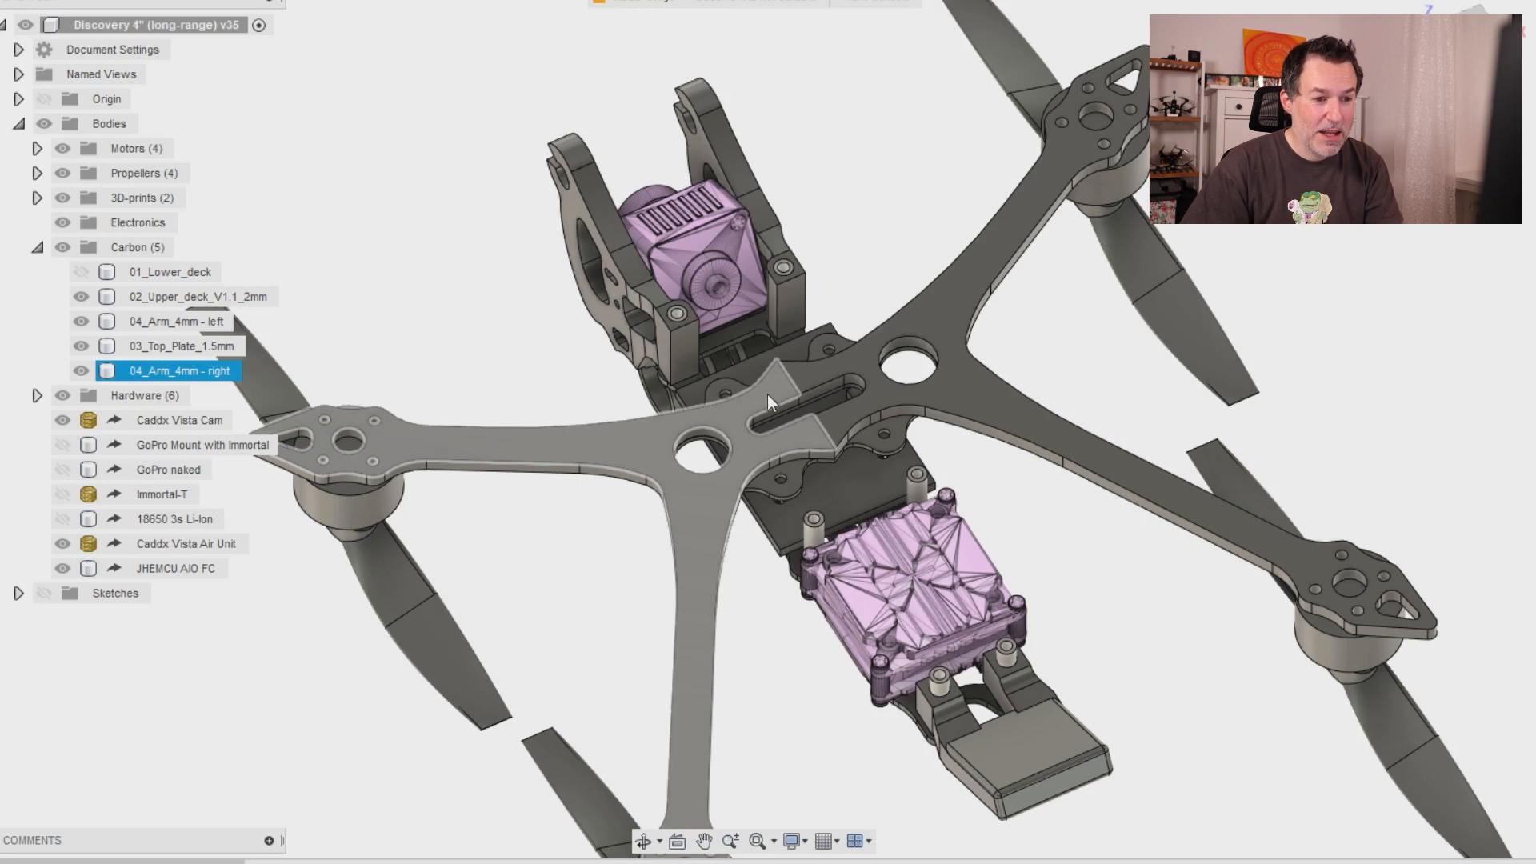
click(178, 321)
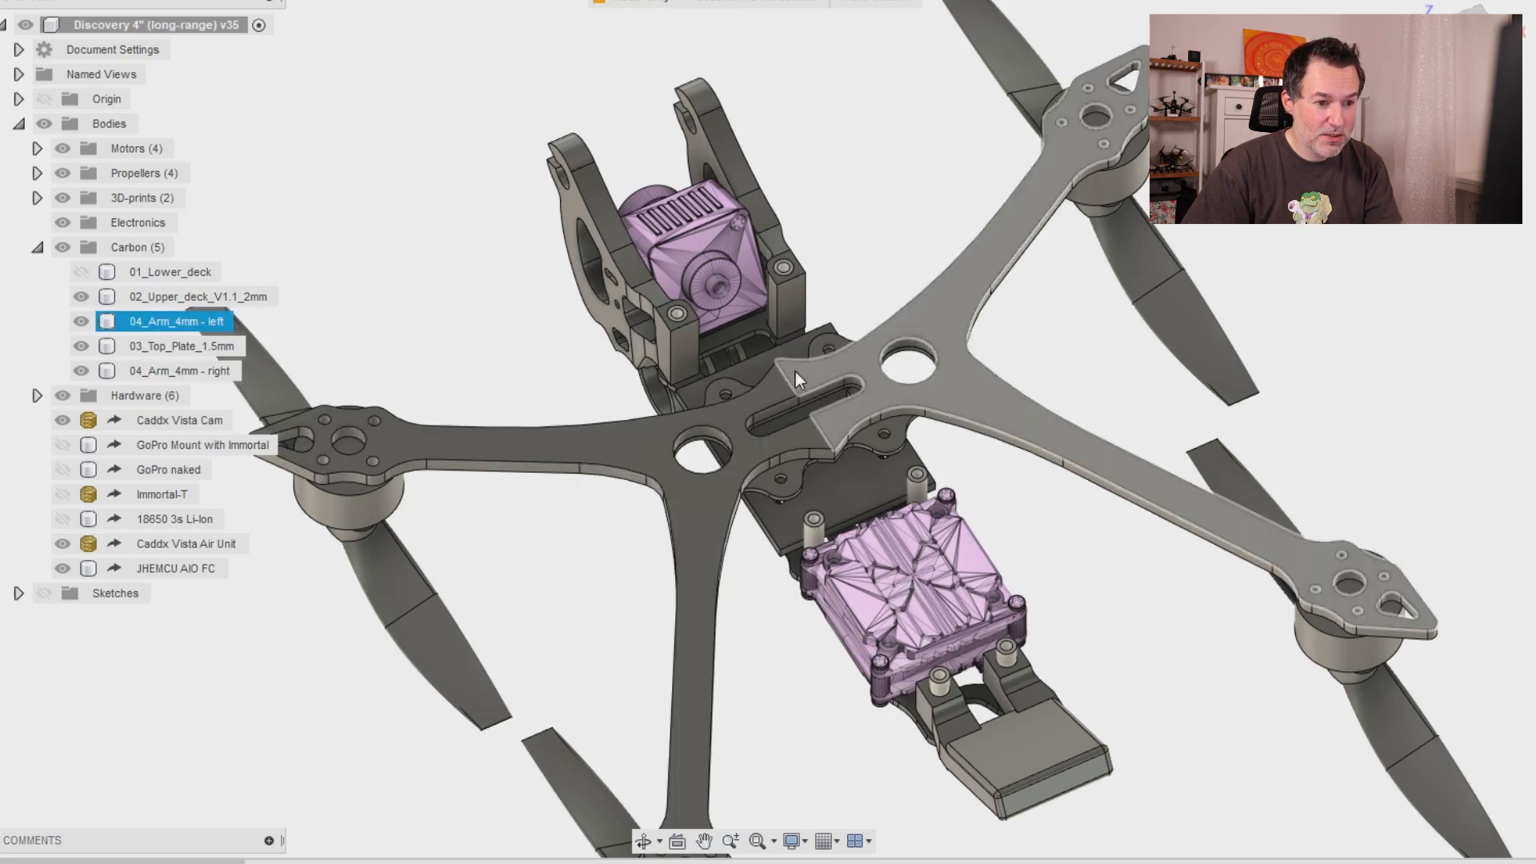
click(181, 369)
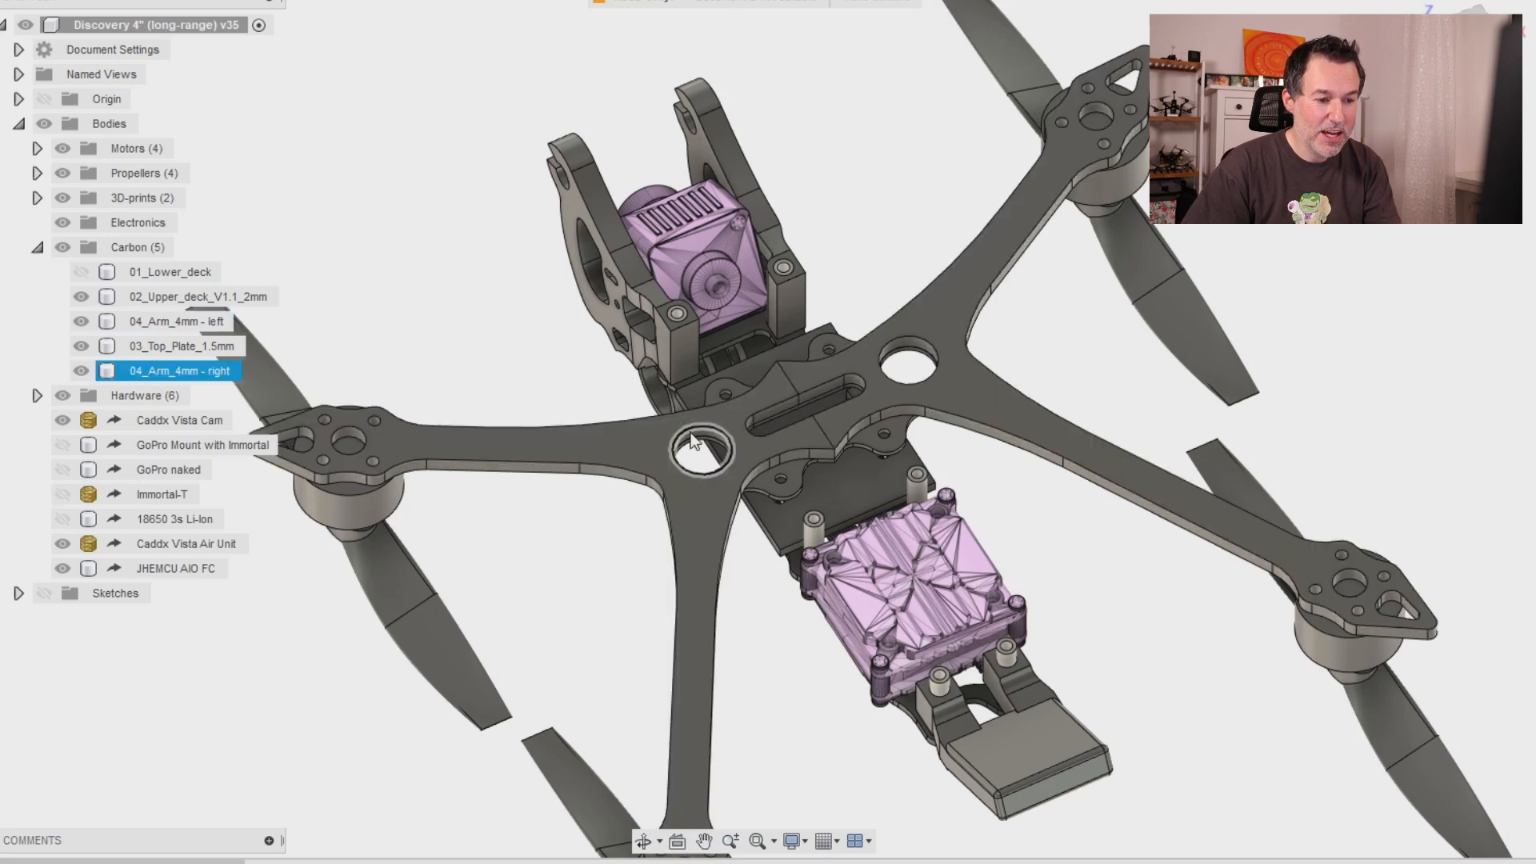
mouse_move(734, 446)
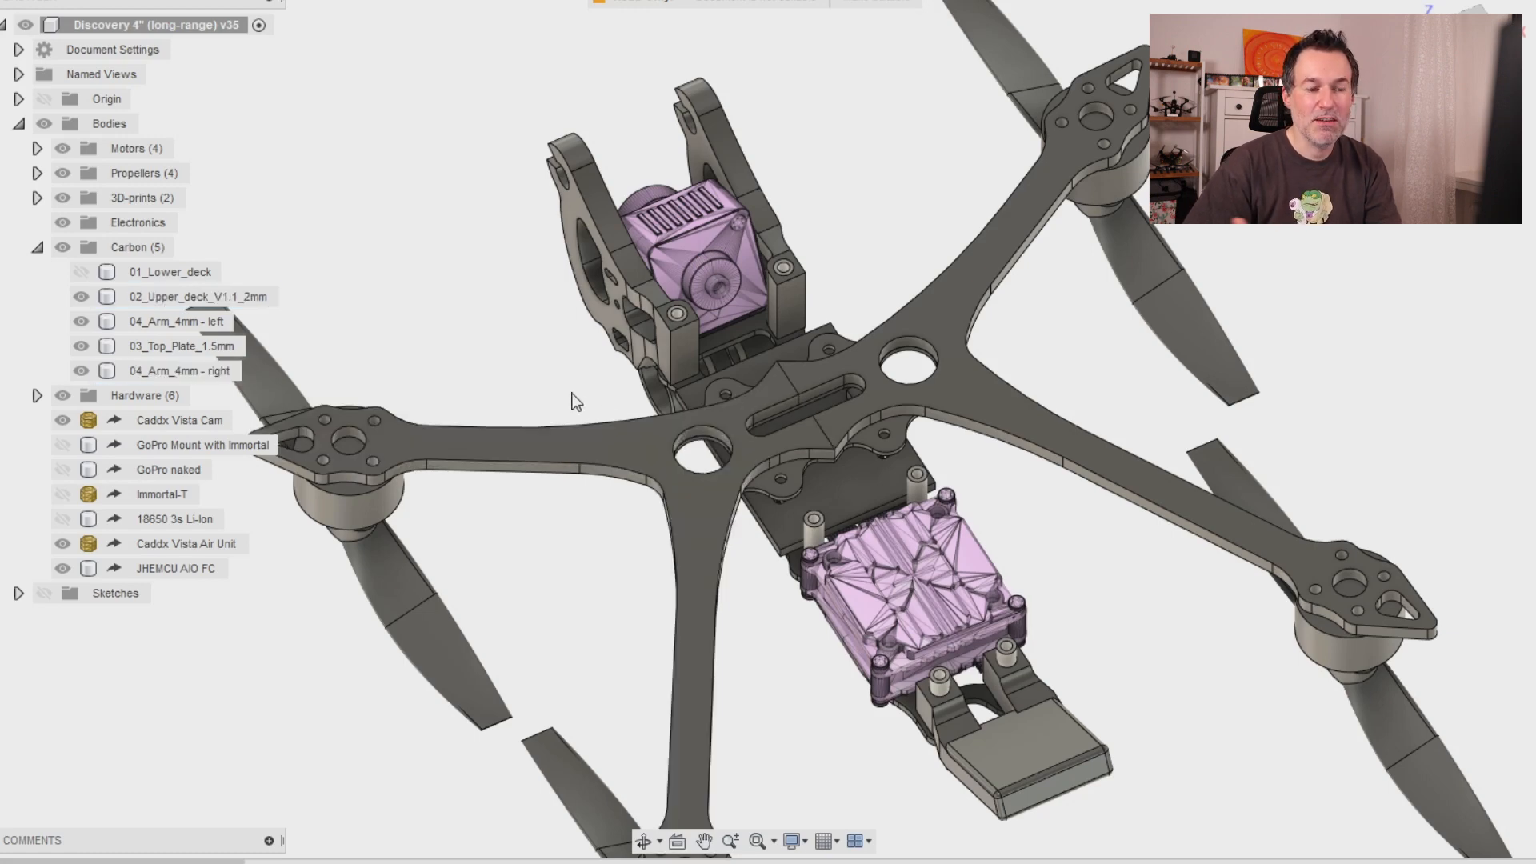
mouse_move(600, 394)
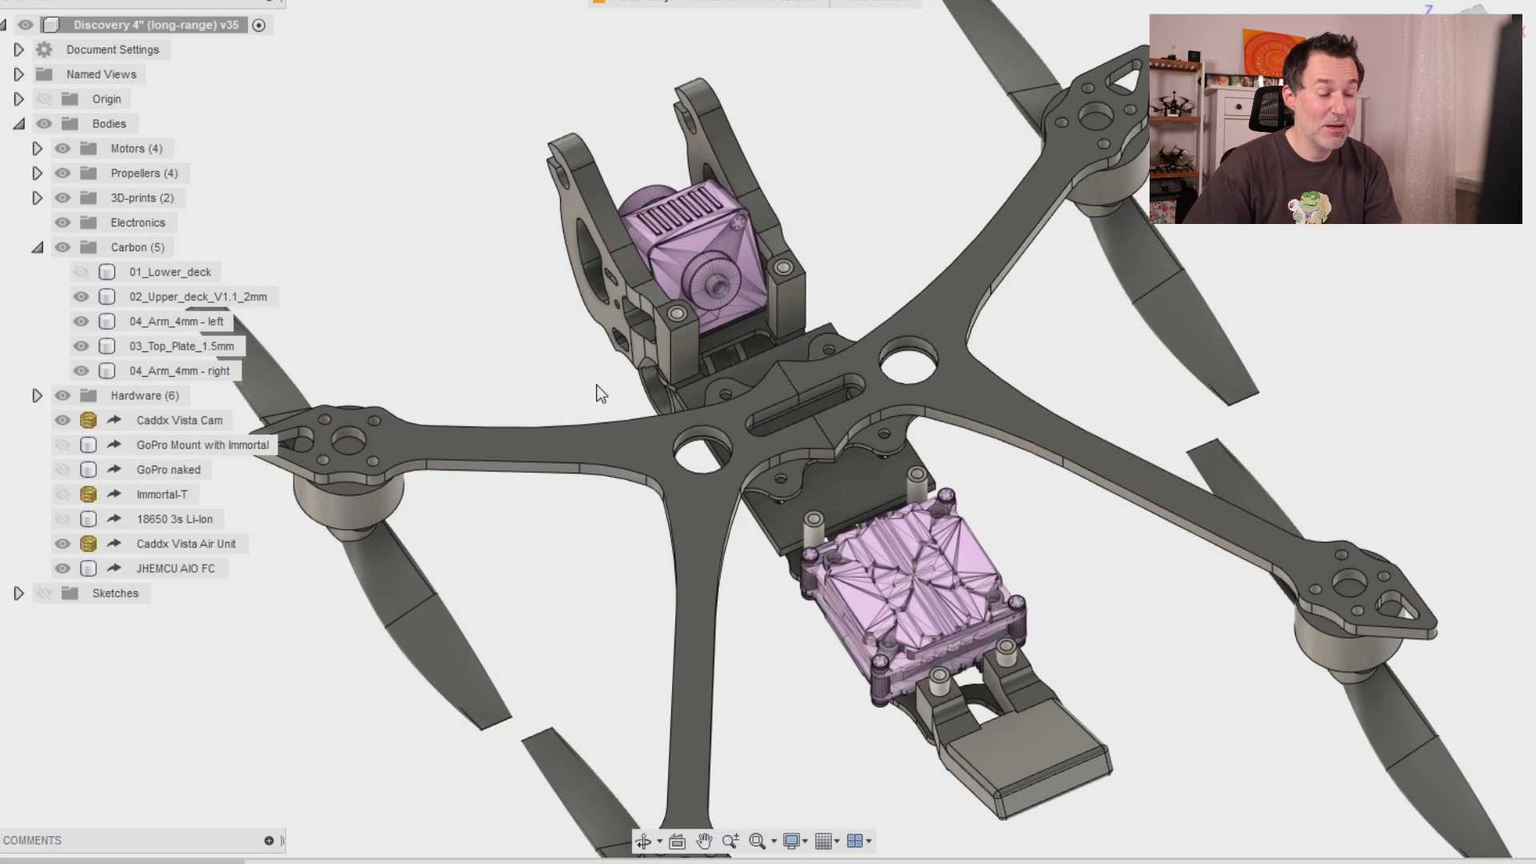
click(181, 369)
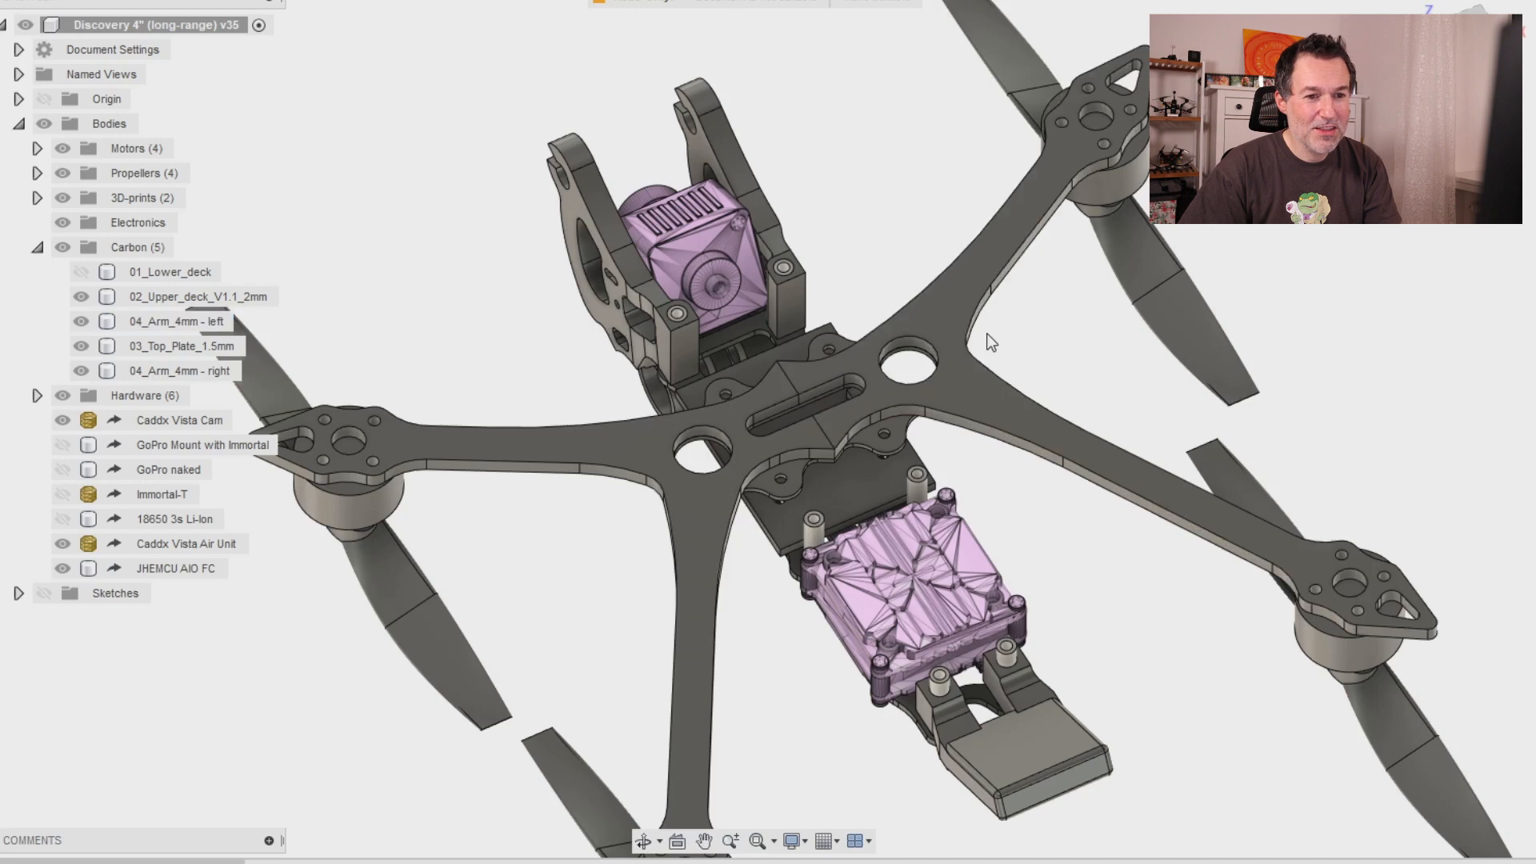
click(176, 322)
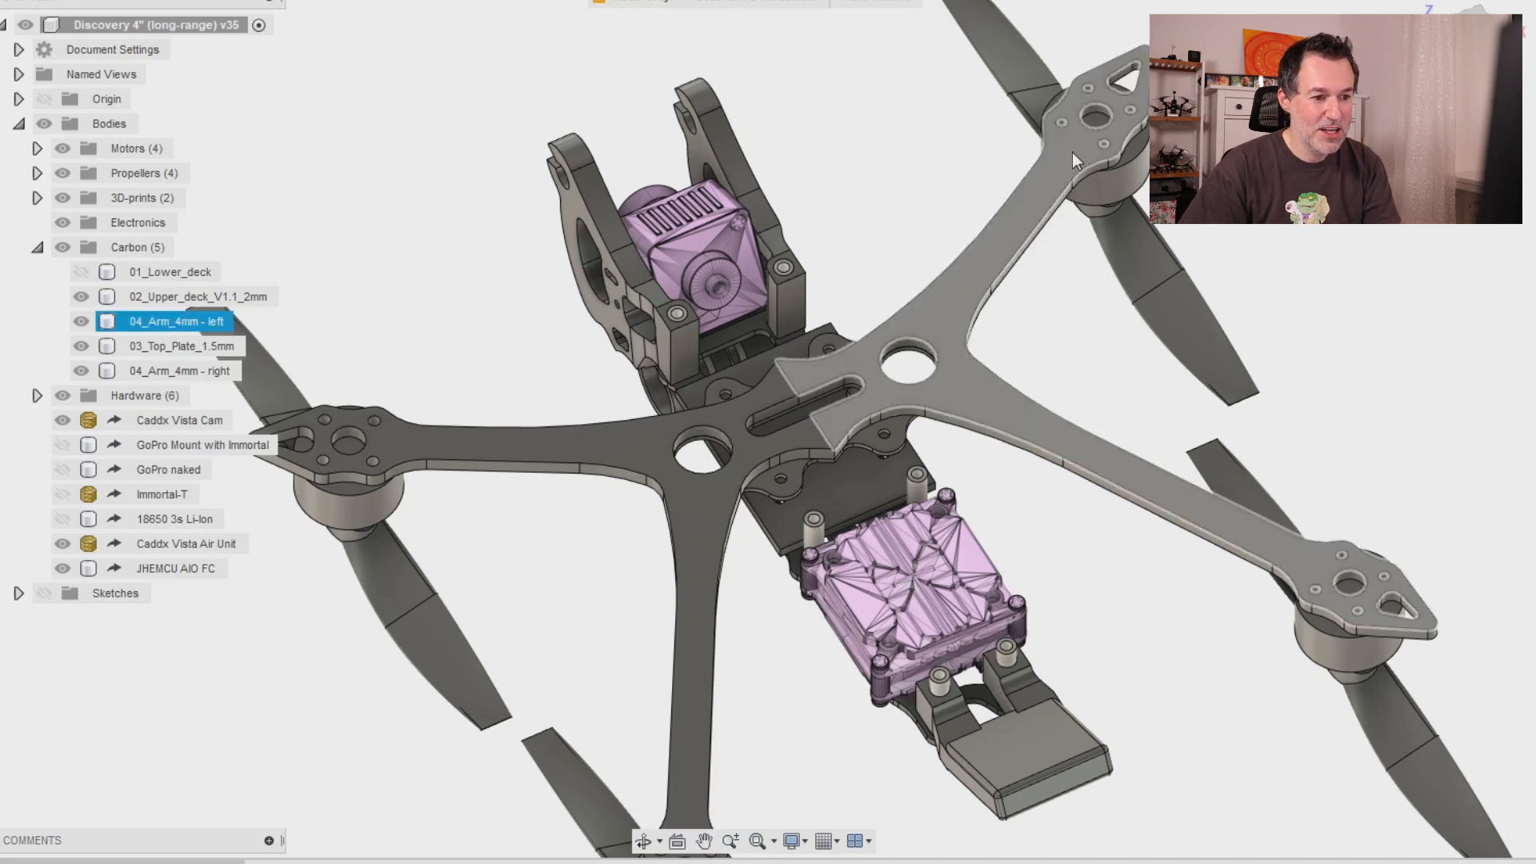
mouse_move(988, 258)
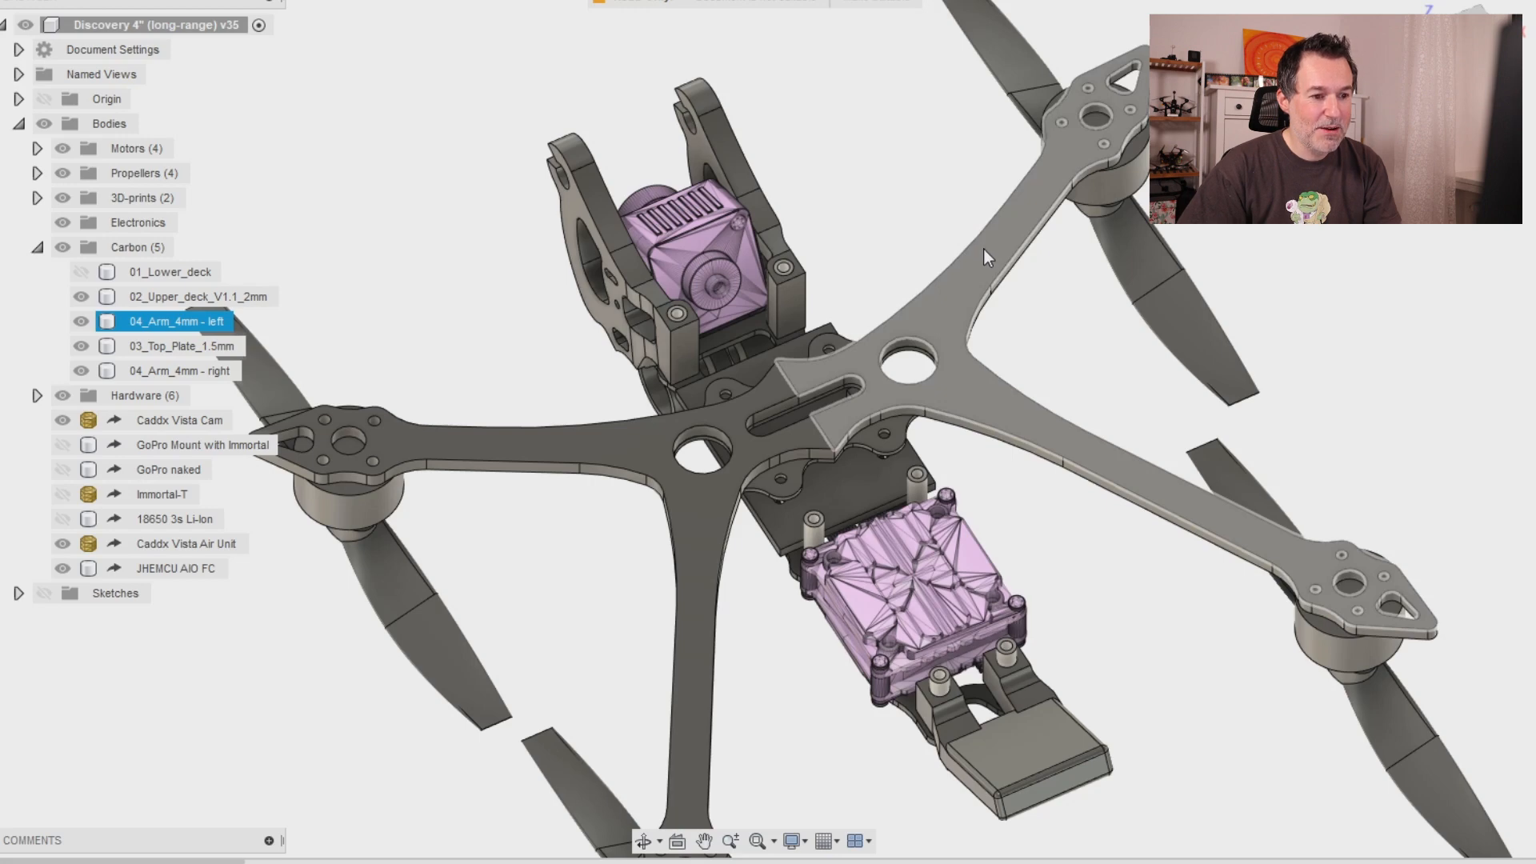
click(180, 369)
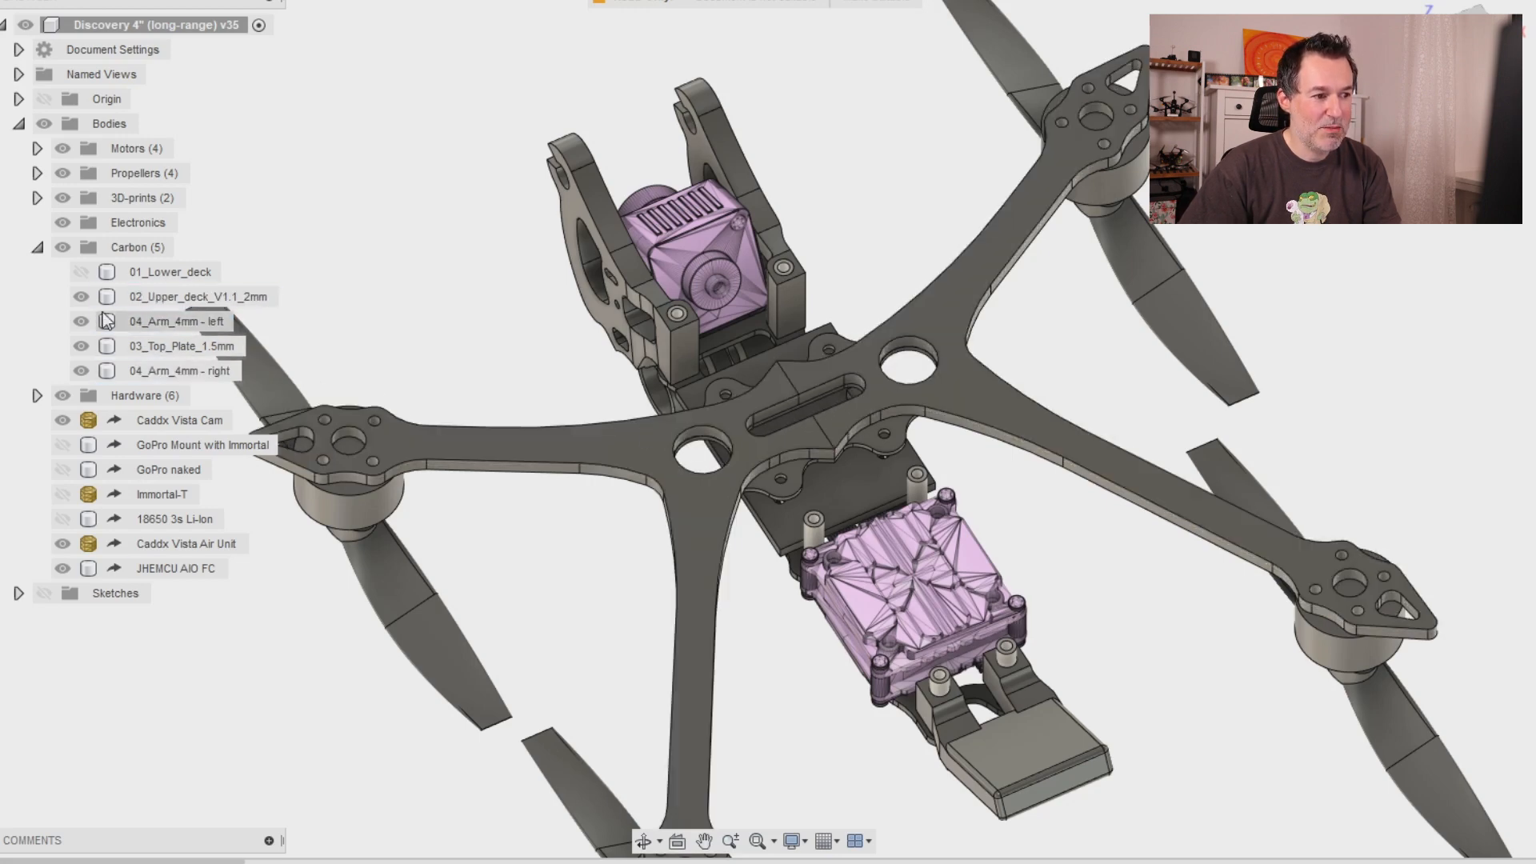
click(81, 296)
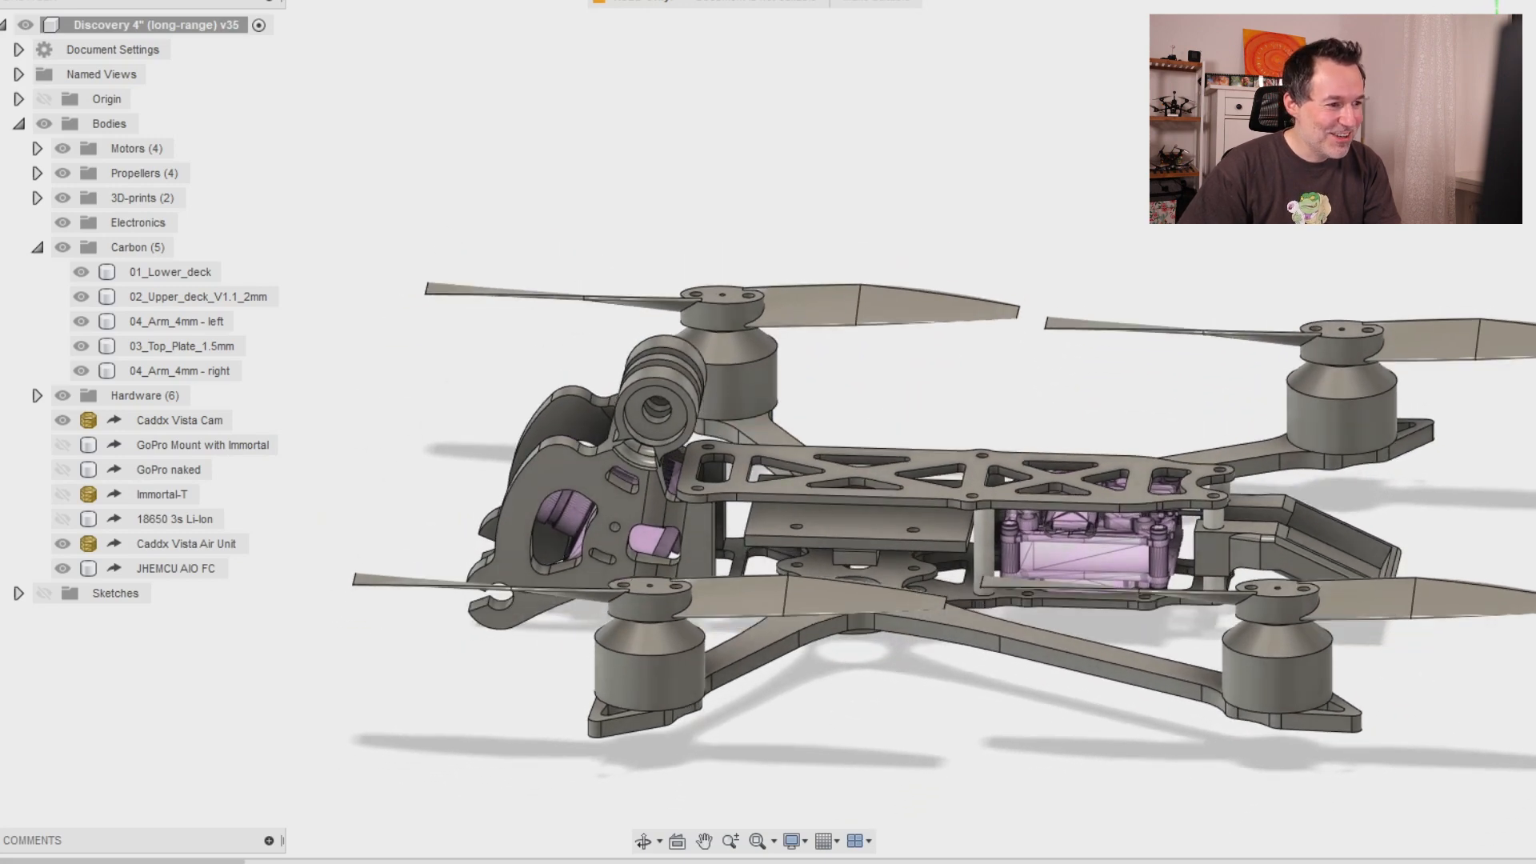
Hide the motors, propellers and arms, then pick out the lower and upper deck plates in side view
click(82, 322)
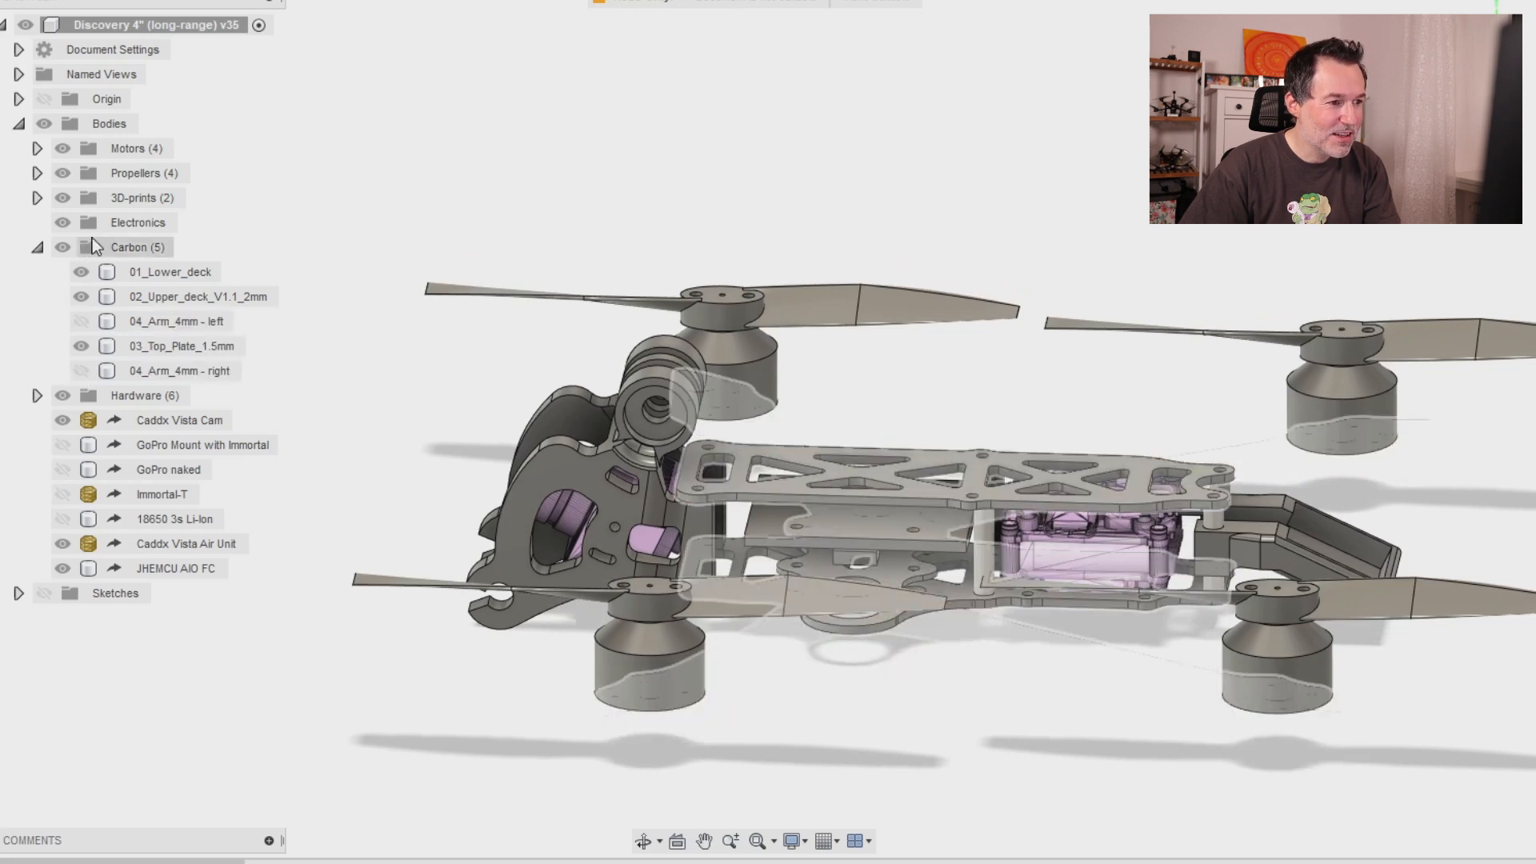
click(62, 148)
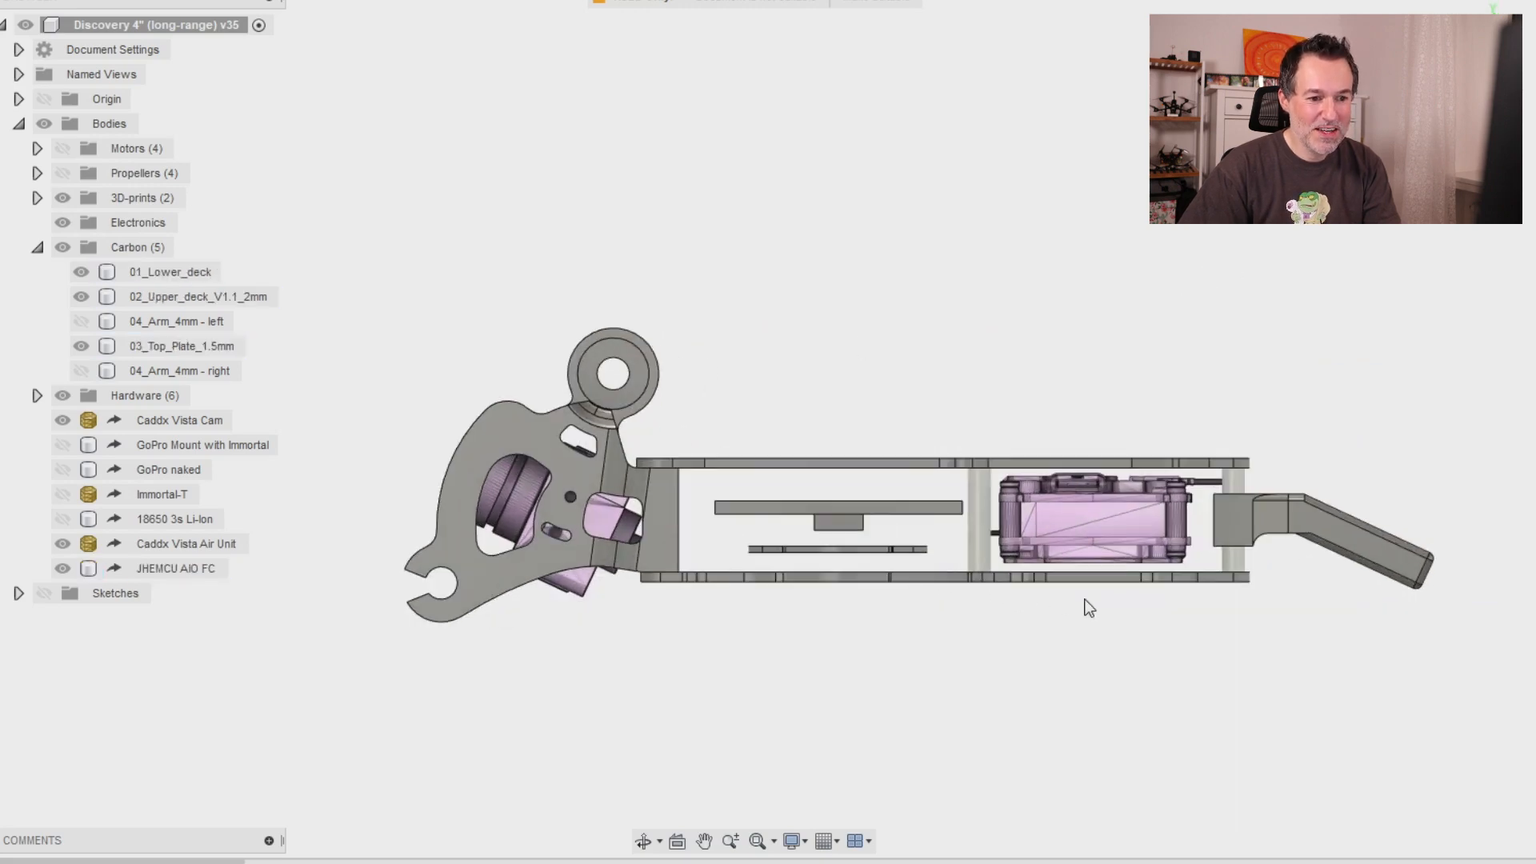
click(170, 272)
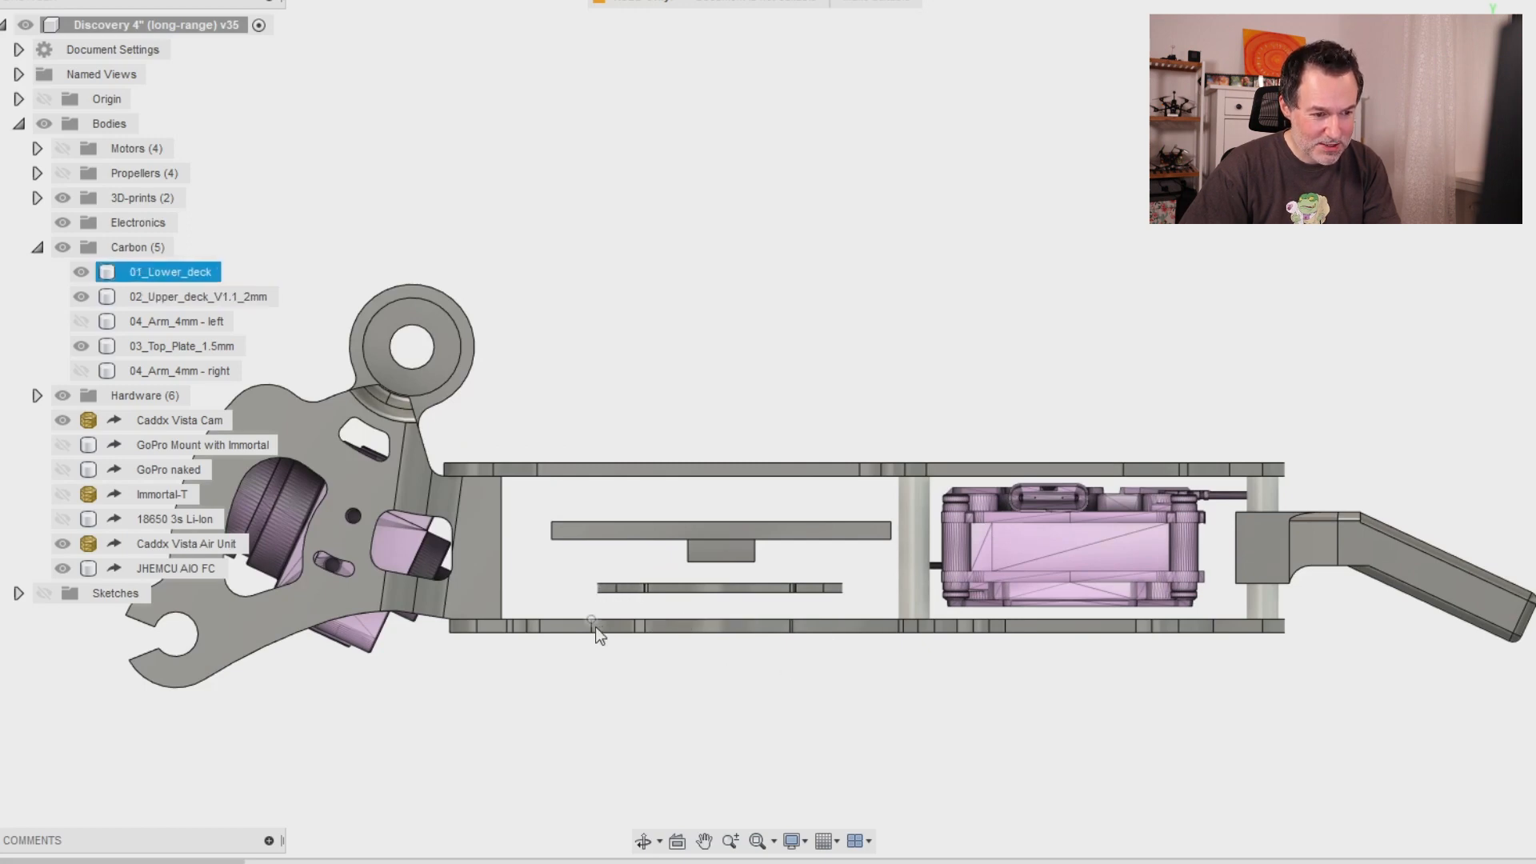
click(195, 298)
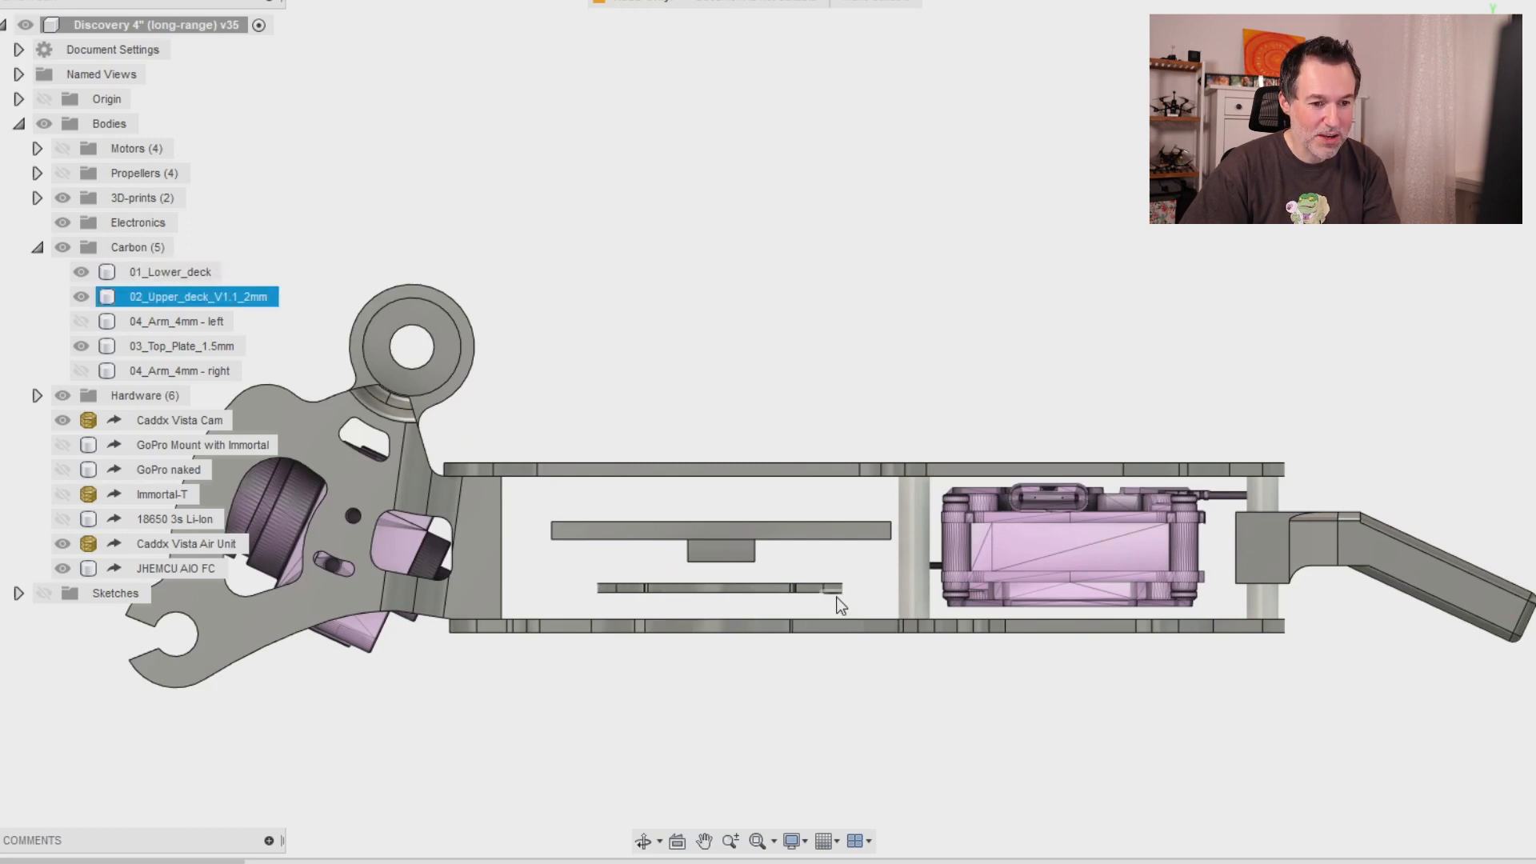
click(183, 544)
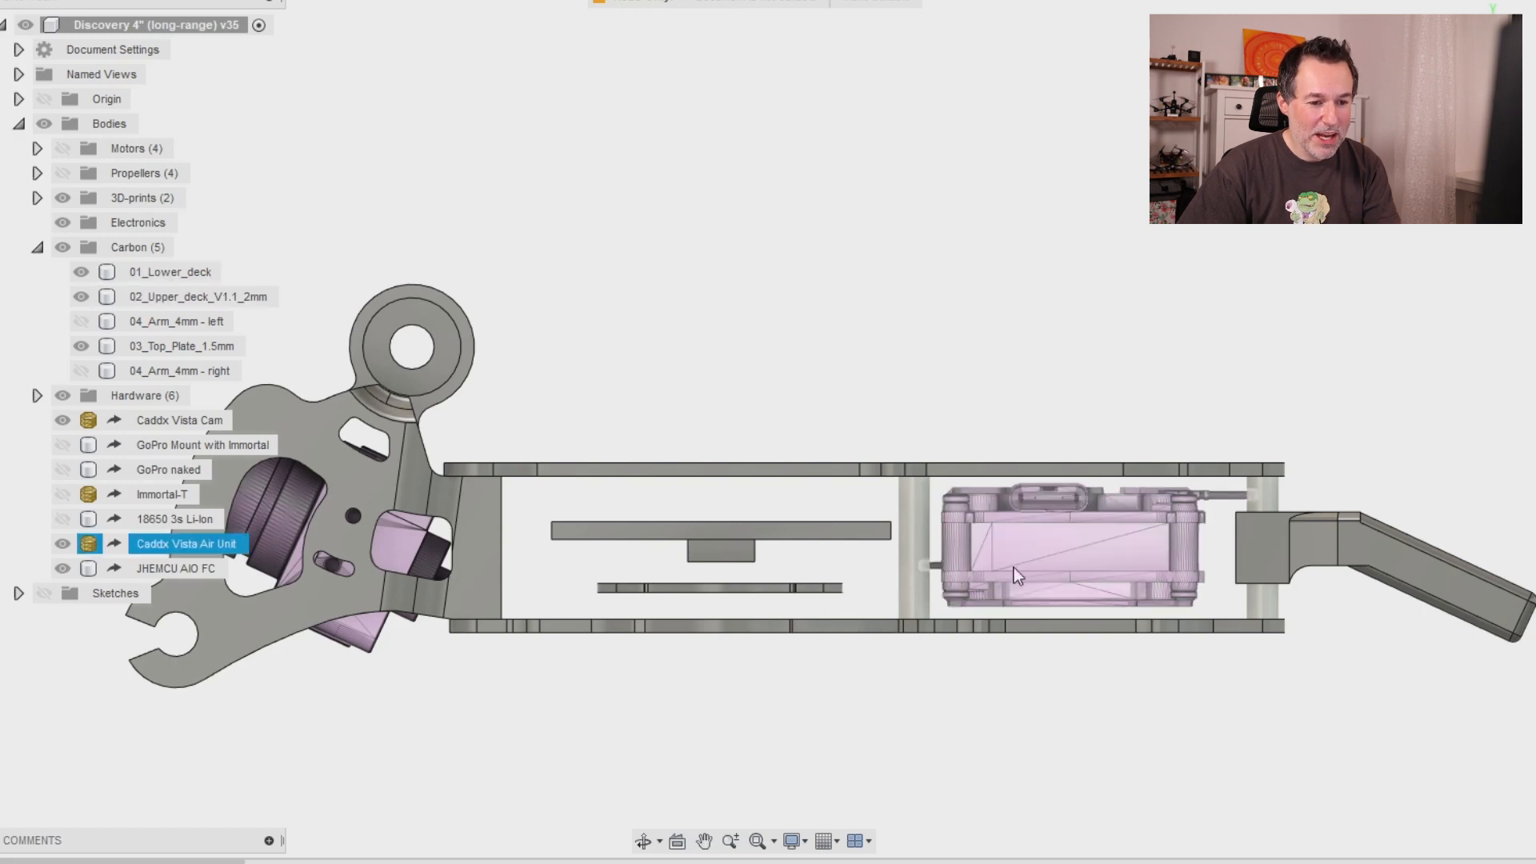
click(176, 568)
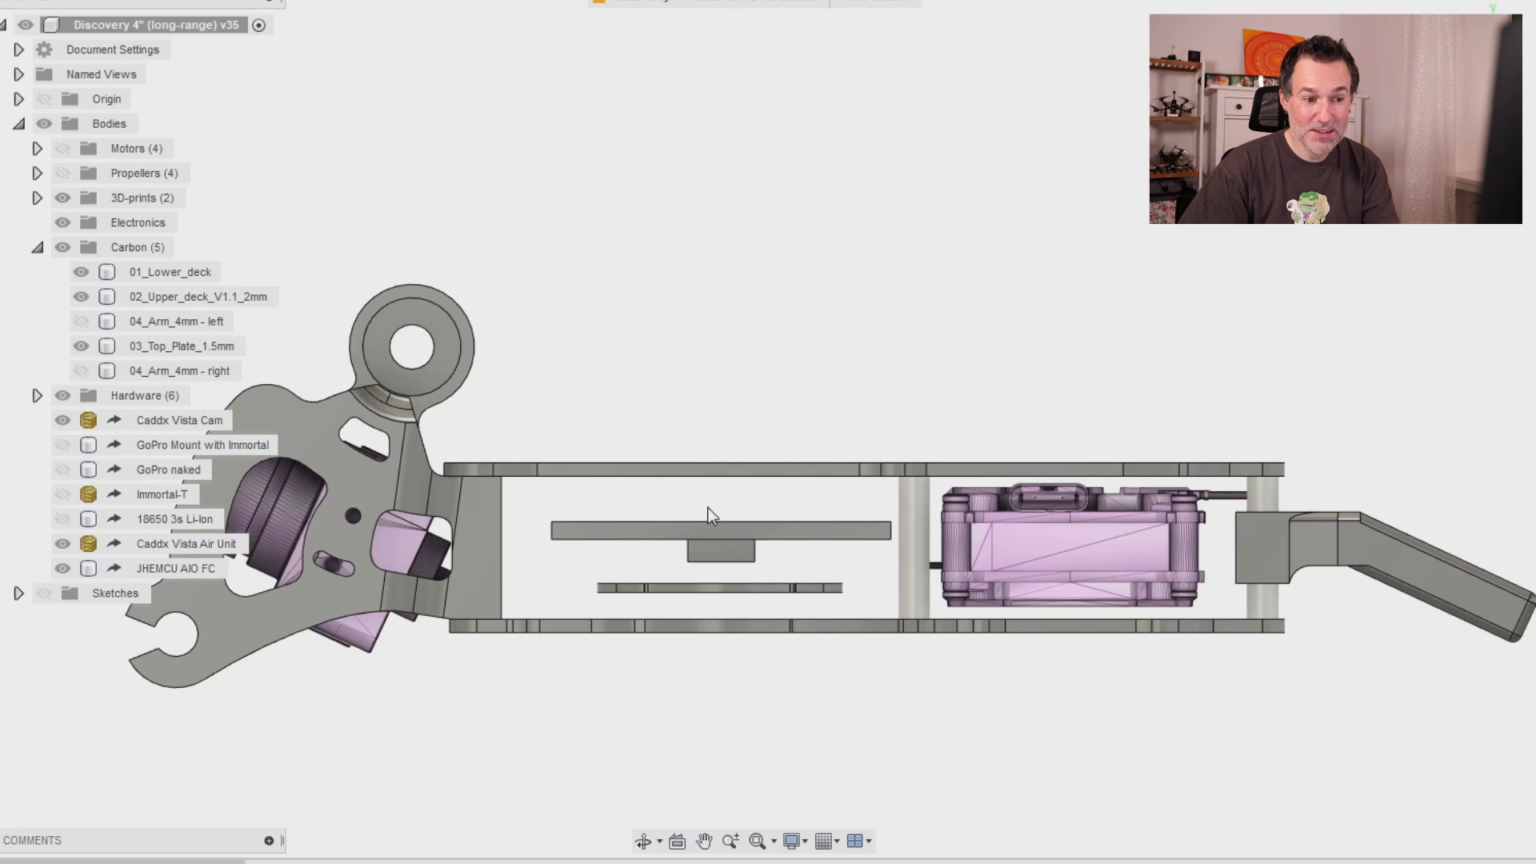
mouse_move(687, 517)
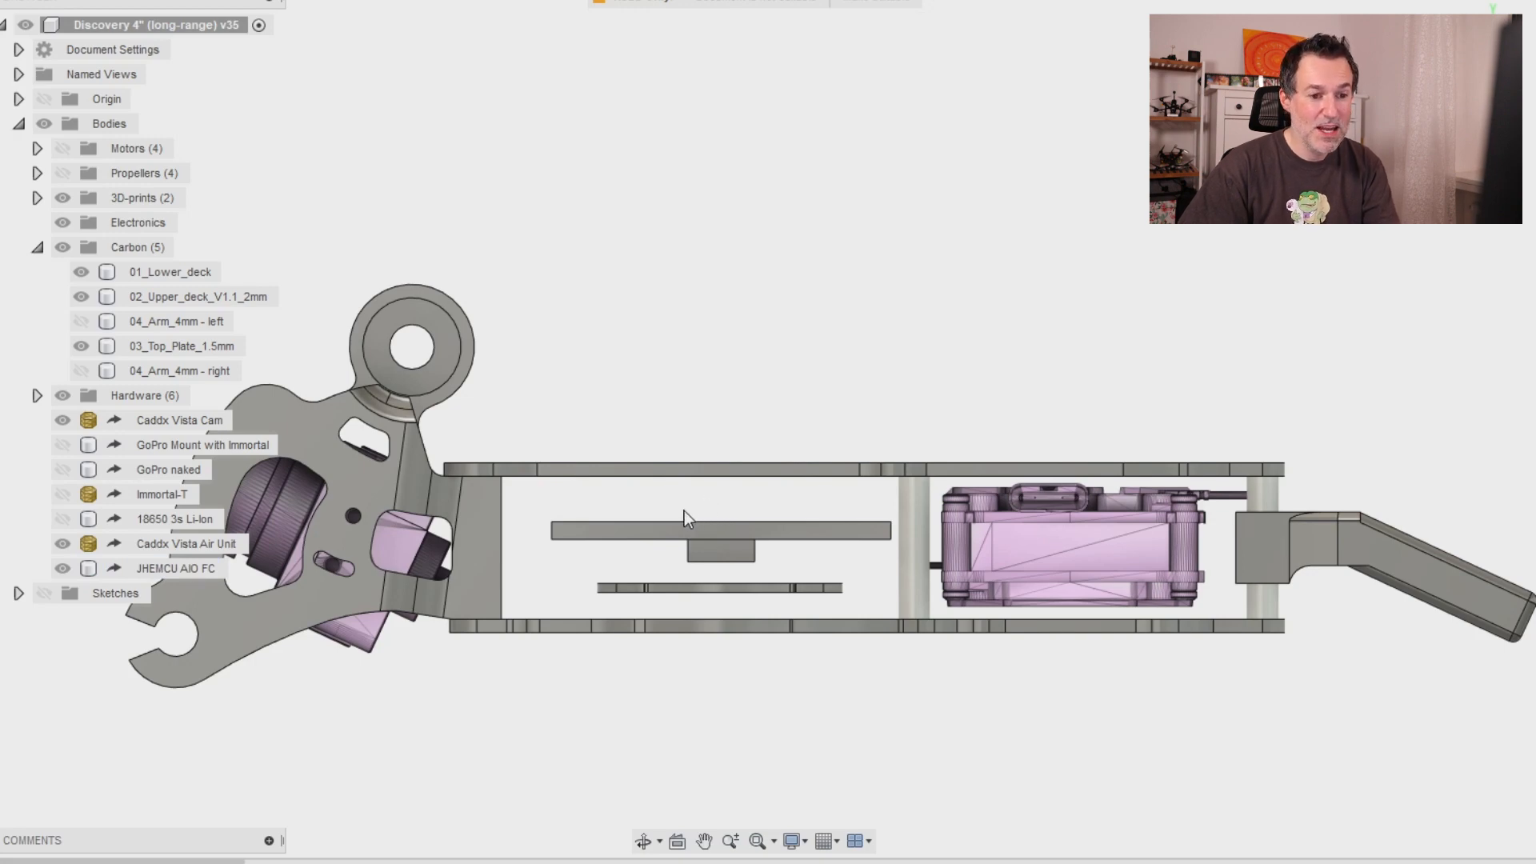
Identify the Caddx Vista Air Unit sitting between the carbon decks beside the flight-controller stack
click(1071, 553)
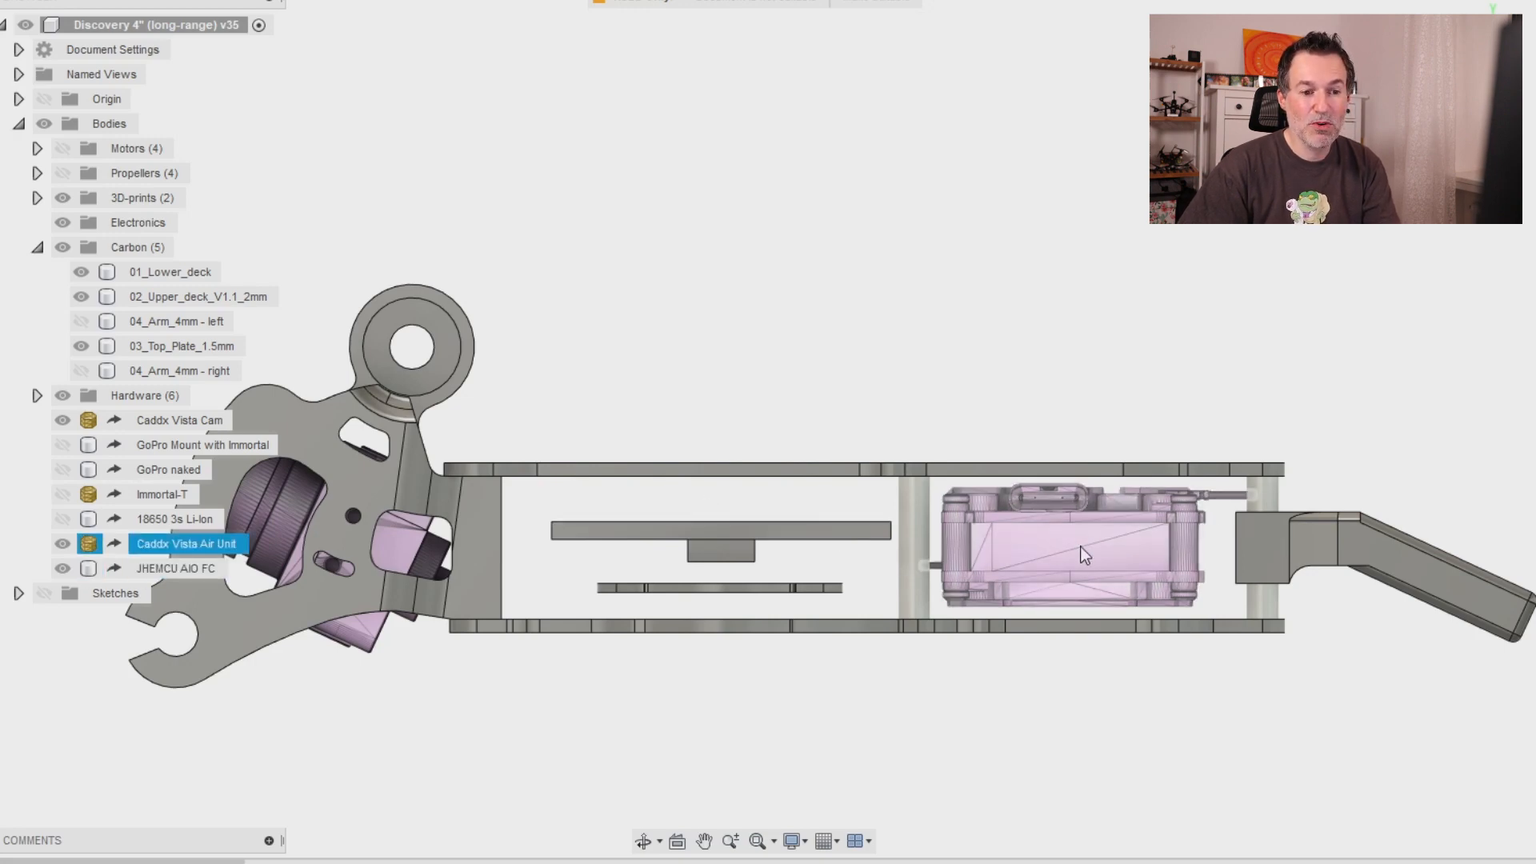
mouse_move(1077, 559)
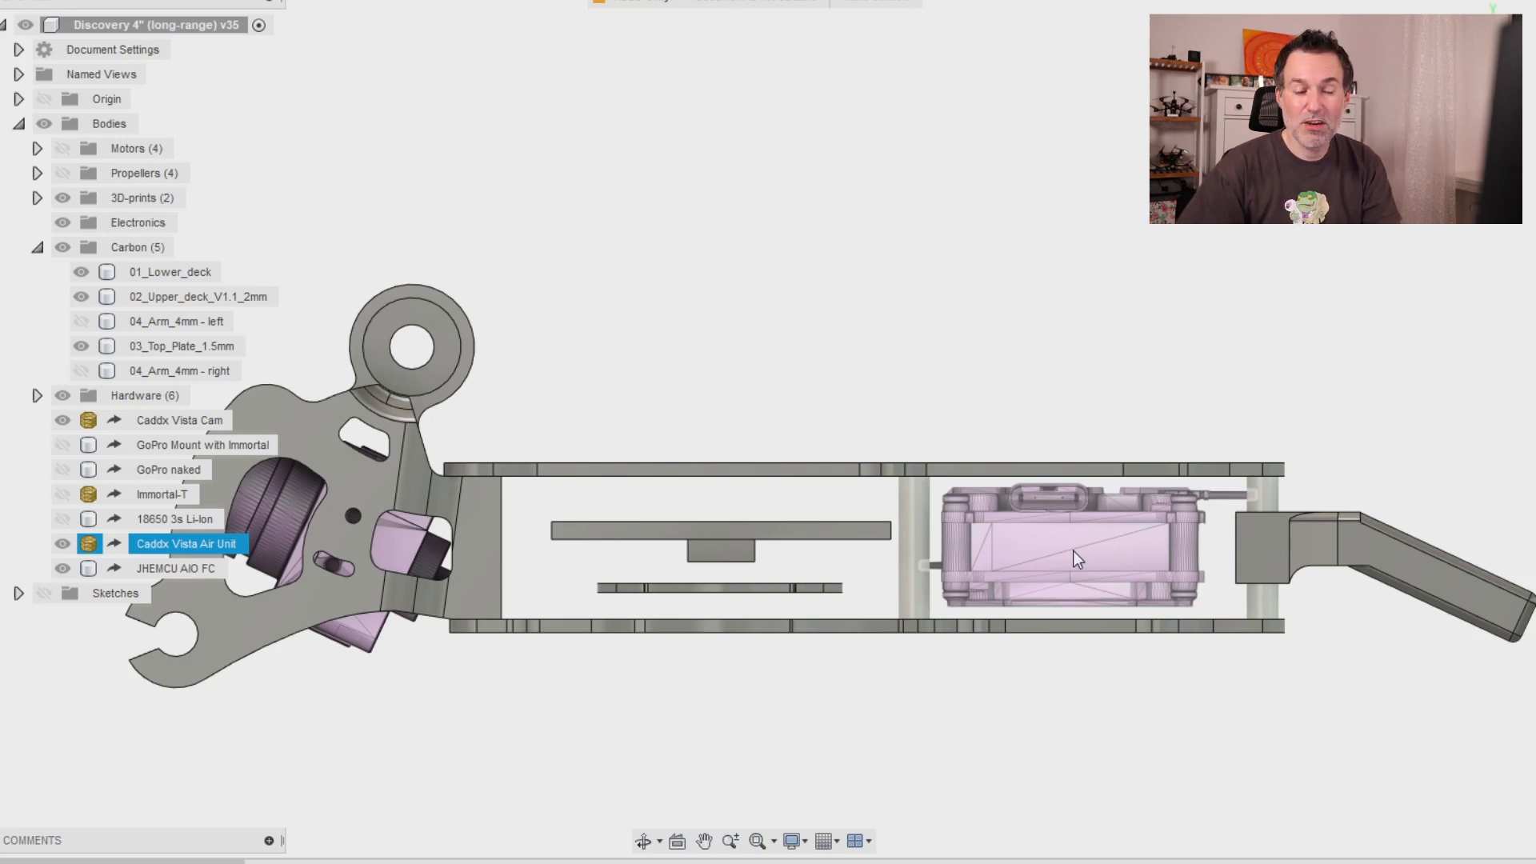
click(1074, 403)
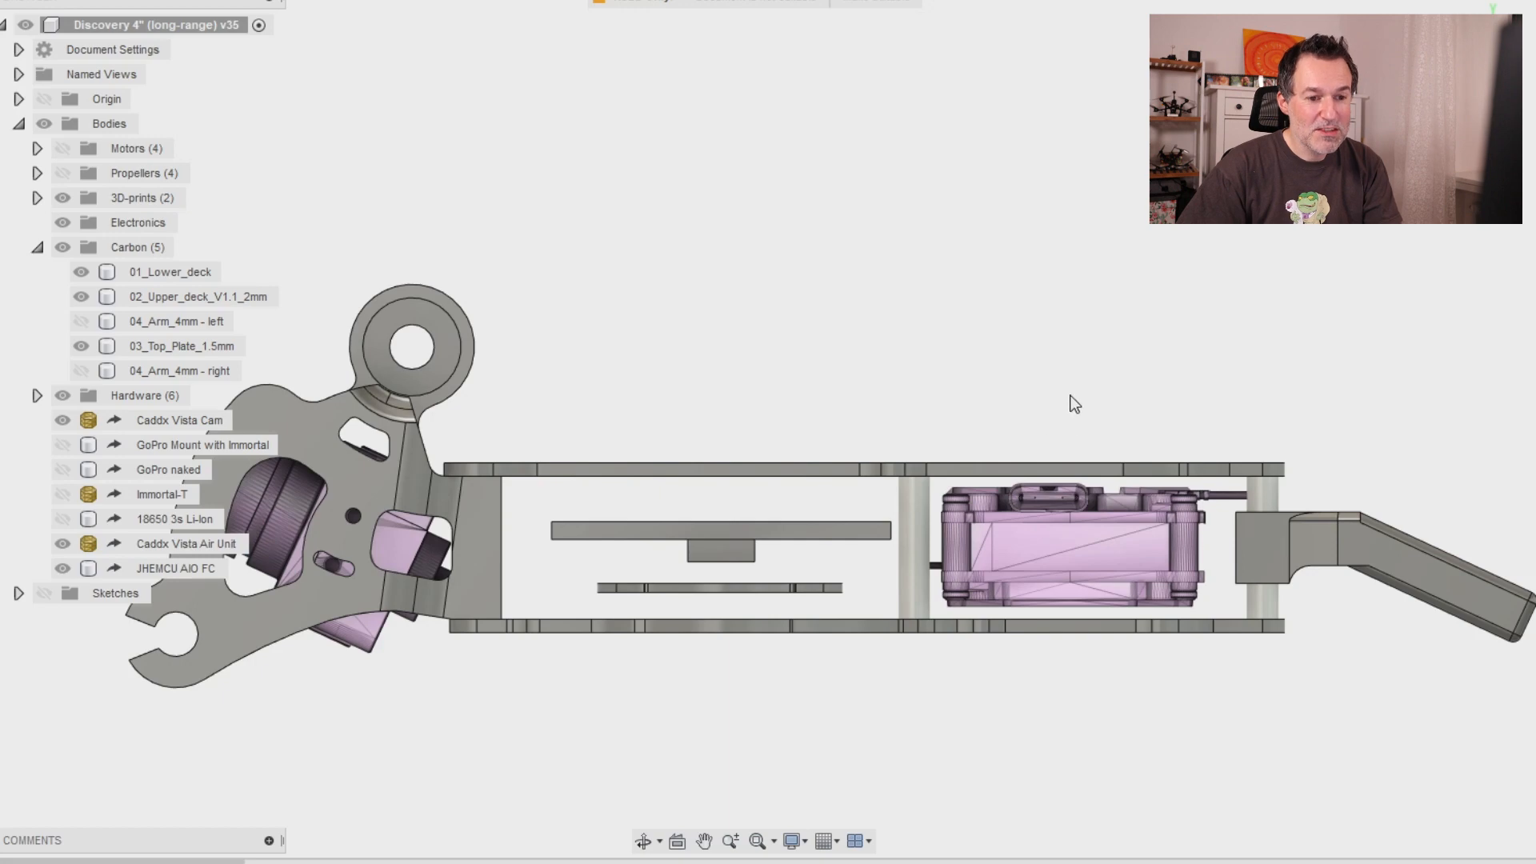
click(185, 545)
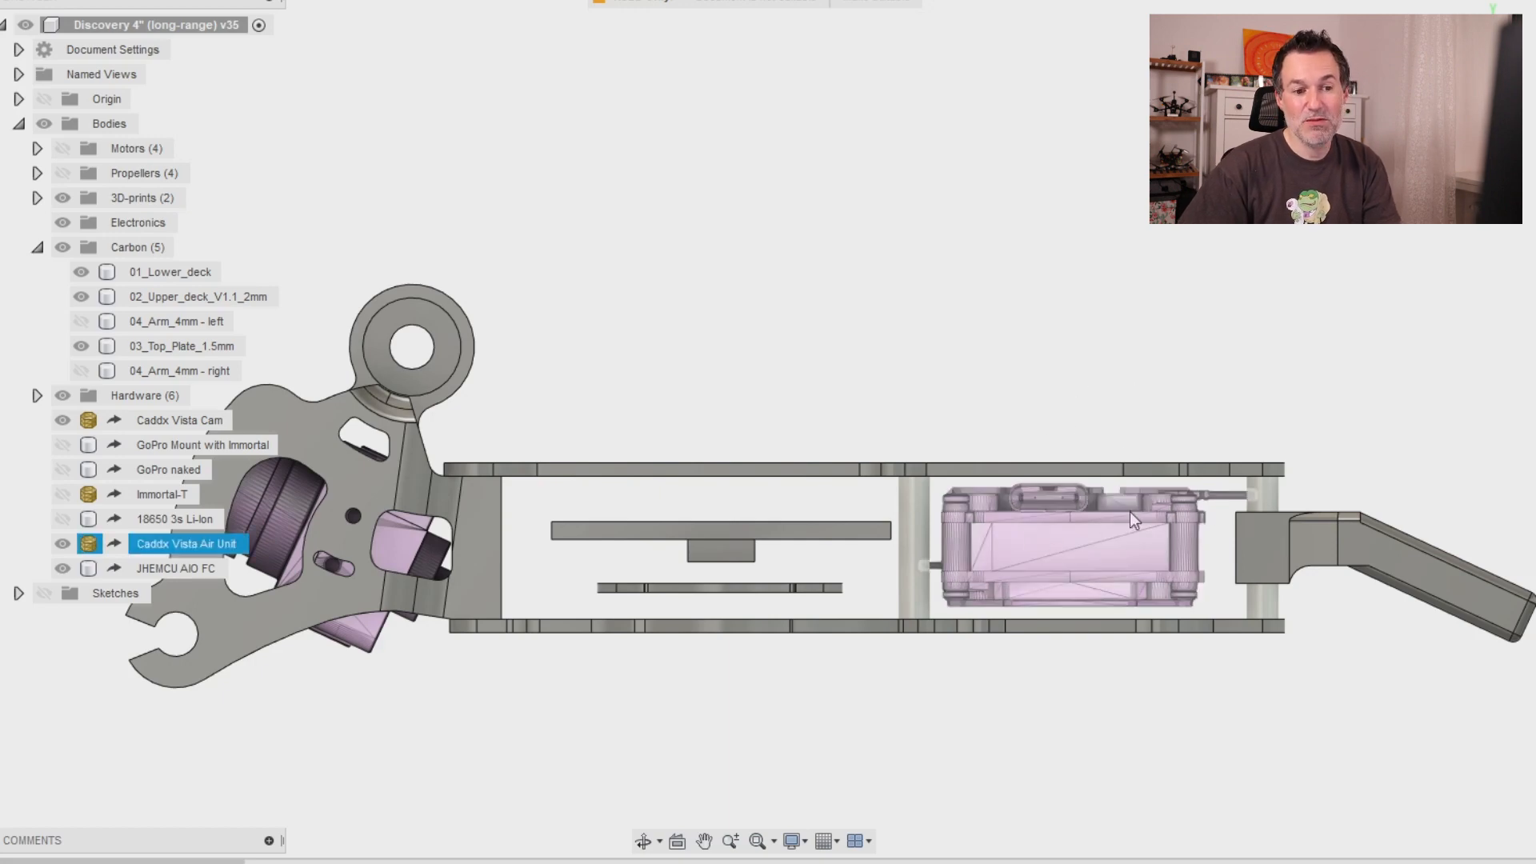
mouse_move(1002, 564)
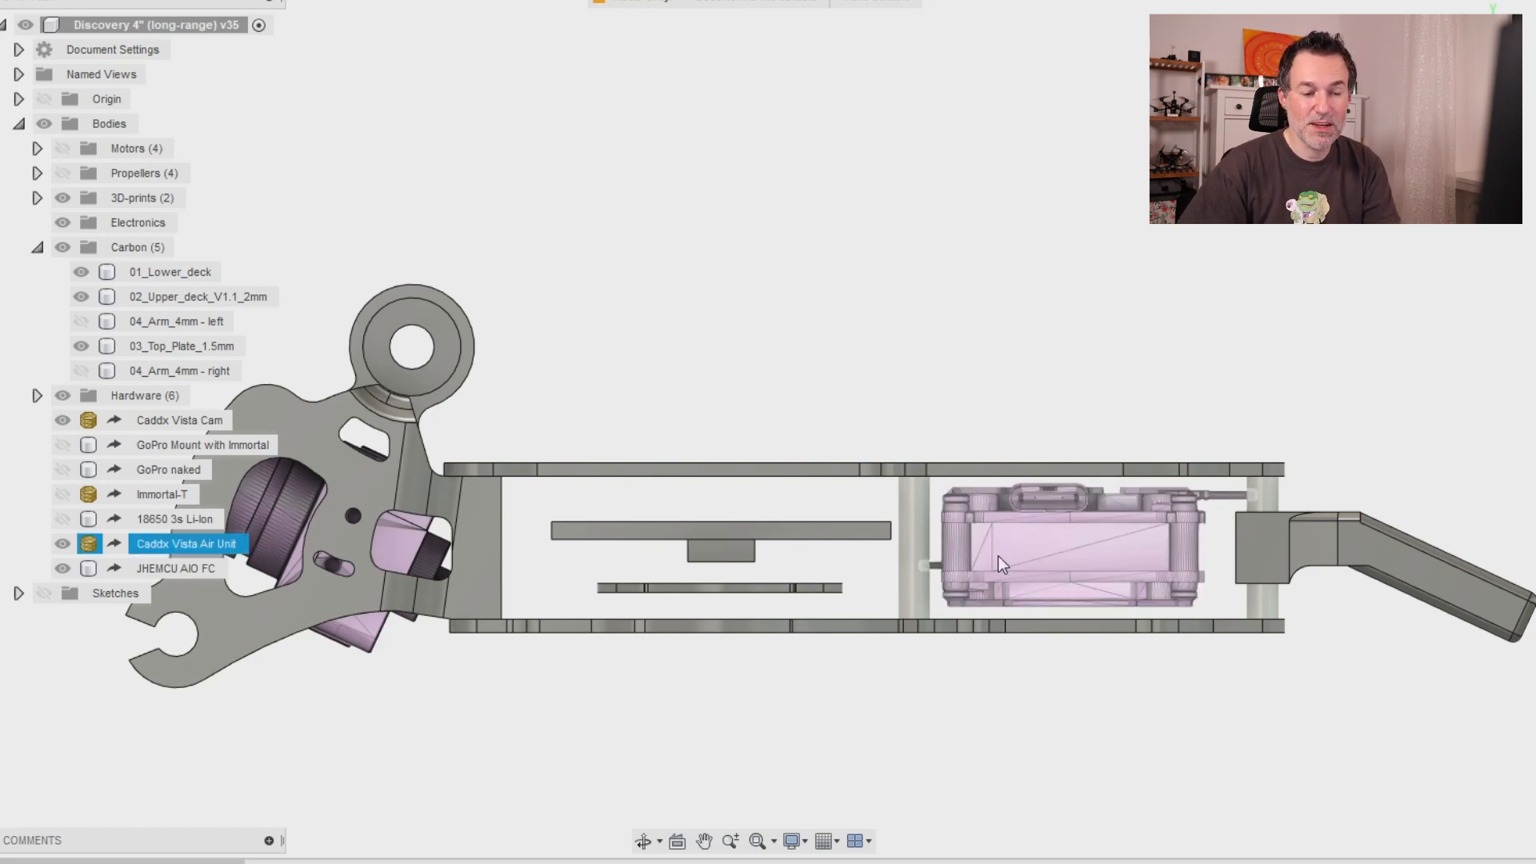
mouse_move(1029, 559)
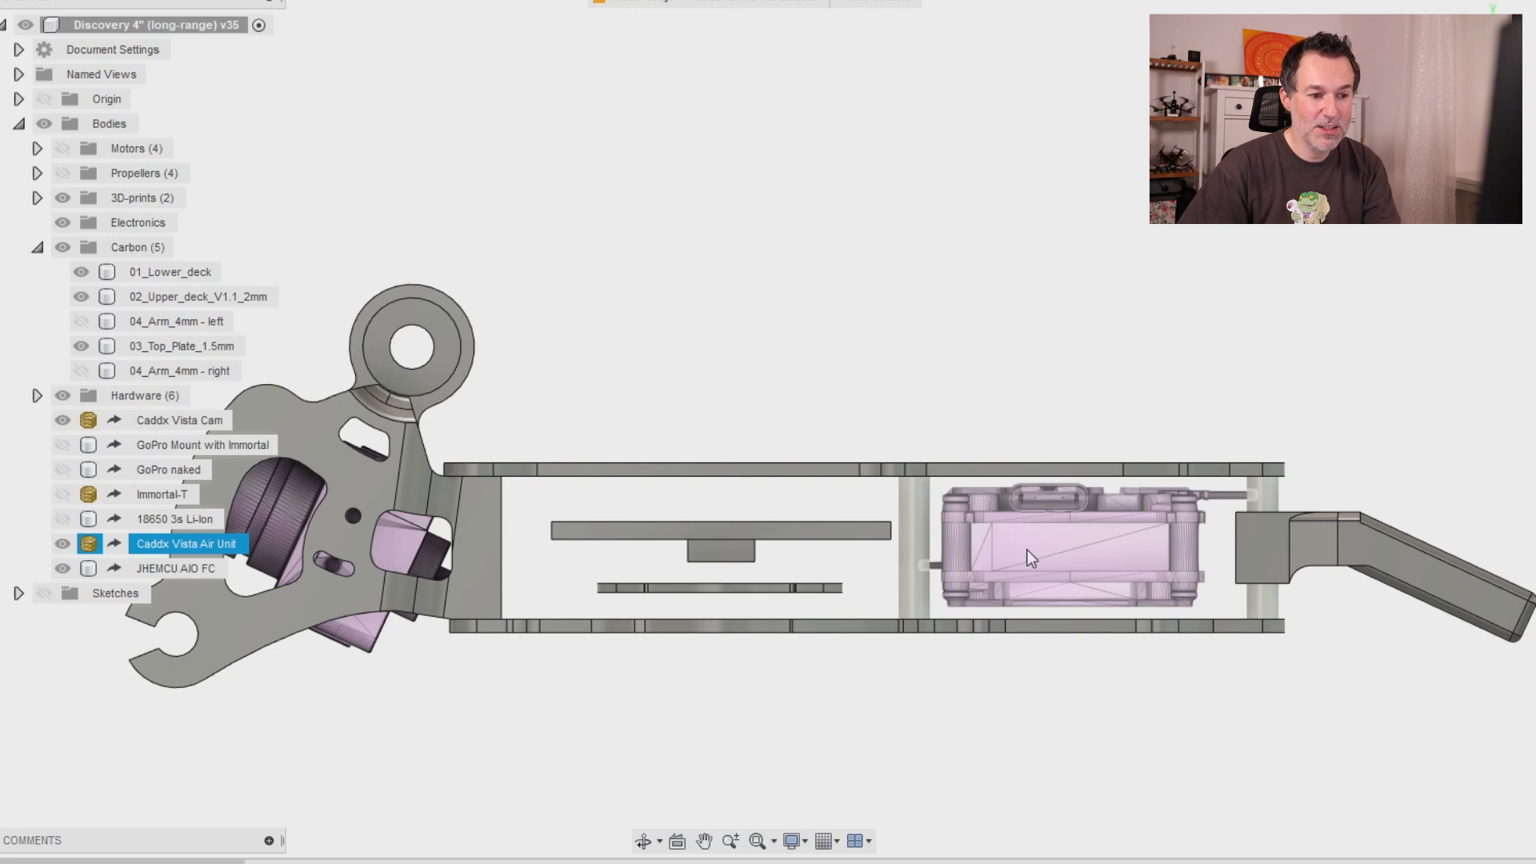
click(177, 568)
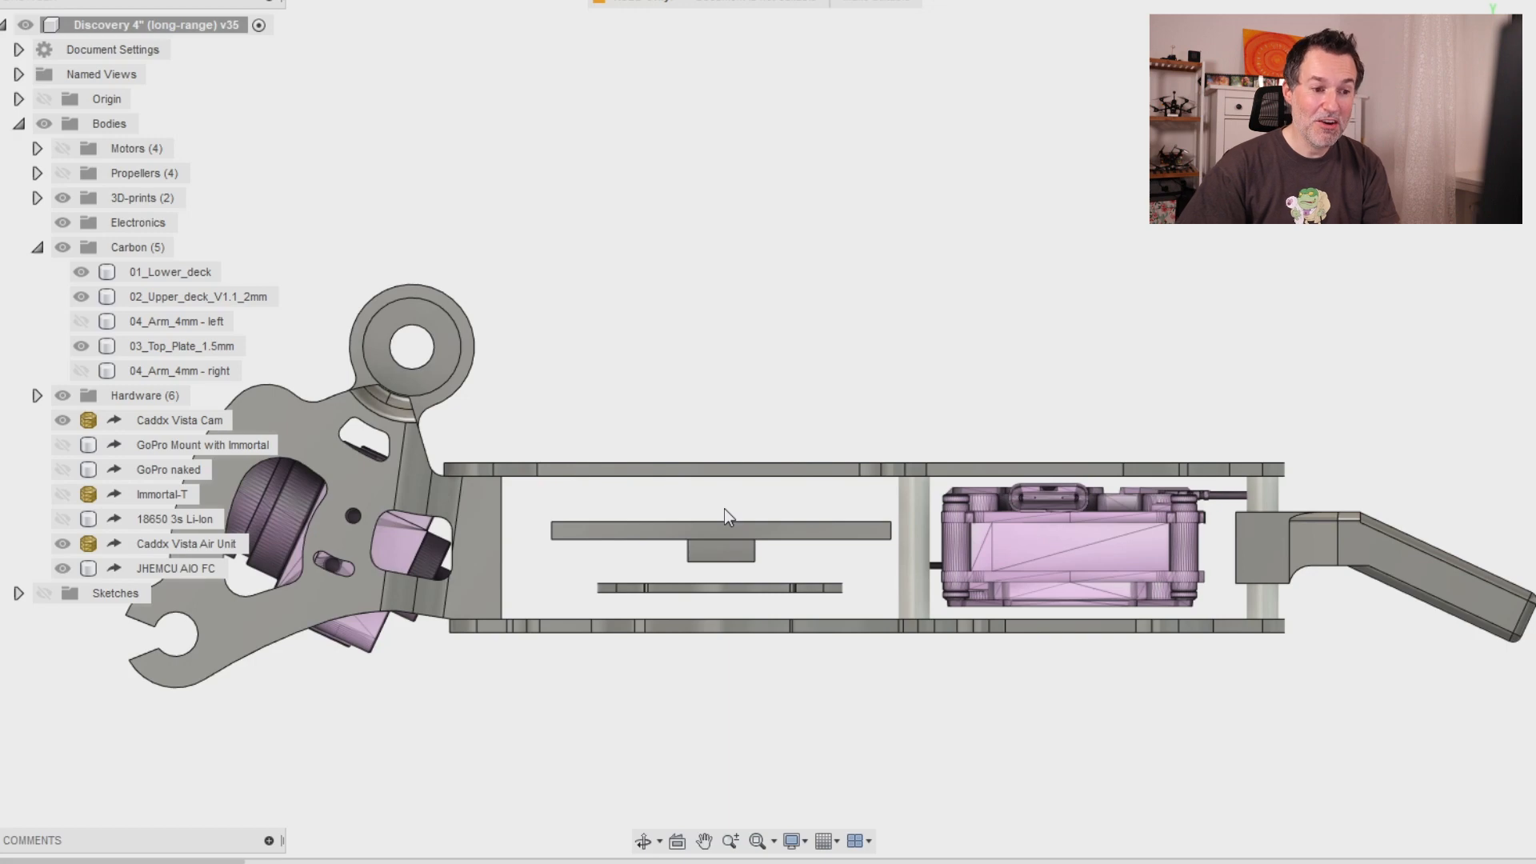
mouse_move(733, 517)
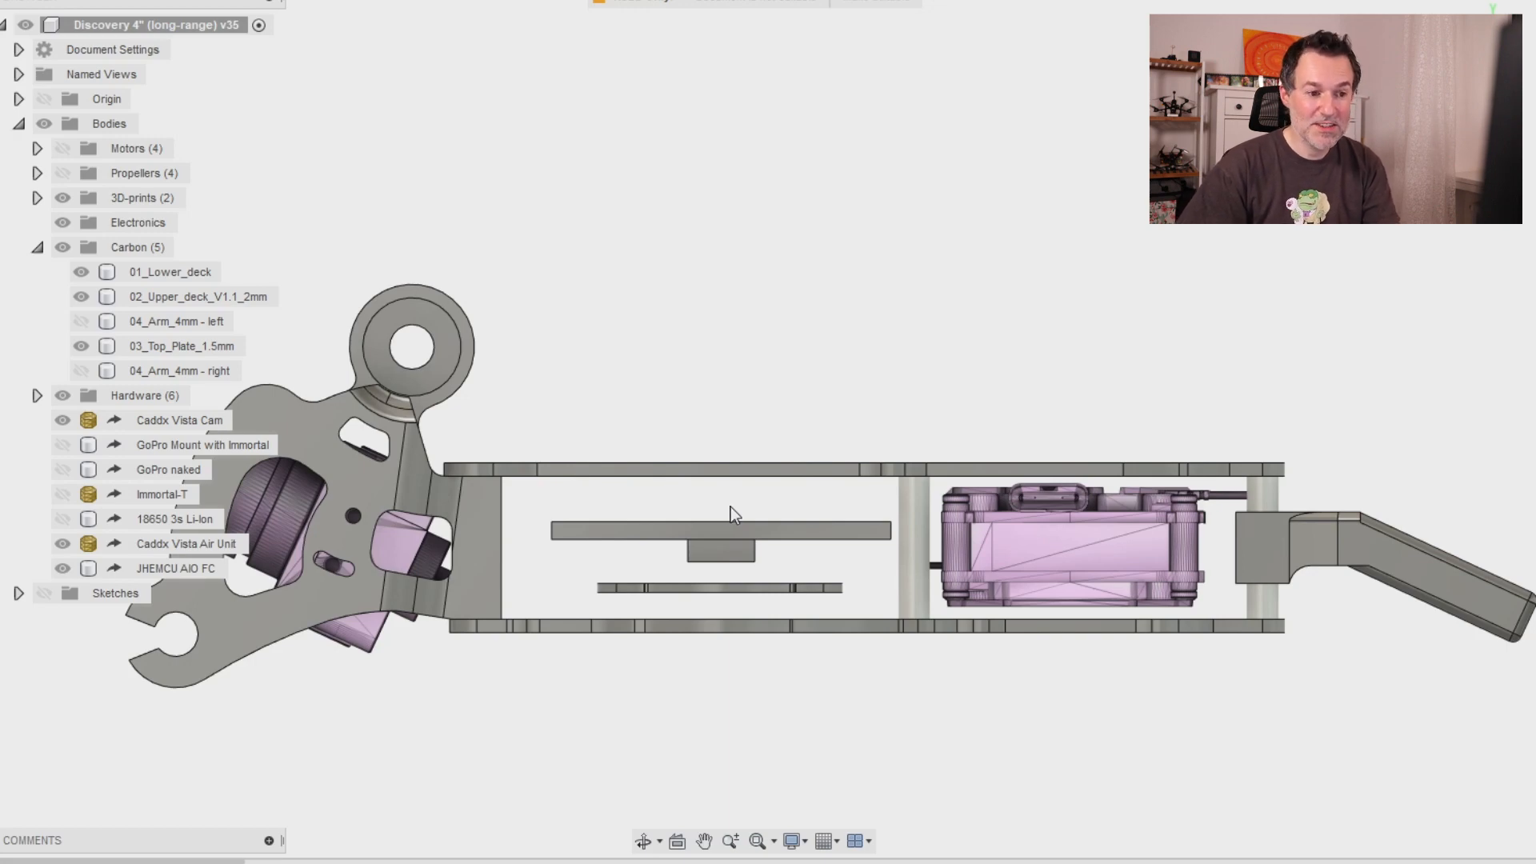
mouse_move(764, 517)
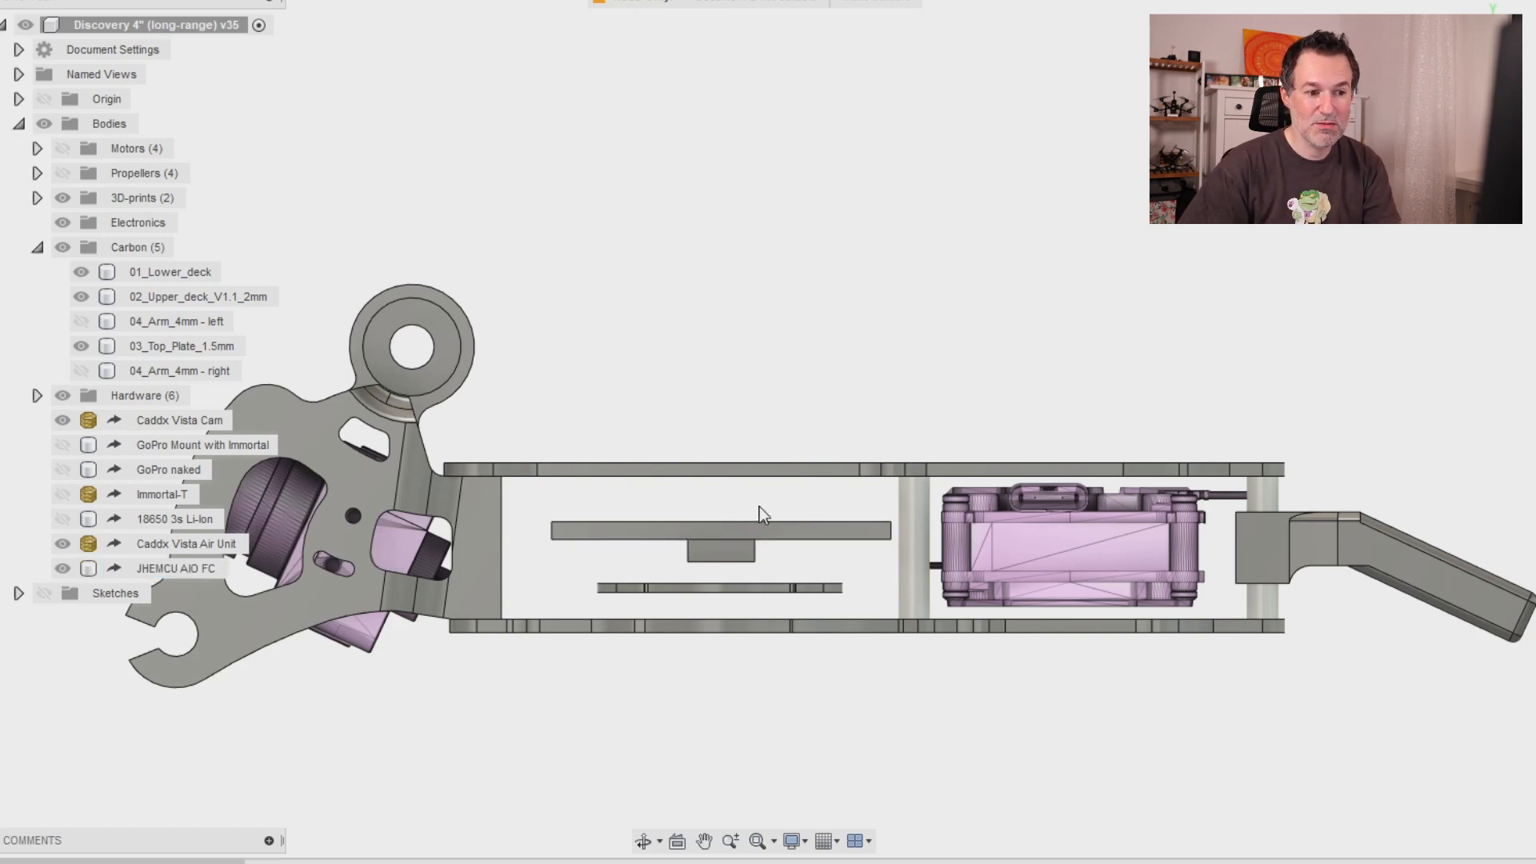
mouse_move(780, 502)
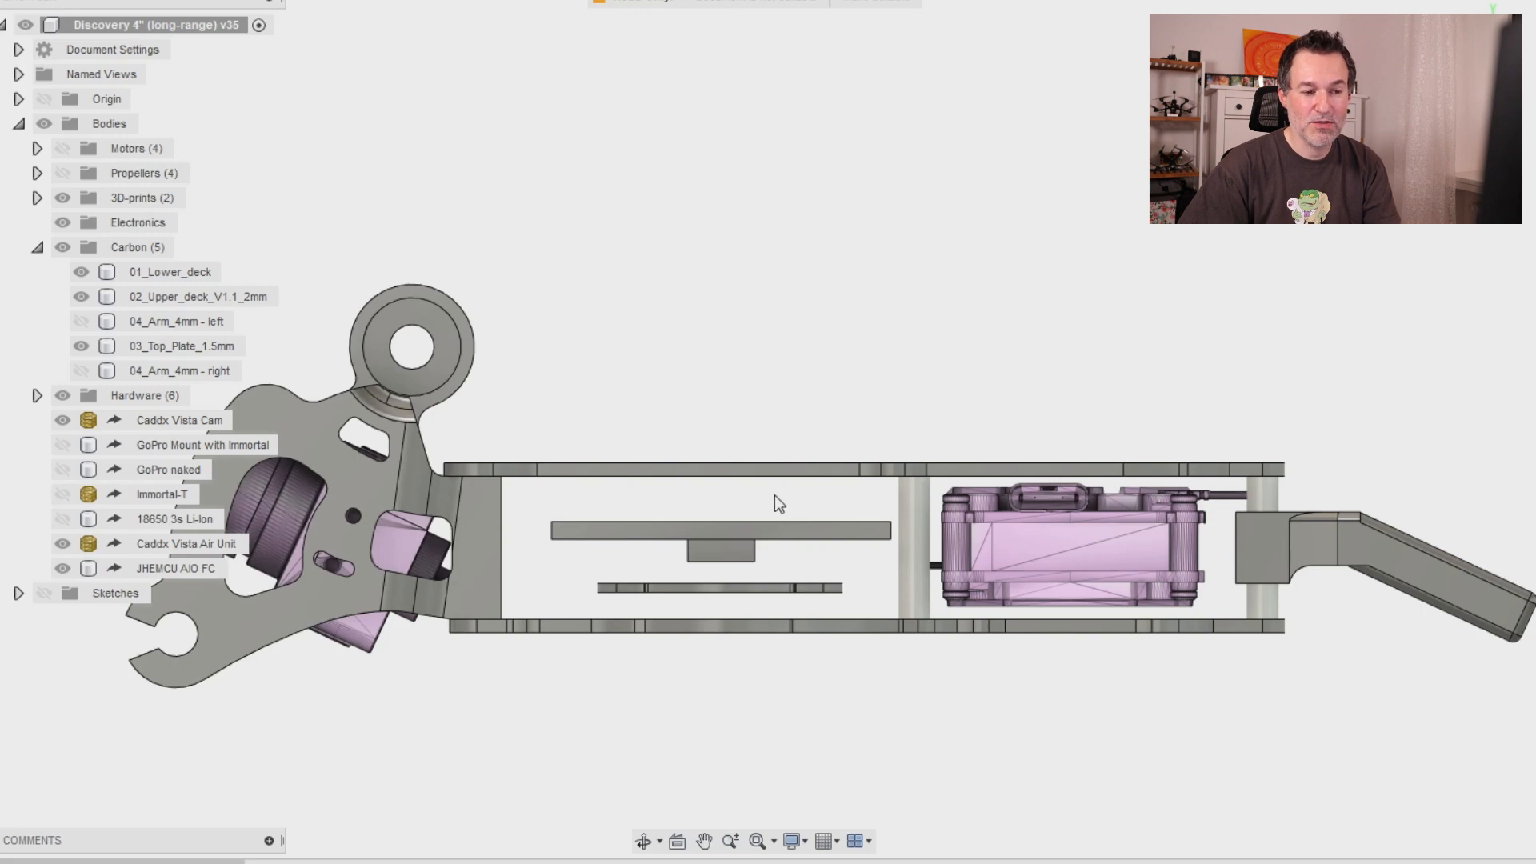
mouse_move(809, 496)
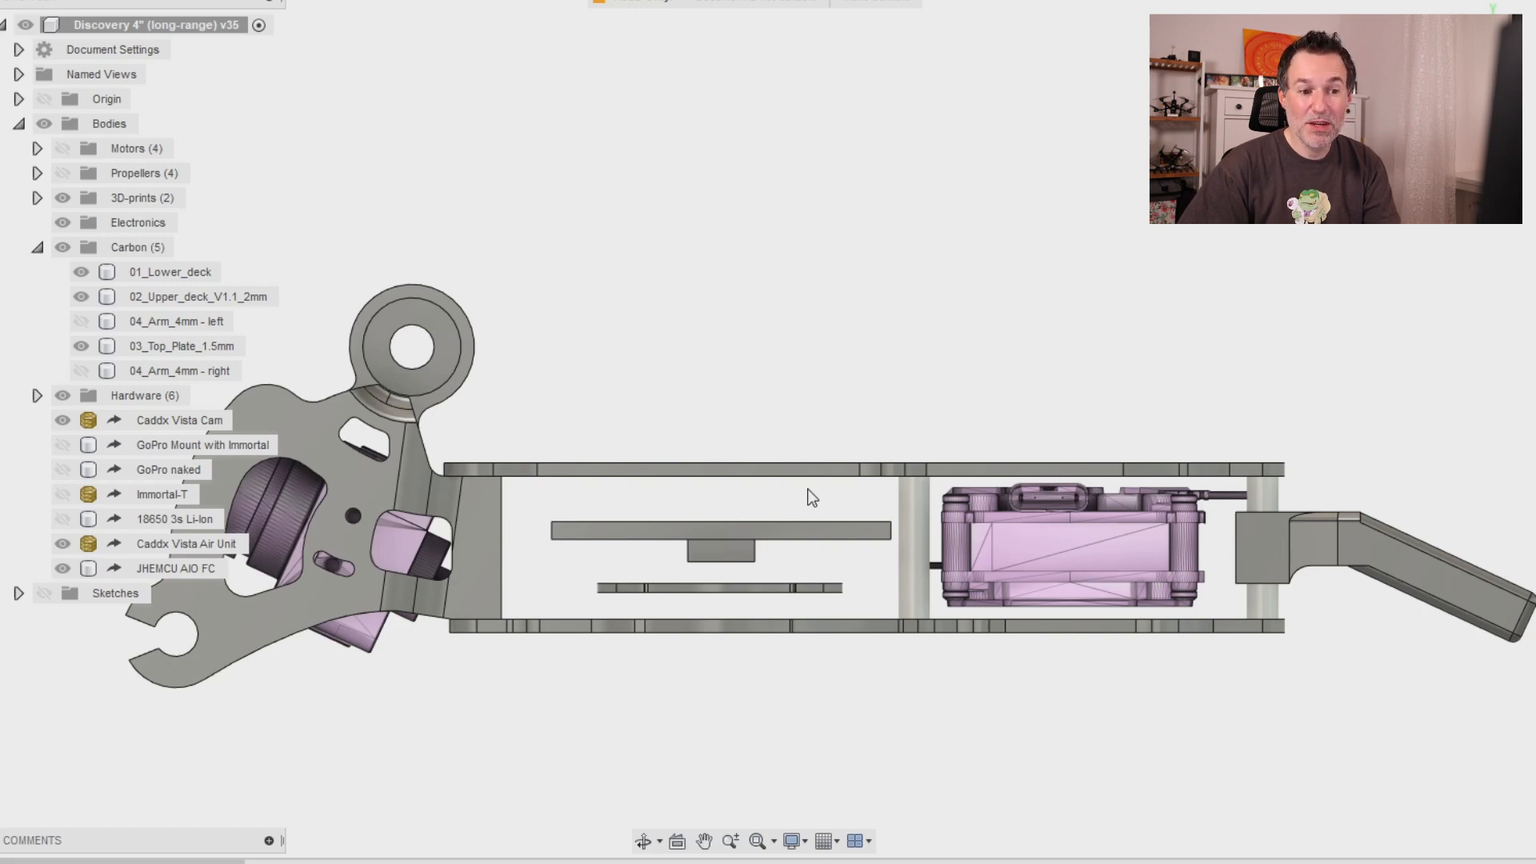
mouse_move(891, 465)
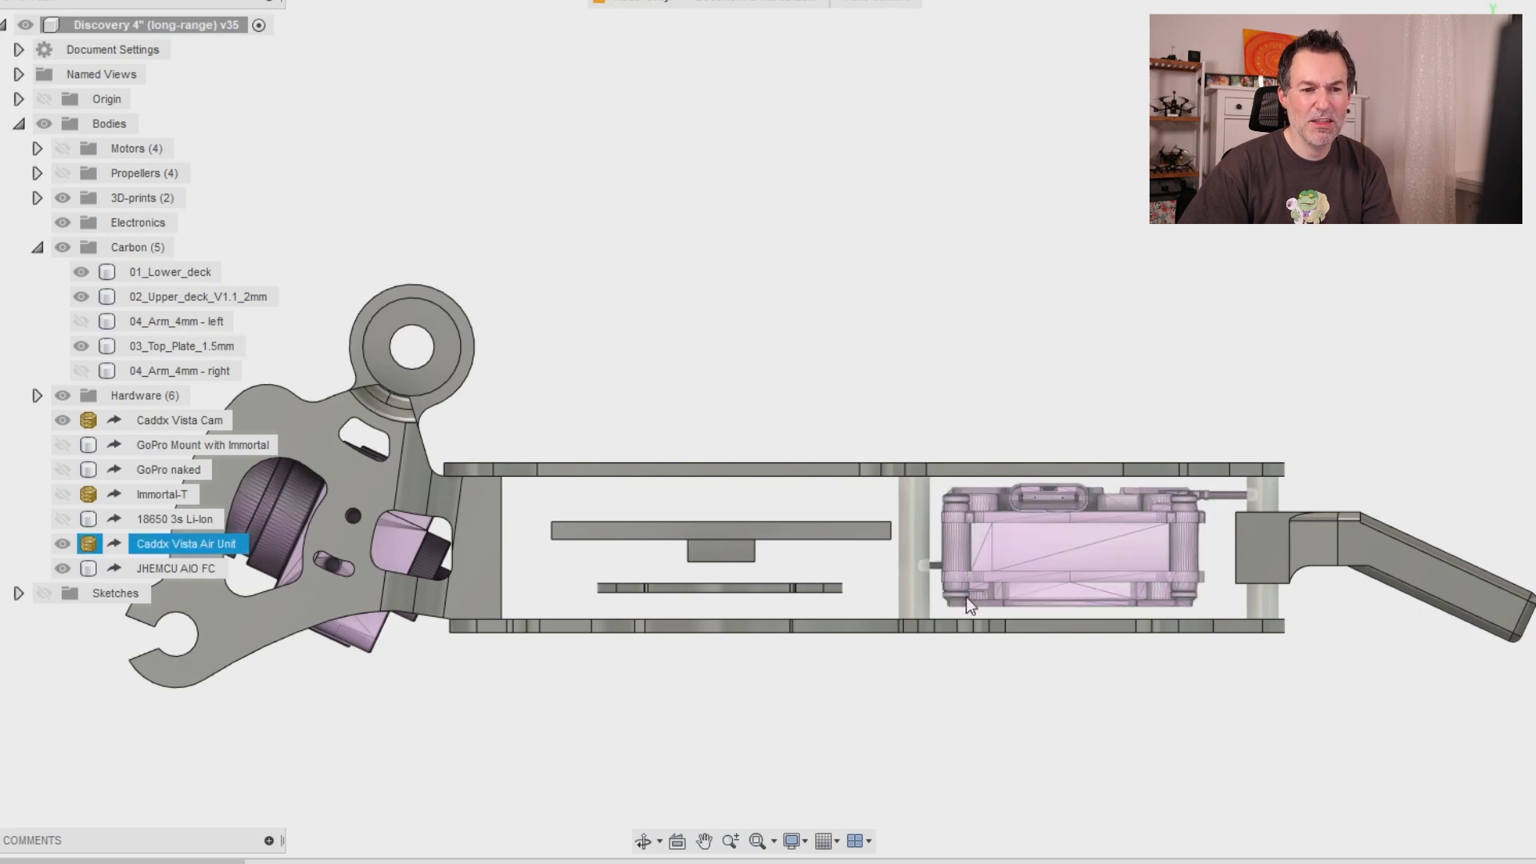
mouse_move(1075, 549)
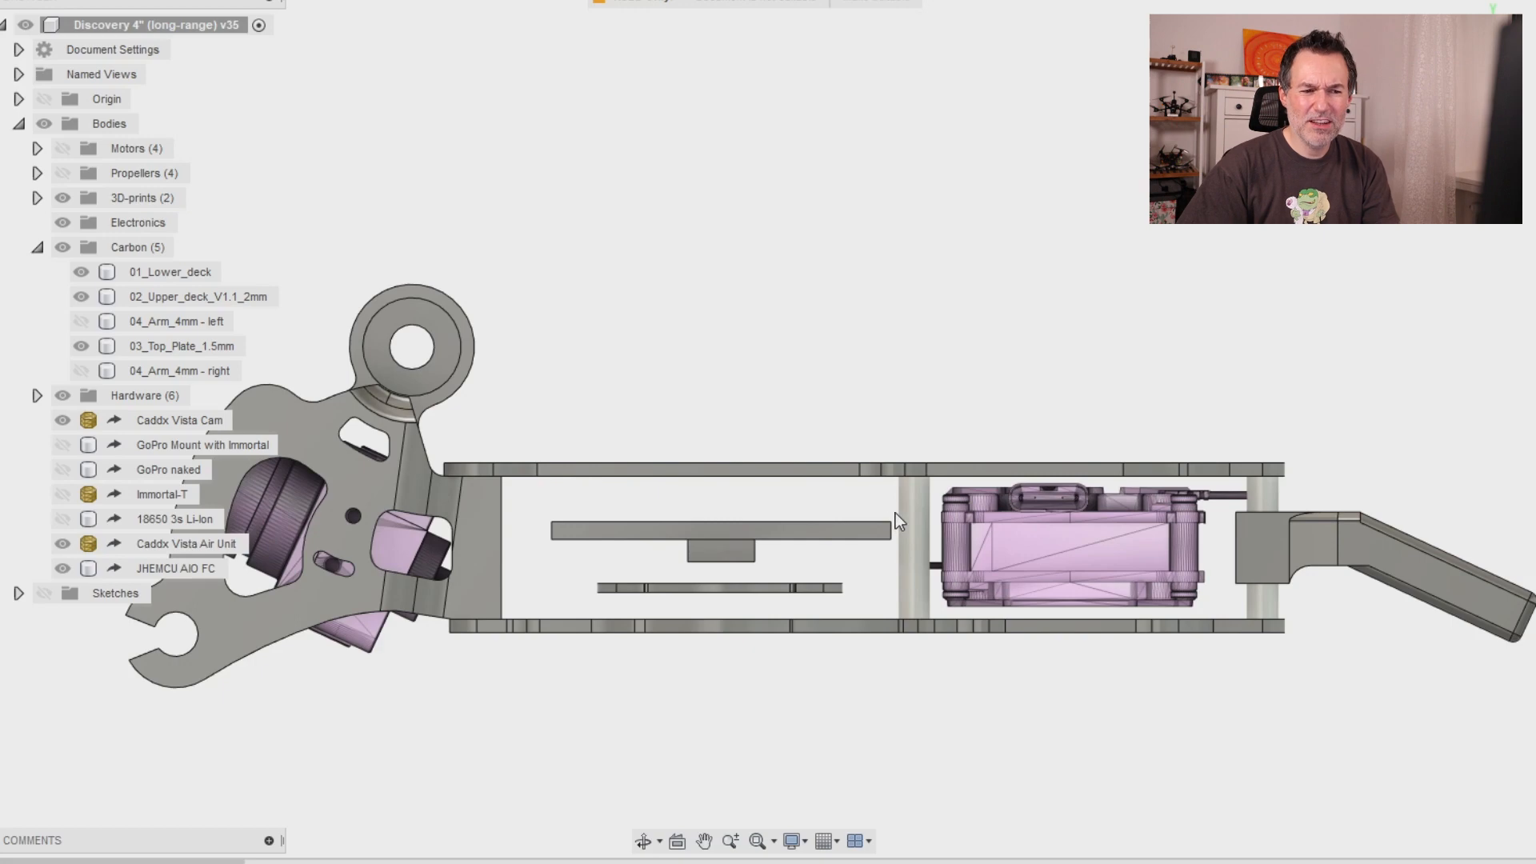
mouse_move(765, 574)
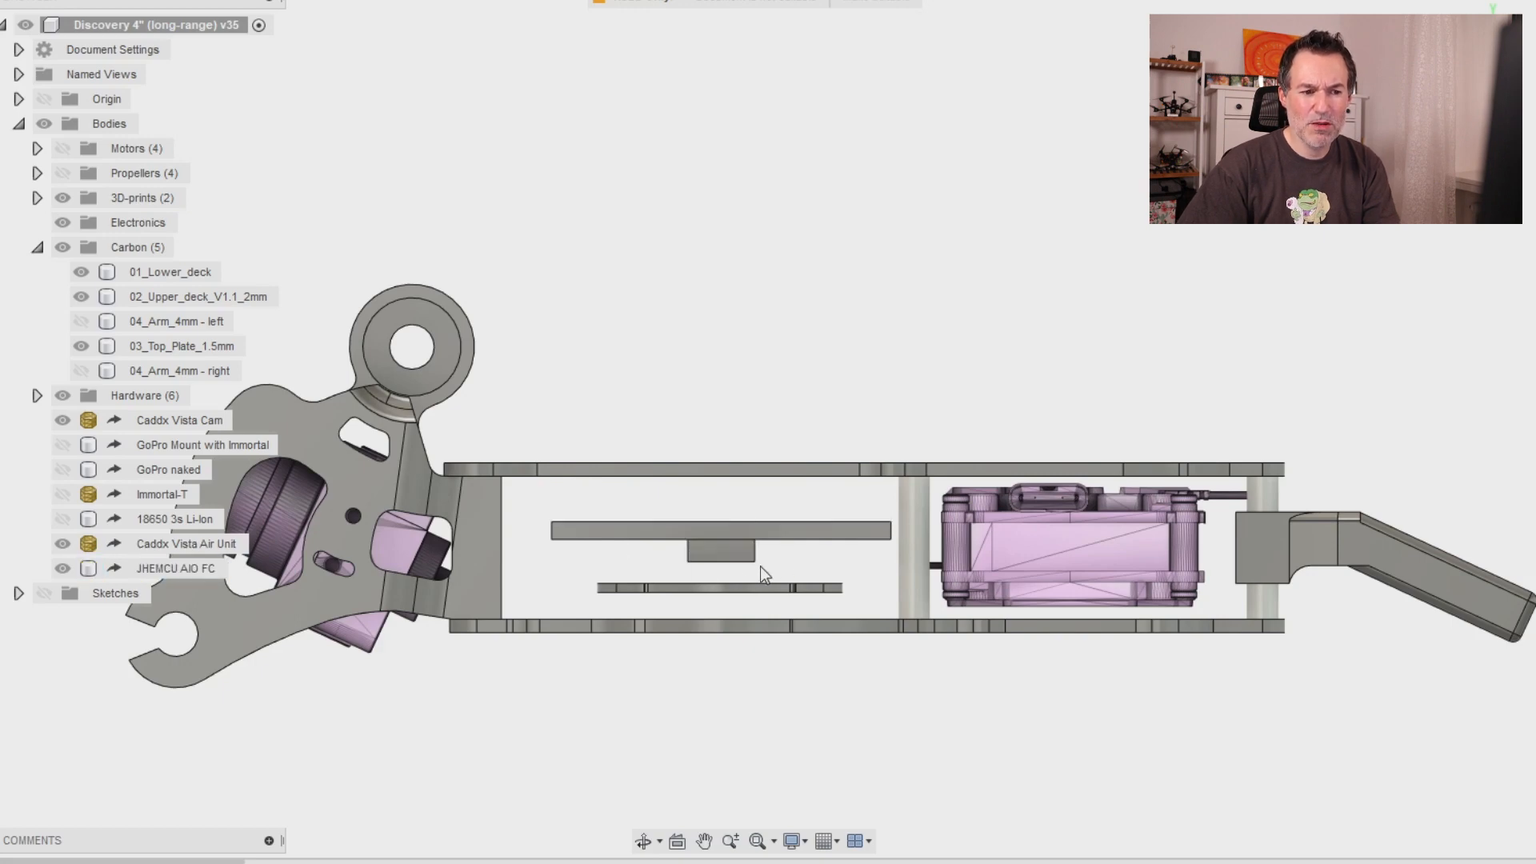
click(186, 544)
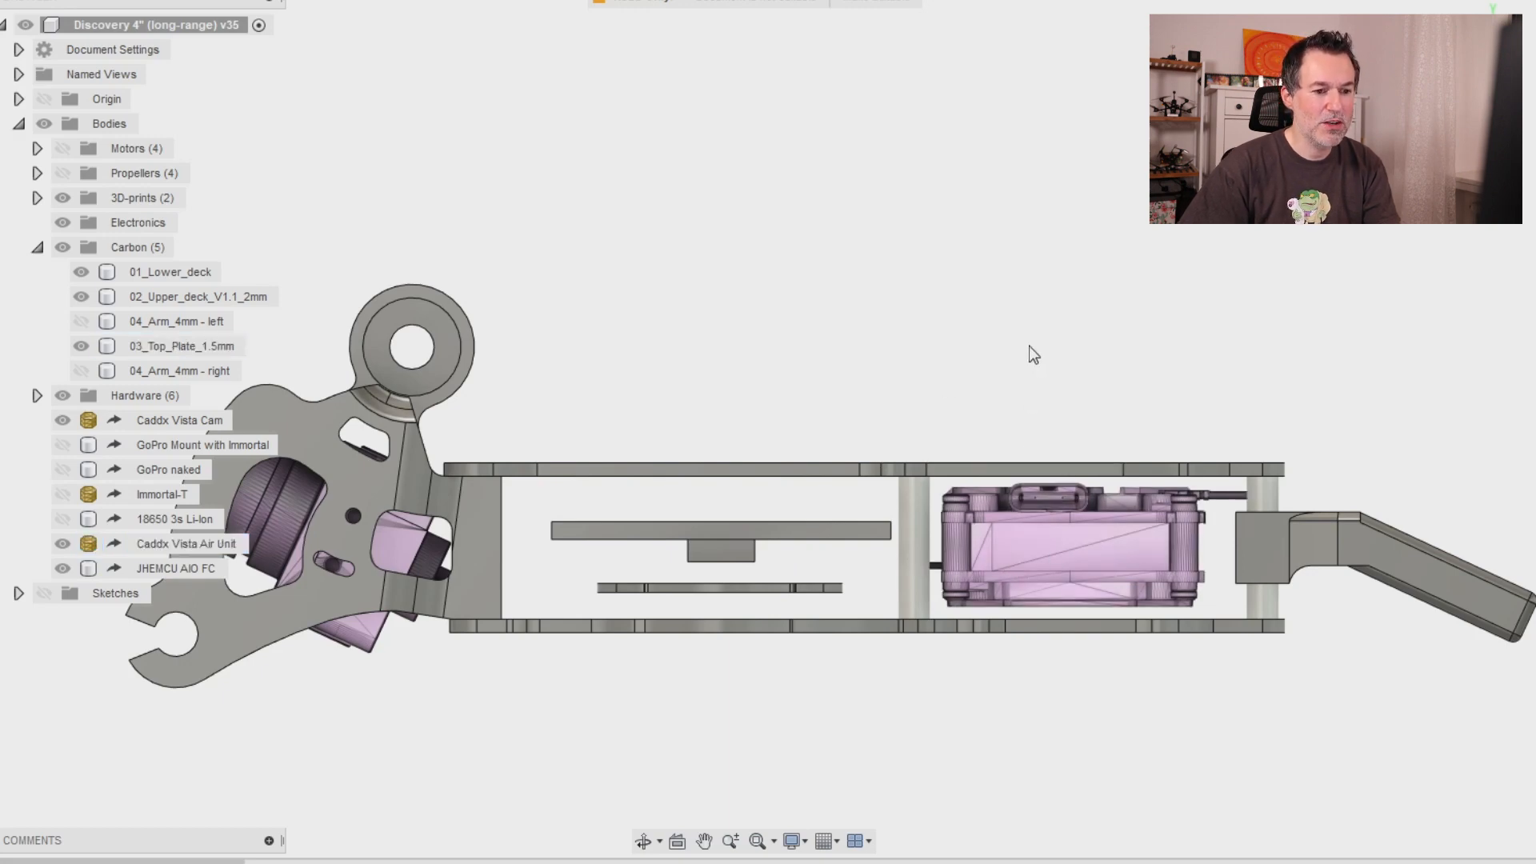
mouse_move(729, 323)
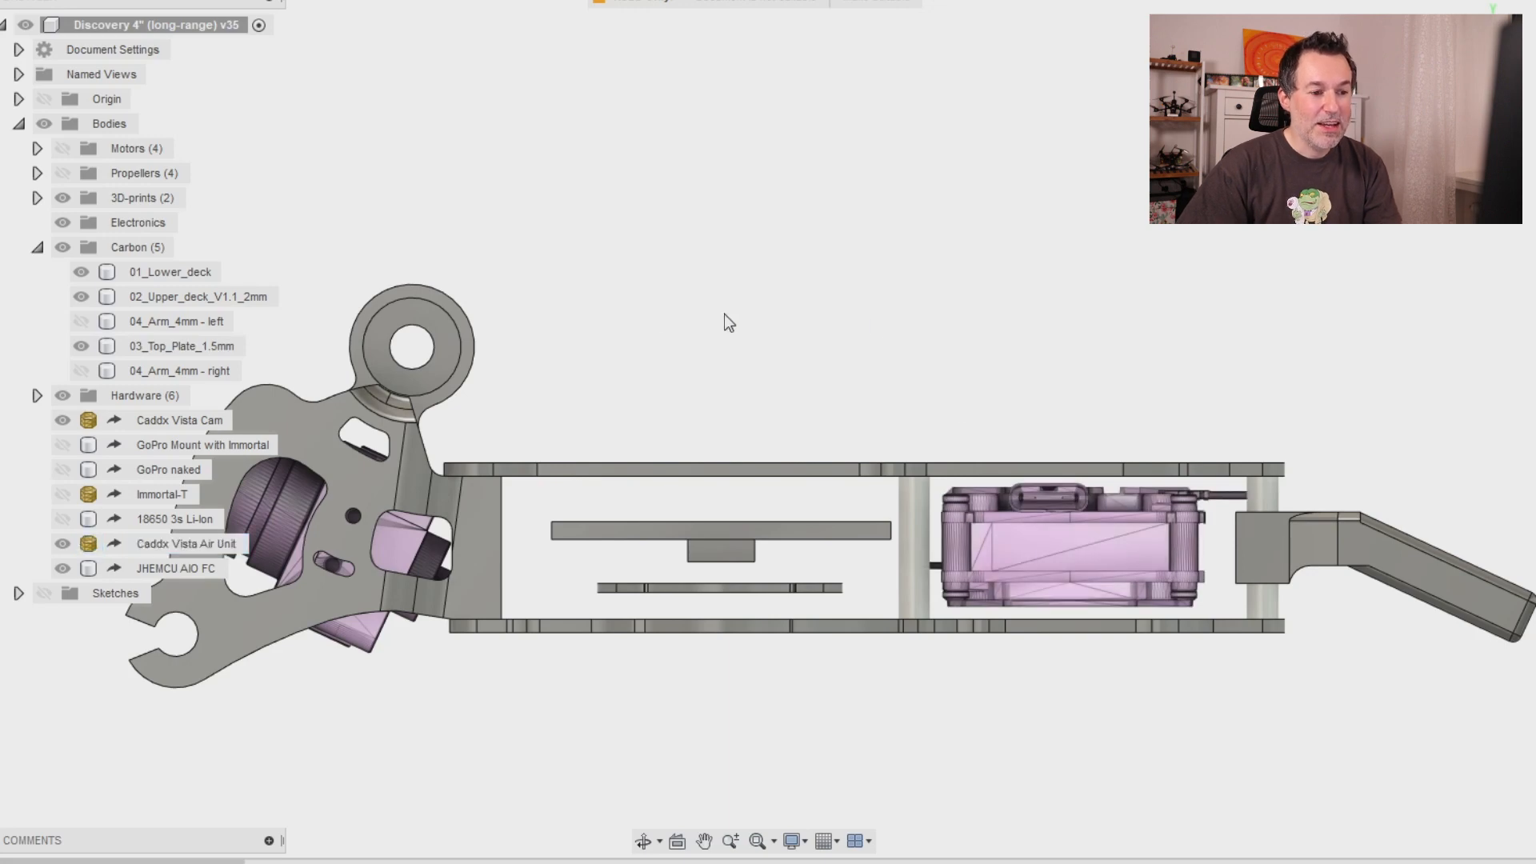
mouse_move(640, 447)
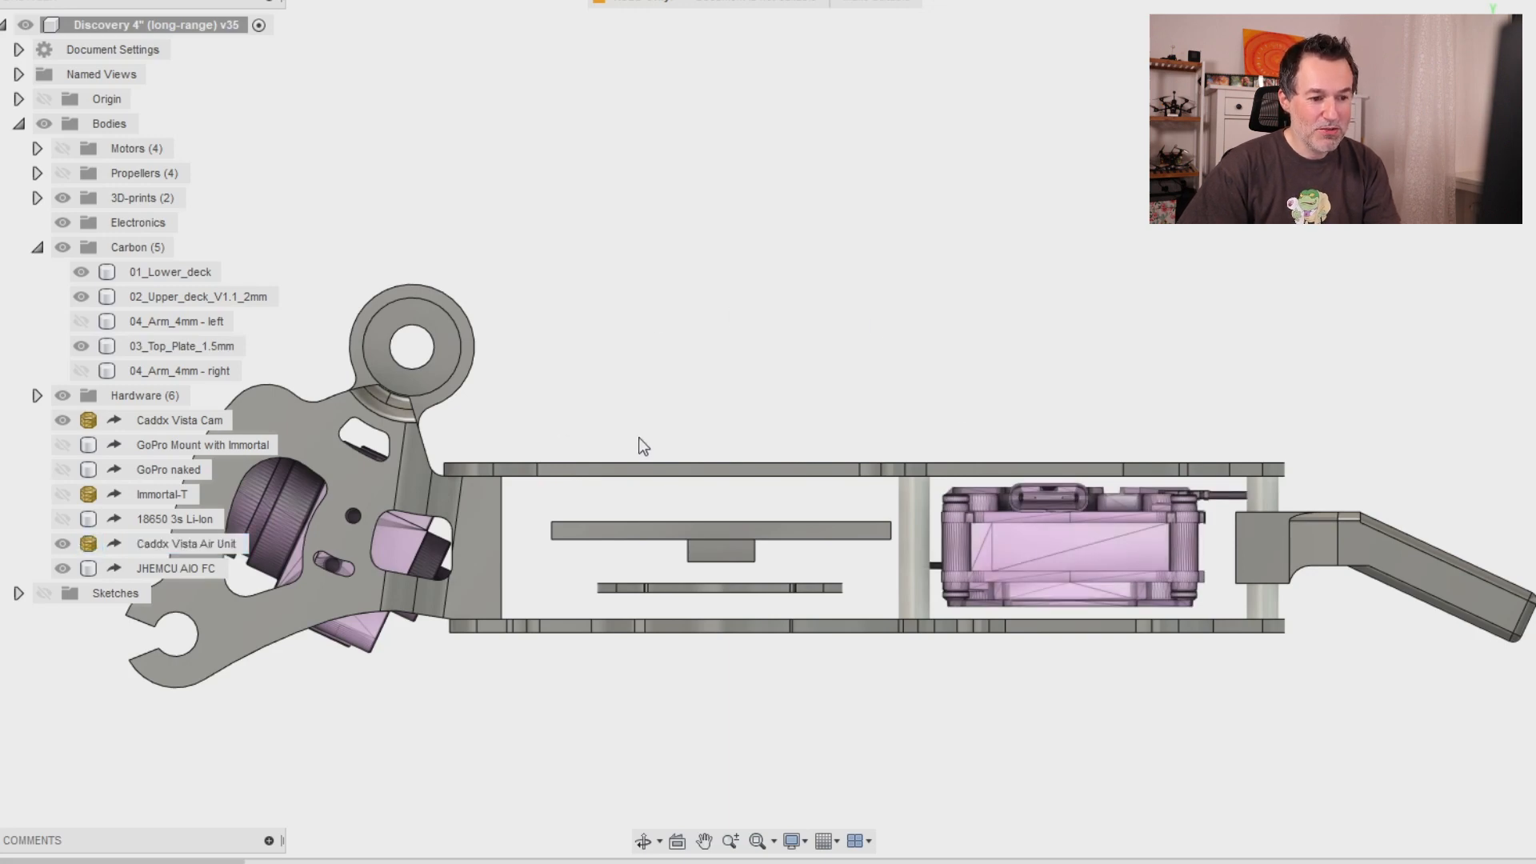
mouse_move(1149, 245)
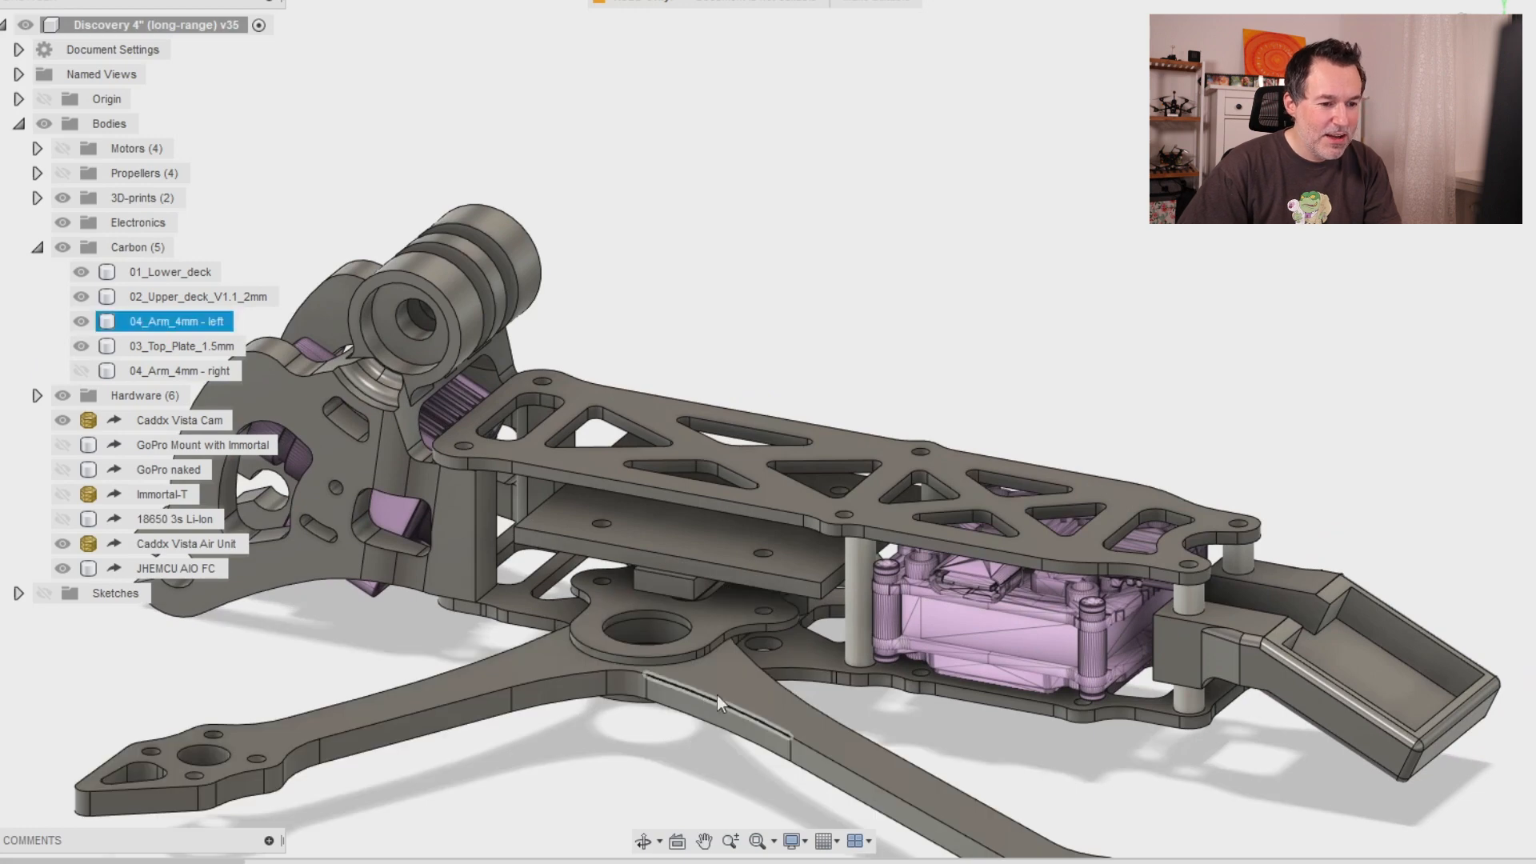
click(195, 296)
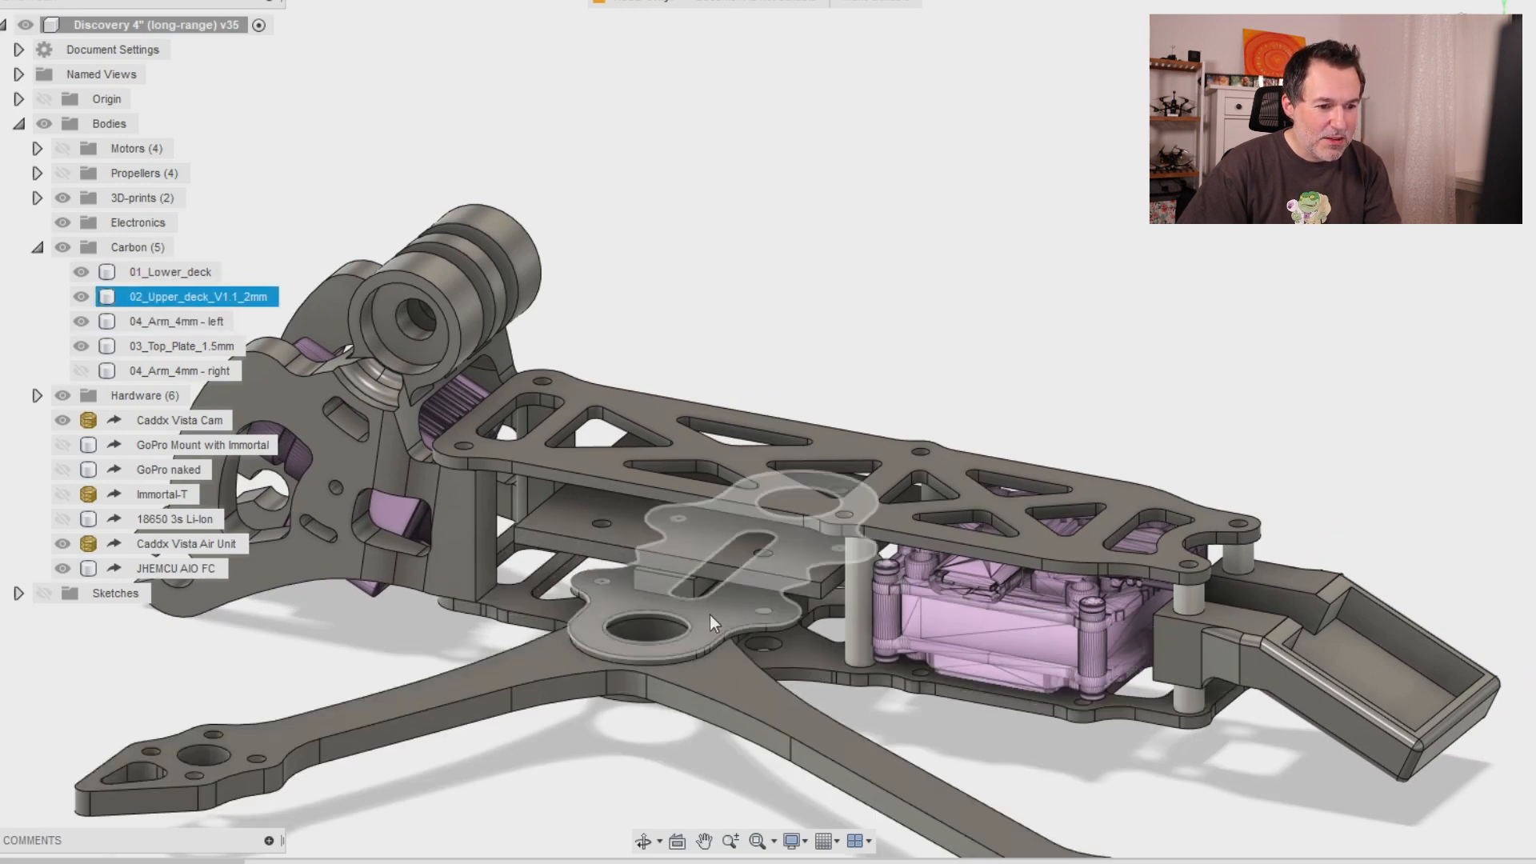
mouse_move(719, 631)
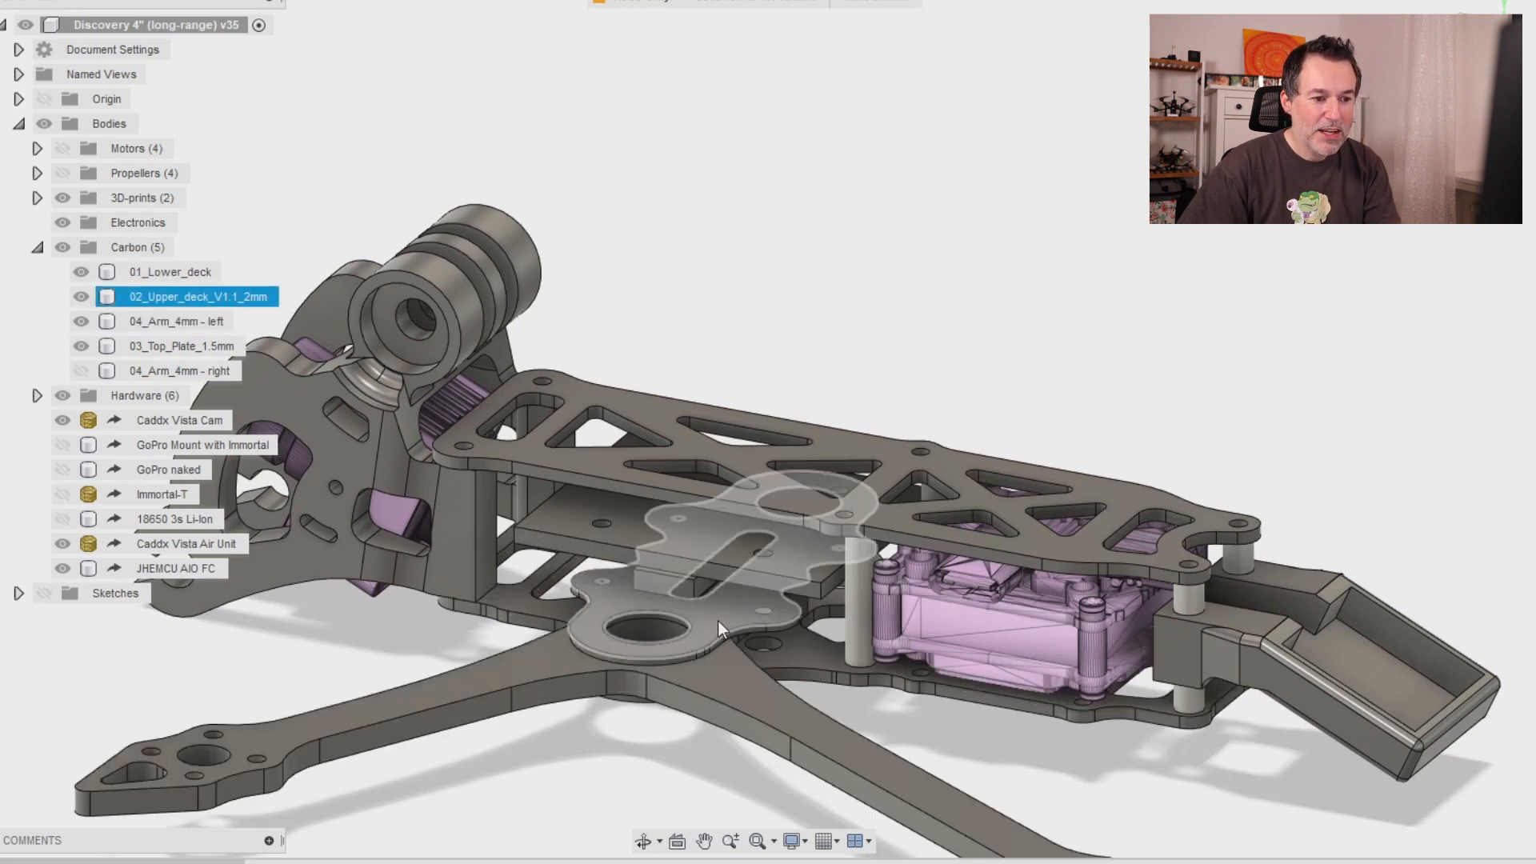
click(176, 568)
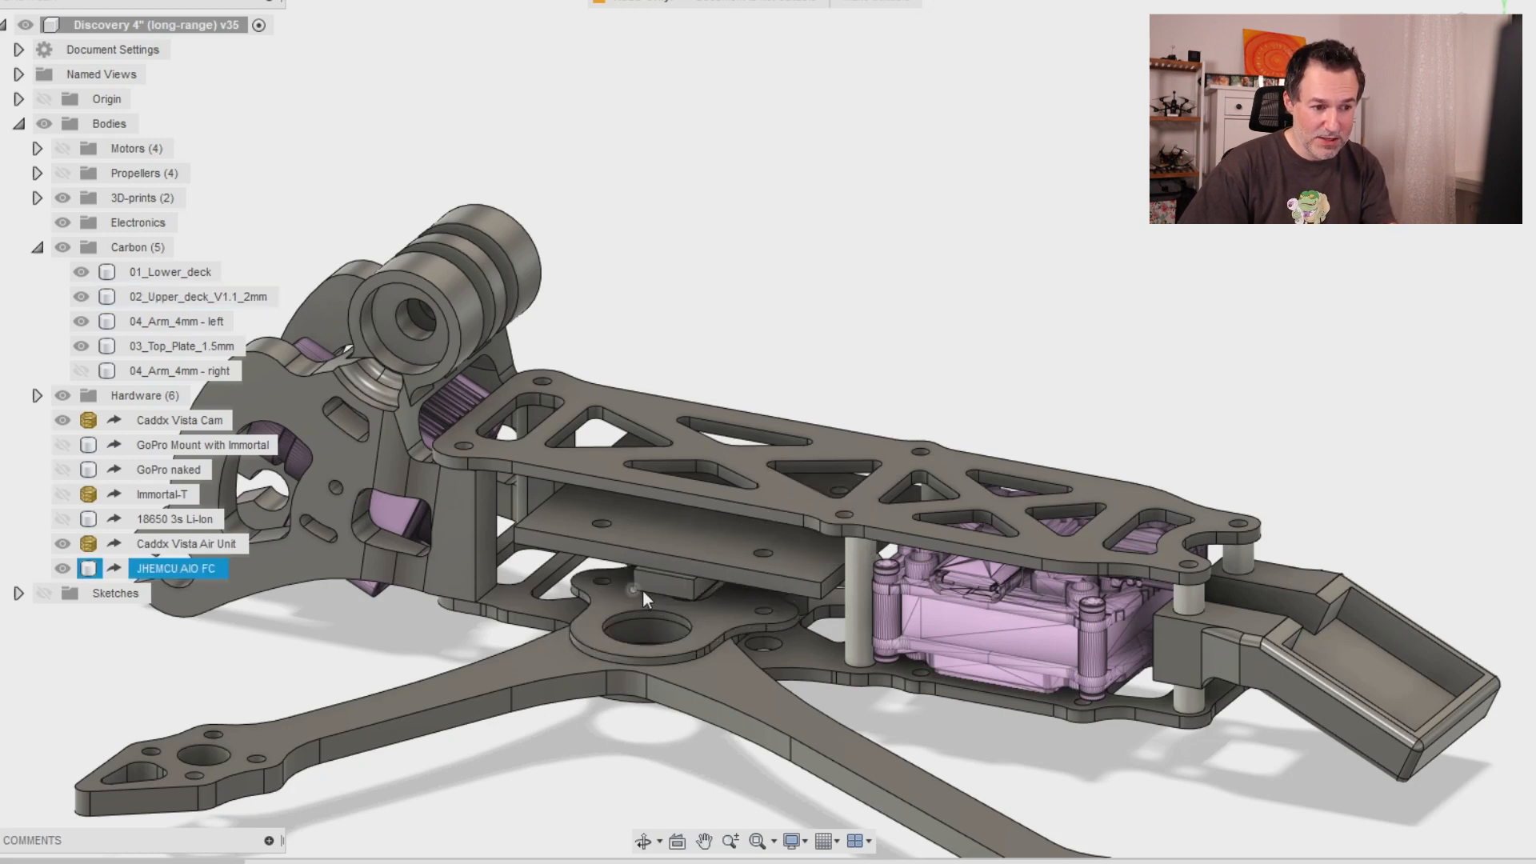
click(197, 296)
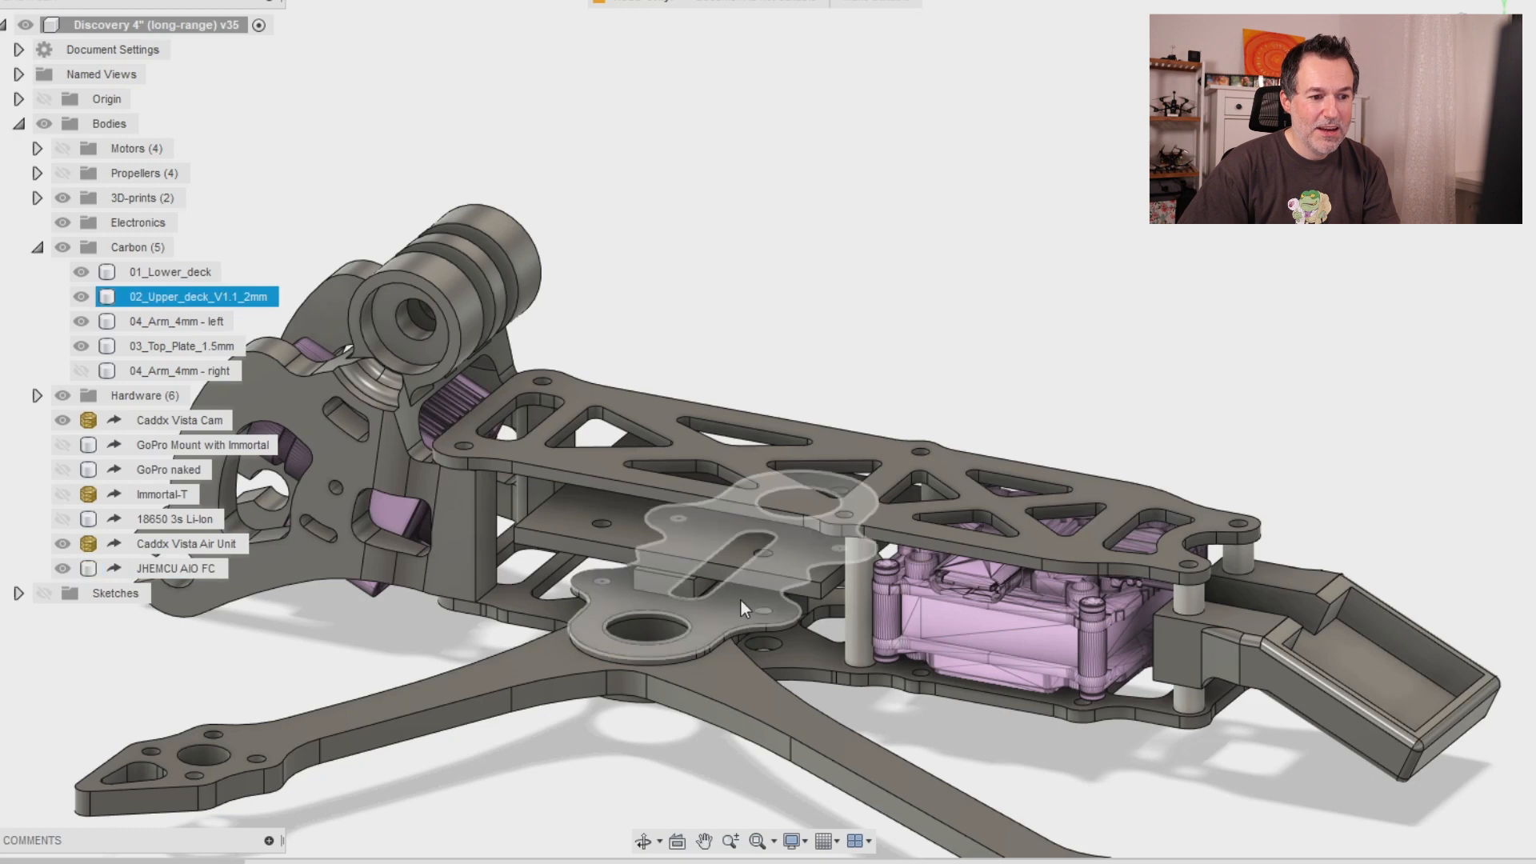
mouse_move(735, 608)
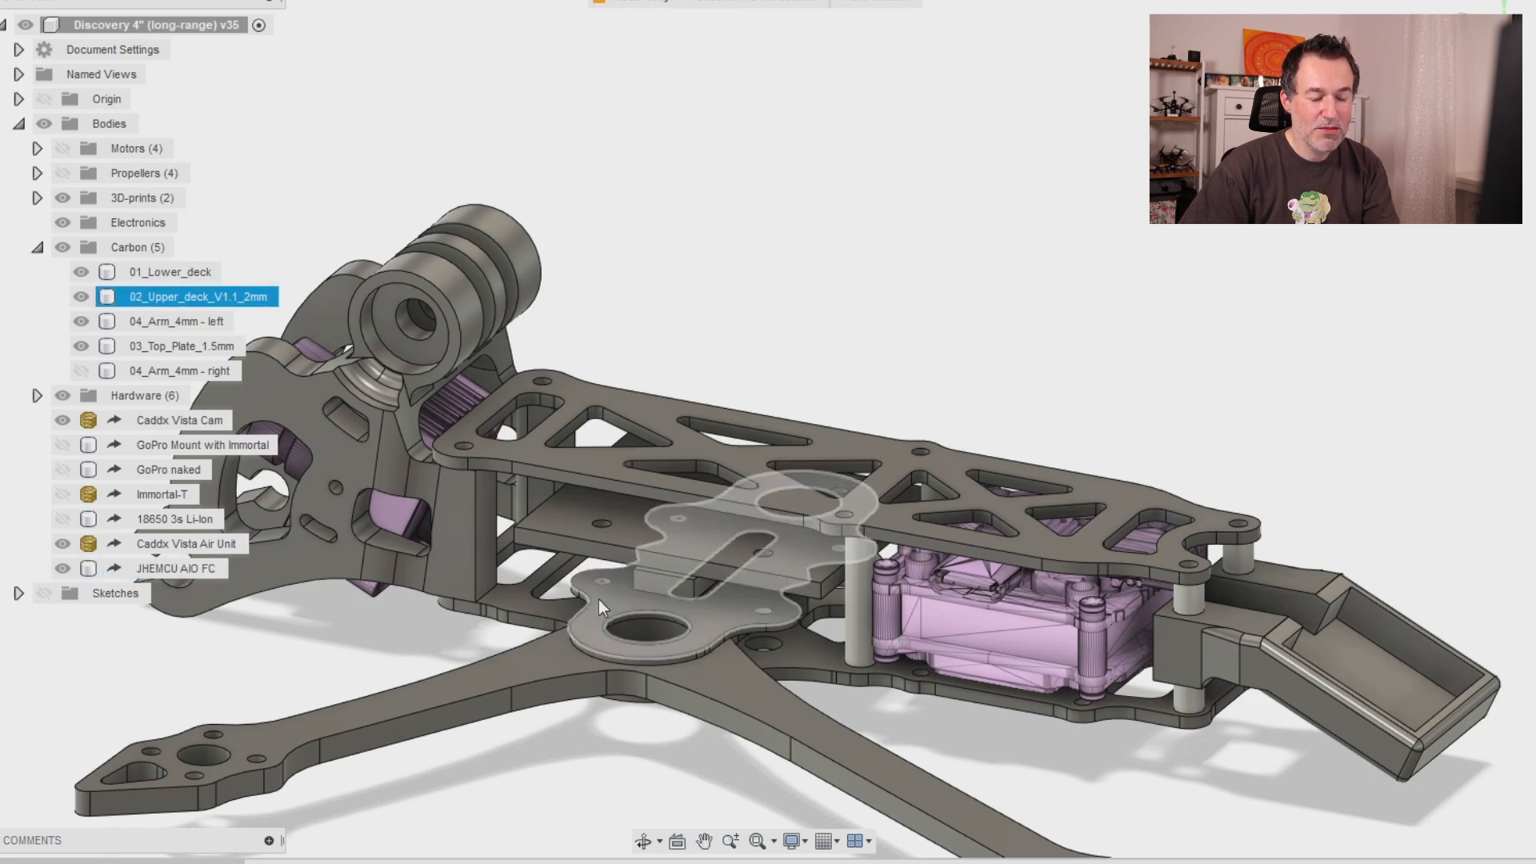
click(169, 272)
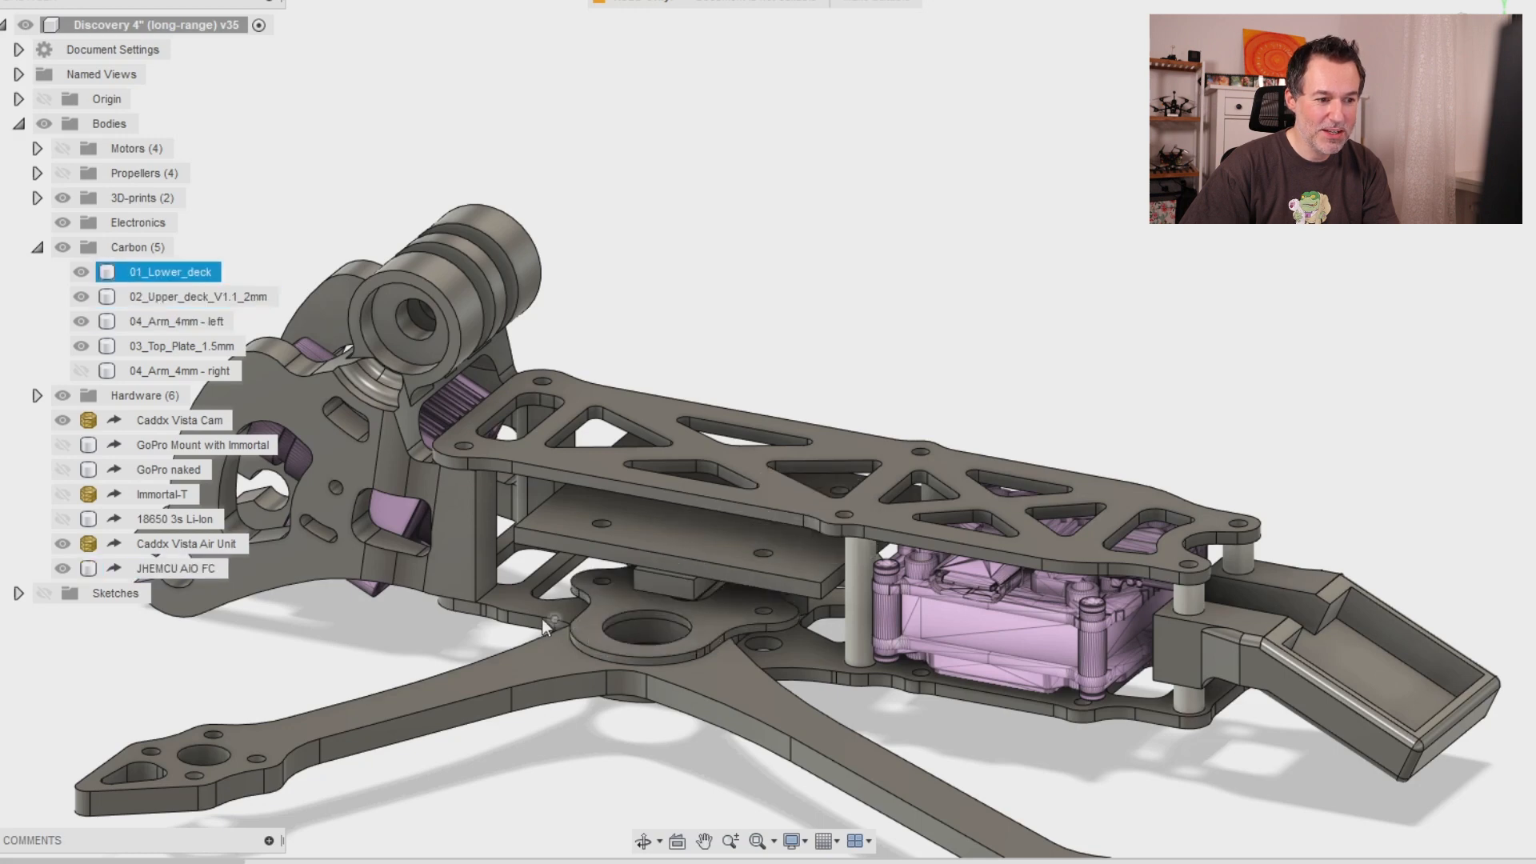
click(182, 345)
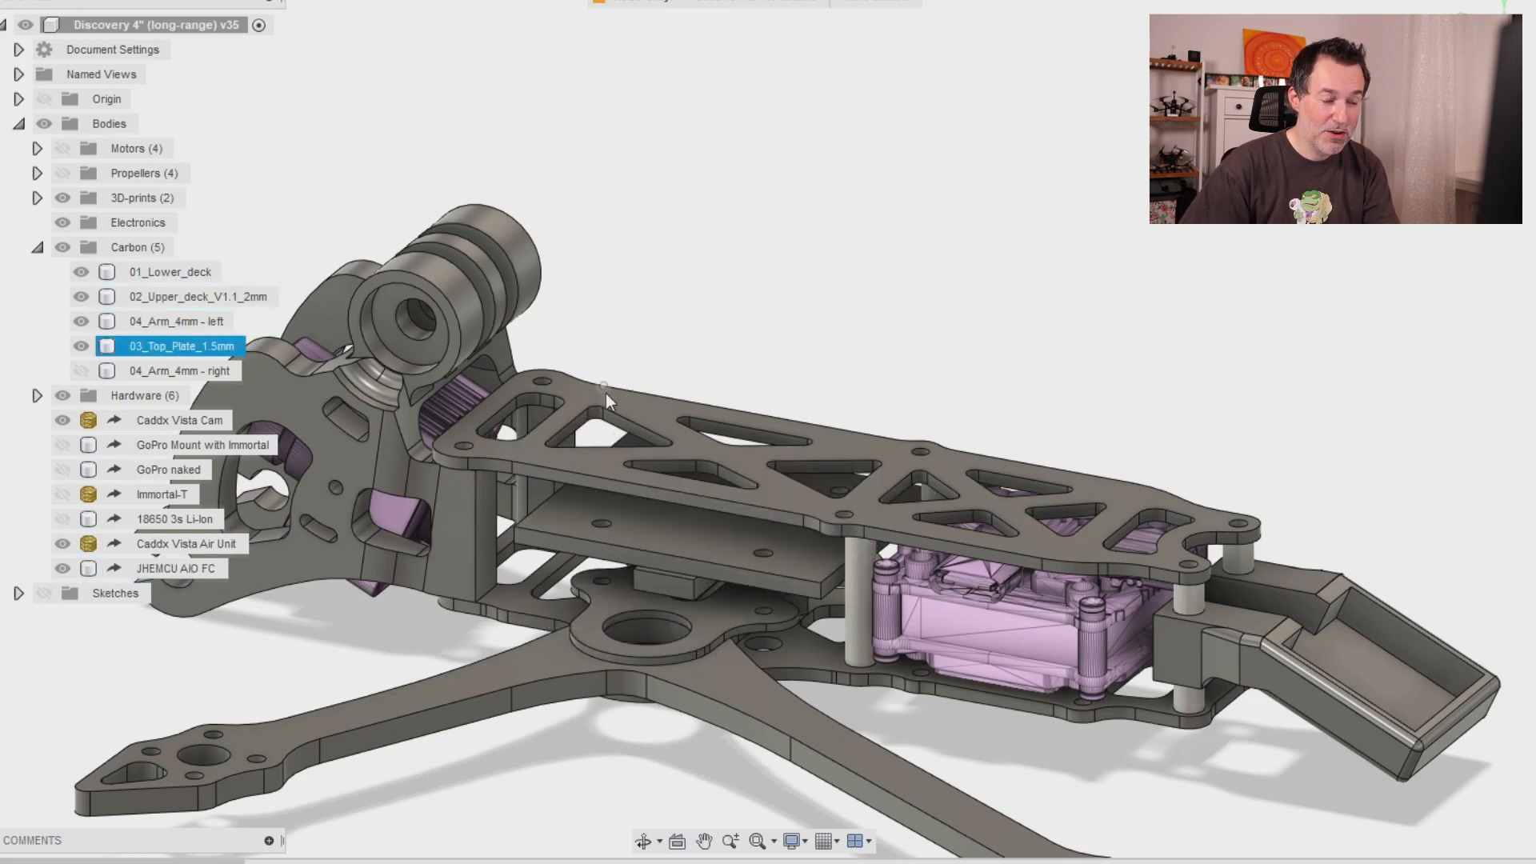
click(171, 272)
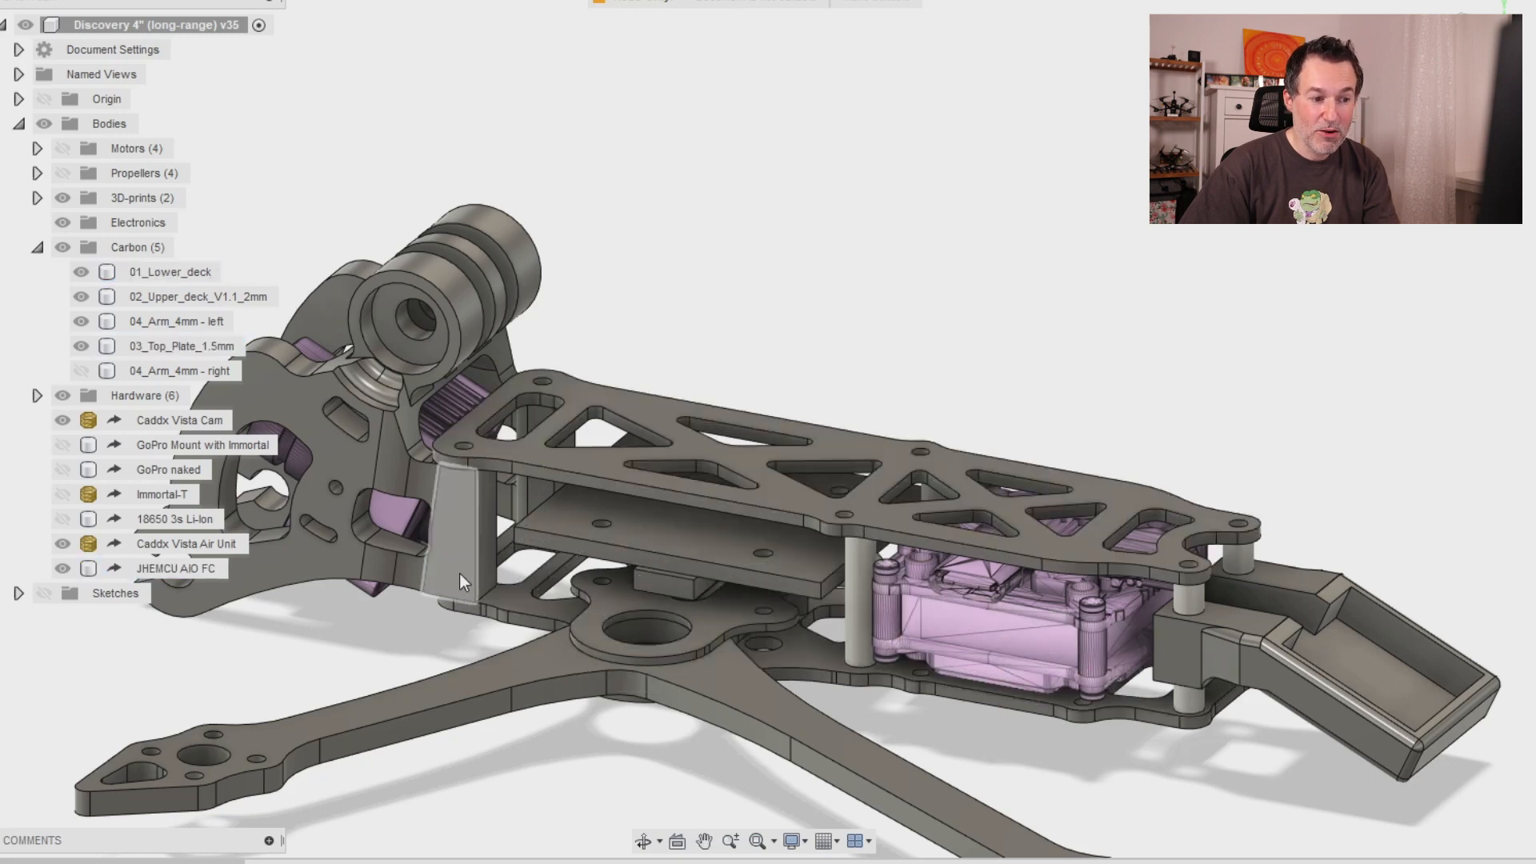
click(82, 272)
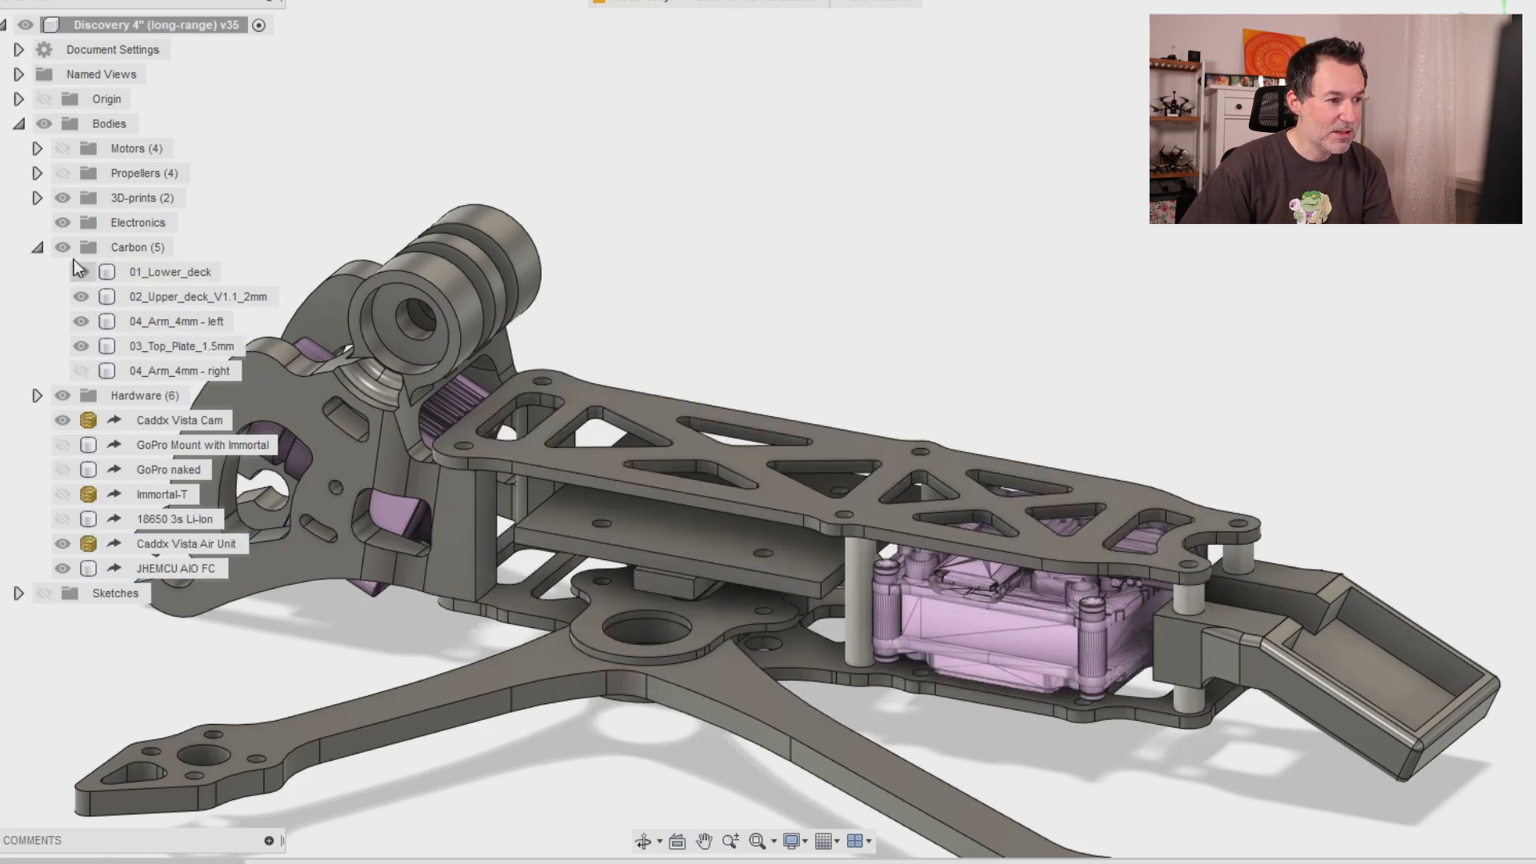
click(82, 272)
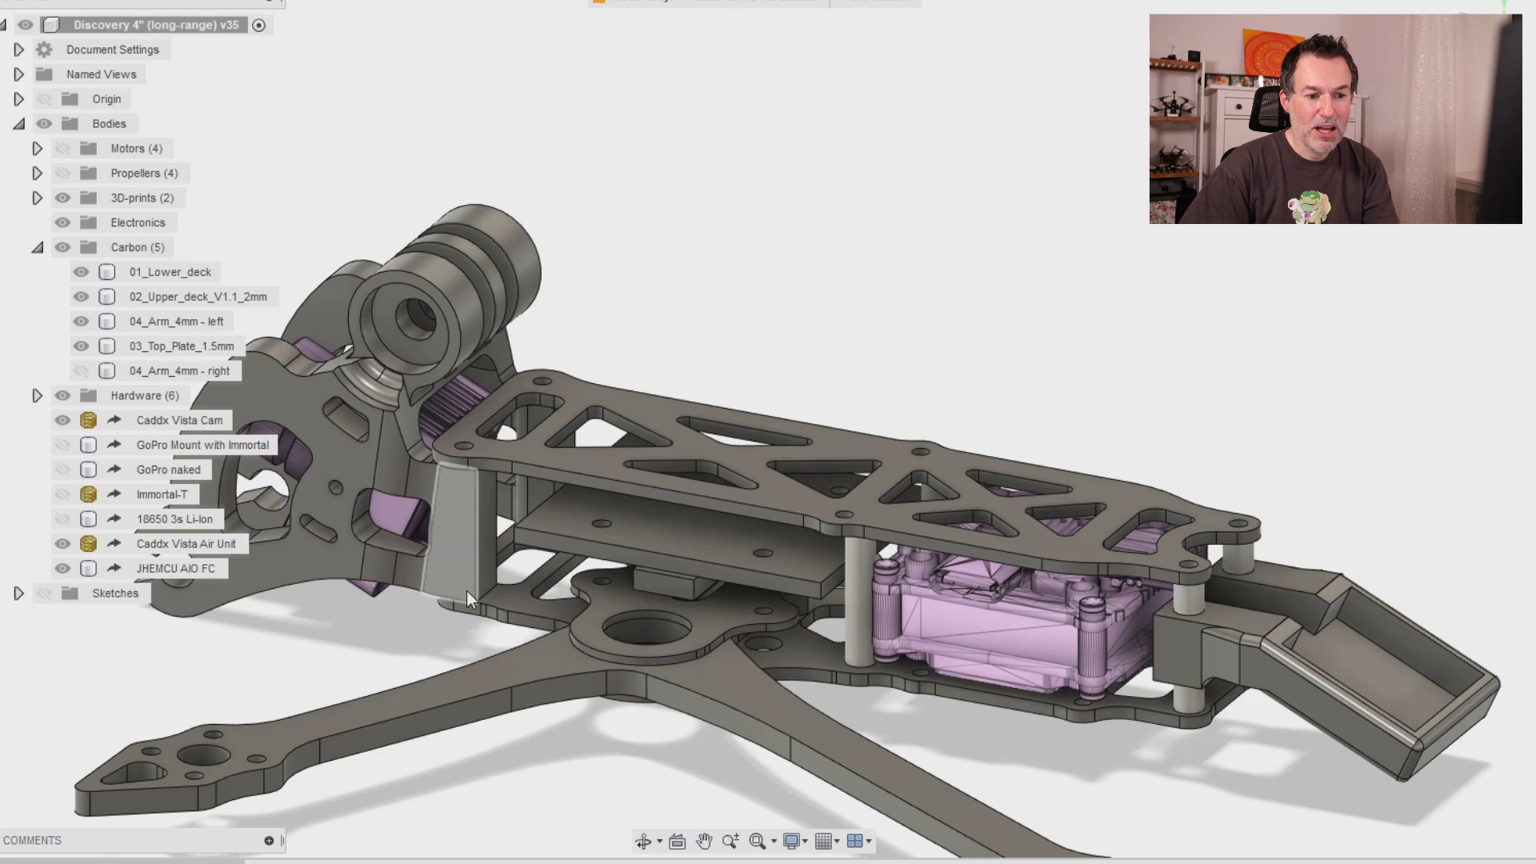
mouse_move(857, 661)
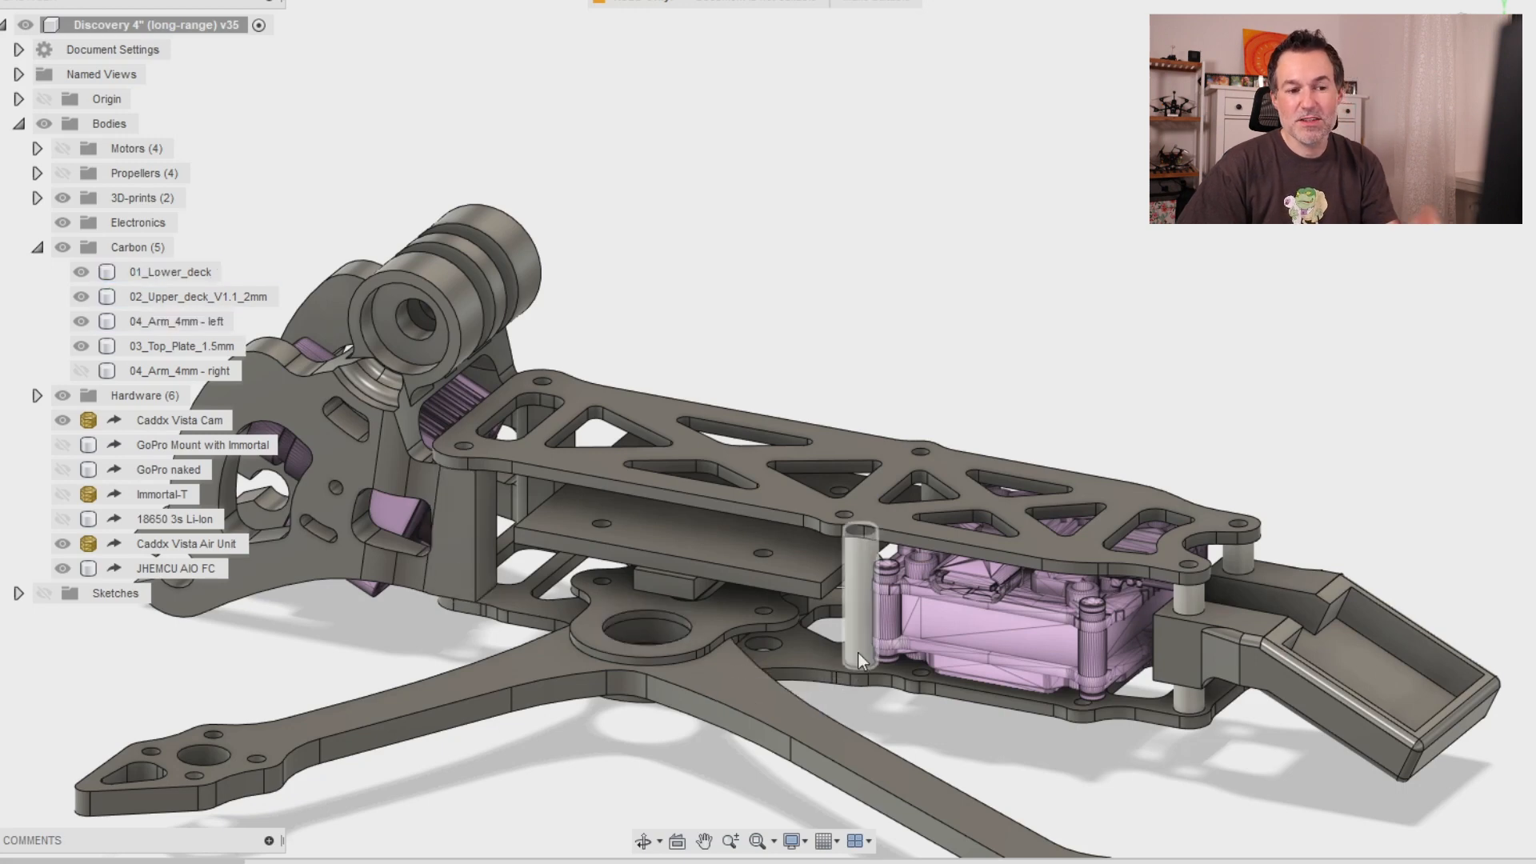
mouse_move(850, 644)
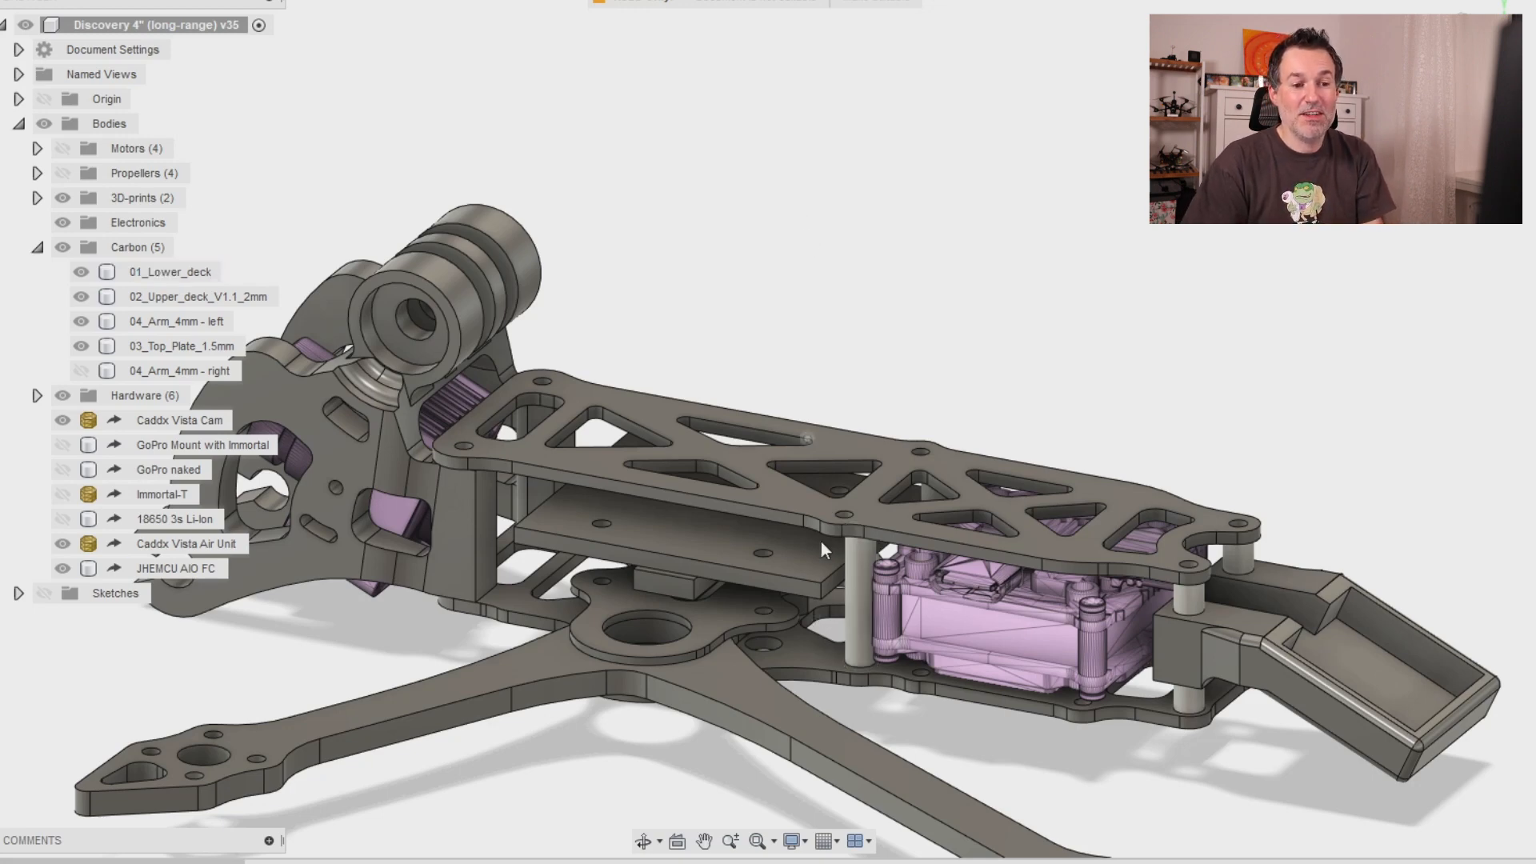
mouse_move(858, 246)
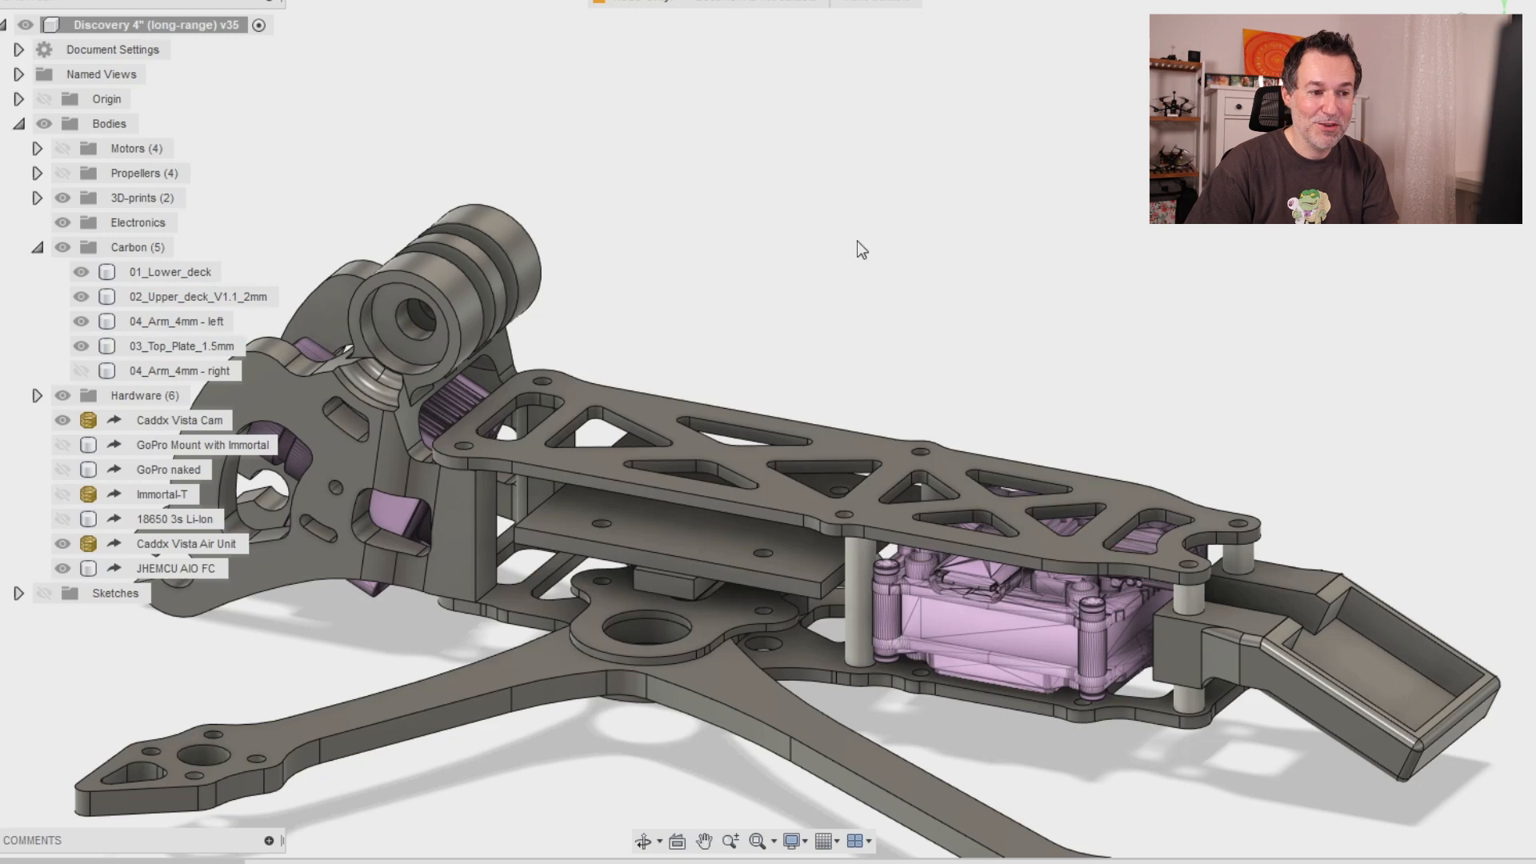
click(182, 345)
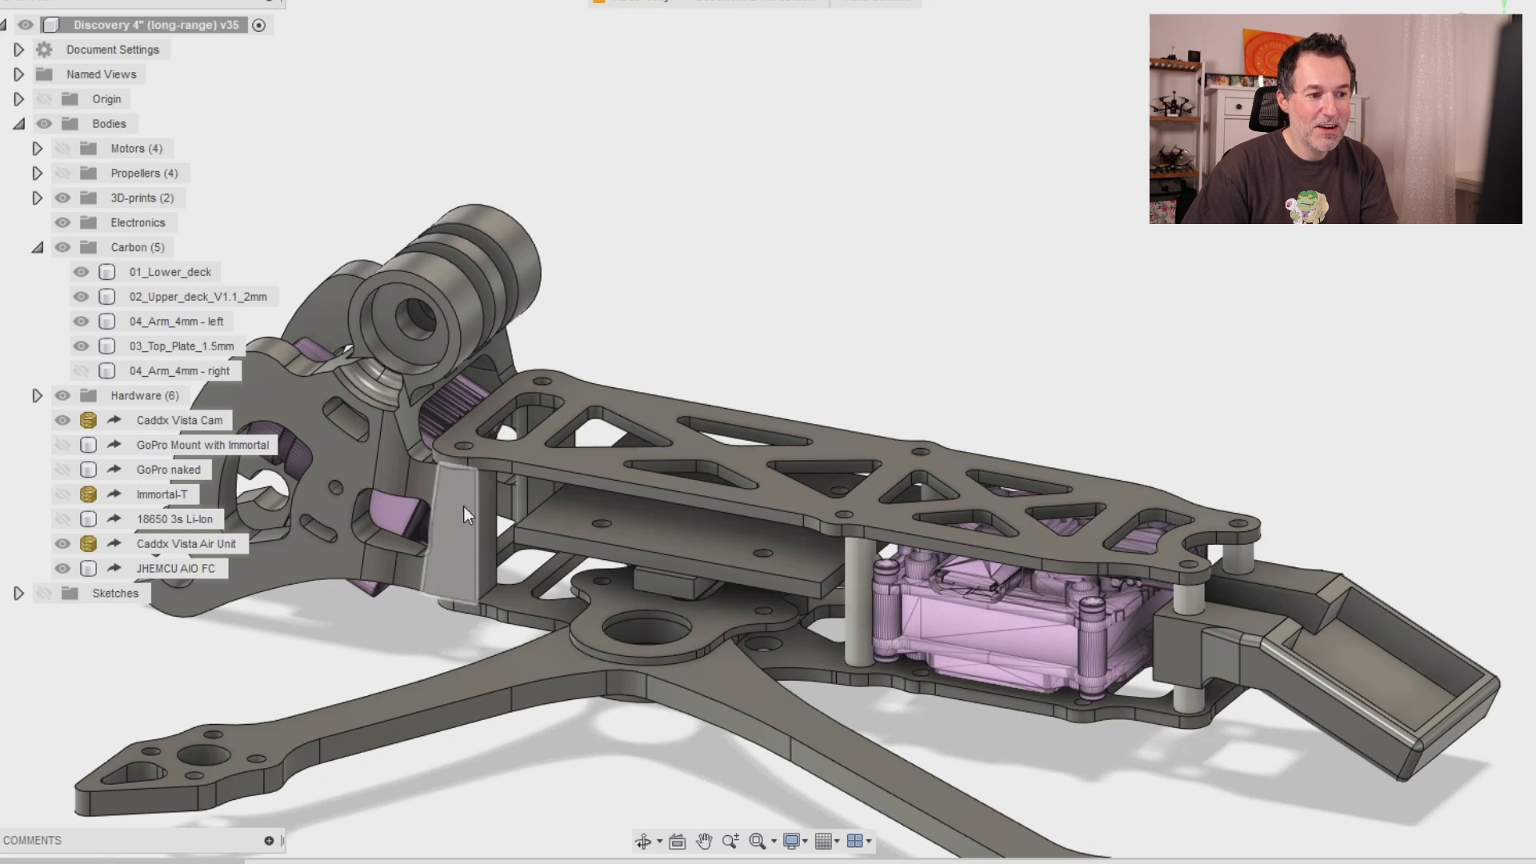
mouse_move(461, 504)
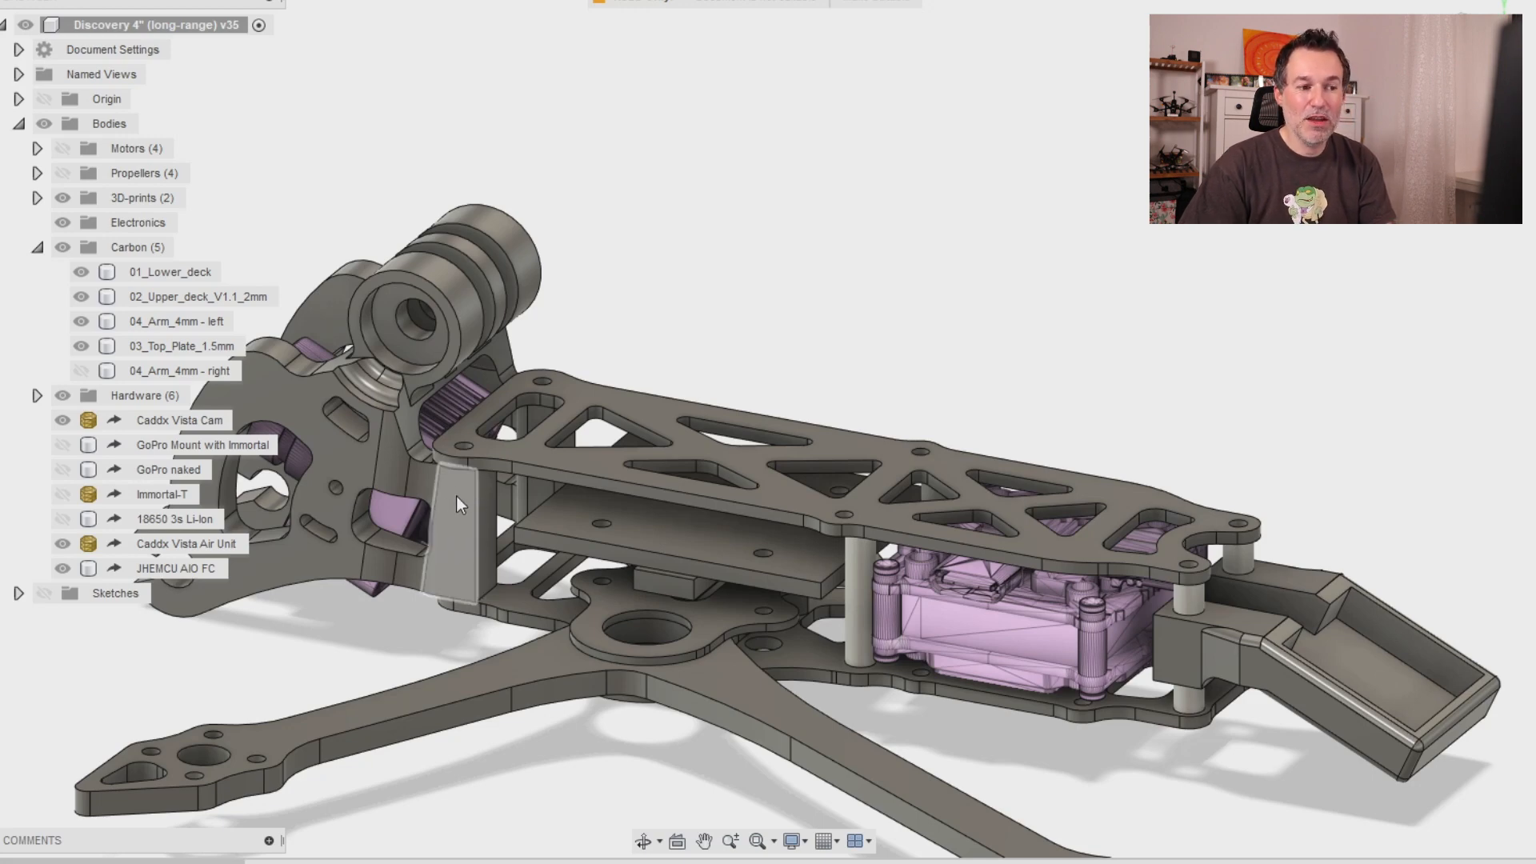
click(63, 196)
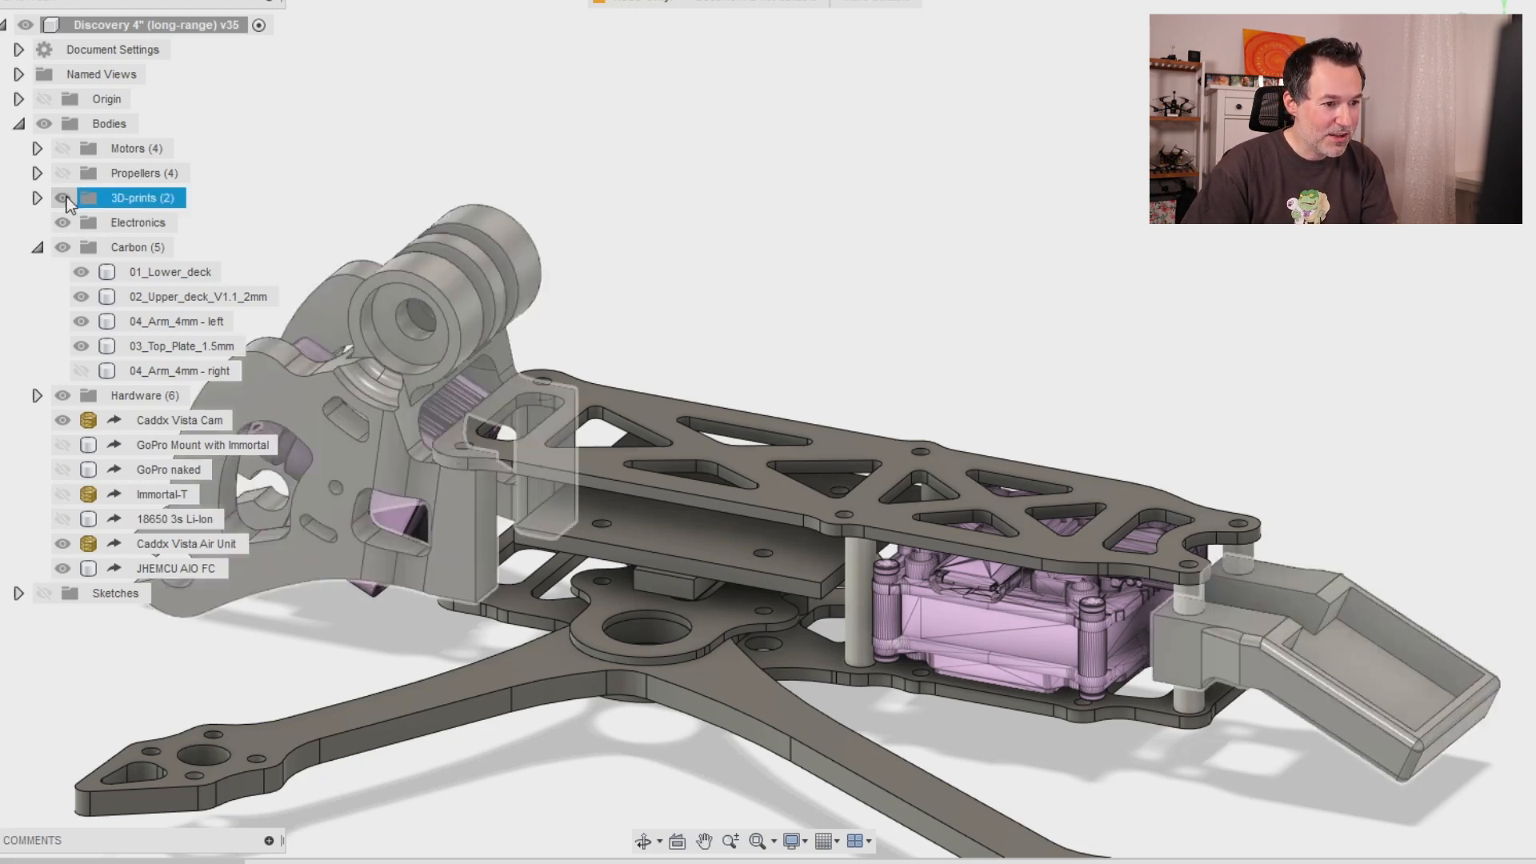
click(62, 197)
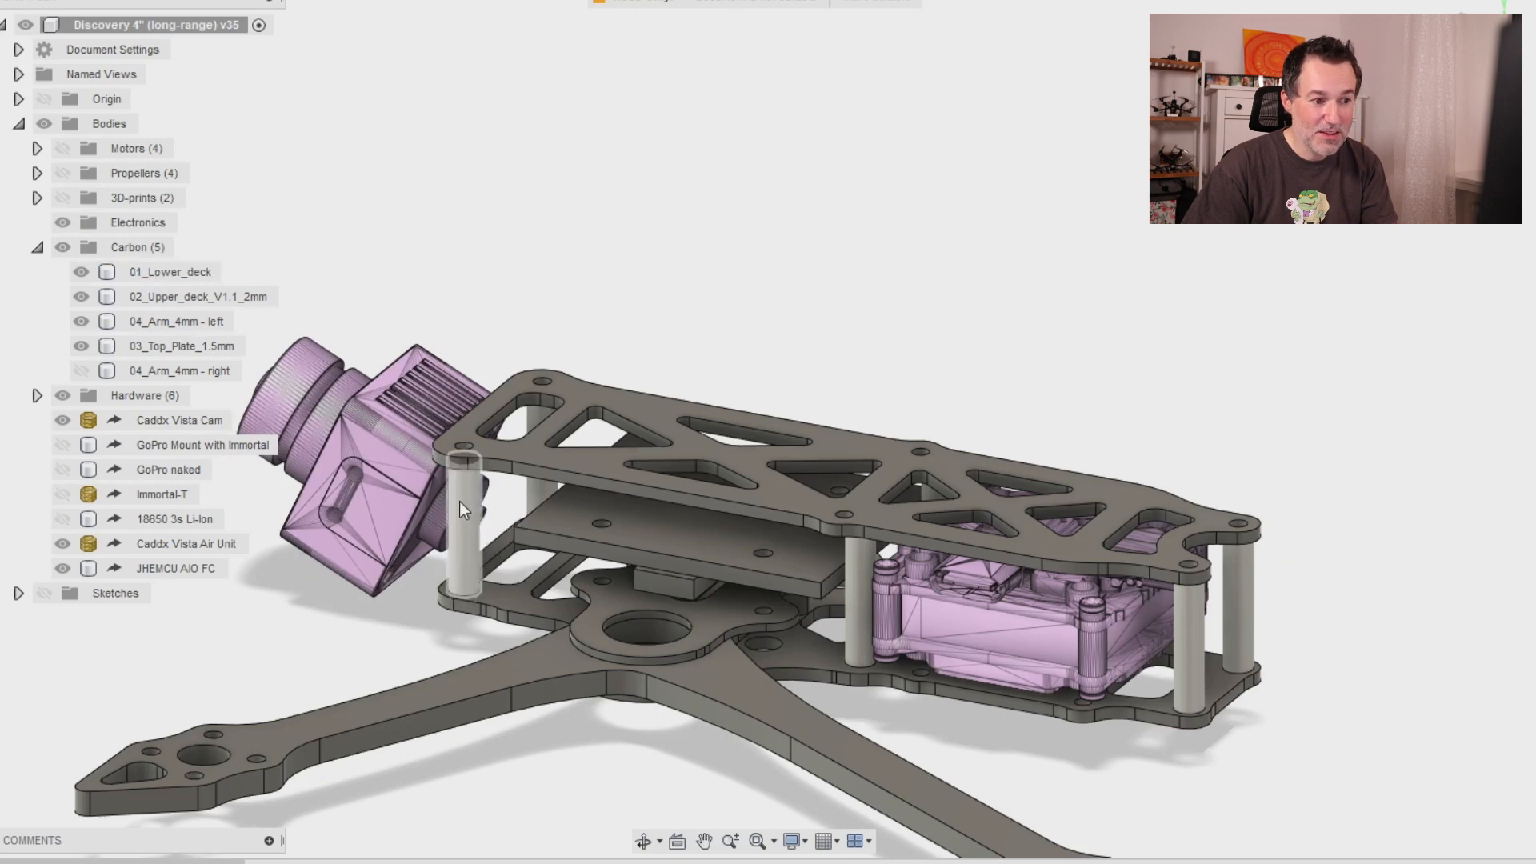
mouse_move(469, 539)
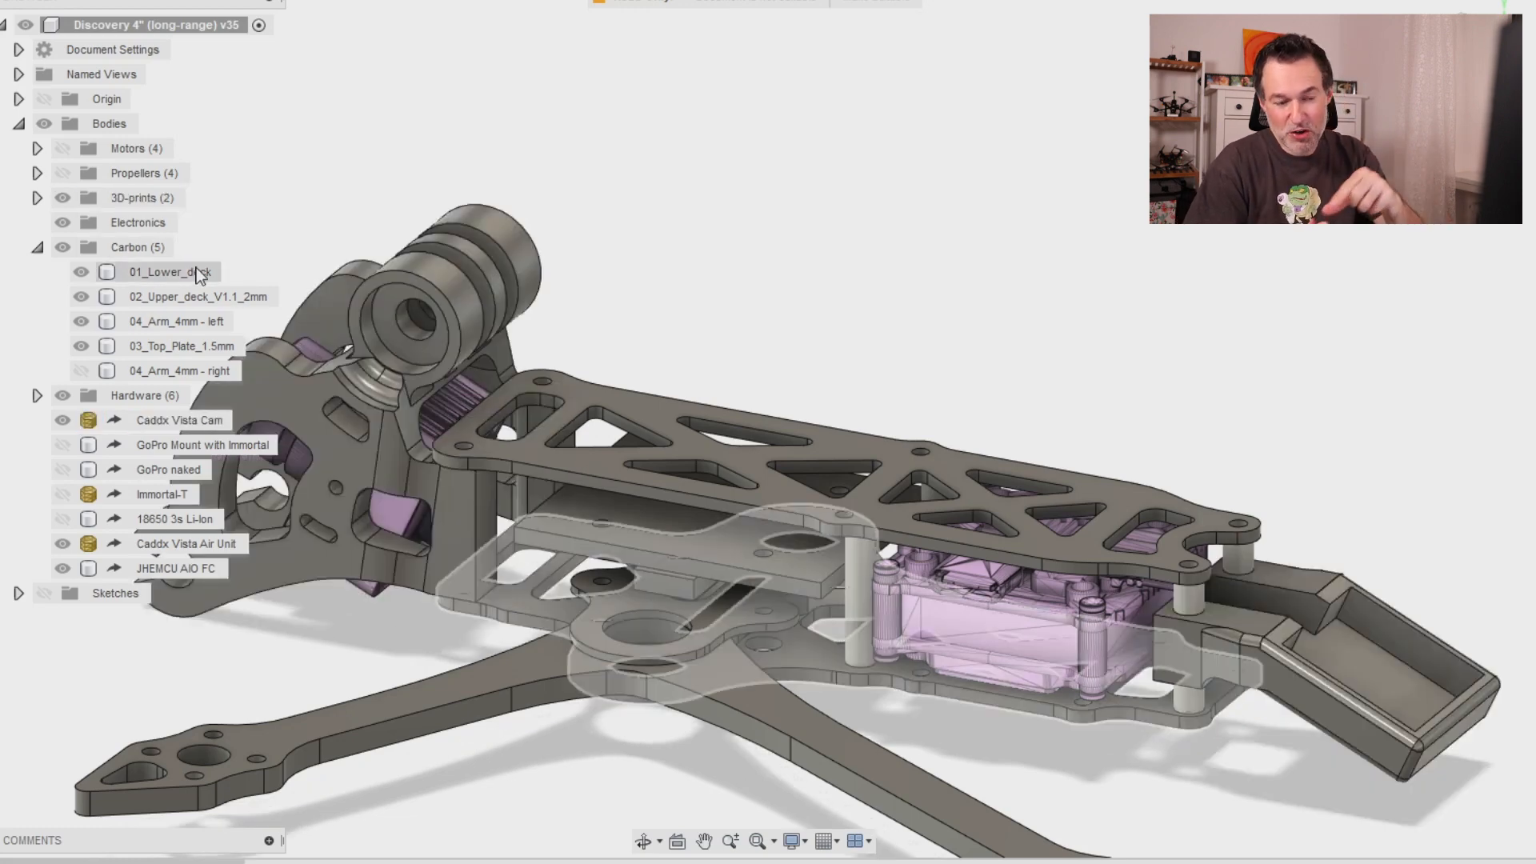
click(81, 272)
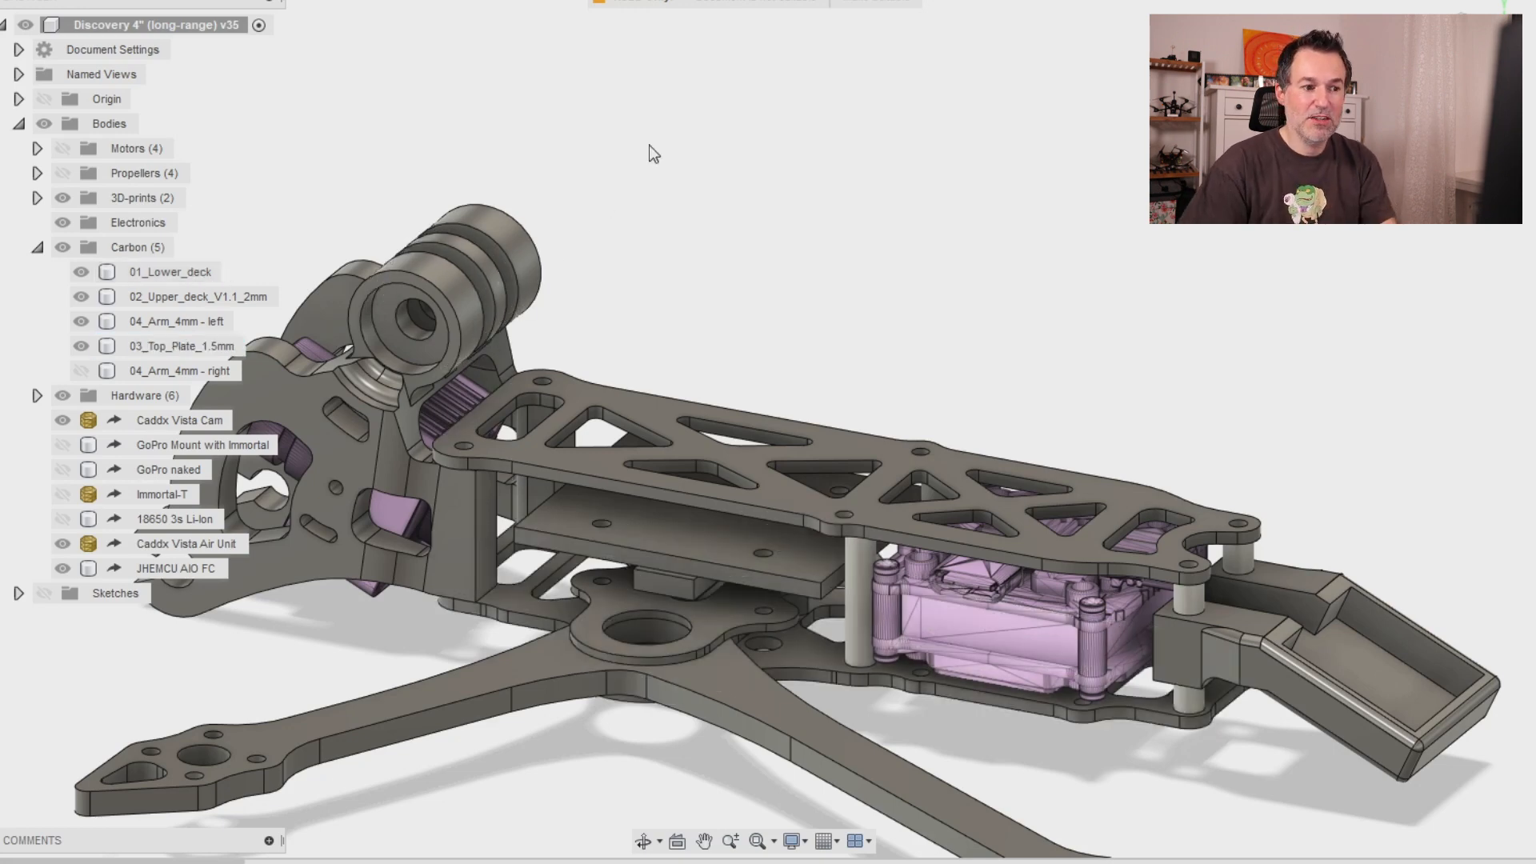
click(183, 346)
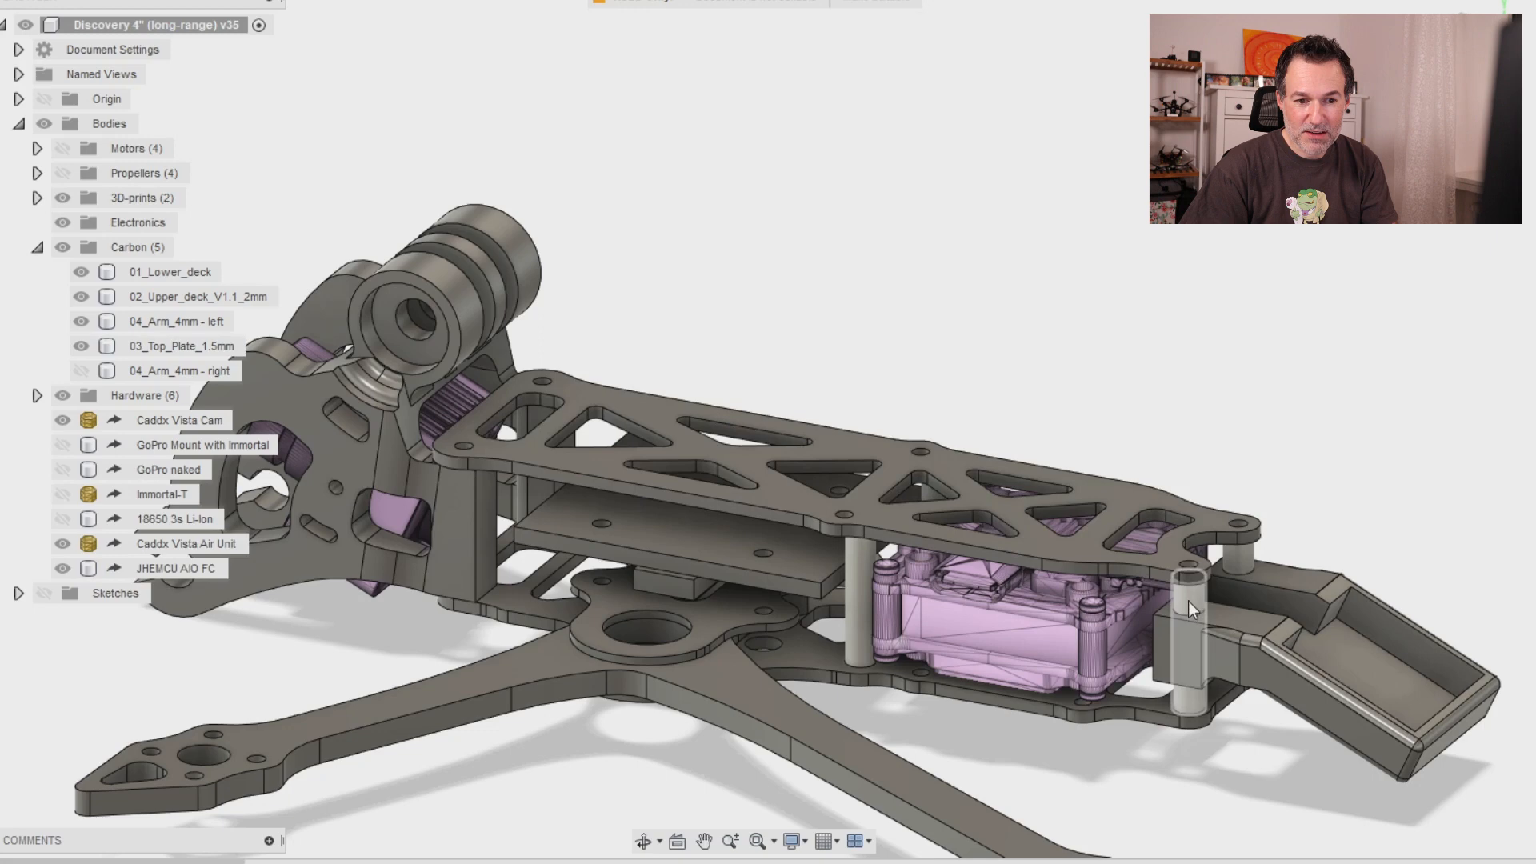
mouse_move(1239, 656)
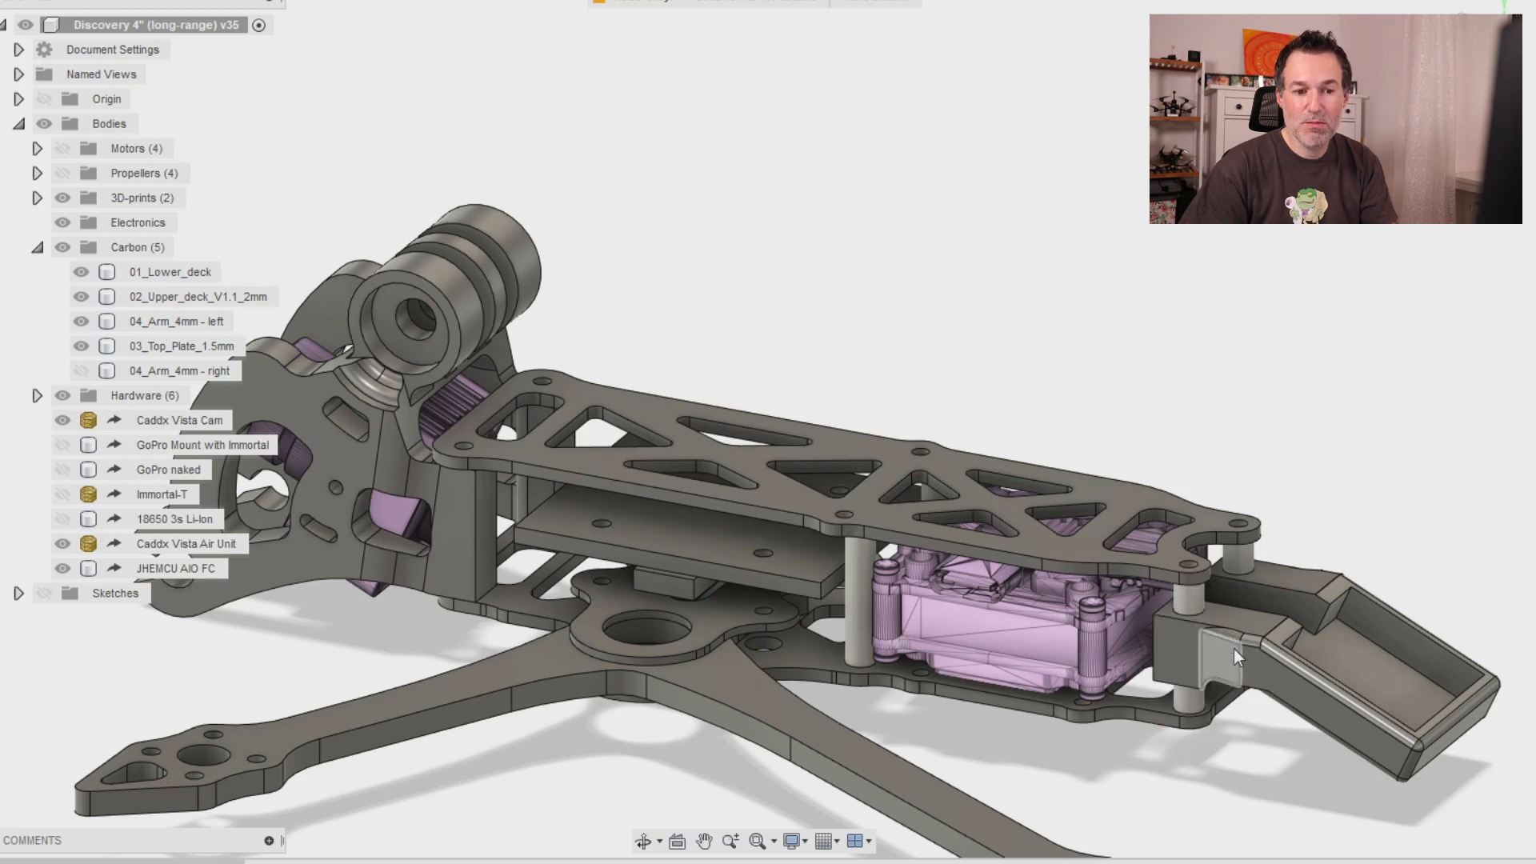
mouse_move(1191, 628)
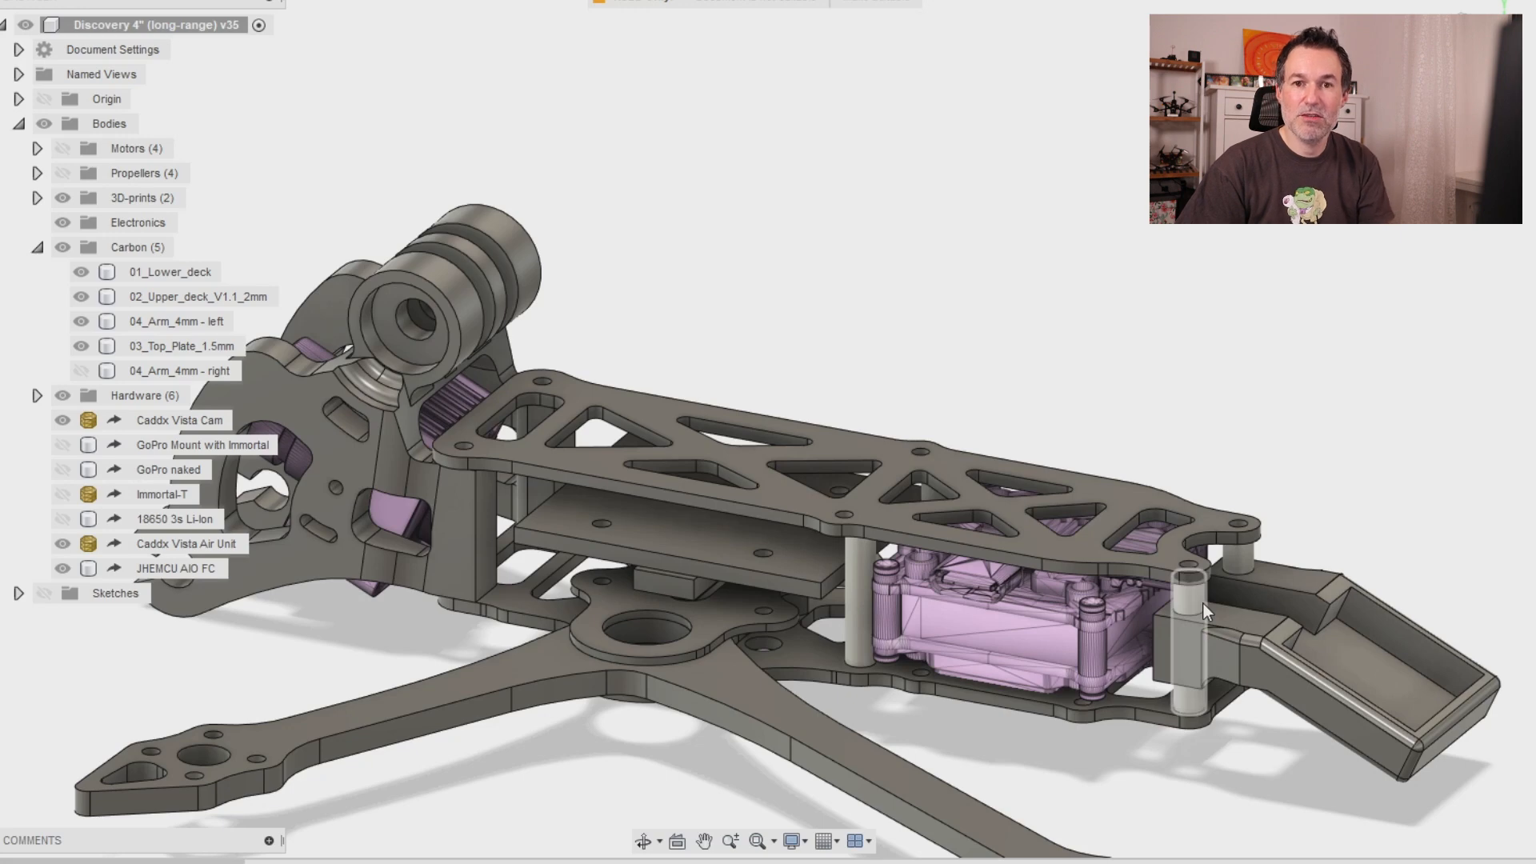
click(181, 346)
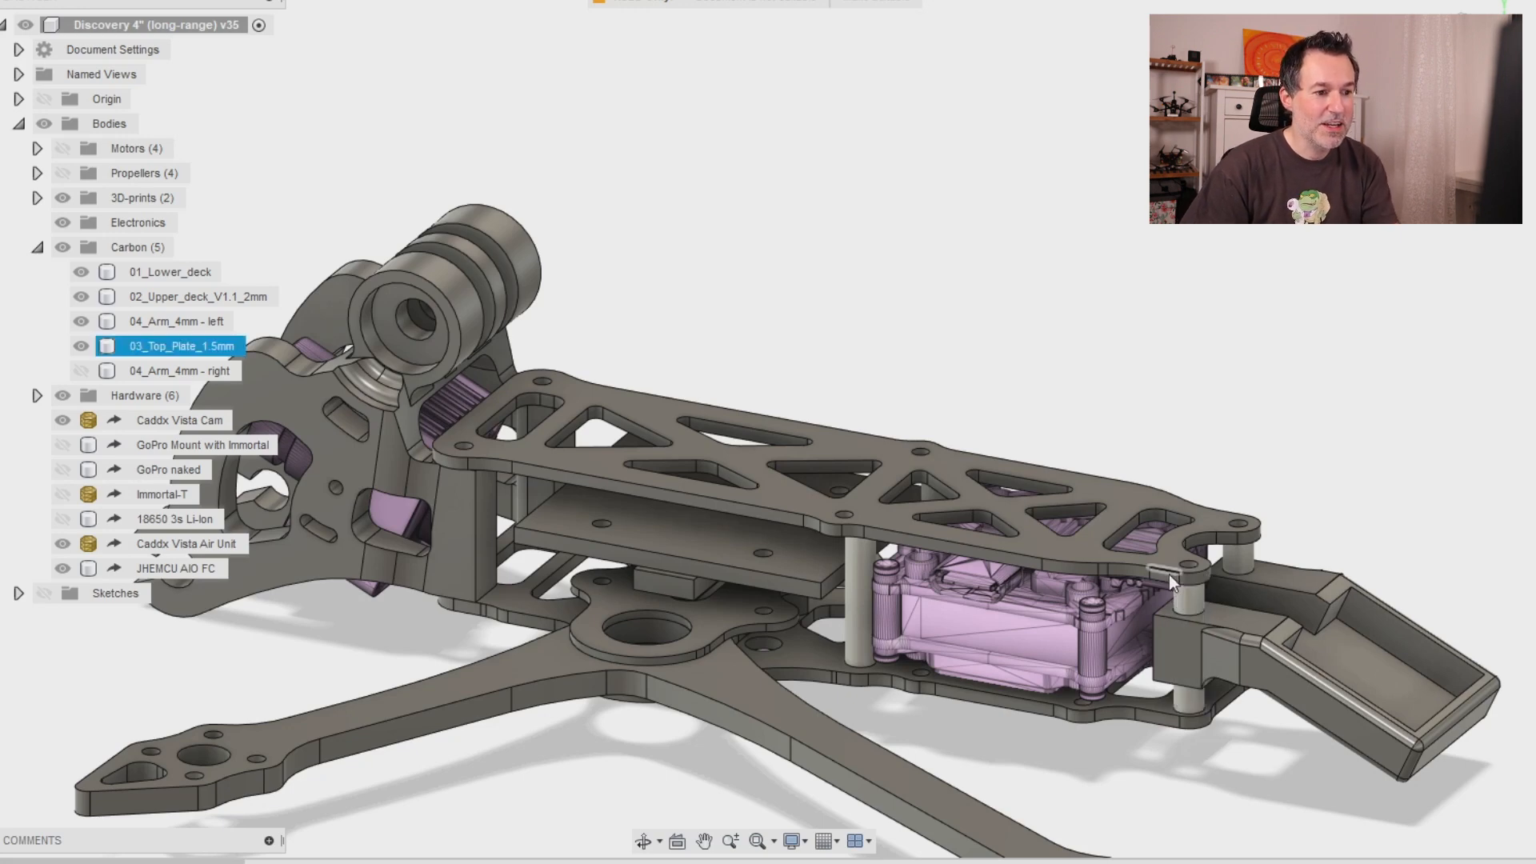
mouse_move(1127, 573)
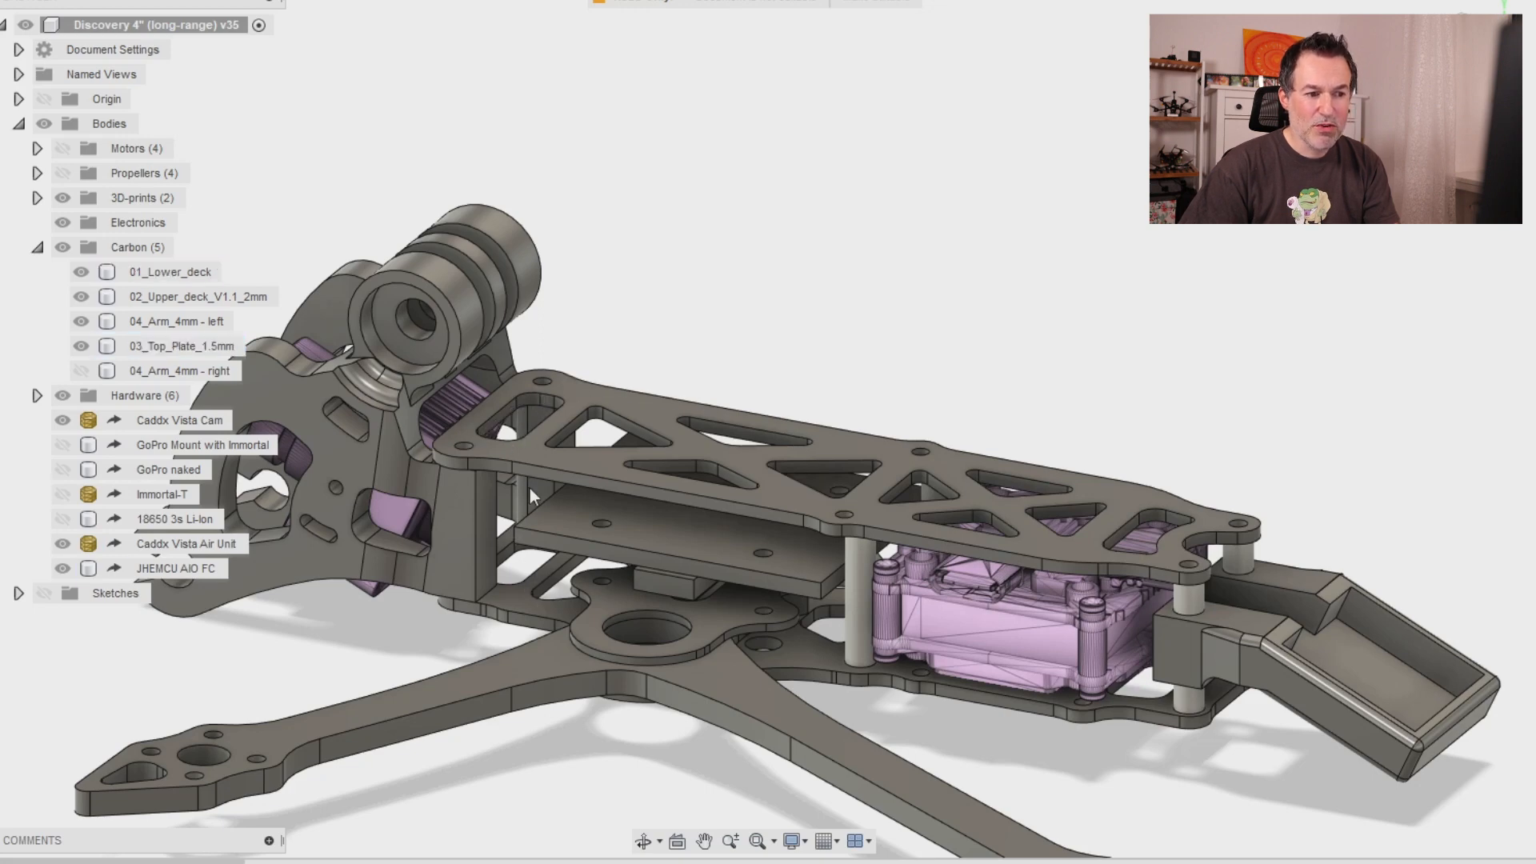
mouse_move(811, 418)
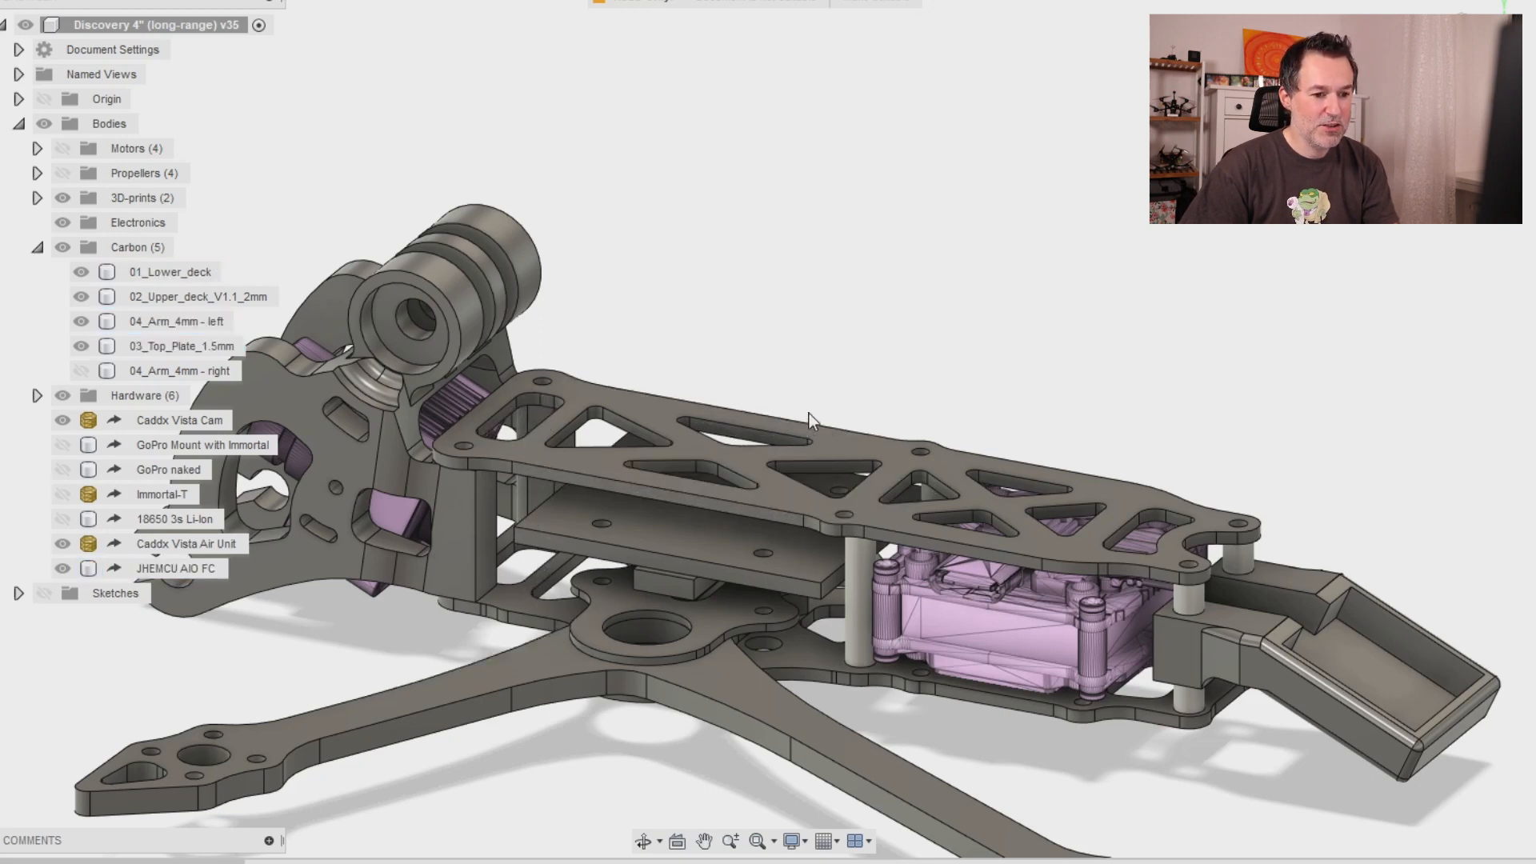
click(176, 568)
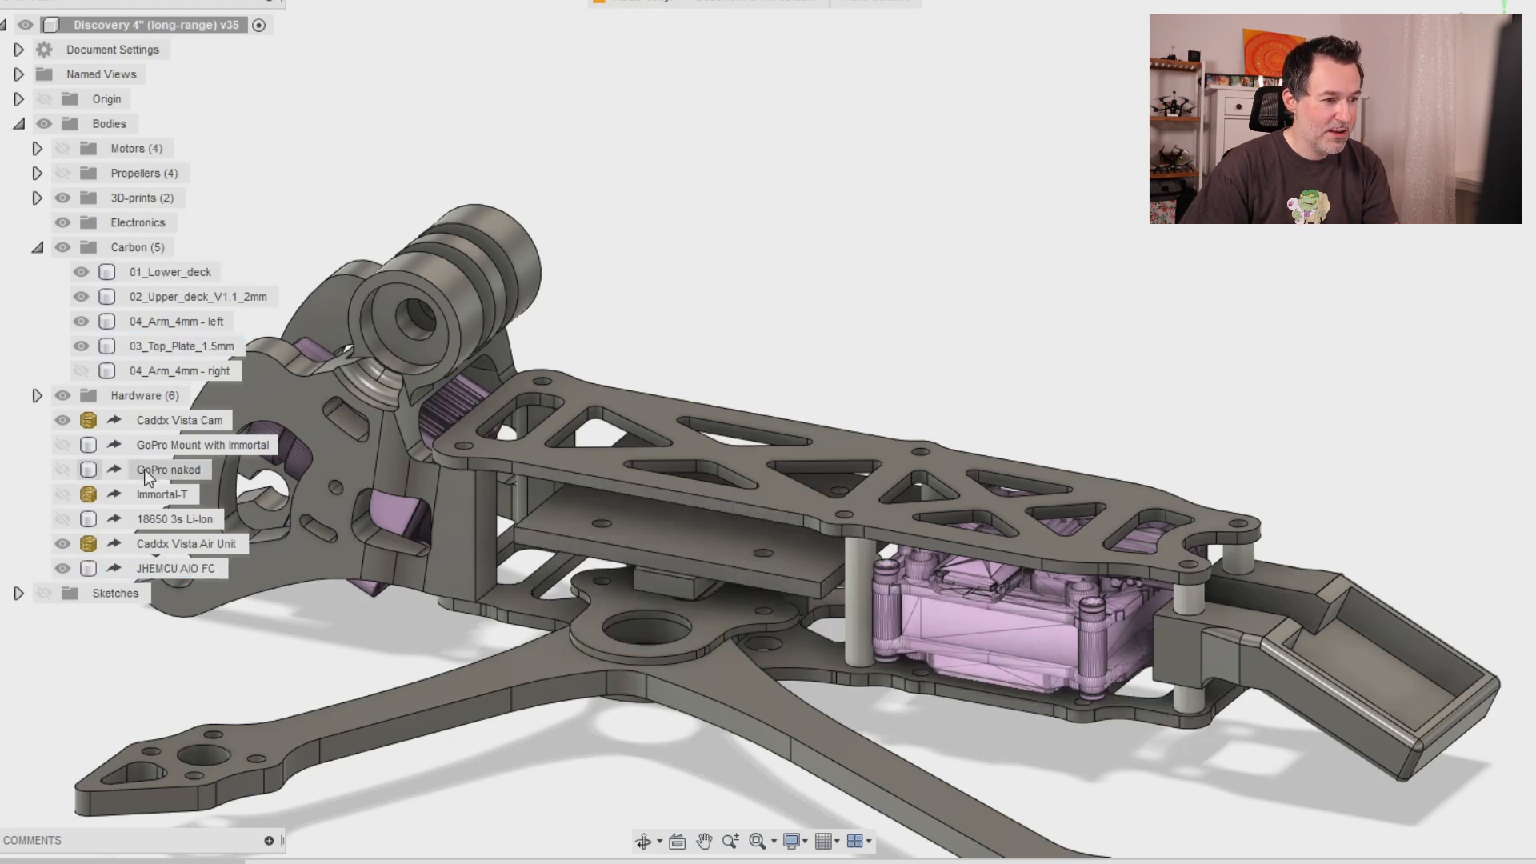
click(82, 369)
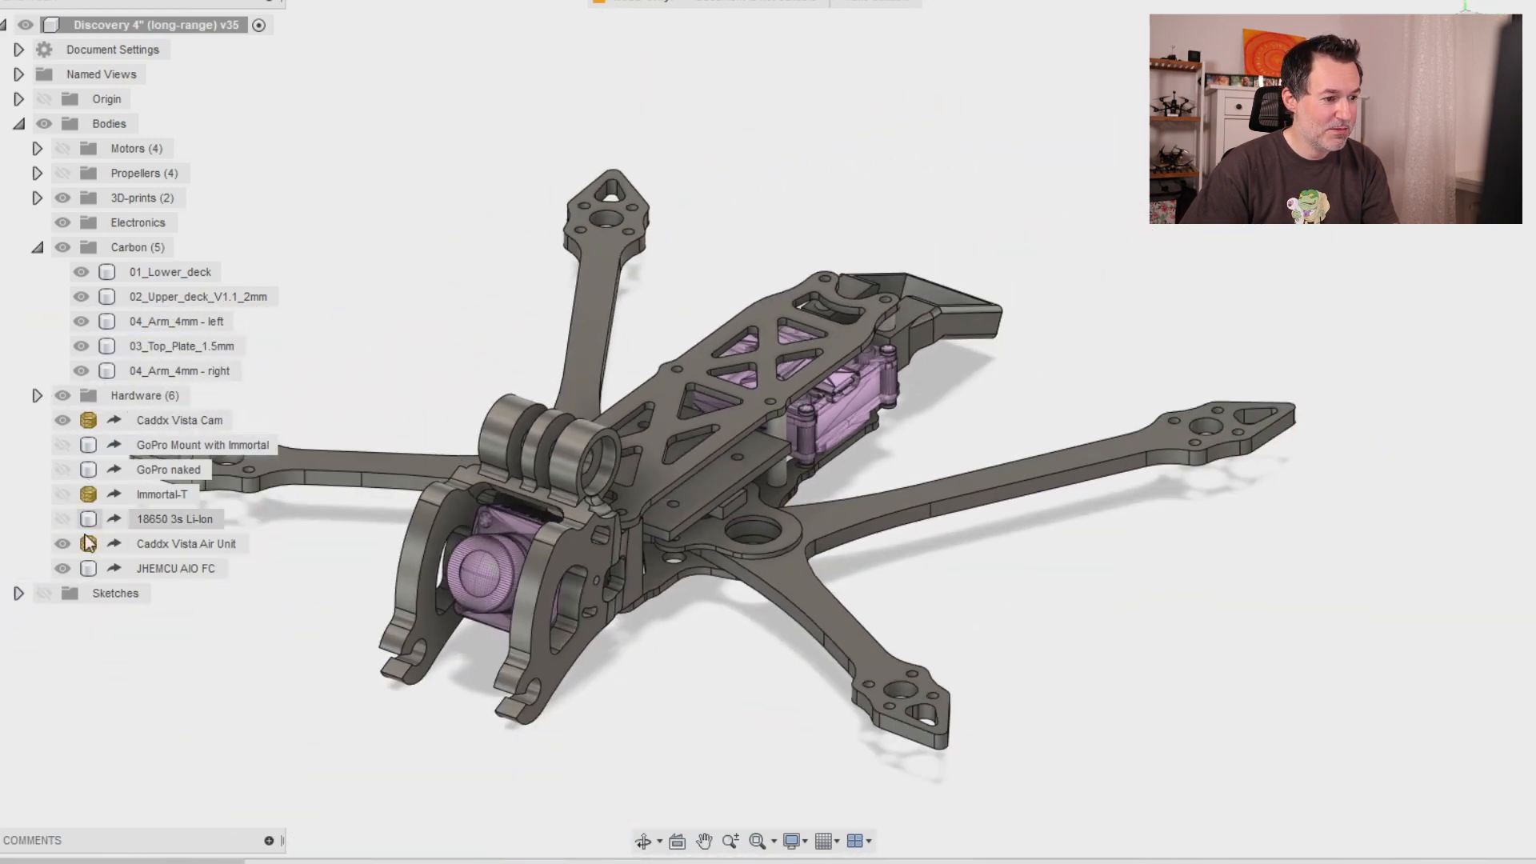
click(63, 419)
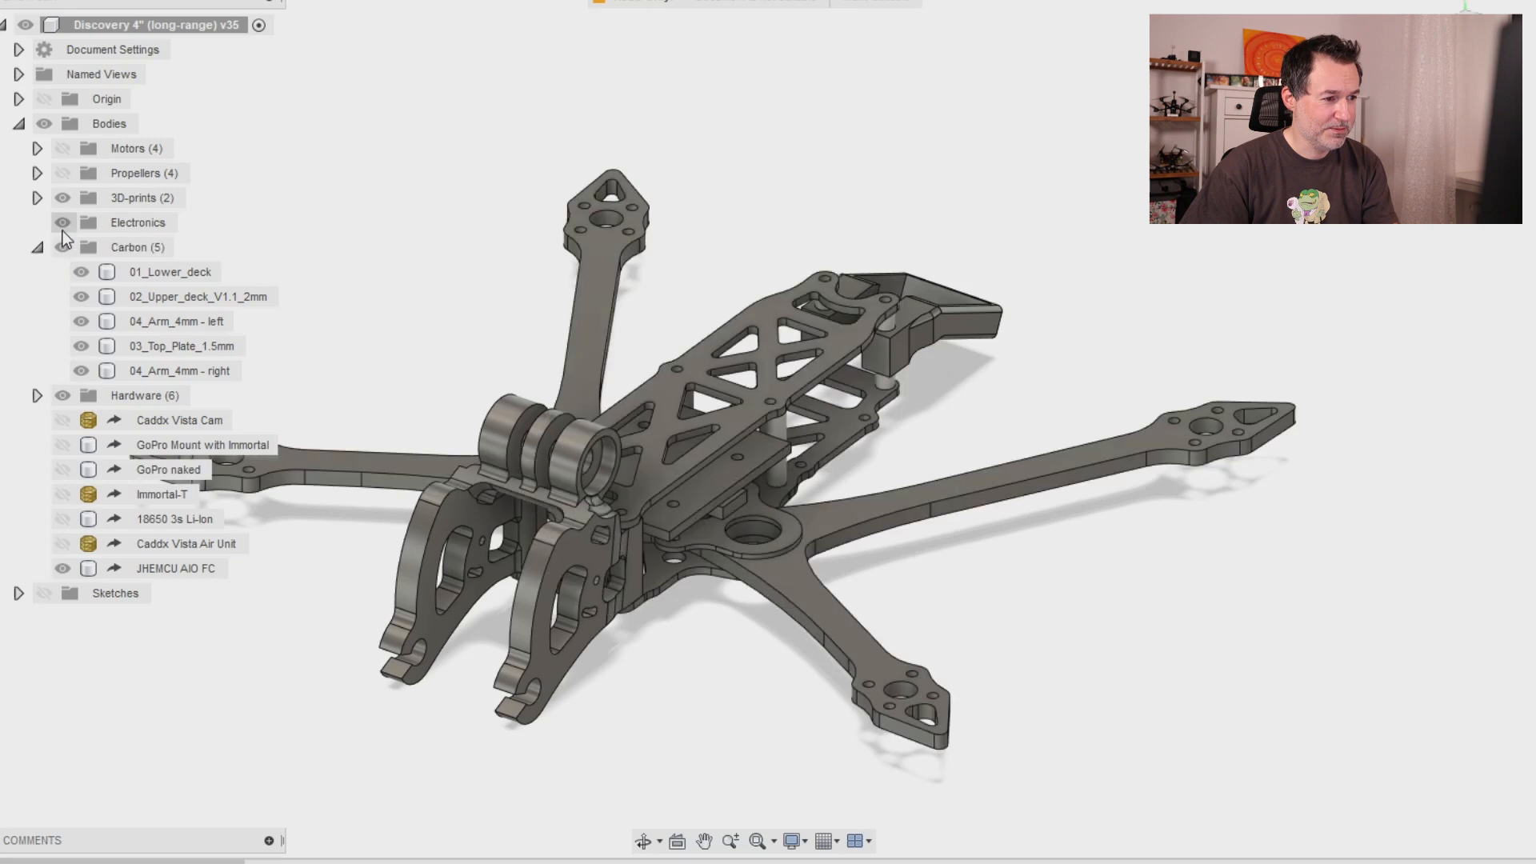
click(62, 223)
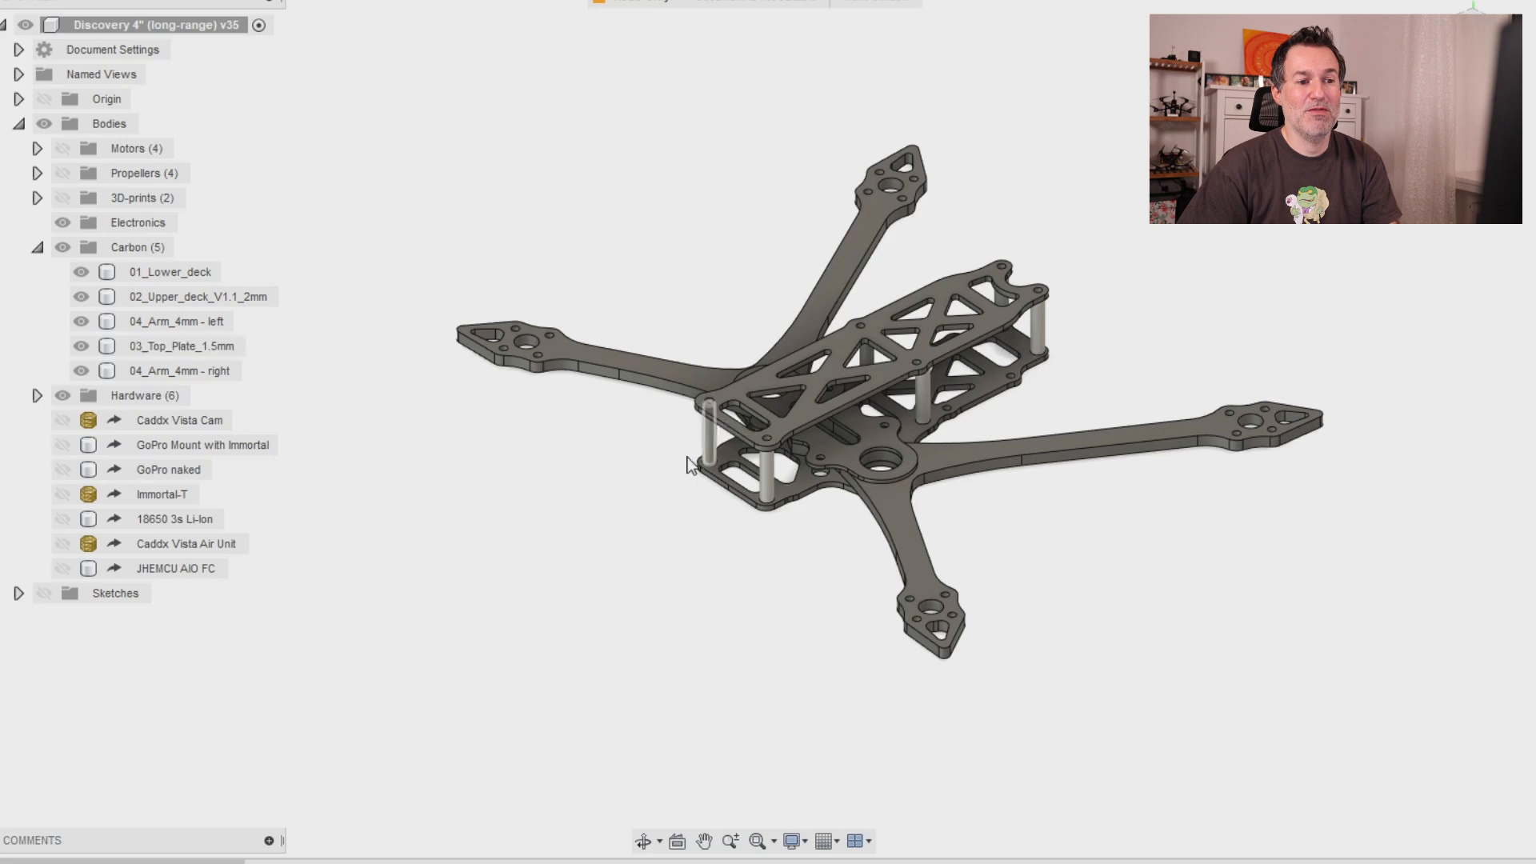
click(195, 296)
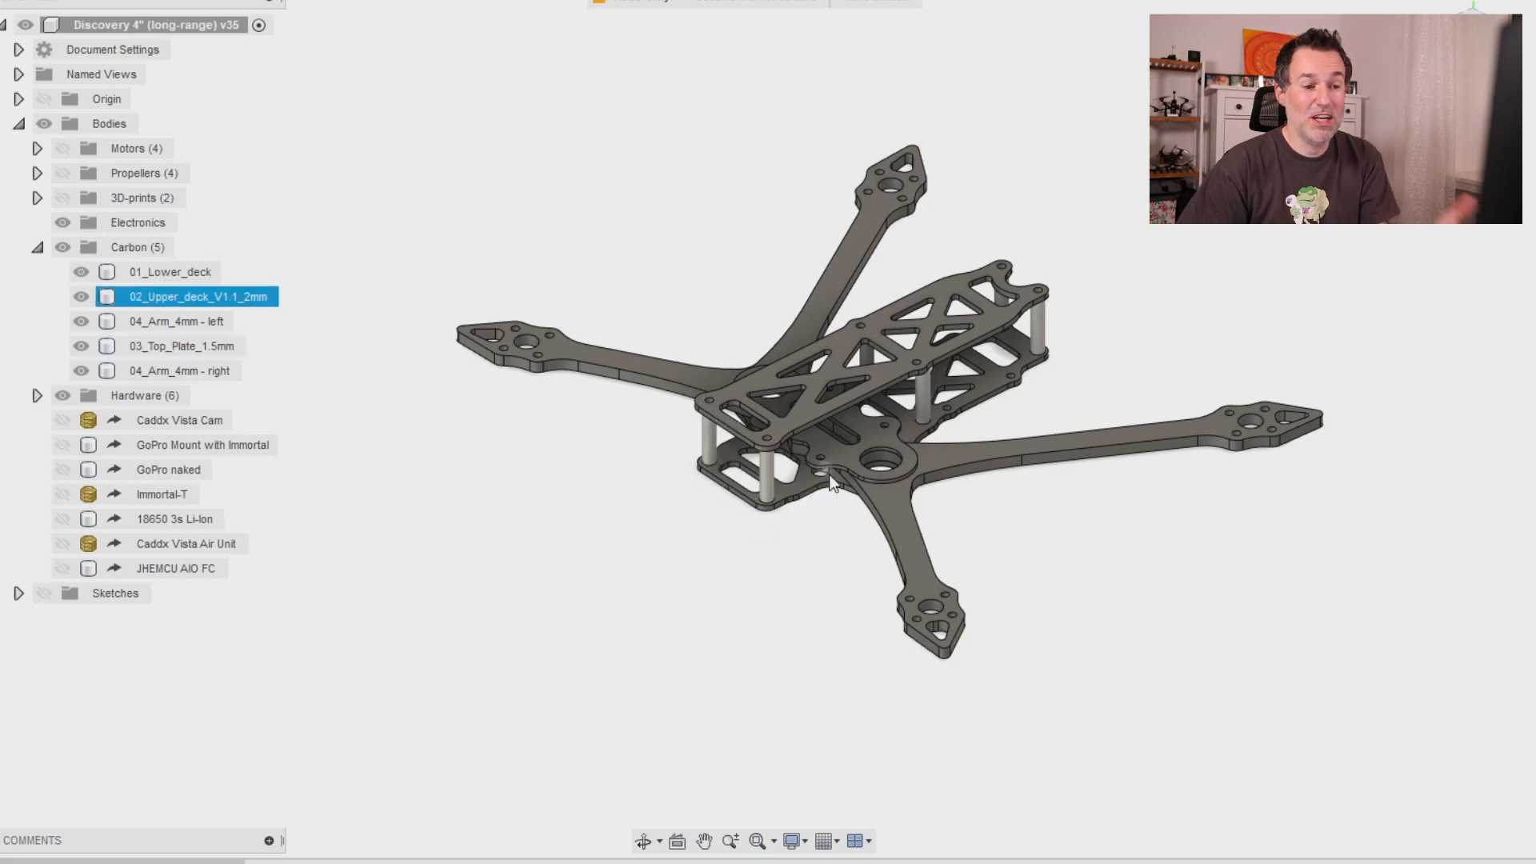
click(182, 346)
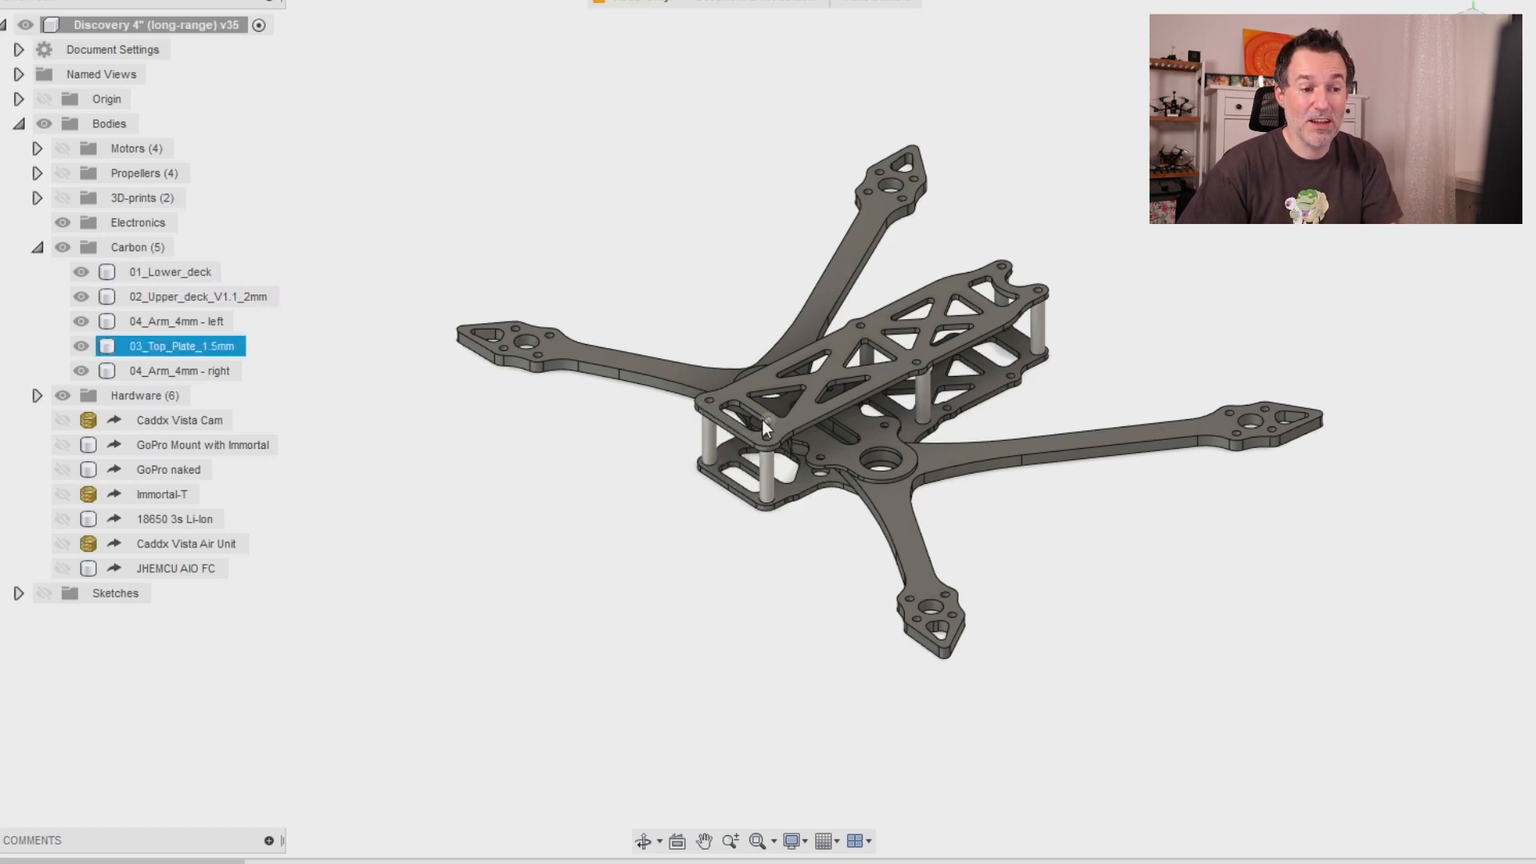
click(170, 272)
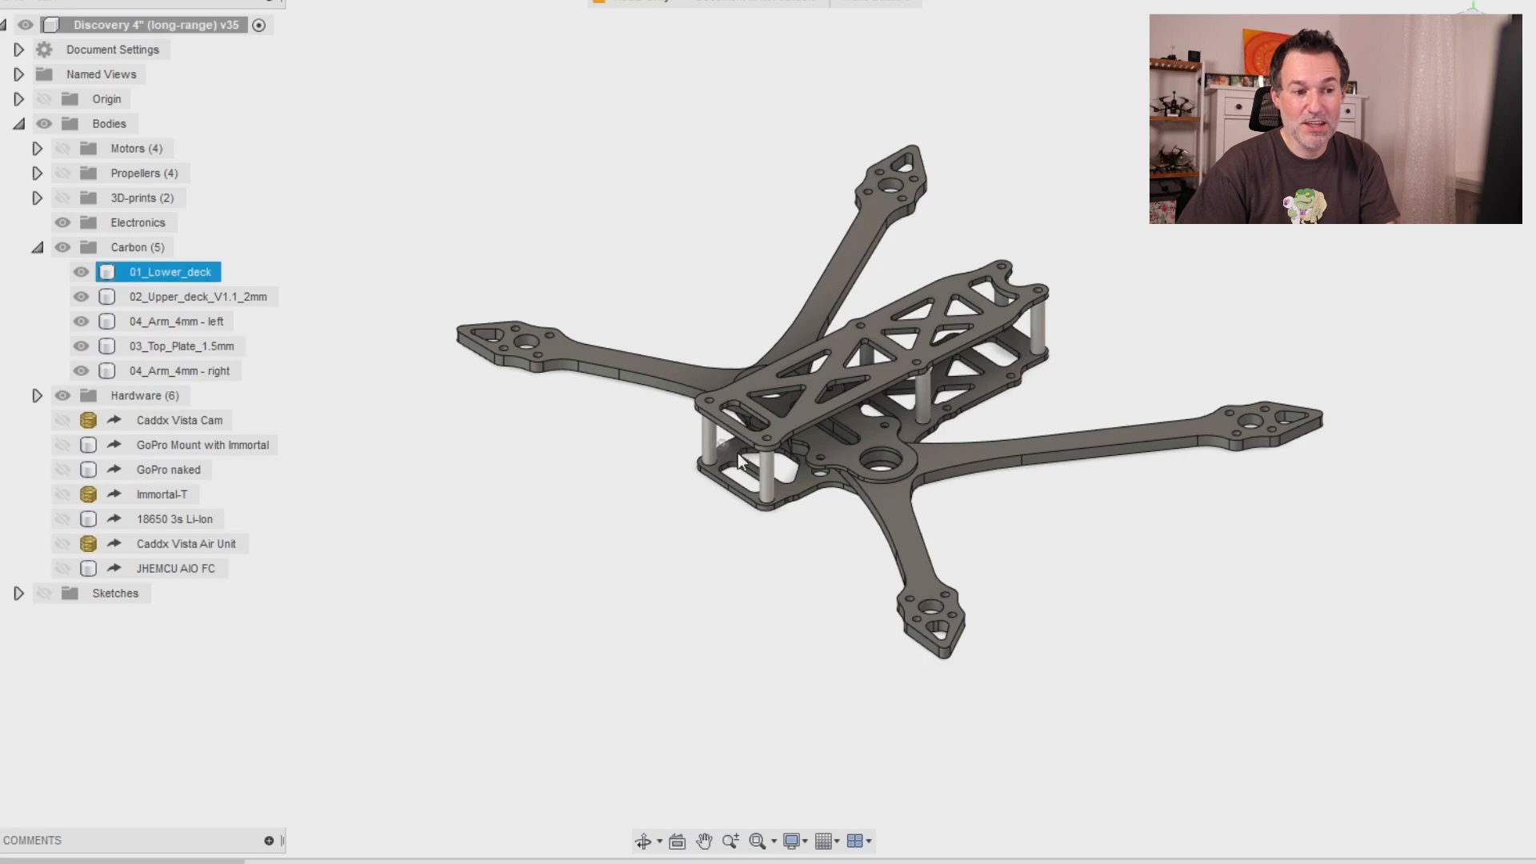
click(181, 346)
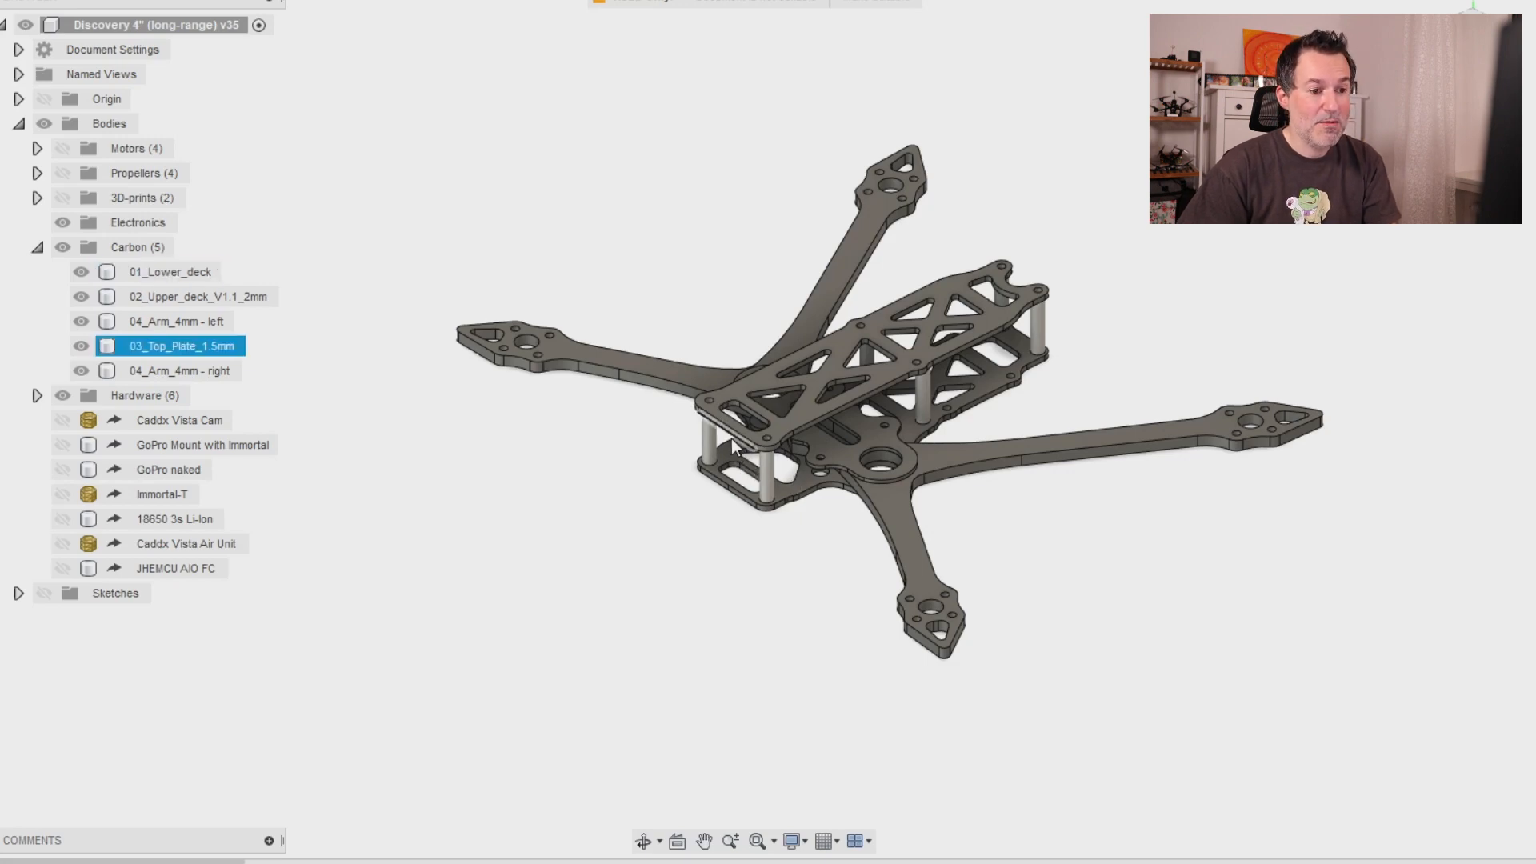
click(706, 447)
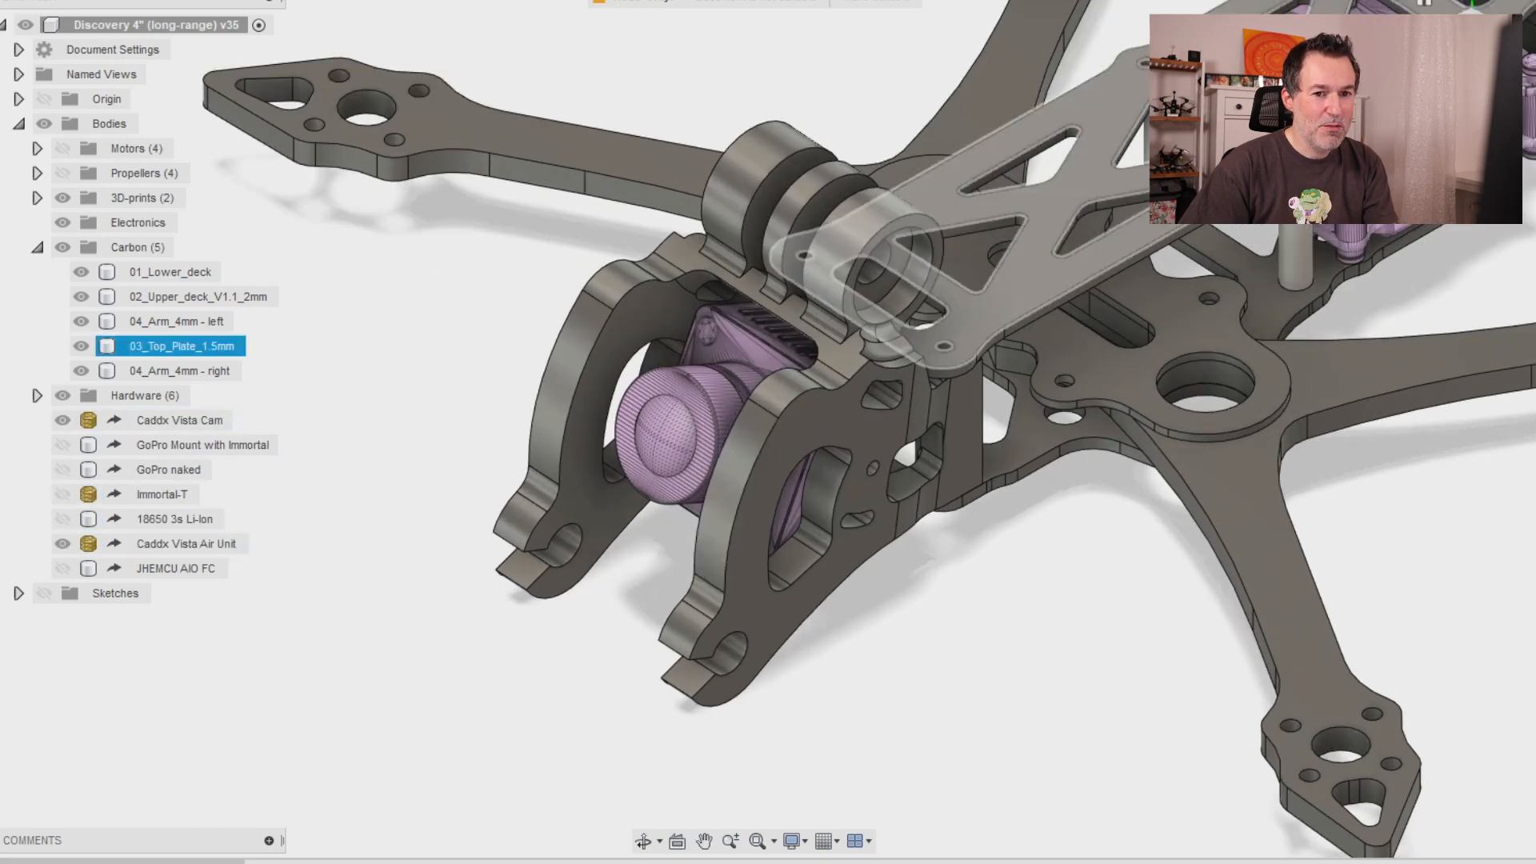
Show the 3D-prints folder with the Caddx Vista cam and air unit inside the printed front mount
click(179, 419)
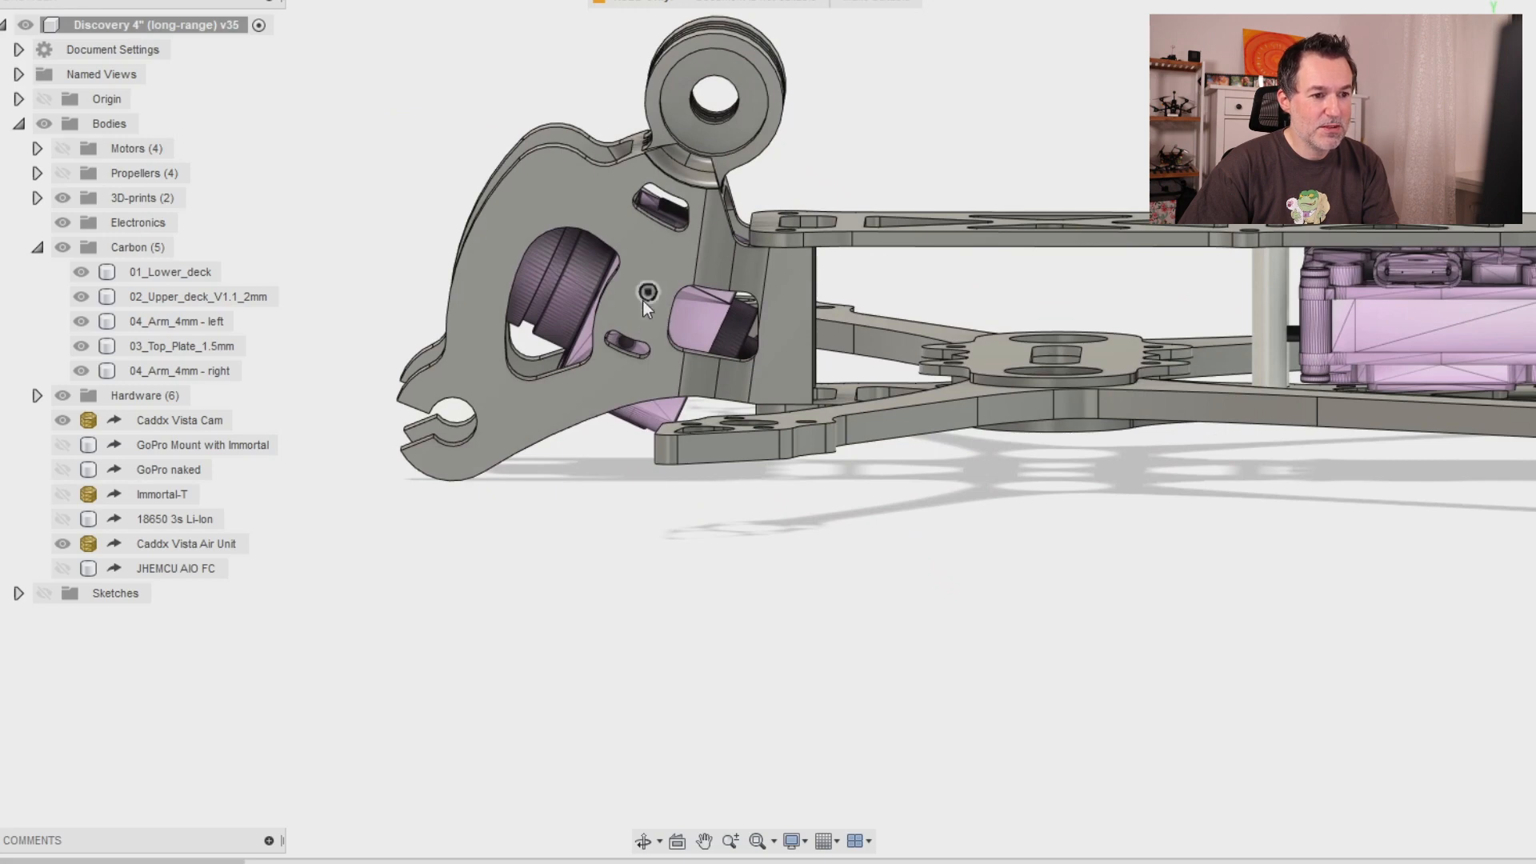
click(180, 420)
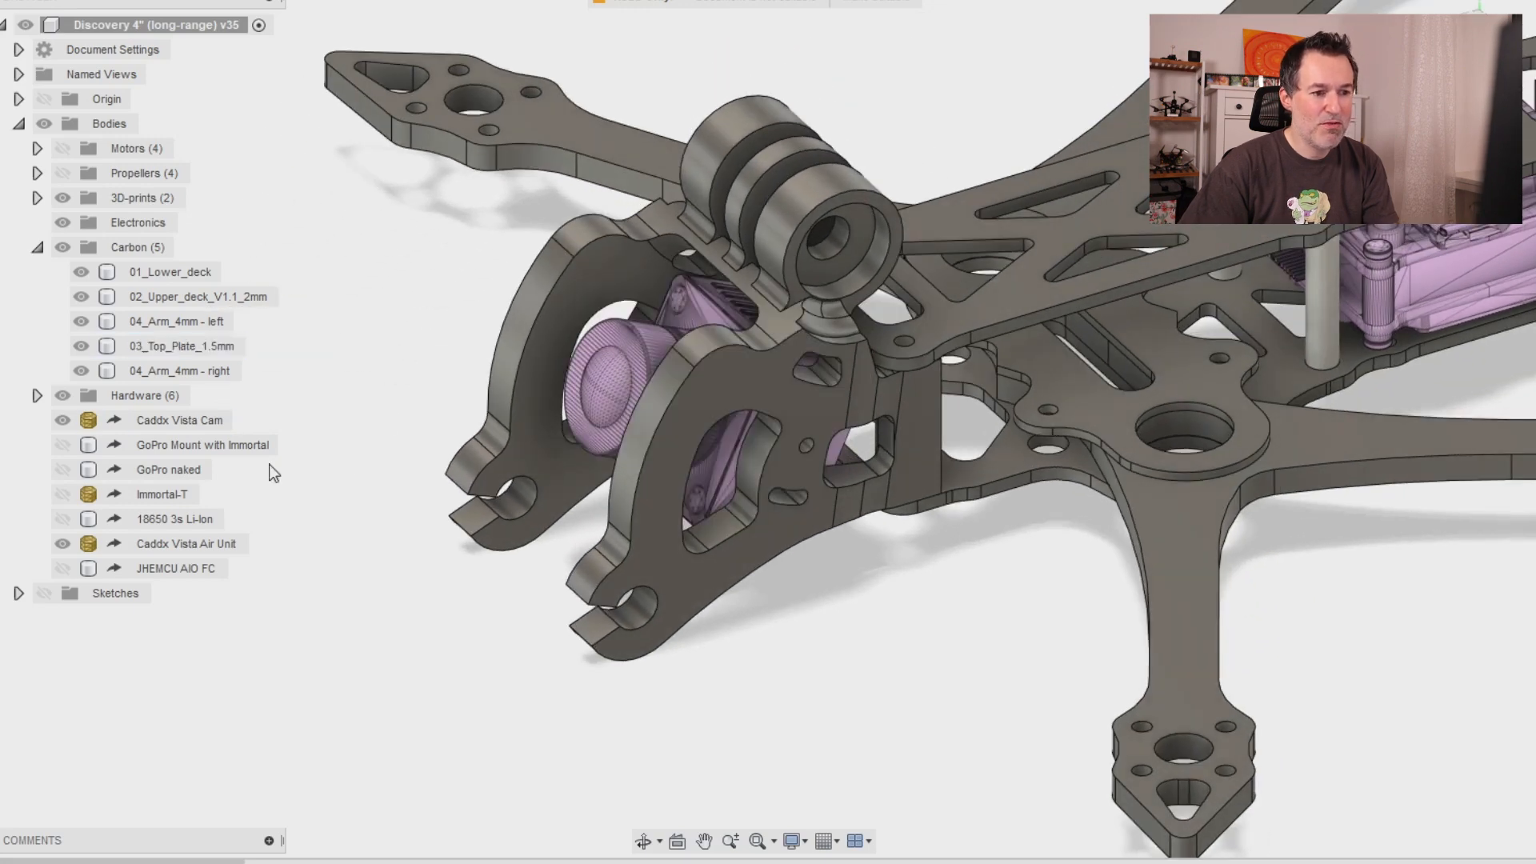
click(183, 345)
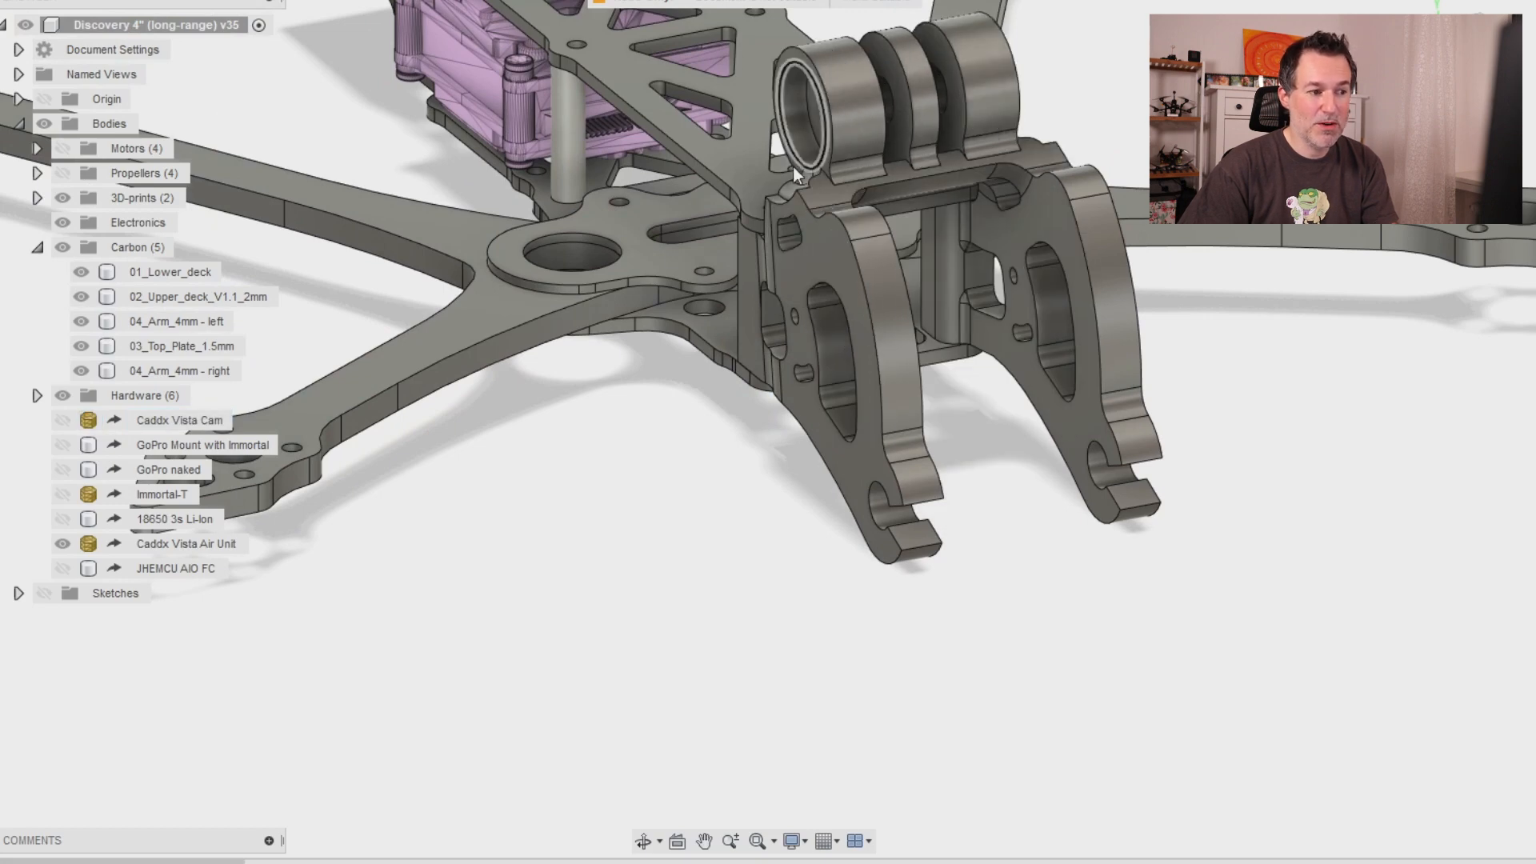
click(61, 445)
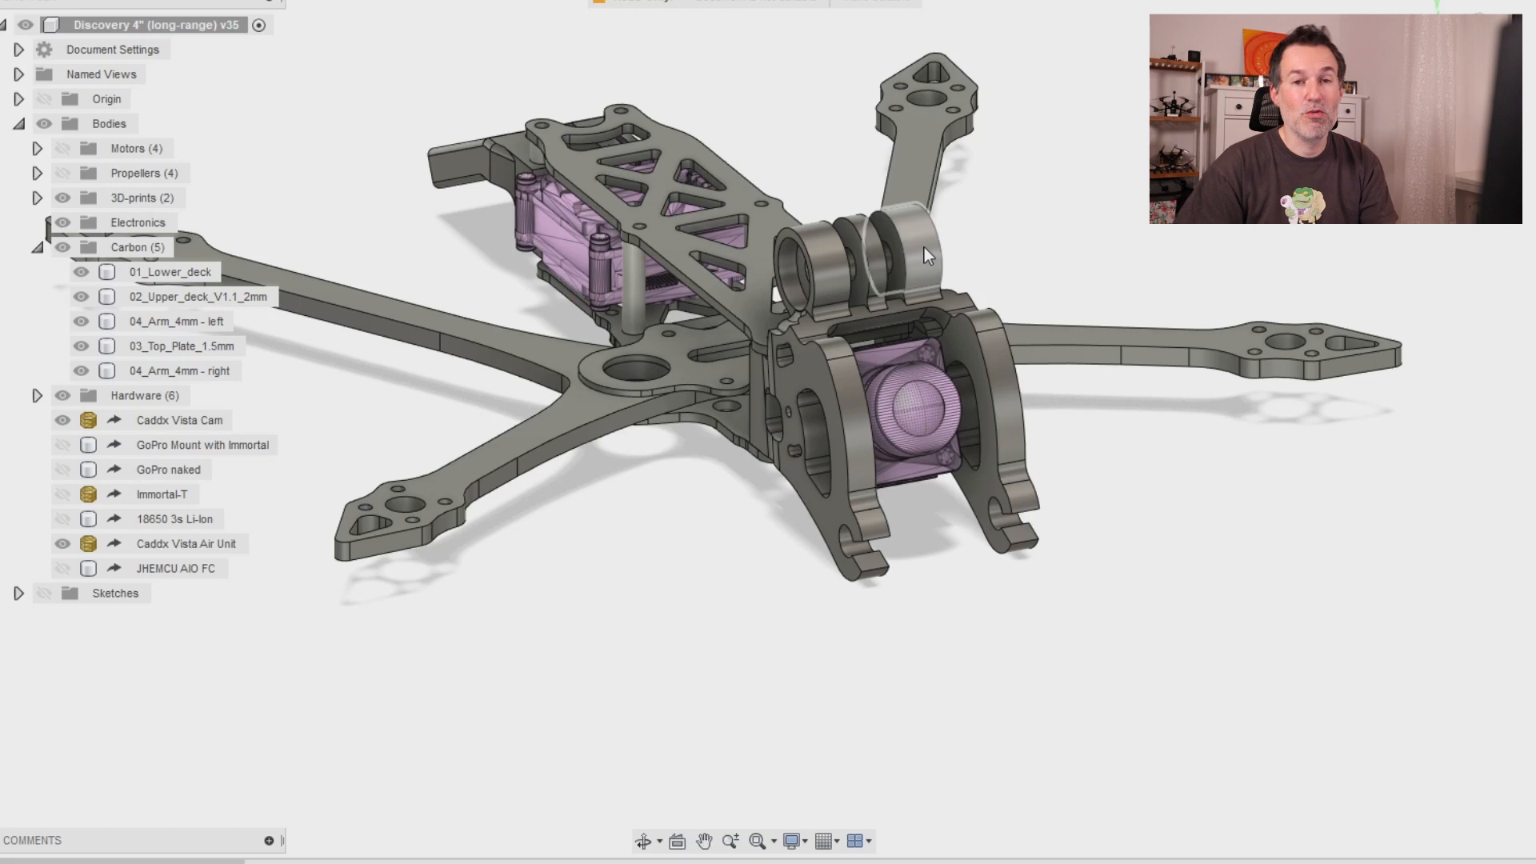
mouse_move(933, 255)
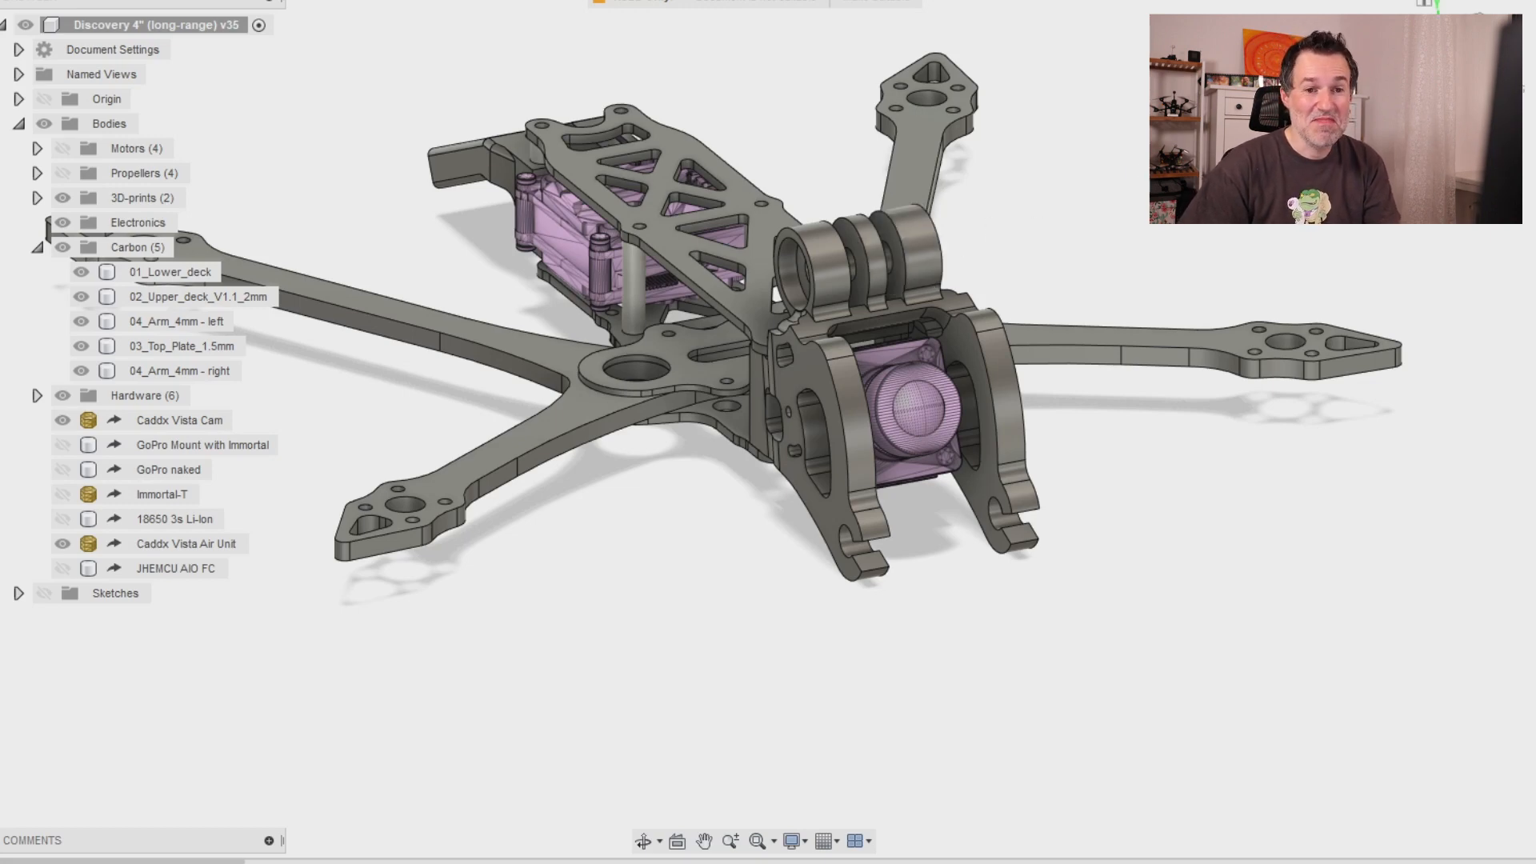
mouse_move(1175, 543)
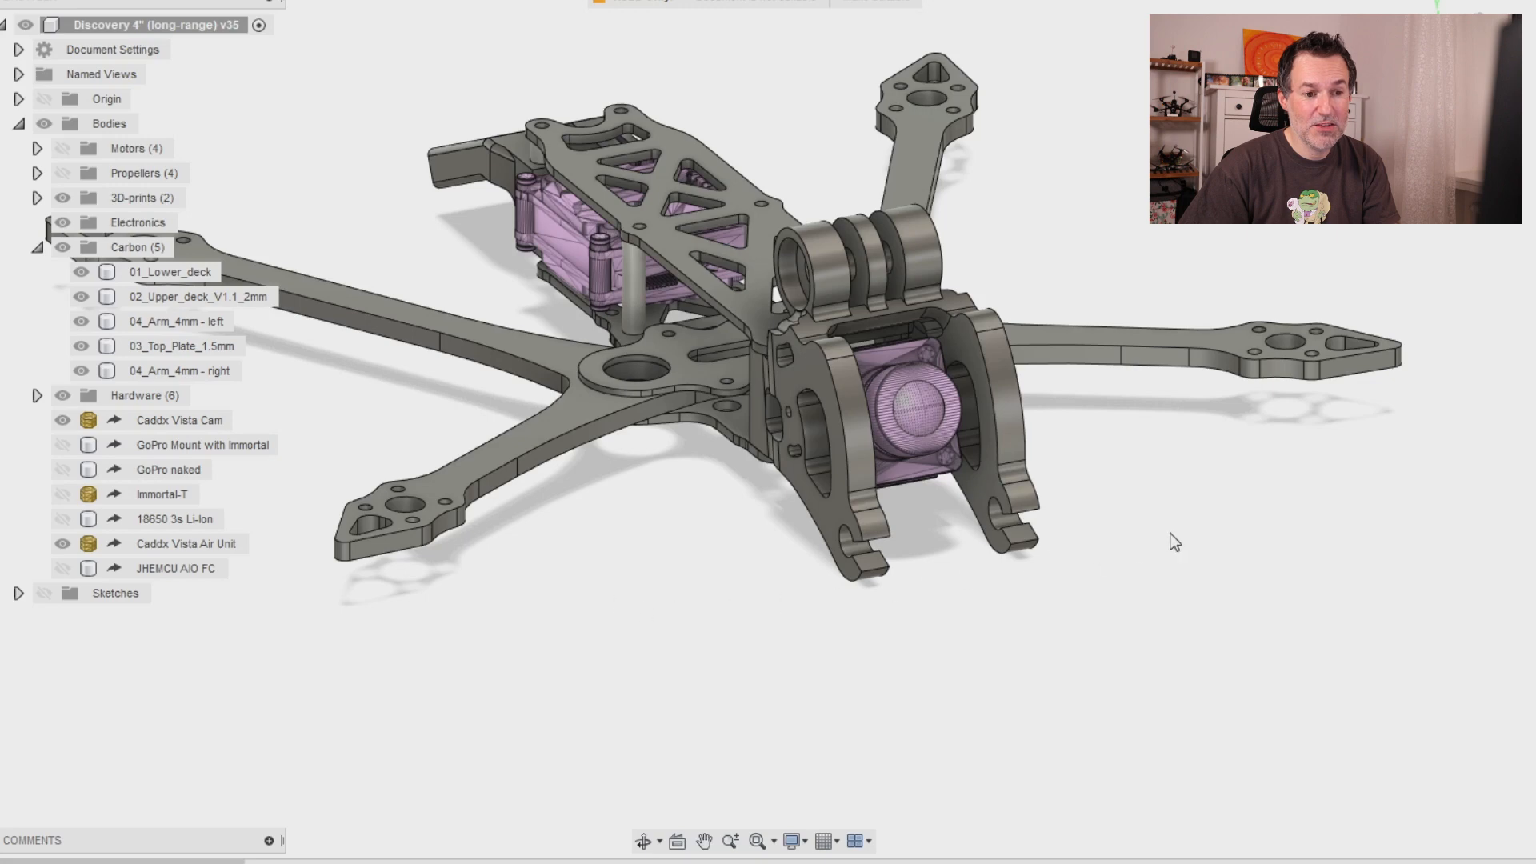
mouse_move(1237, 514)
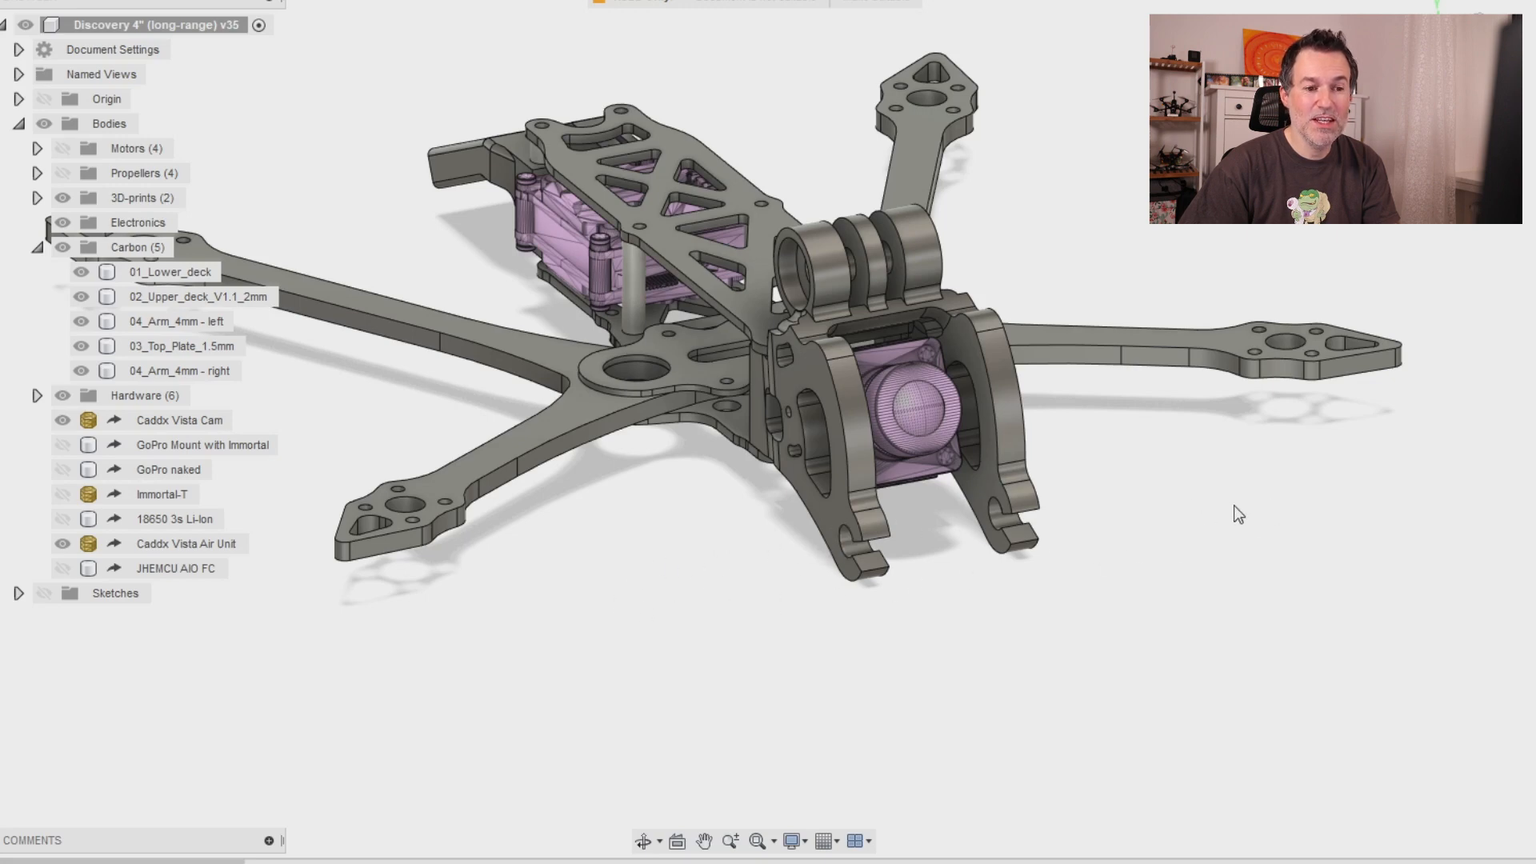
mouse_move(885, 517)
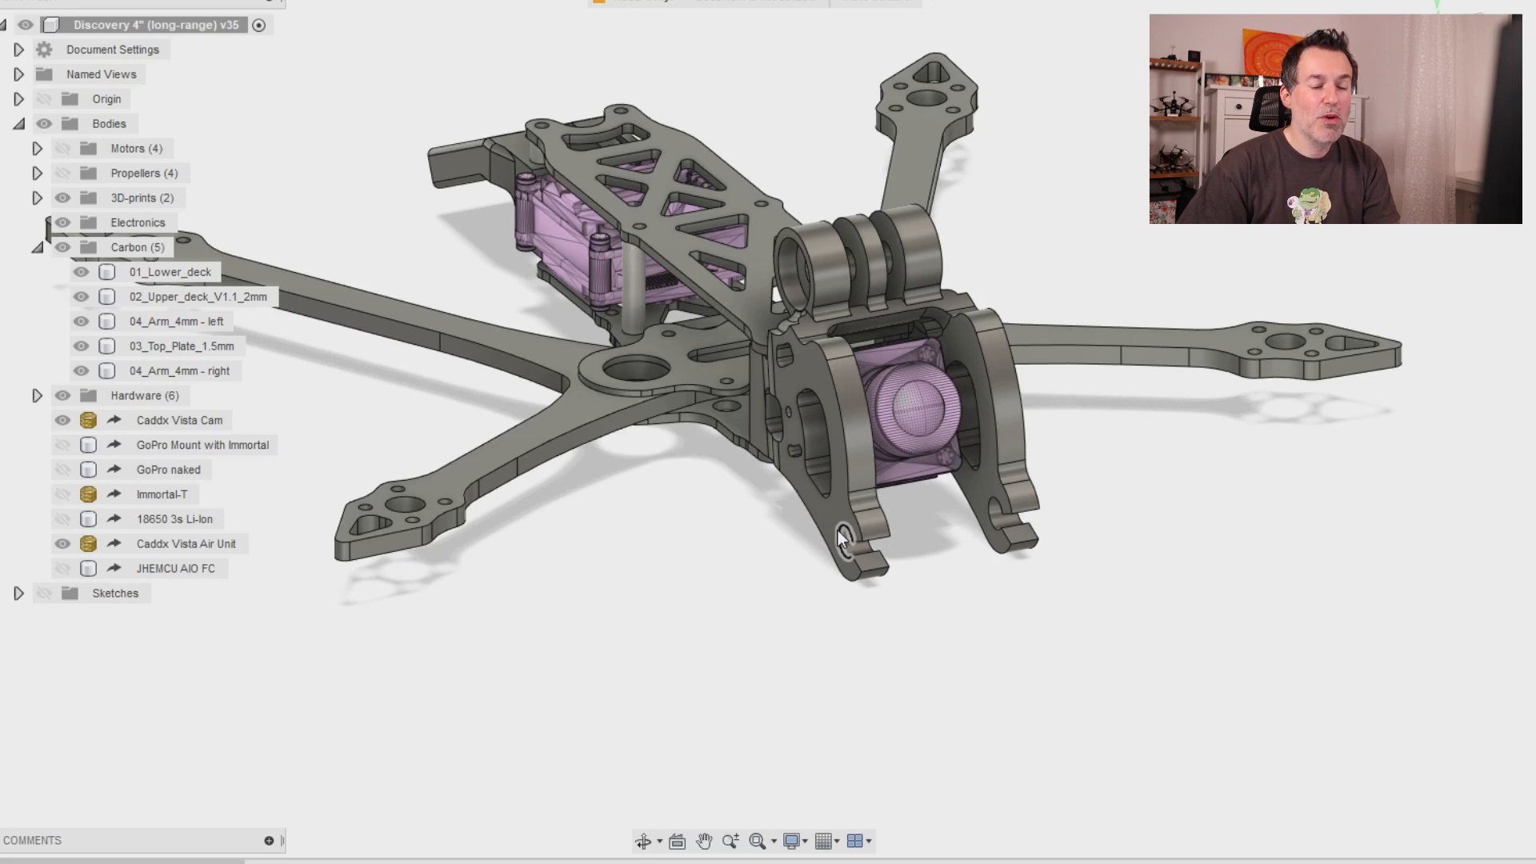
mouse_move(870, 481)
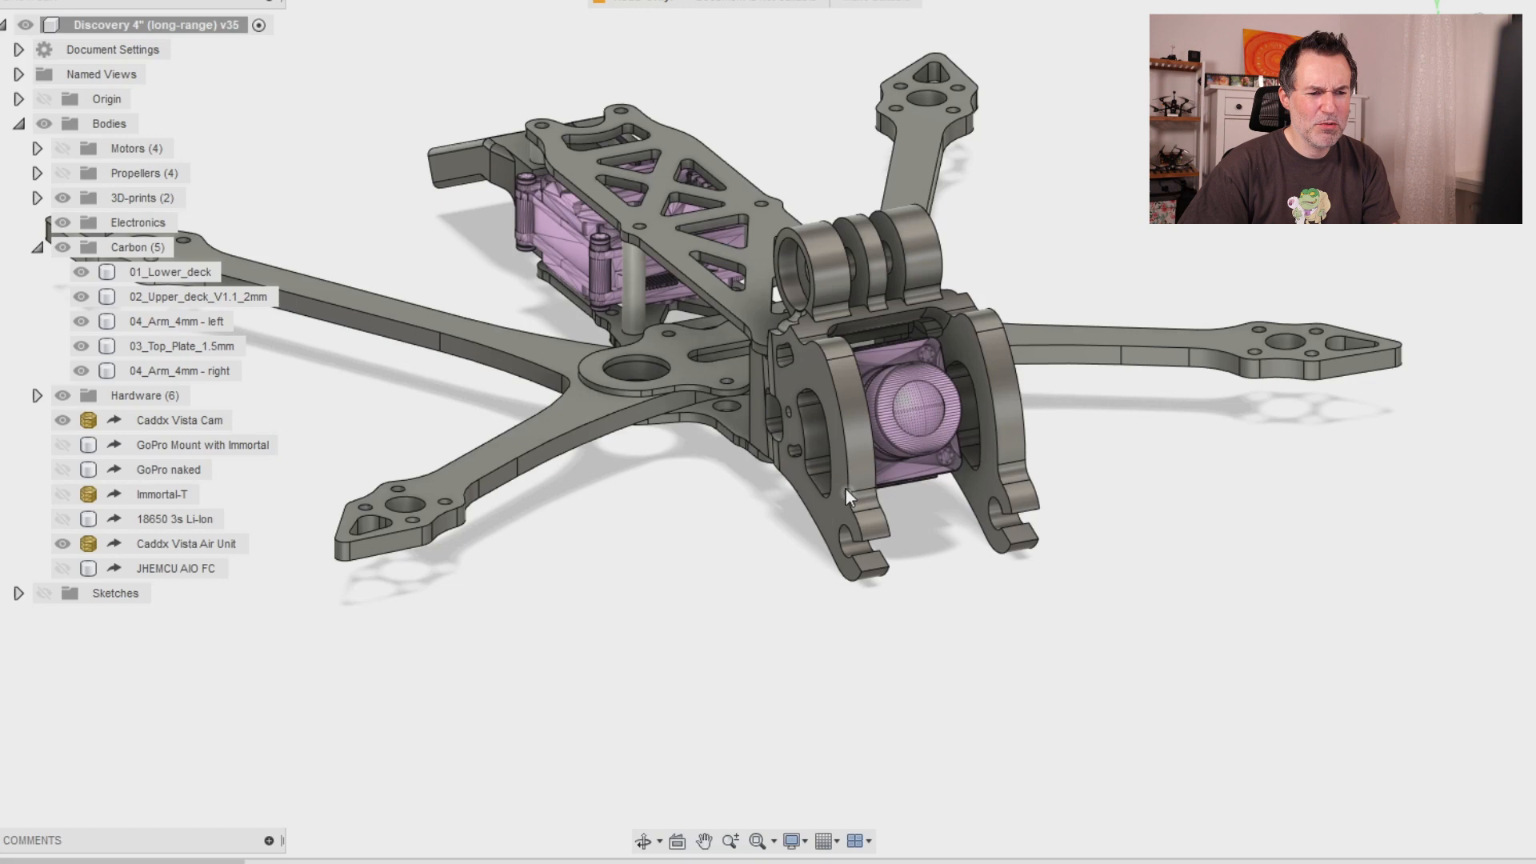
mouse_move(873, 532)
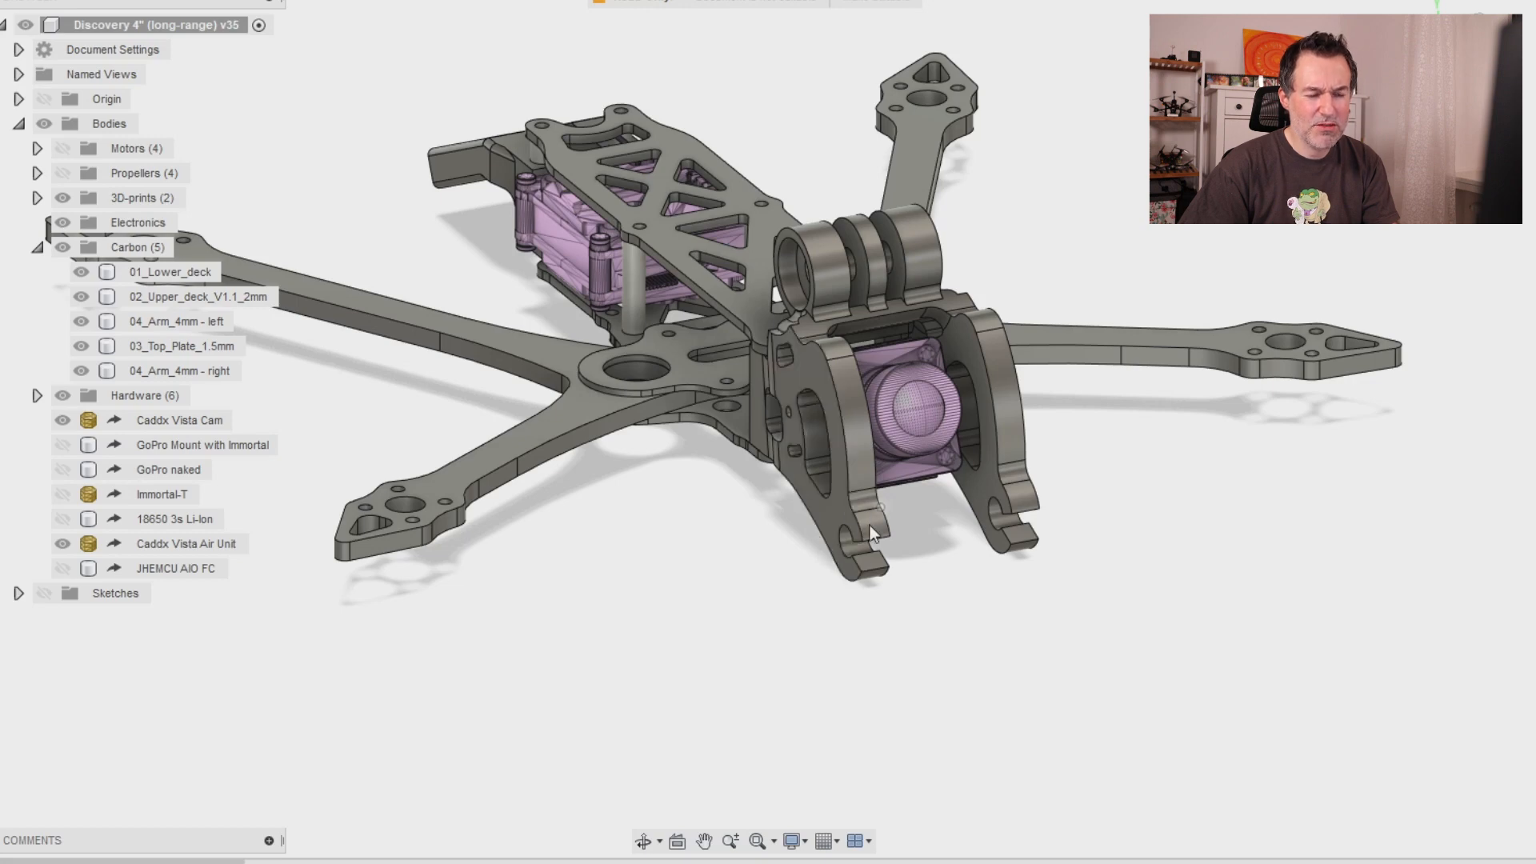
mouse_move(897, 568)
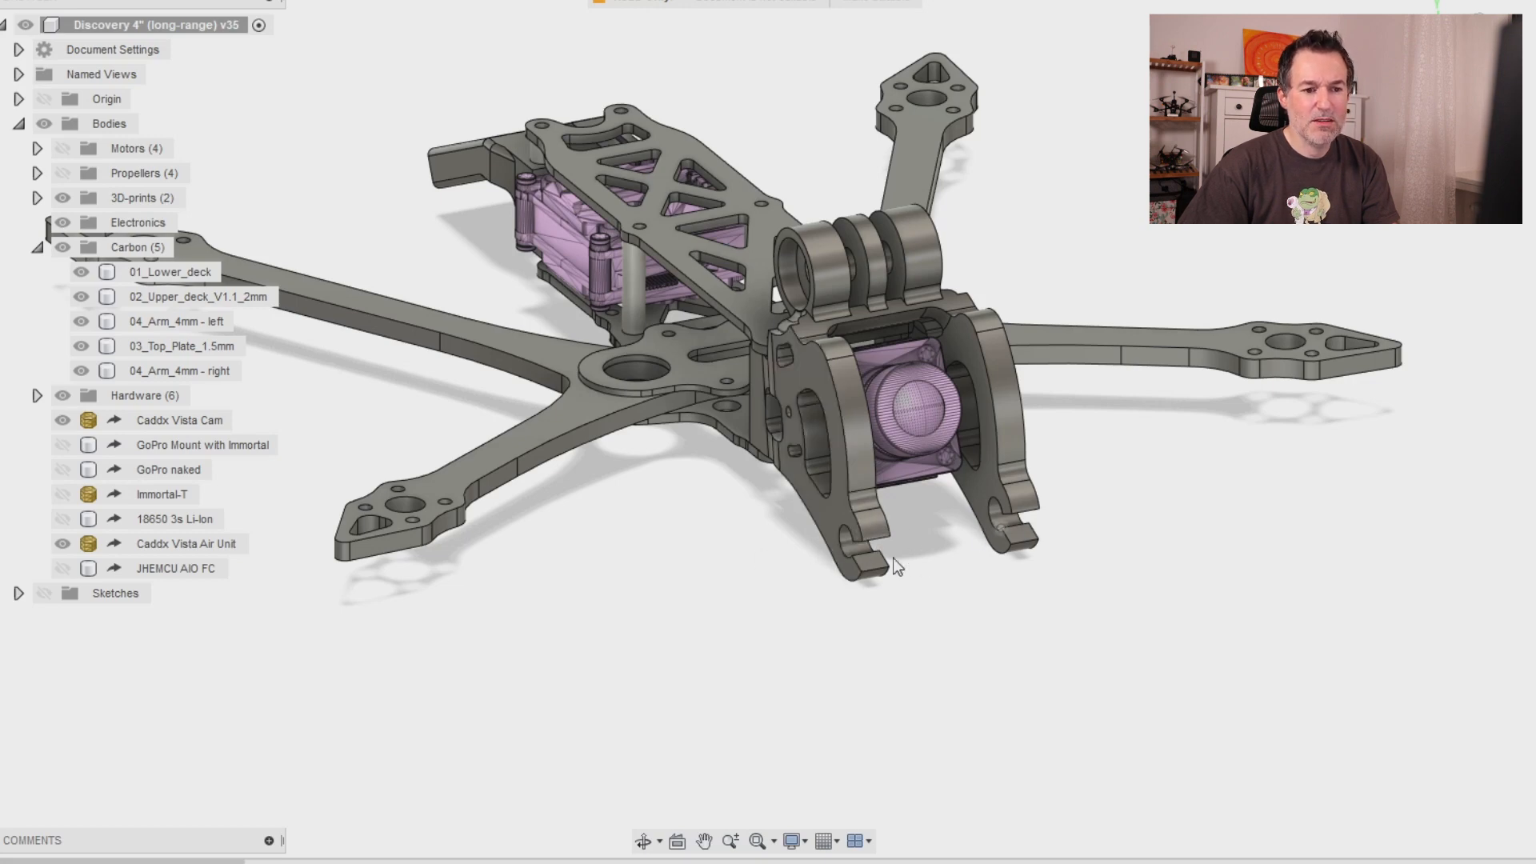
mouse_move(862, 559)
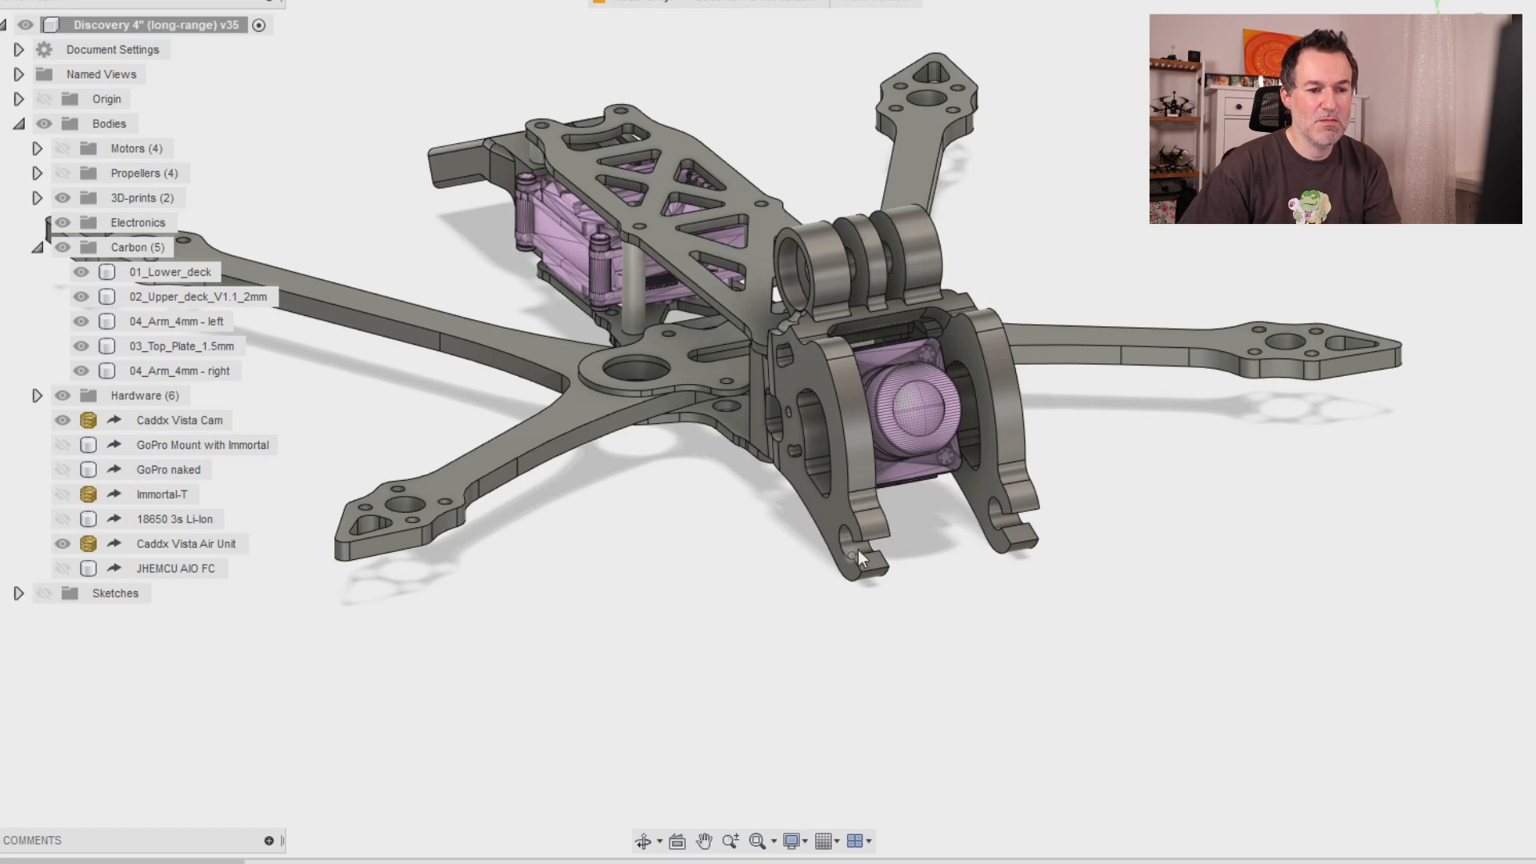
click(179, 419)
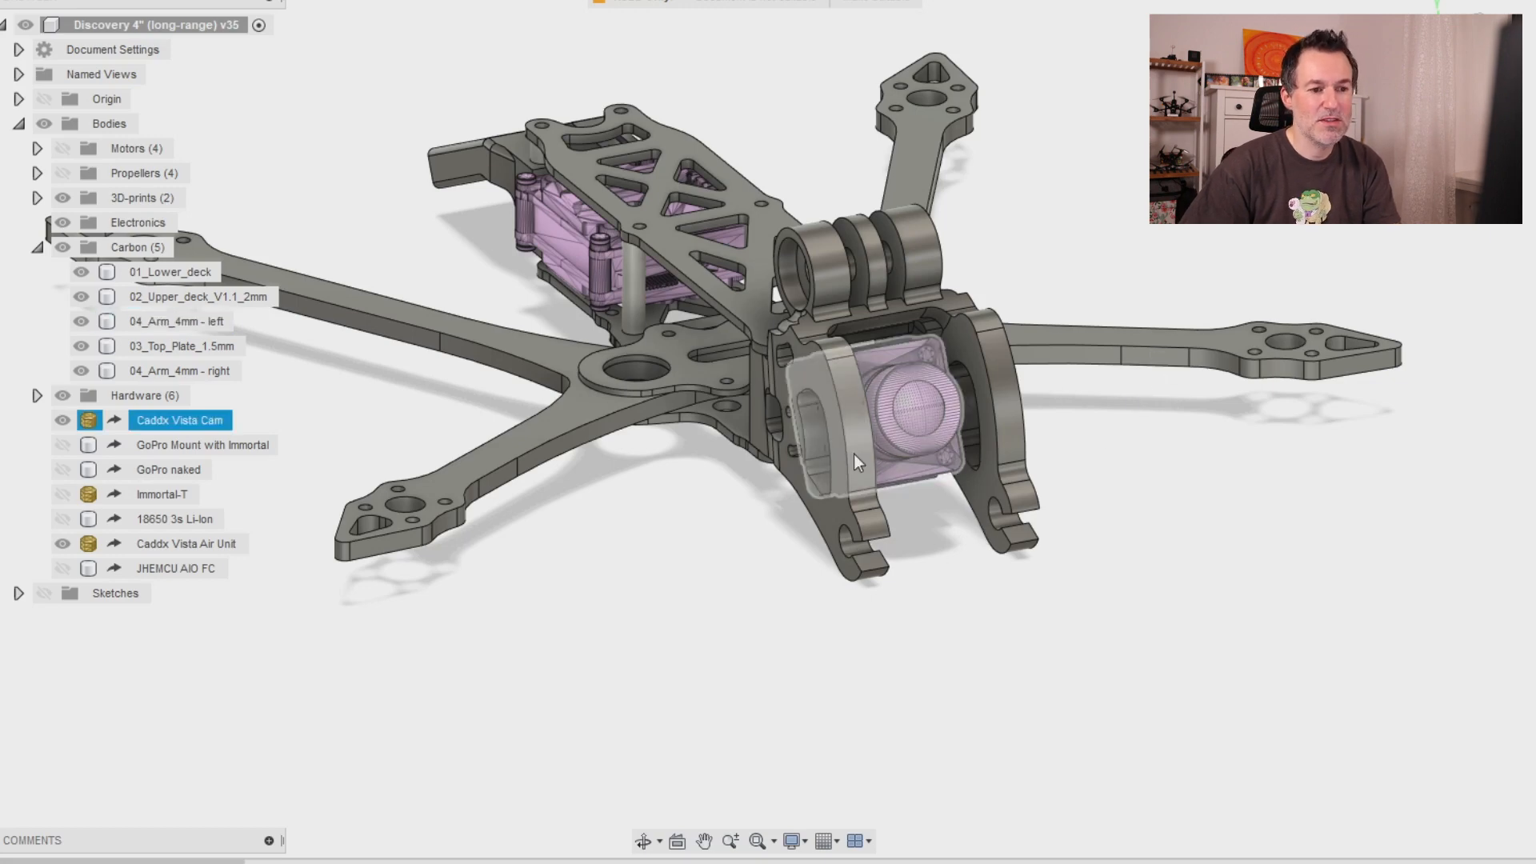
click(1156, 284)
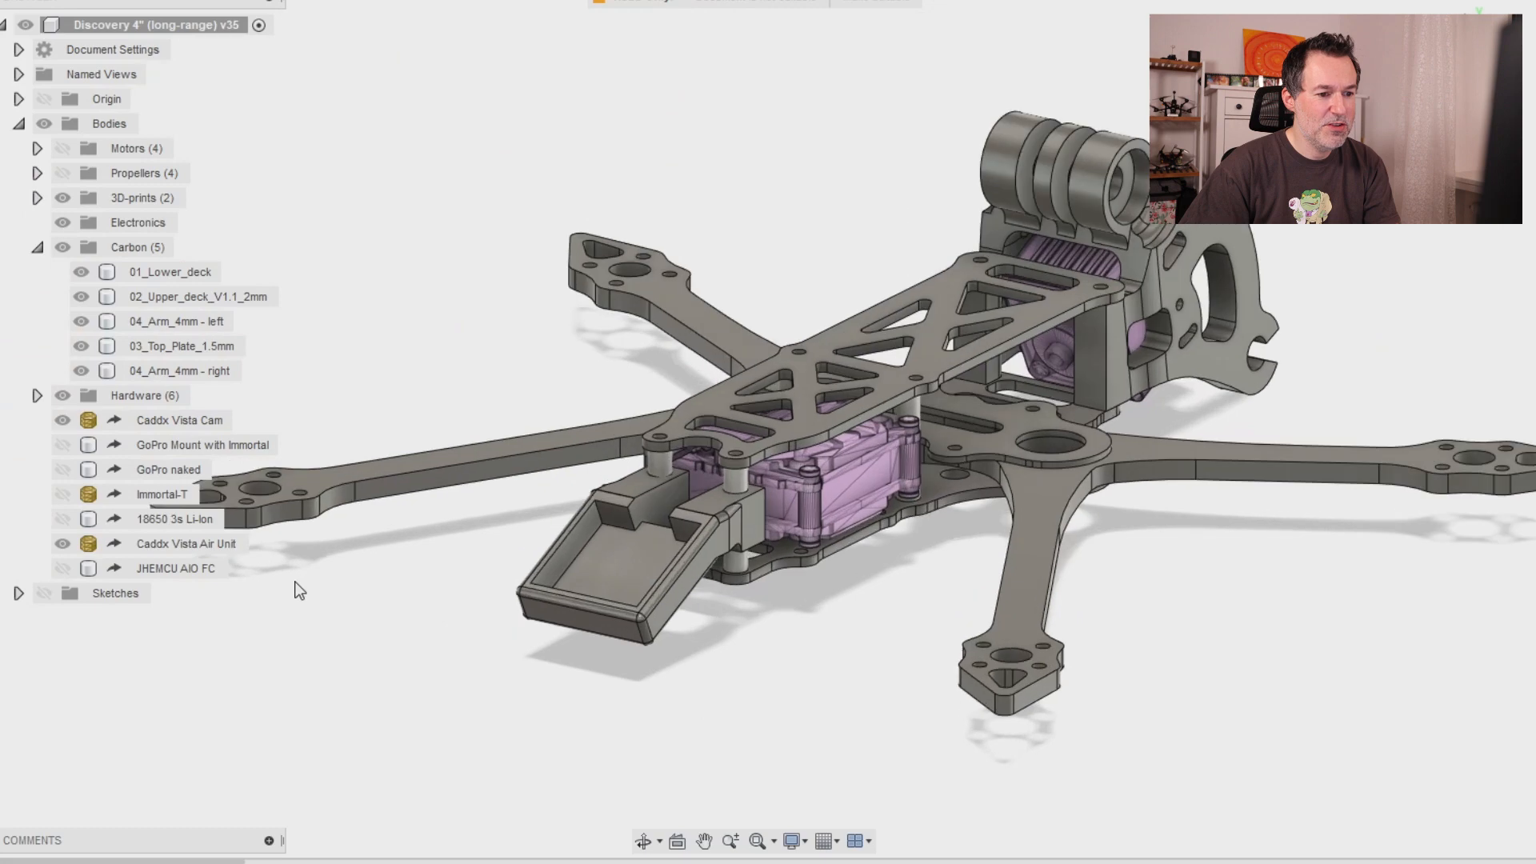
click(187, 545)
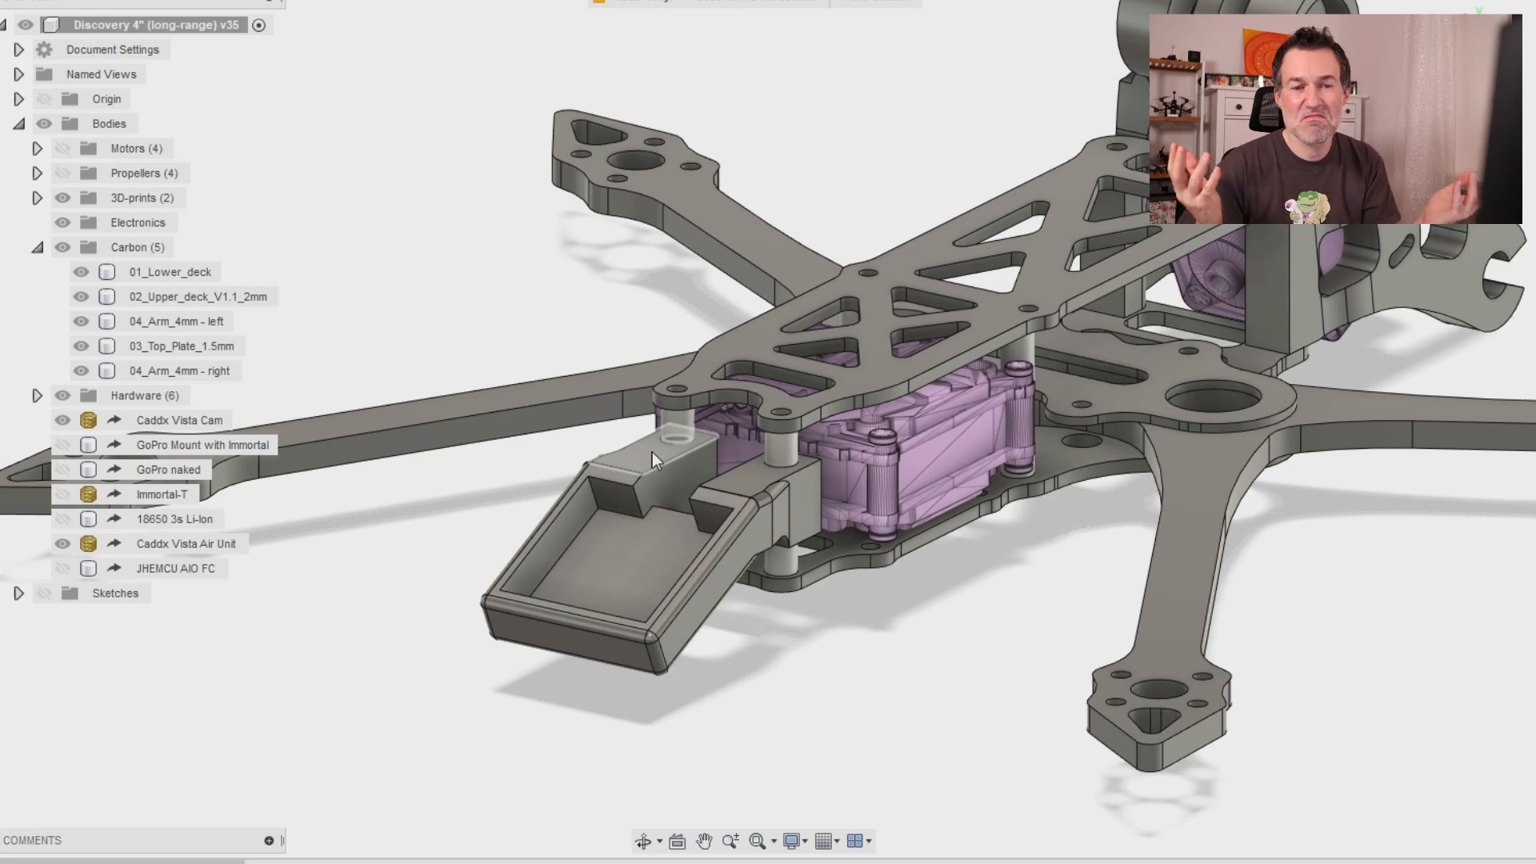
click(183, 346)
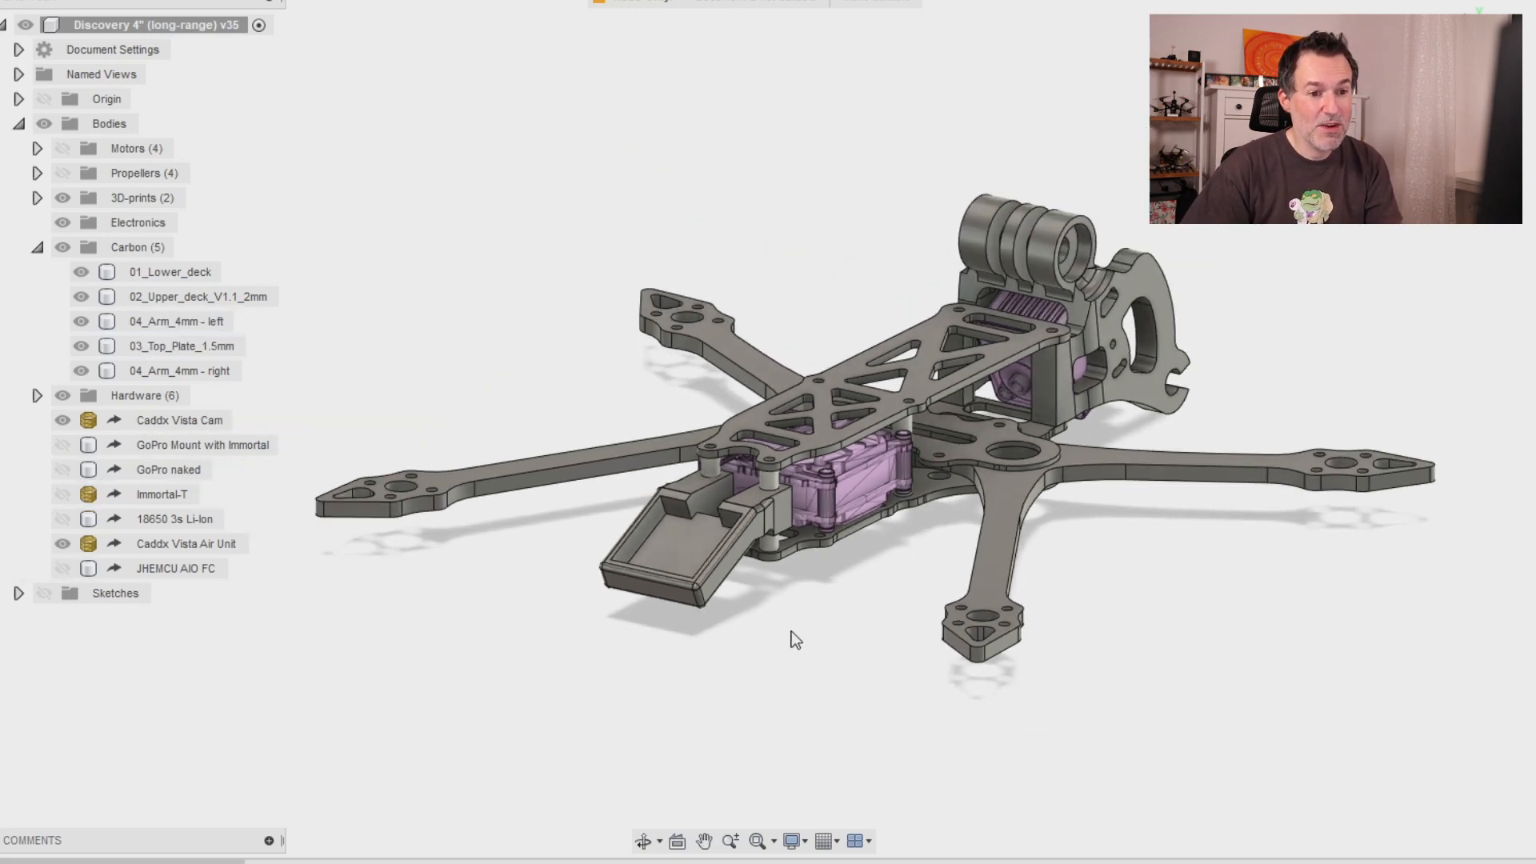
mouse_move(624, 497)
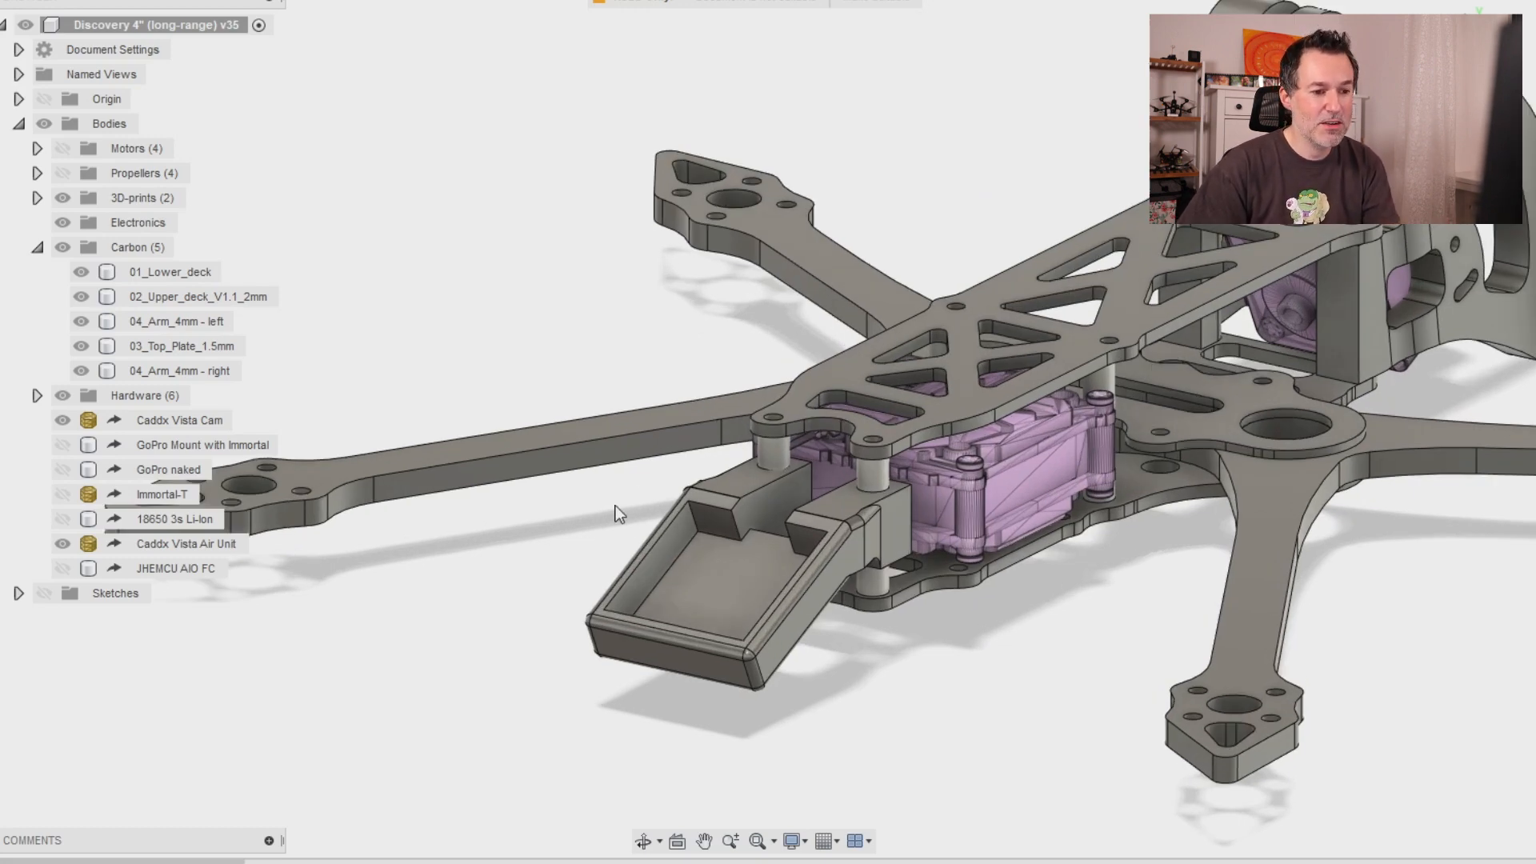
click(182, 345)
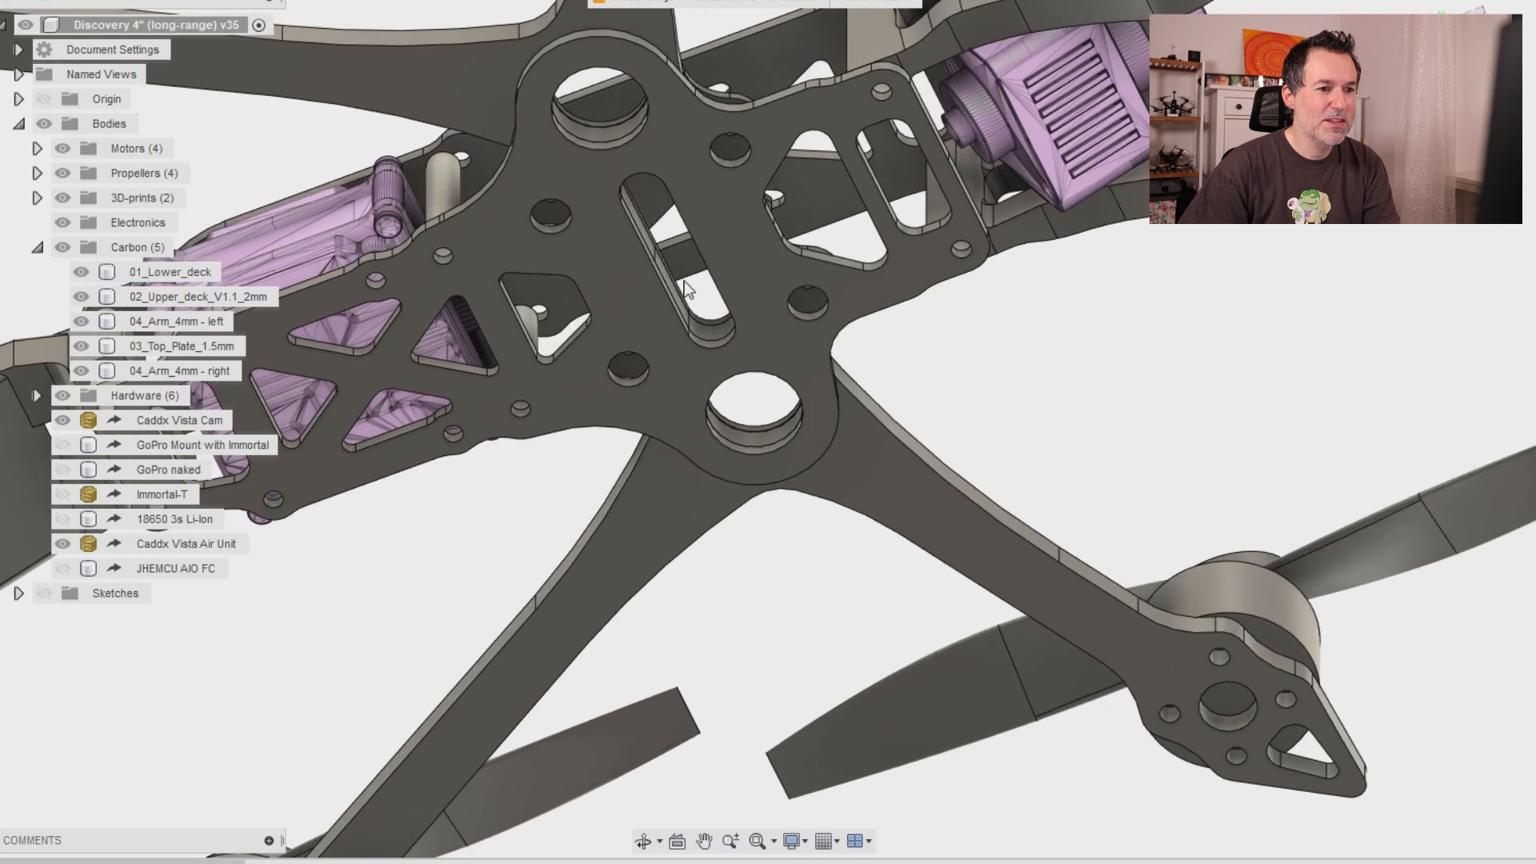
click(168, 272)
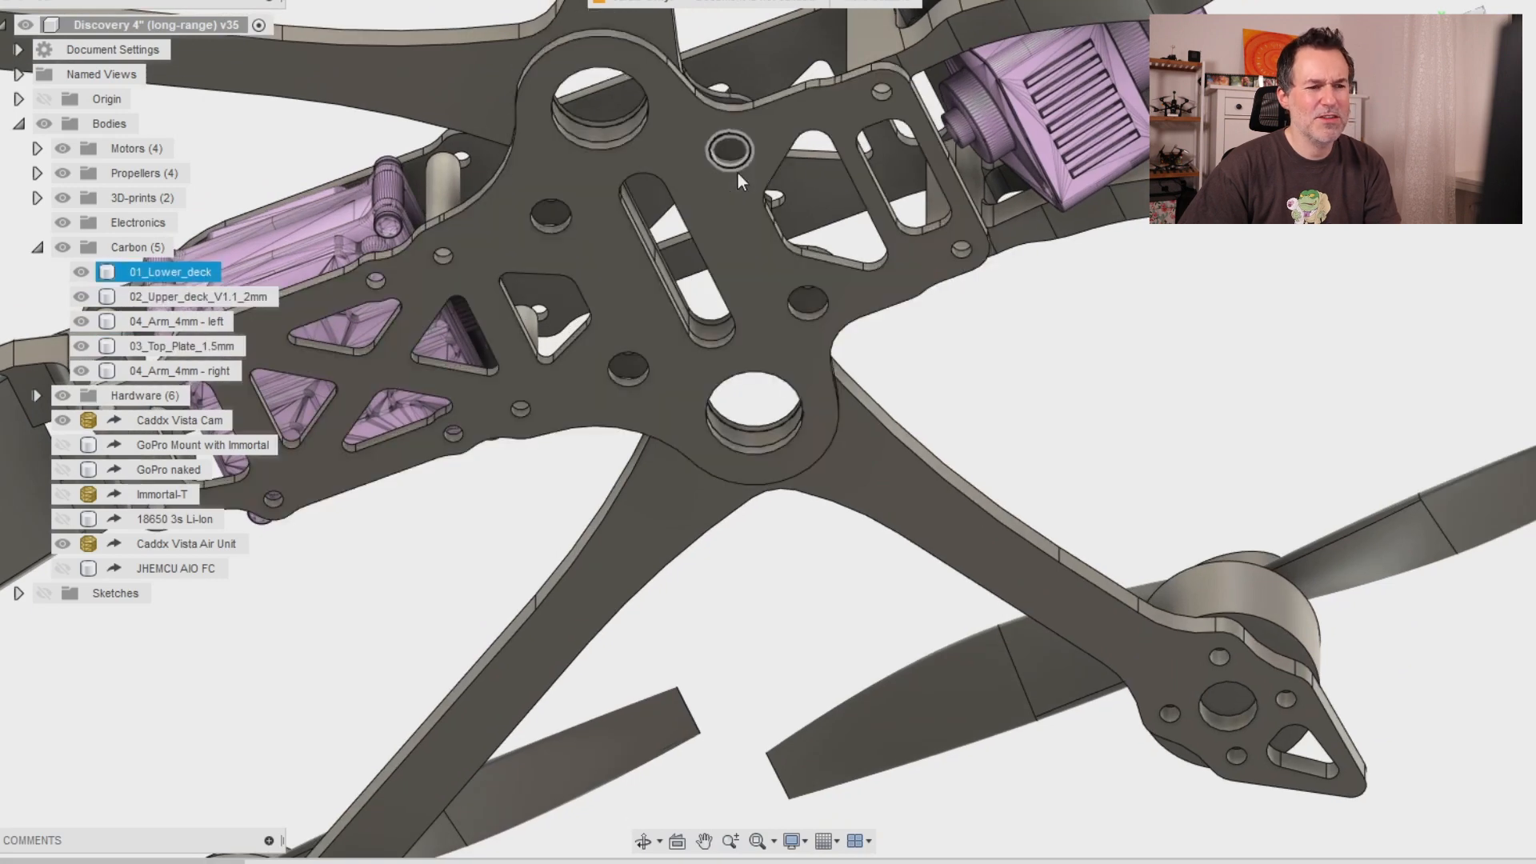
click(197, 296)
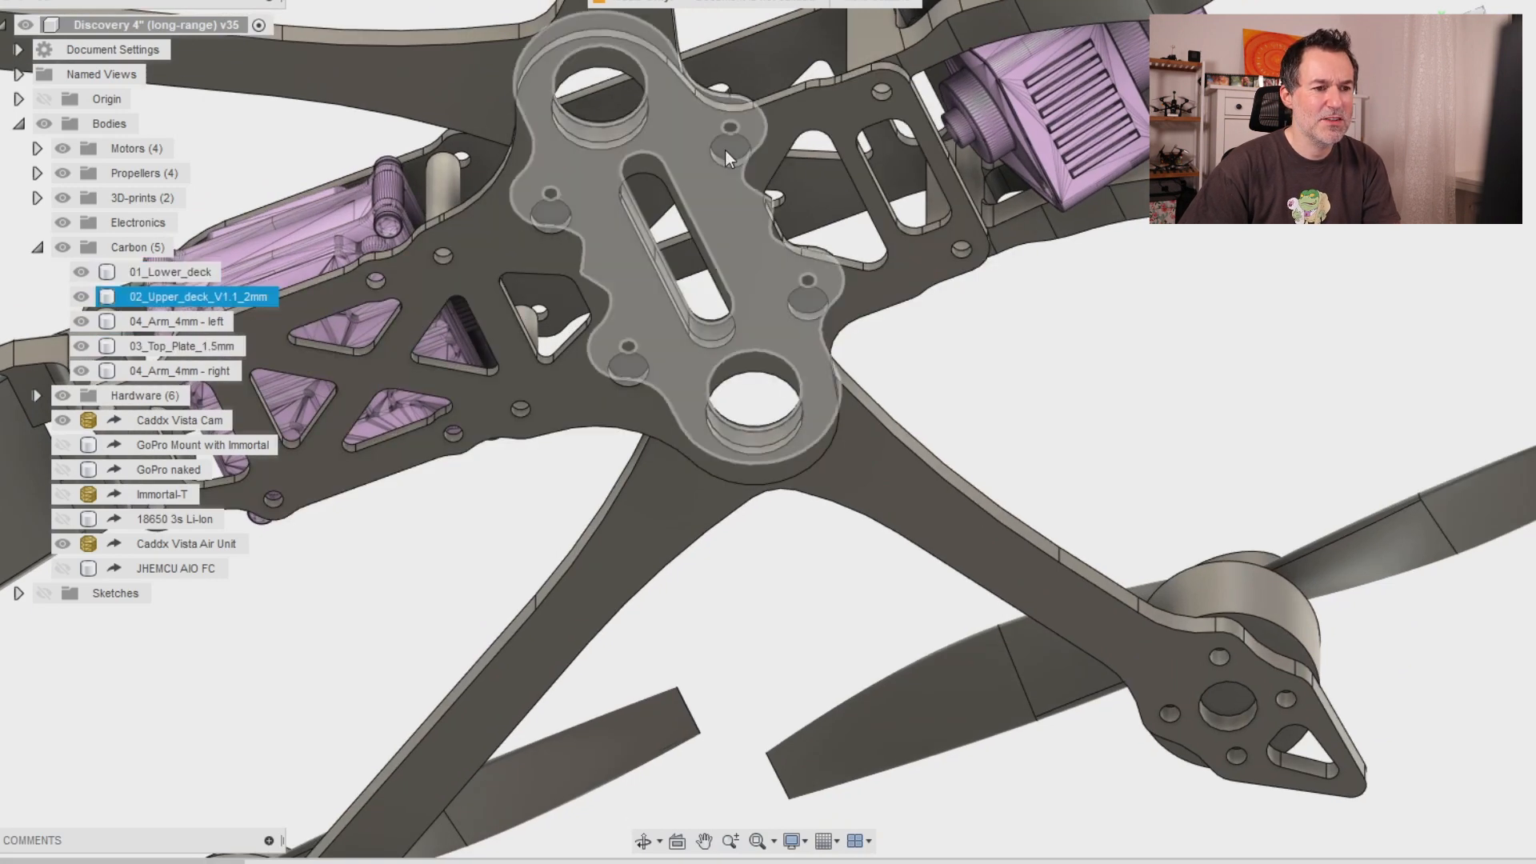